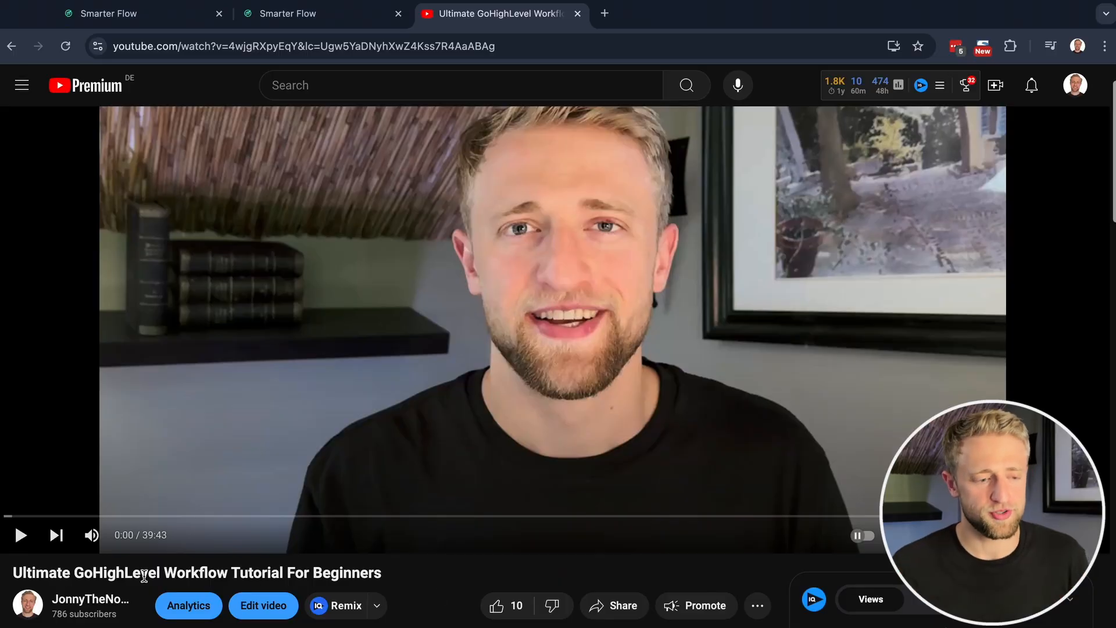
- Bring up the Workflow List inside the Chat GPT Workflows folder of Automation > Workflows
{"action": "scroll", "scroll_direction": "down", "scroll_amount": 3}
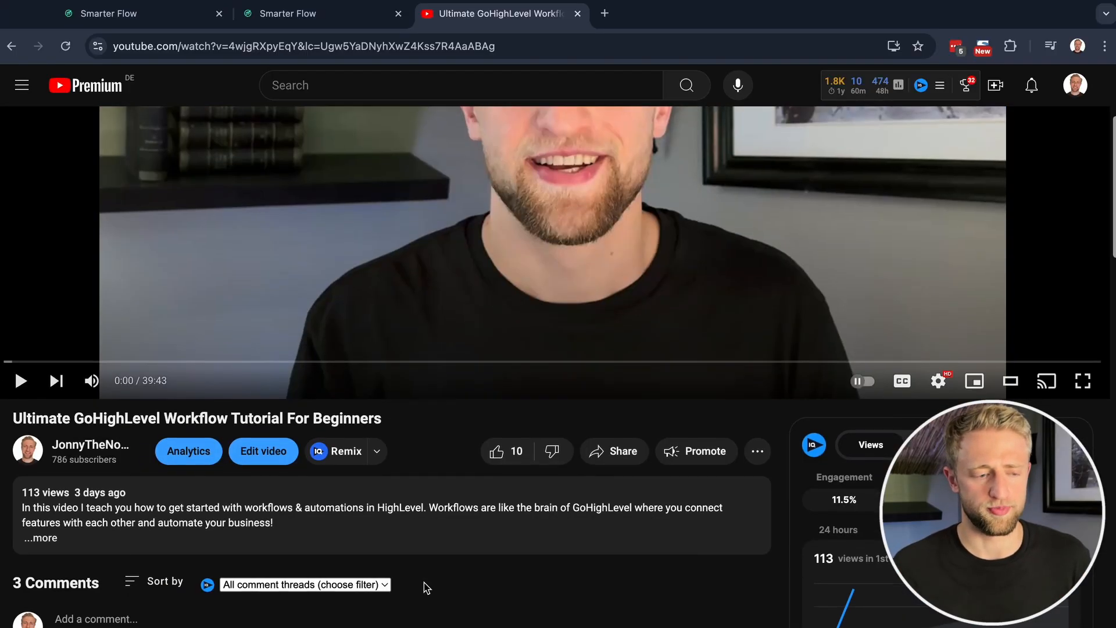
{"action": "scroll", "scroll_direction": "down", "scroll_amount": 3}
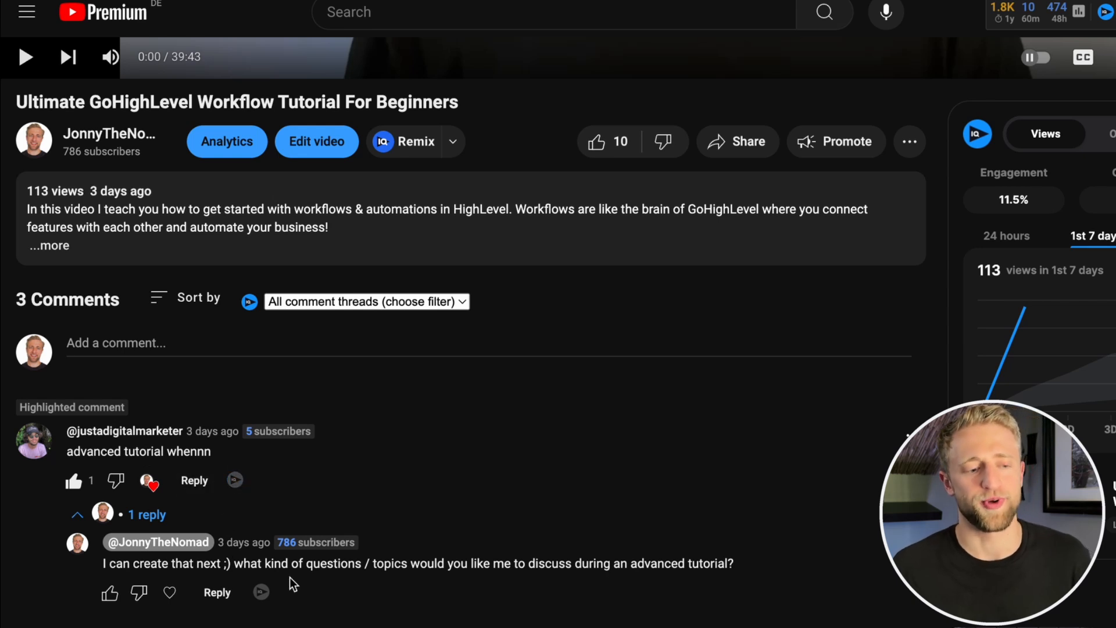
{"action": "mouse_move", "coordinate": [378, 568]}
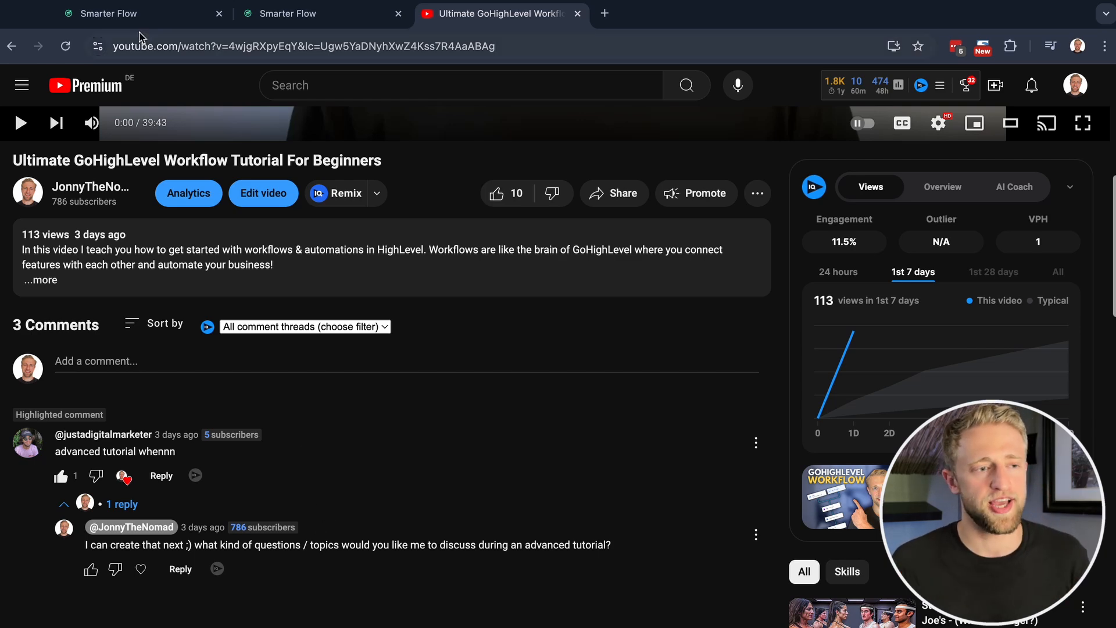
{"action": "left_click", "coordinate": [107, 14]}
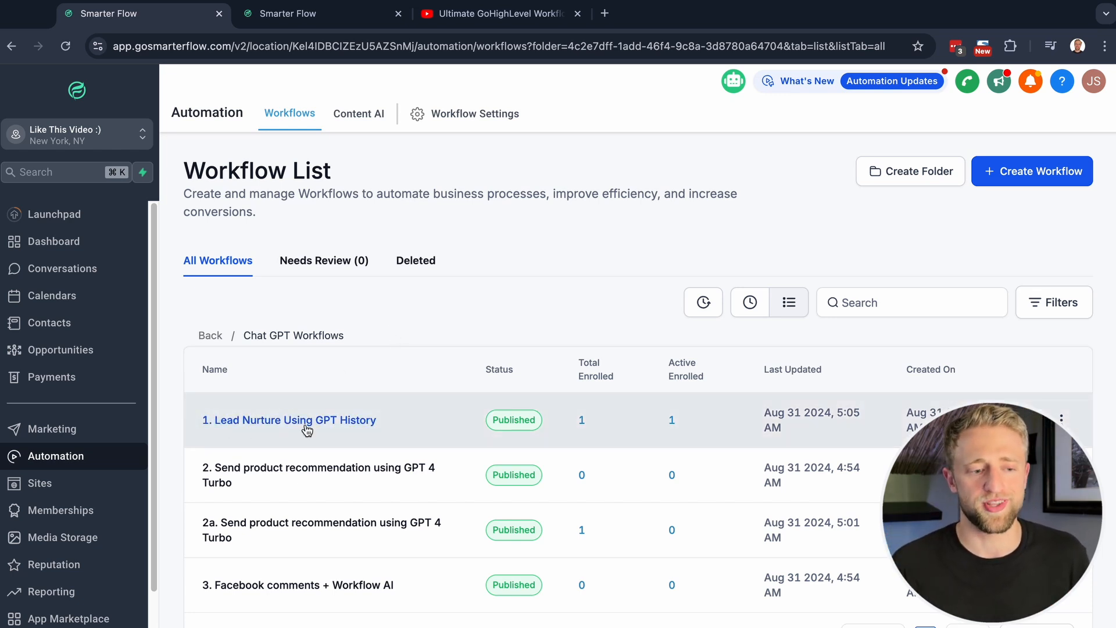
{"action": "mouse_move", "coordinate": [335, 438]}
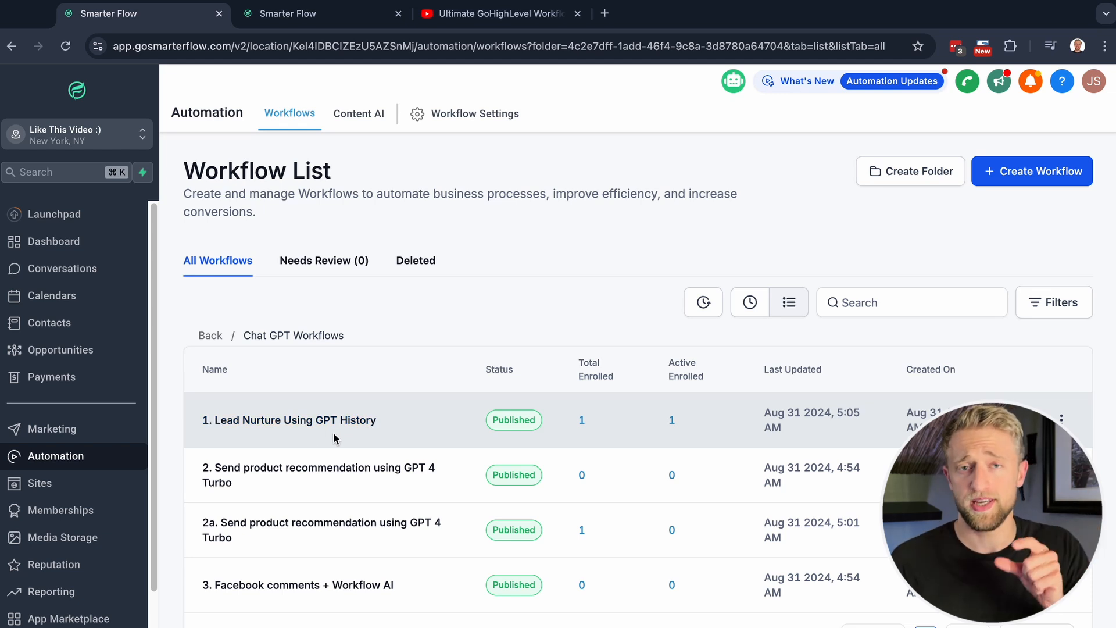
{"action": "mouse_move", "coordinate": [267, 492]}
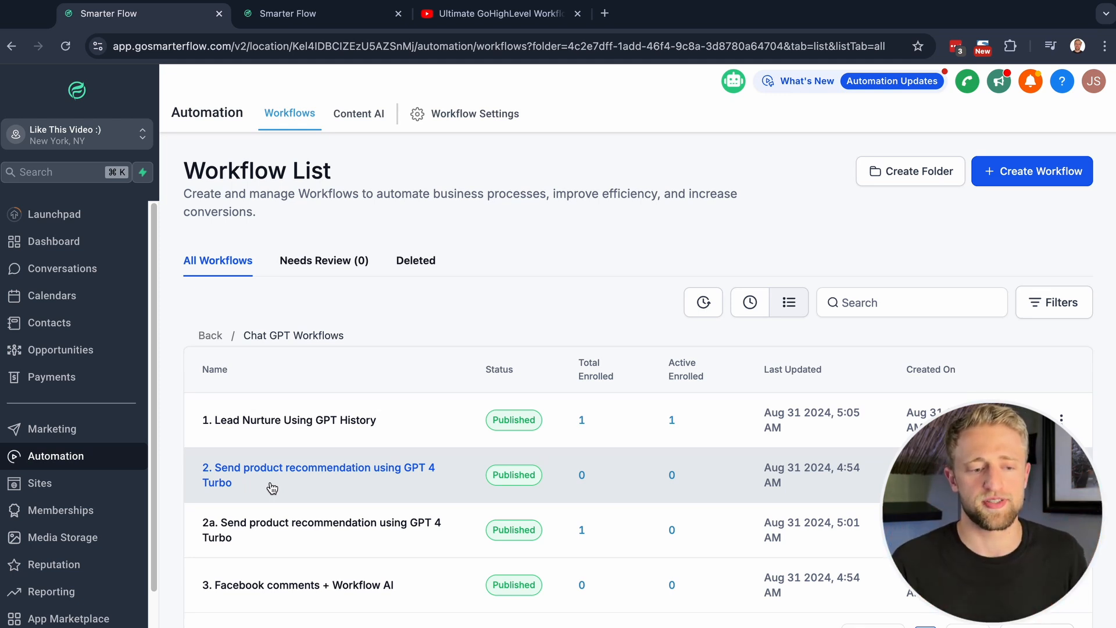
{"action": "mouse_move", "coordinate": [309, 516]}
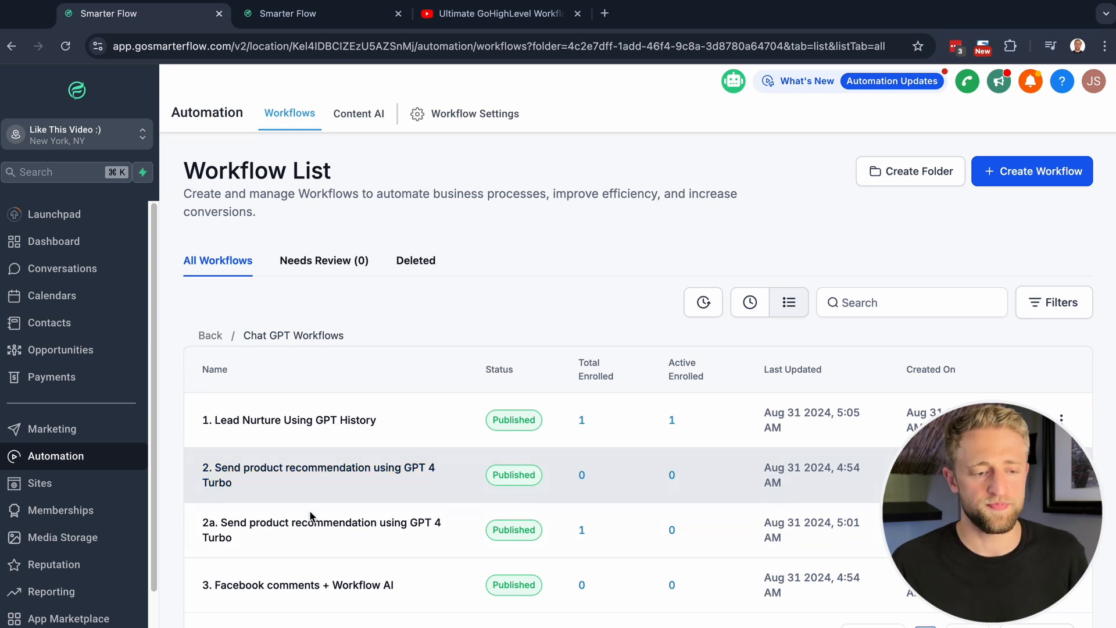
{"action": "mouse_move", "coordinate": [230, 601]}
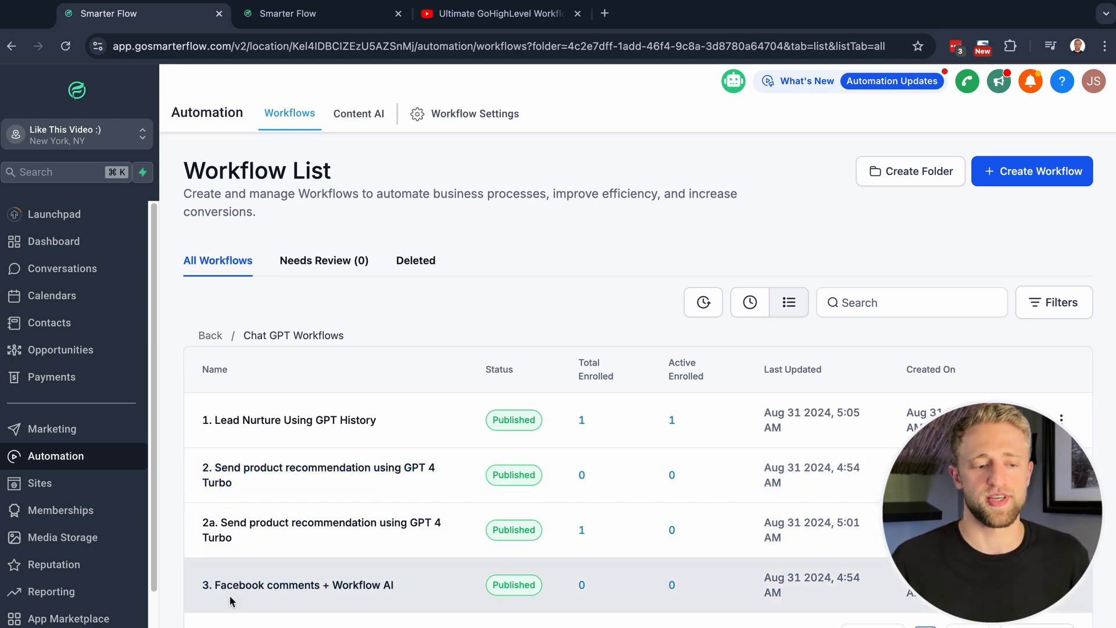
{"action": "mouse_move", "coordinate": [264, 606]}
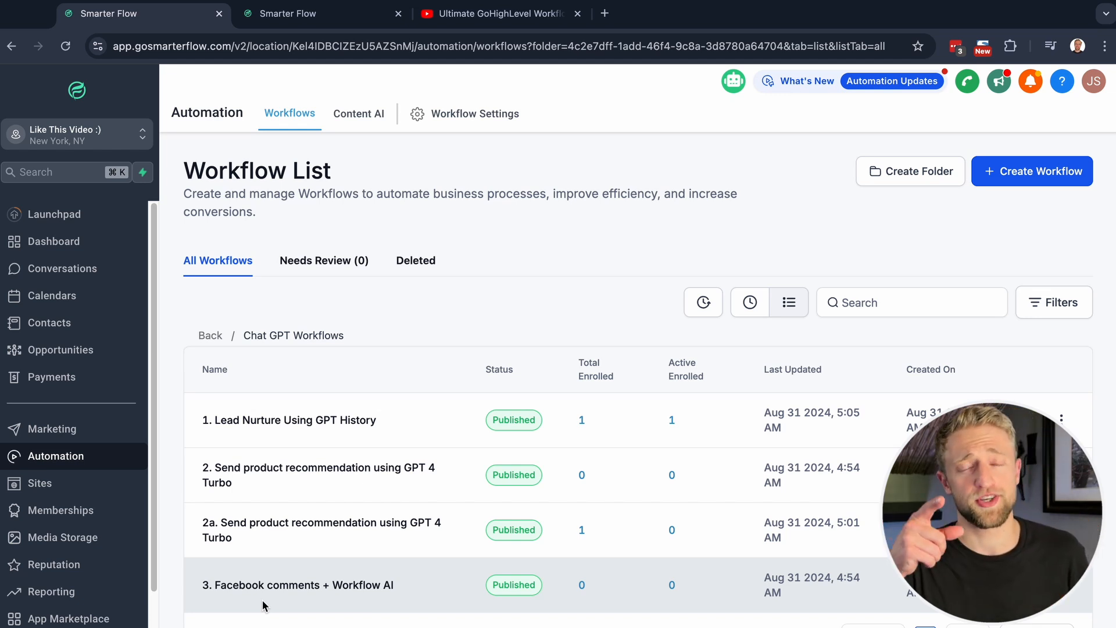
{"action": "mouse_move", "coordinate": [290, 420]}
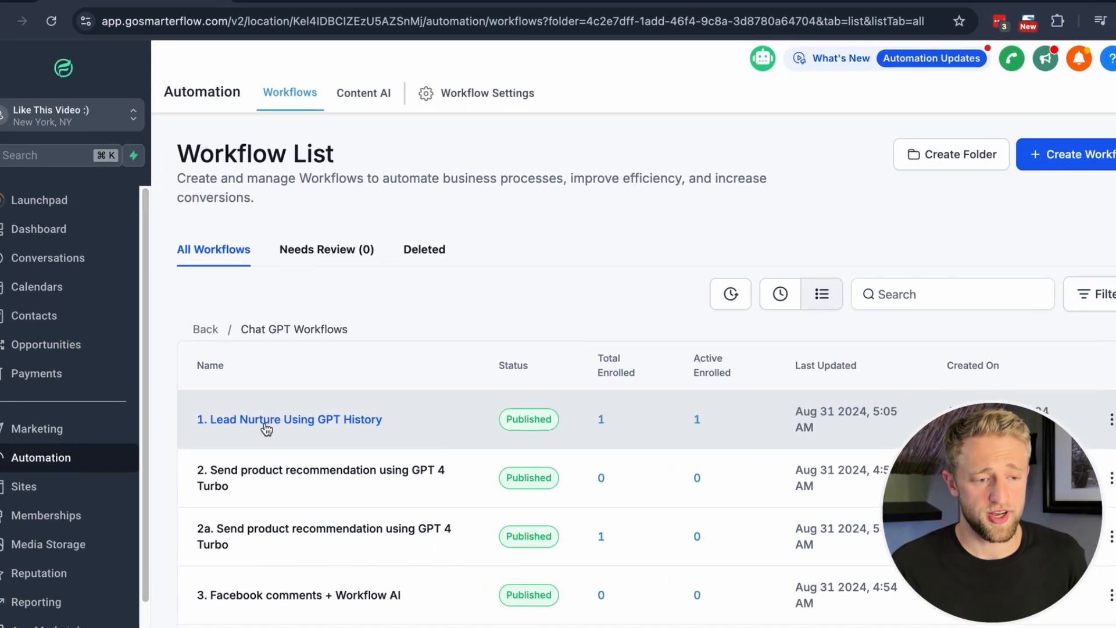
- Open the '1. Lead Nurture Using GPT History' workflow in the Builder to view its triggers and steps
{"action": "left_click", "coordinate": [289, 419]}
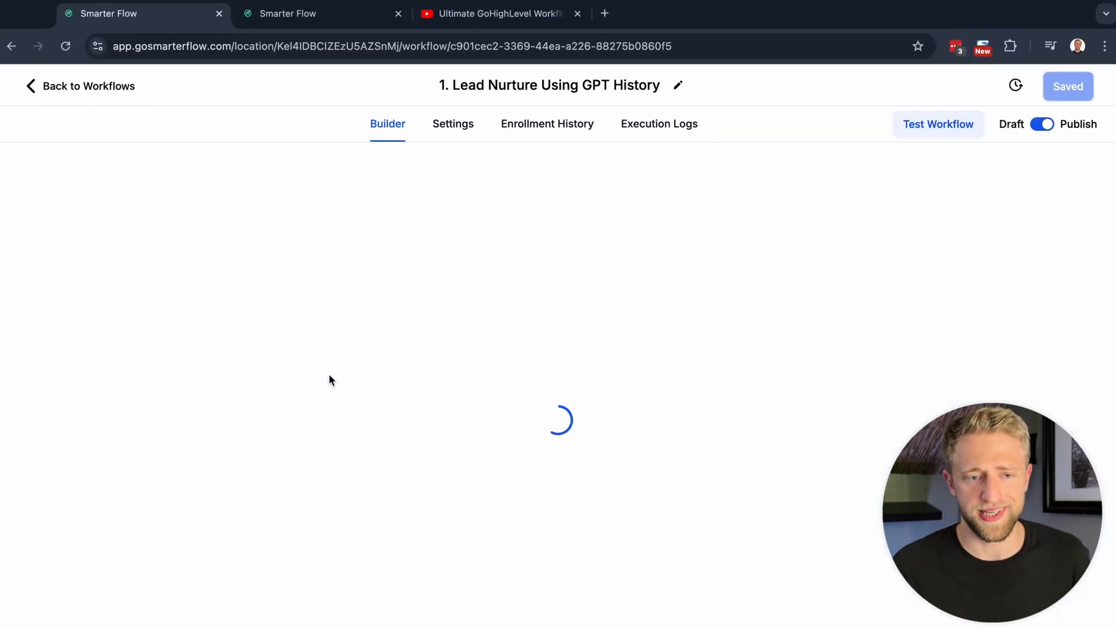
{"action": "mouse_move", "coordinate": [319, 376]}
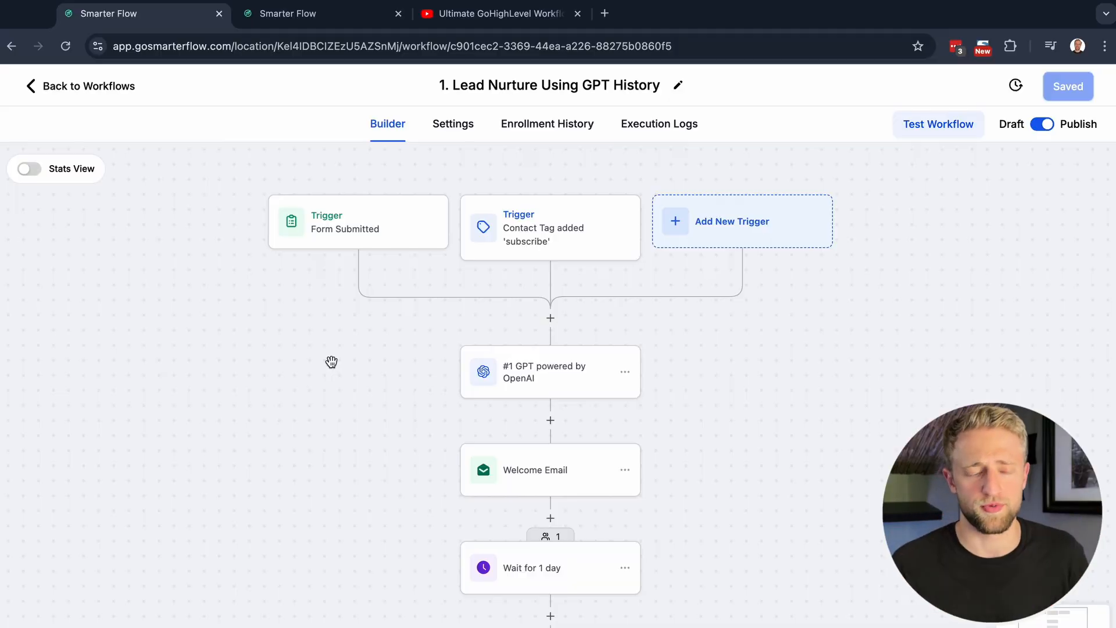
{"action": "scroll", "scroll_direction": "down", "scroll_amount": 3}
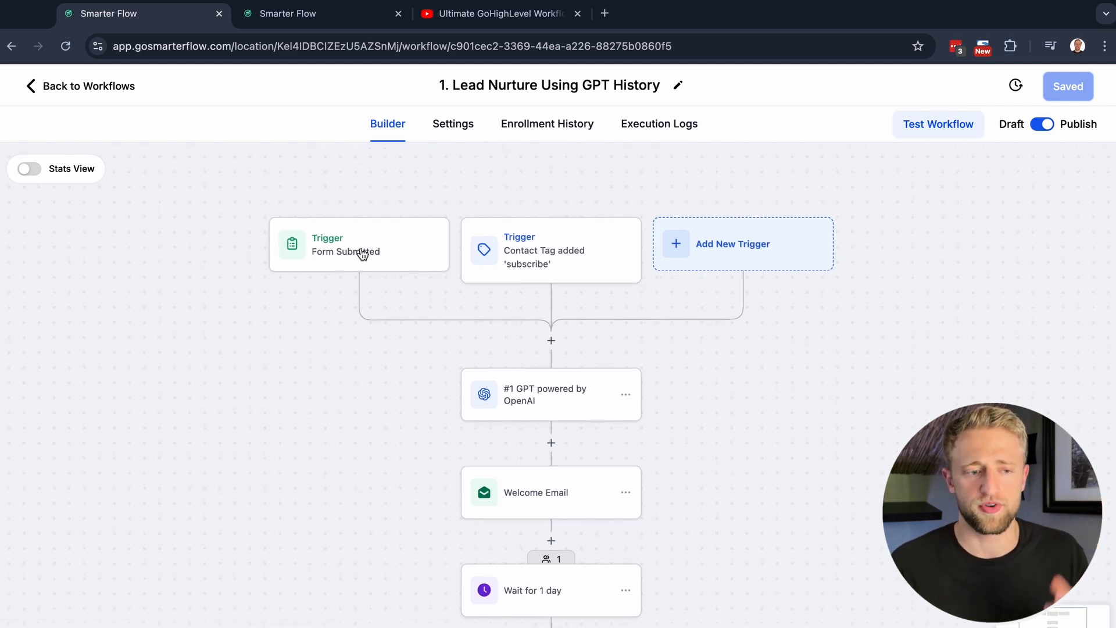
{"action": "mouse_move", "coordinate": [528, 264]}
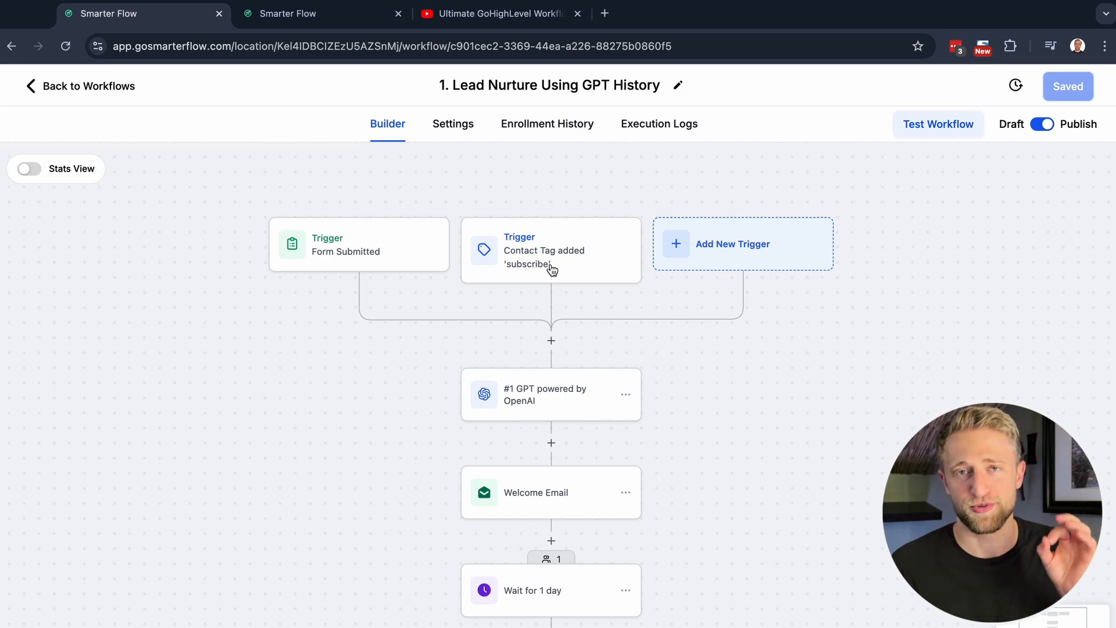
{"action": "mouse_move", "coordinate": [466, 331]}
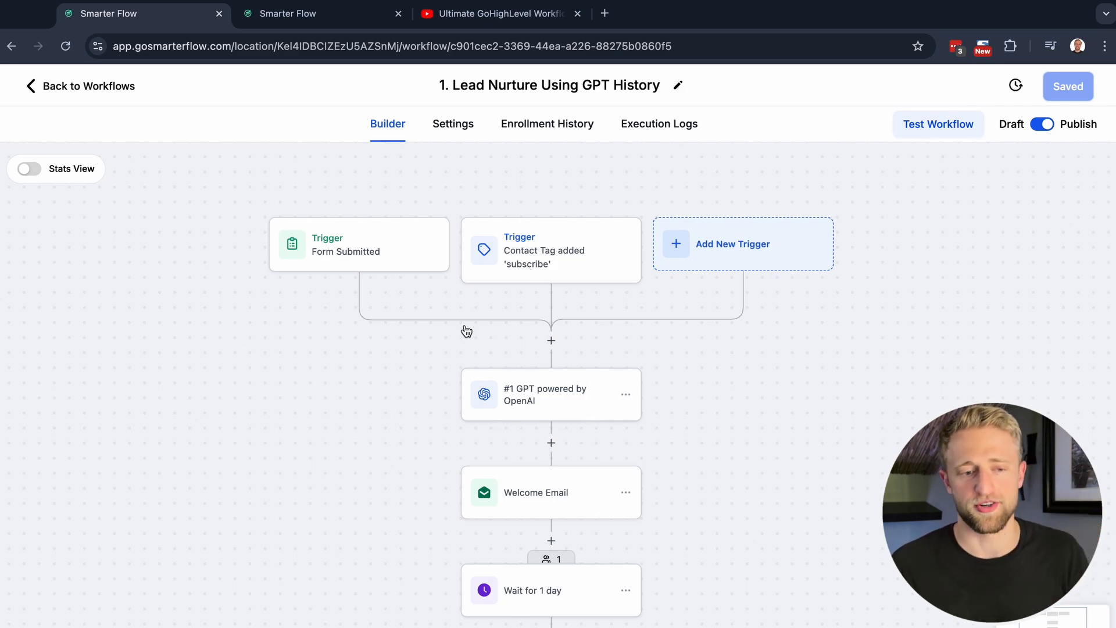
{"action": "mouse_move", "coordinate": [354, 259]}
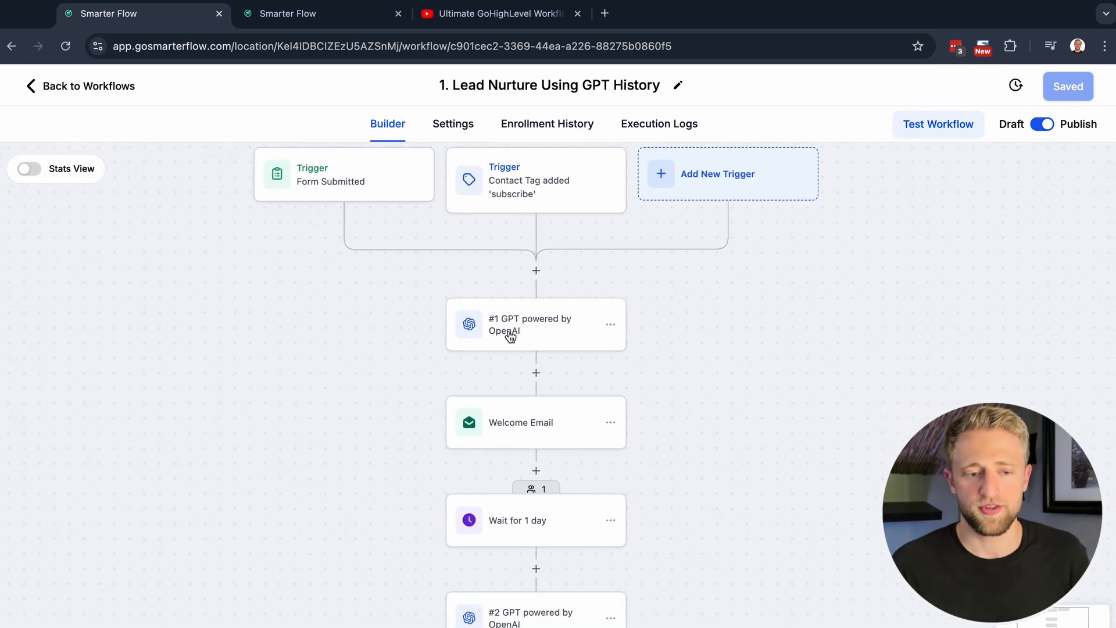
- Set the #1 GPT powered by OpenAI step's model to GPT 4o, keeping action type Custom
{"action": "left_click", "coordinate": [535, 324]}
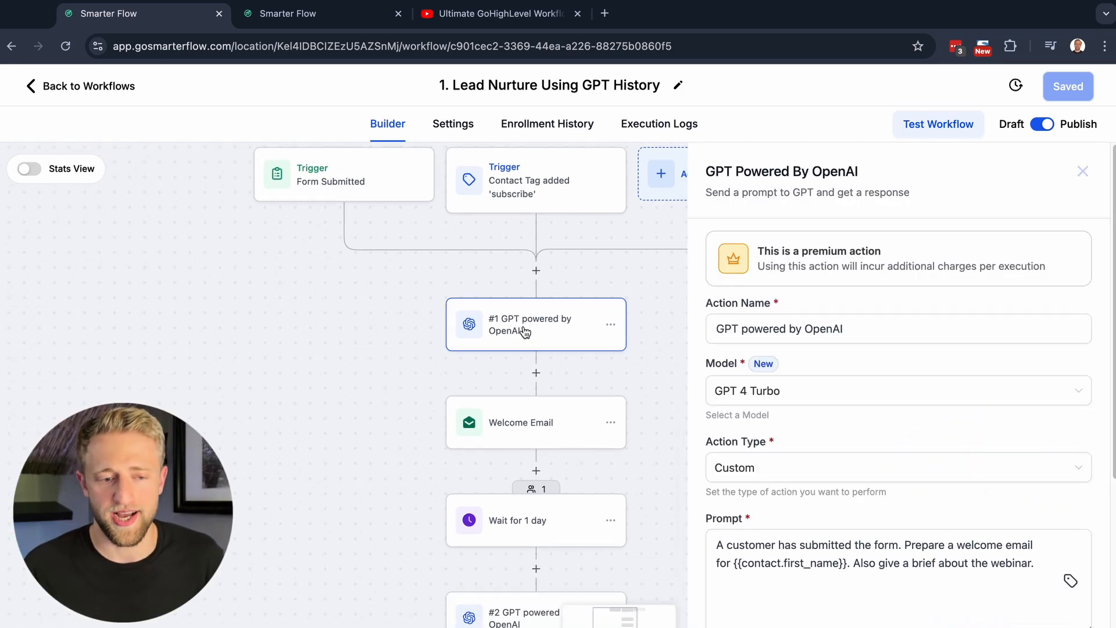
{"action": "mouse_move", "coordinate": [770, 365]}
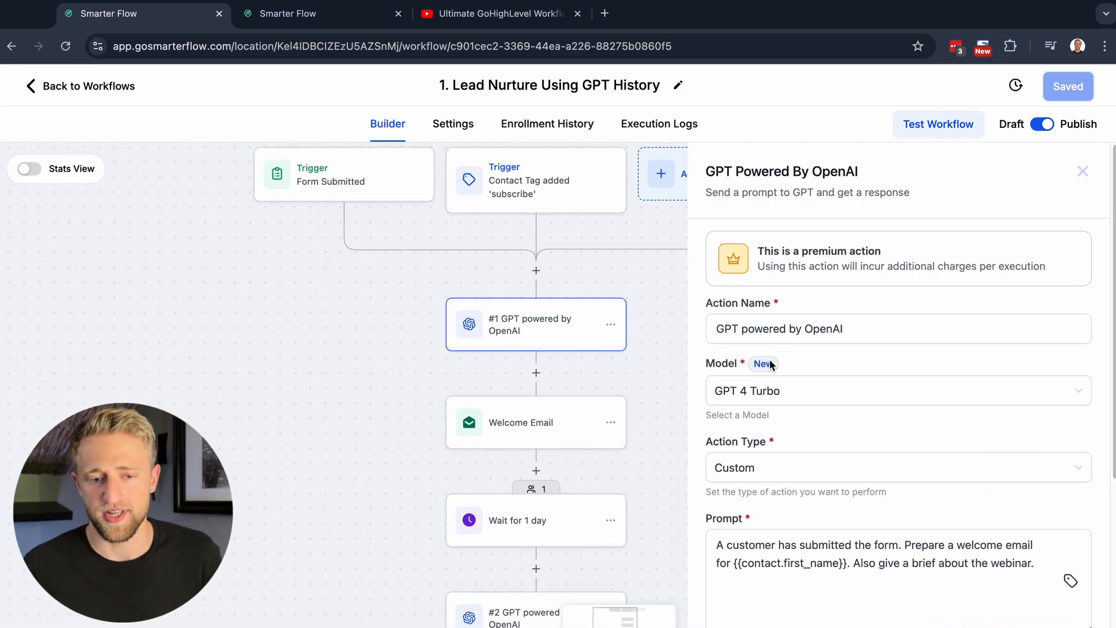
{"action": "left_click", "coordinate": [895, 390]}
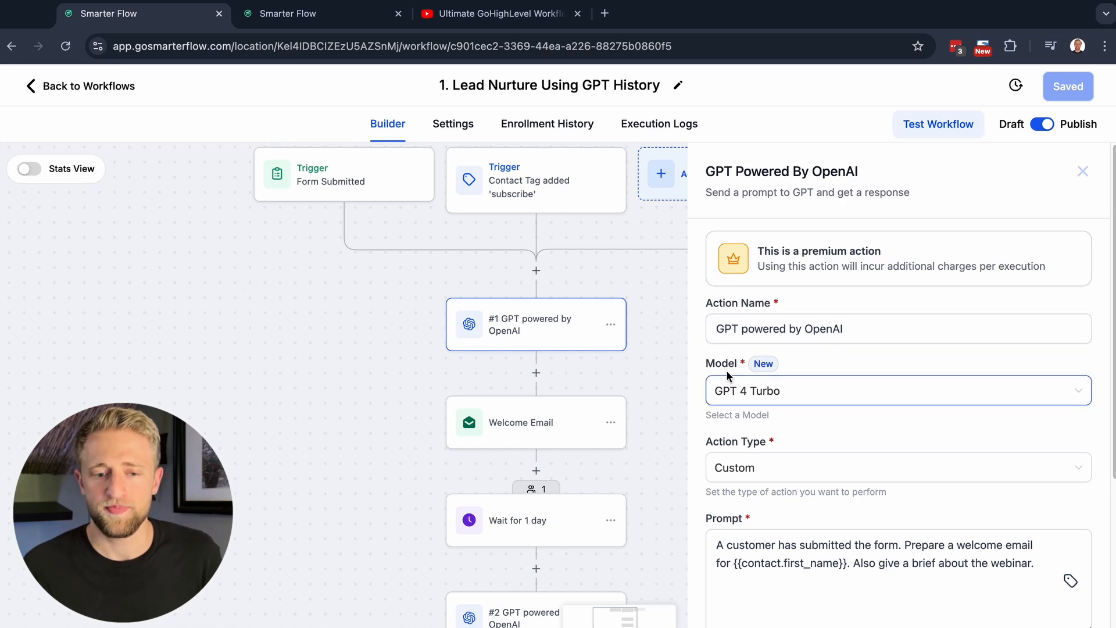
{"action": "left_click", "coordinate": [871, 328]}
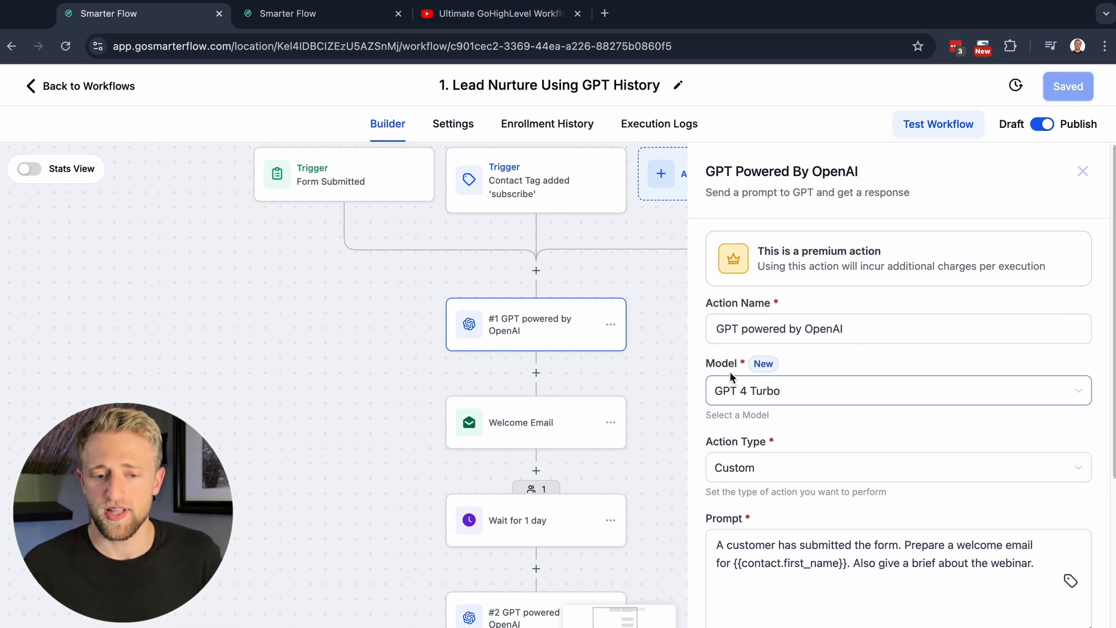
{"action": "left_click", "coordinate": [893, 391]}
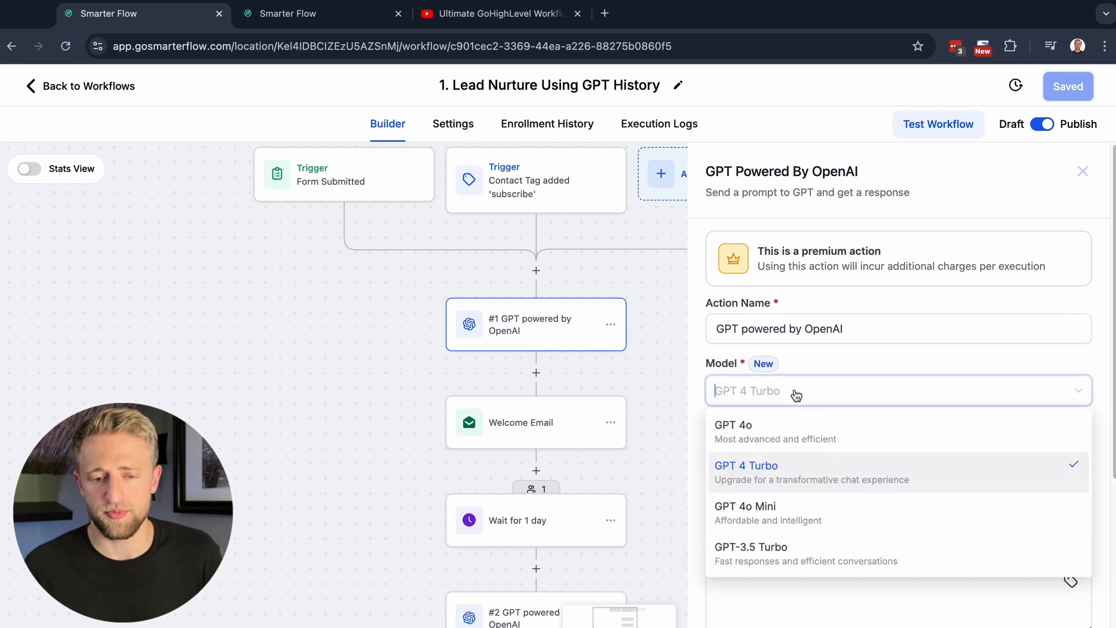
{"action": "mouse_move", "coordinate": [787, 431]}
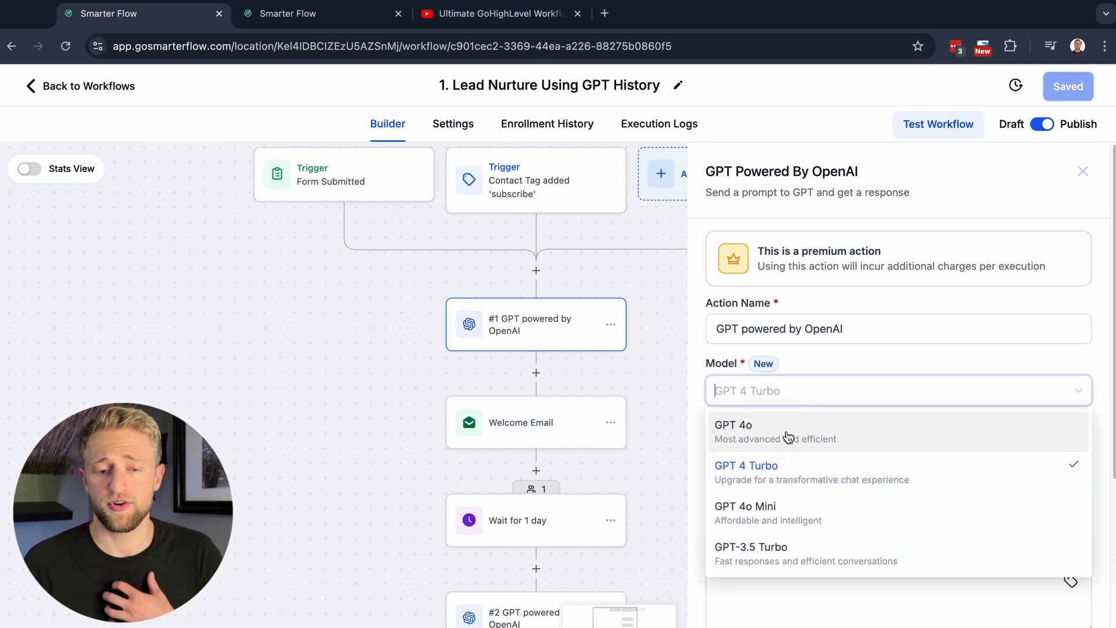
{"action": "mouse_move", "coordinate": [812, 442]}
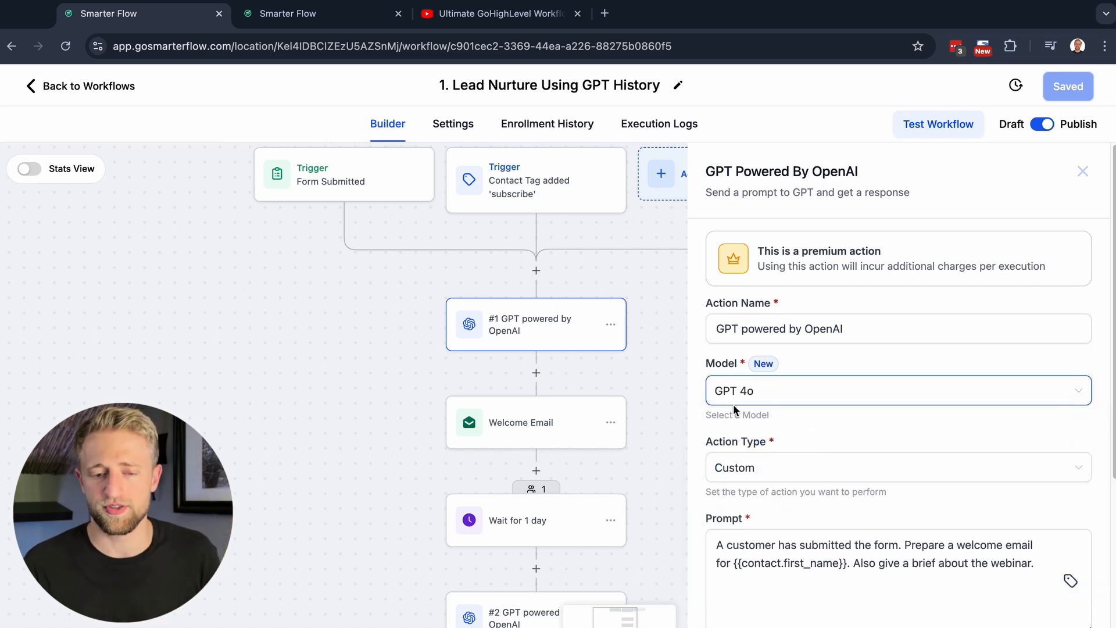
{"action": "scroll", "scroll_direction": "down", "scroll_amount": 3}
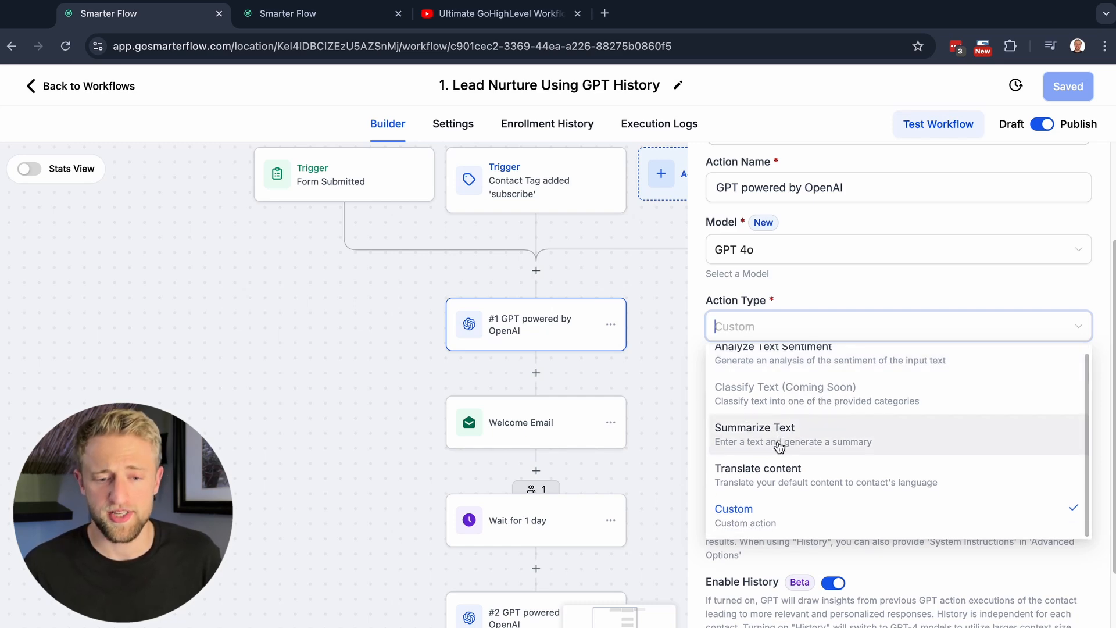
{"action": "mouse_move", "coordinate": [760, 516]}
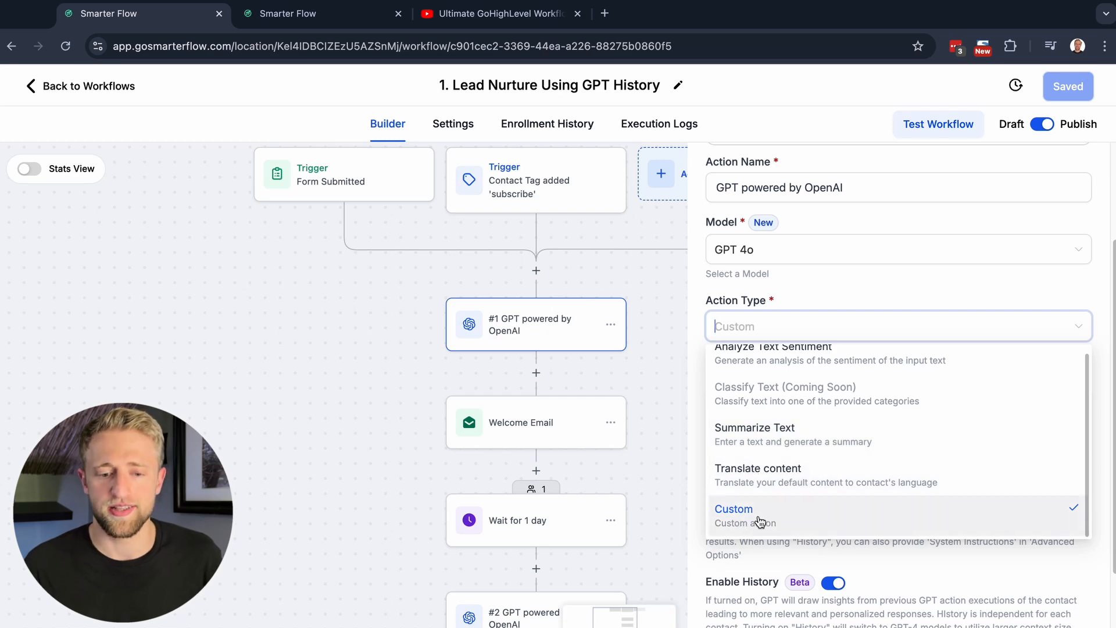
{"action": "left_click", "coordinate": [734, 508]}
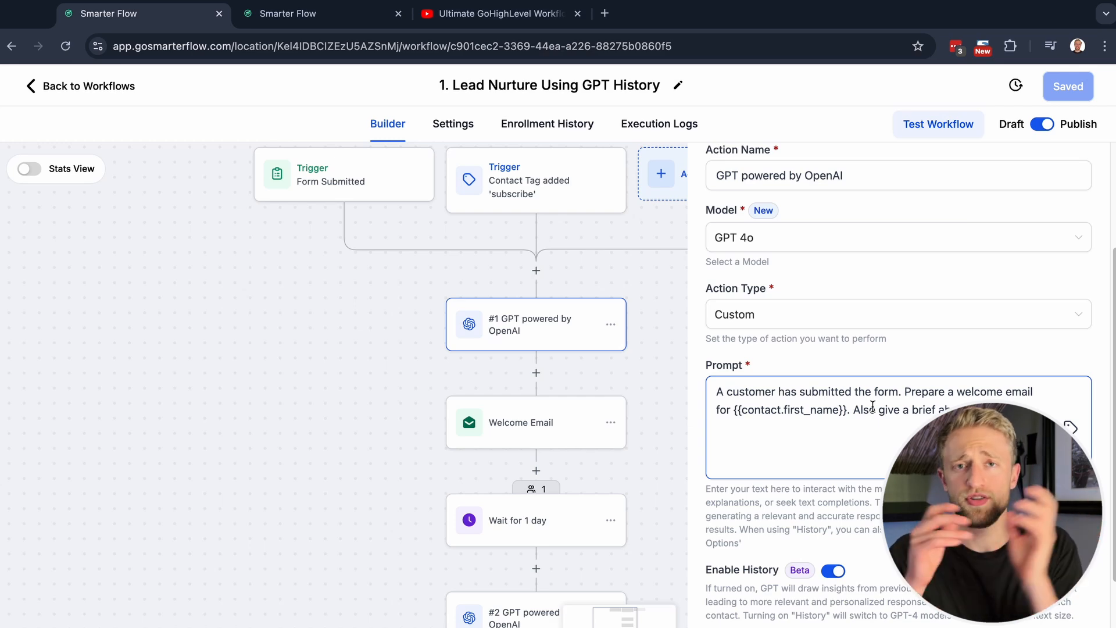
- Show the YouTube channel's Videos page with its HighLevel tutorial videos
{"action": "left_click", "coordinate": [499, 14]}
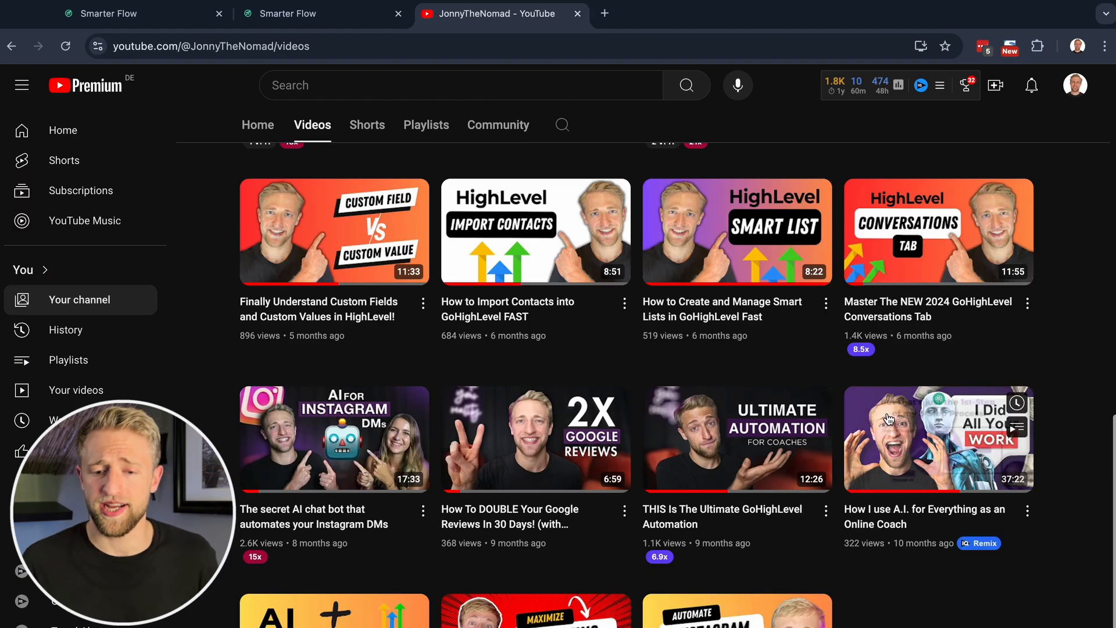
{"action": "mouse_move", "coordinate": [1035, 555]}
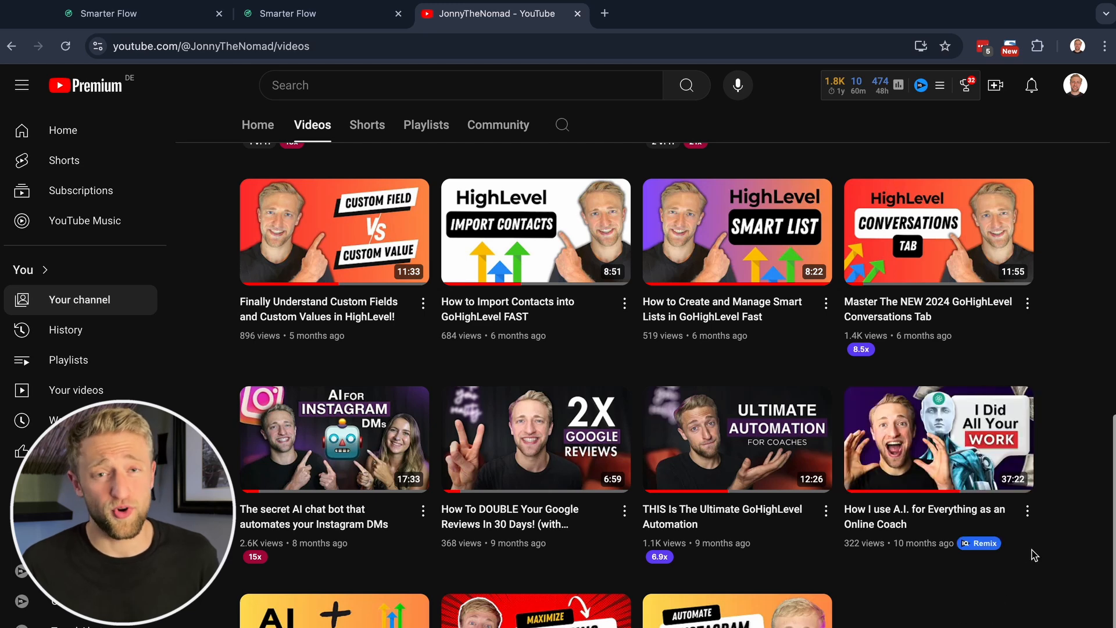
{"action": "mouse_move", "coordinate": [924, 594]}
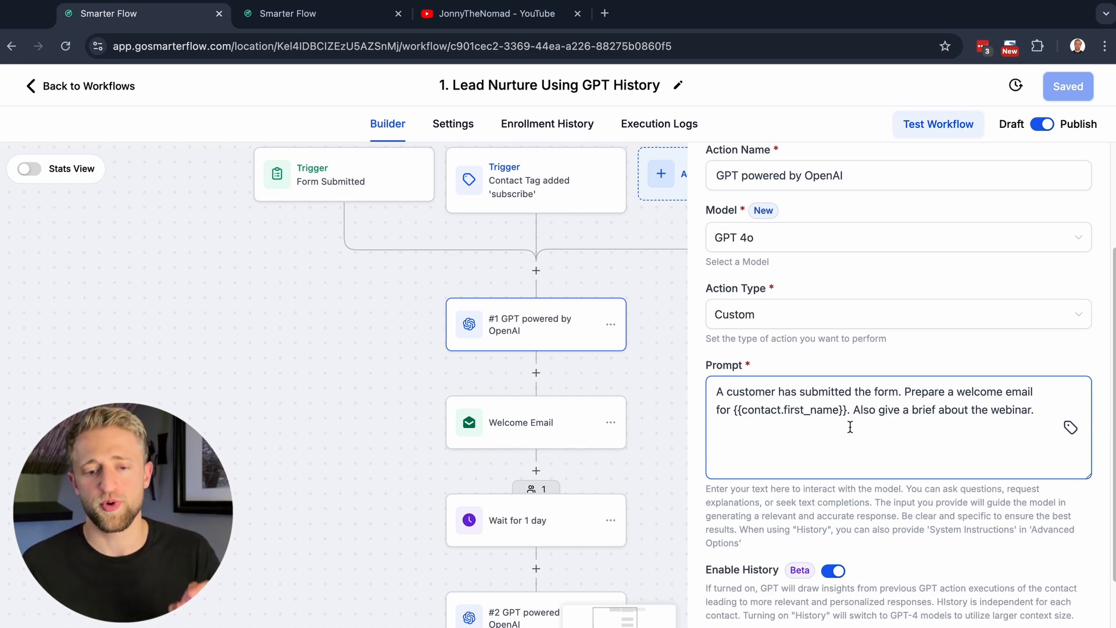
{"action": "left_click", "coordinate": [1071, 426]}
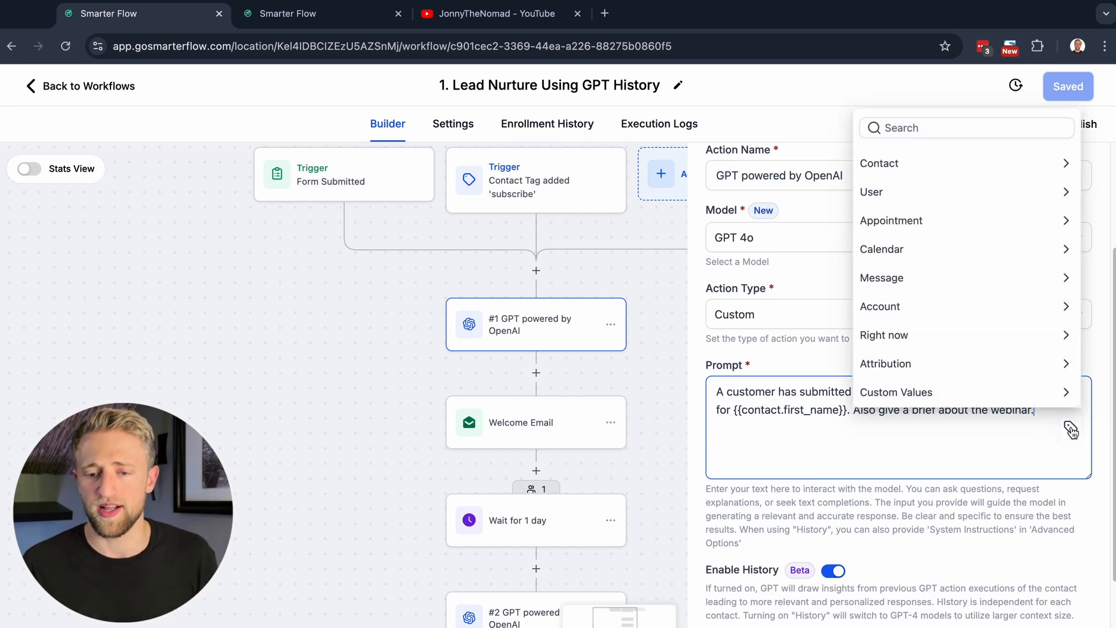
{"action": "mouse_move", "coordinate": [858, 427]}
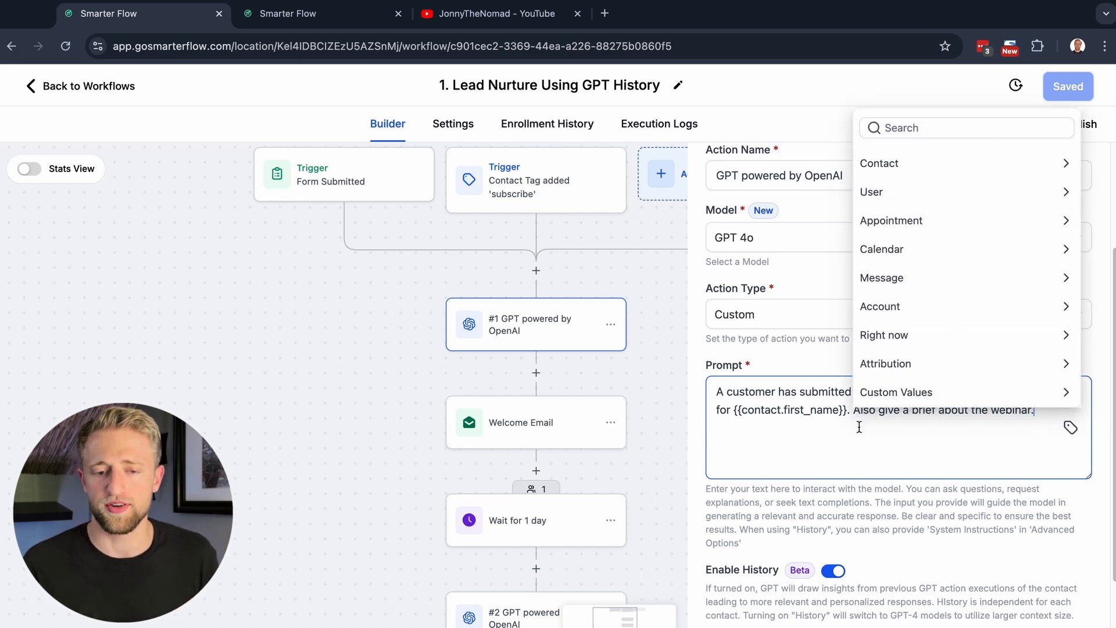
{"action": "mouse_move", "coordinate": [960, 324]}
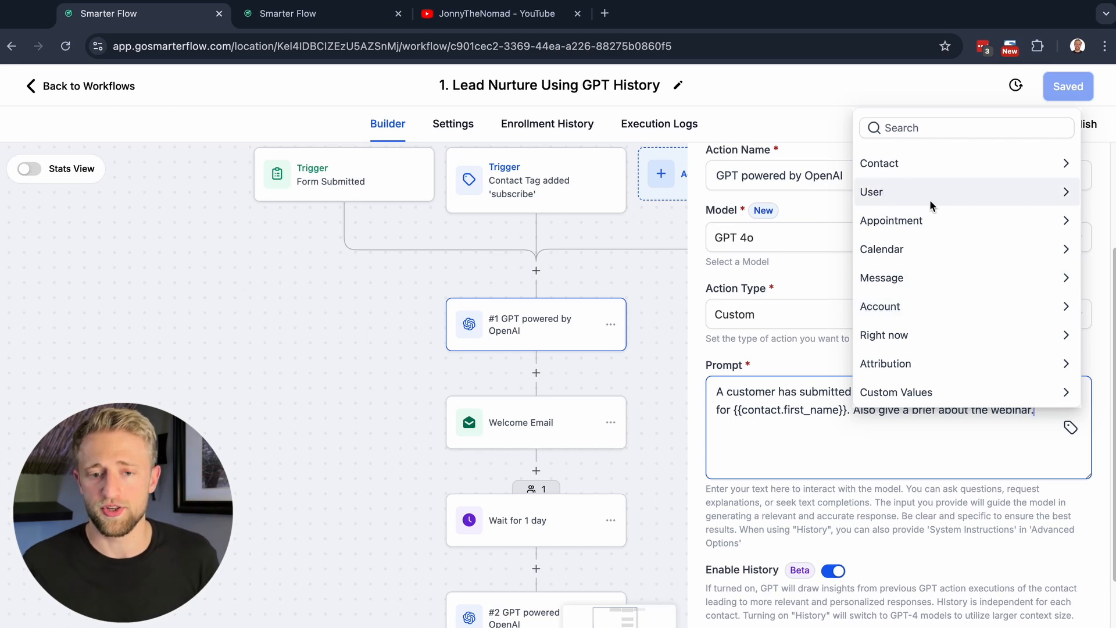
{"action": "mouse_move", "coordinate": [953, 287]}
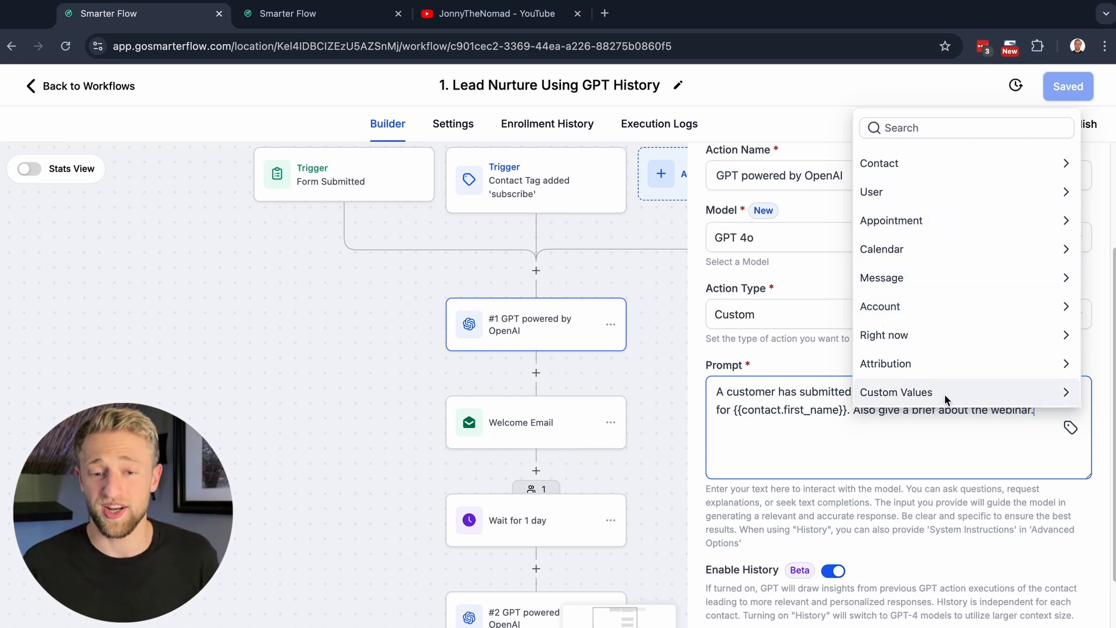
{"action": "mouse_move", "coordinate": [898, 168]}
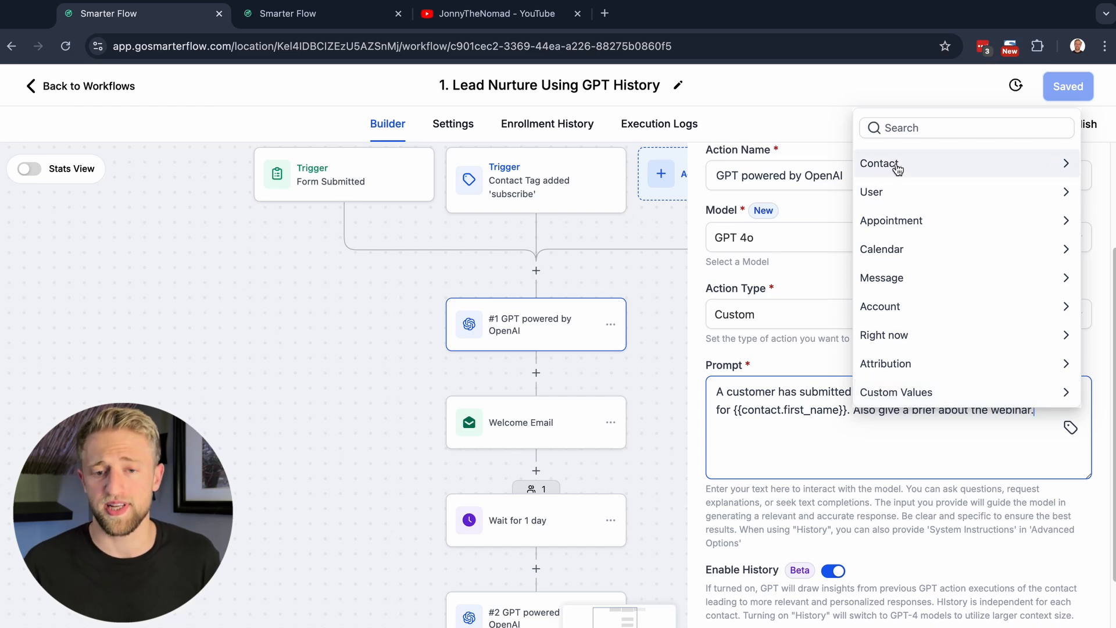
{"action": "left_click", "coordinate": [880, 162]}
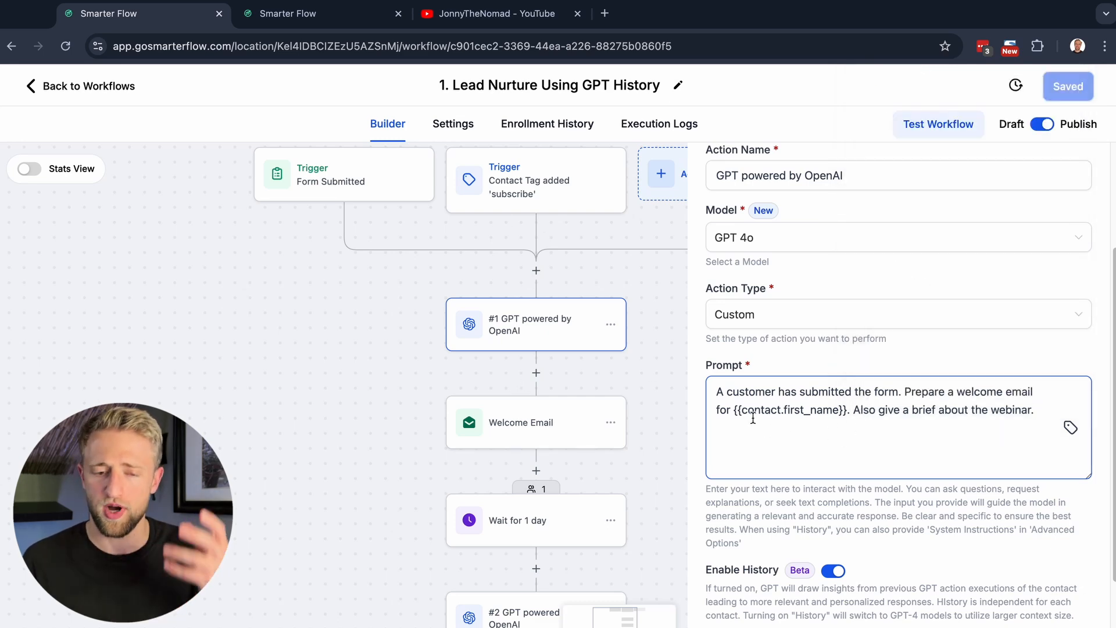
- Expand the GPT step's Advanced Options to reveal temperature 0.2 and the sales-executive system instruction
{"action": "scroll", "scroll_direction": "down", "scroll_amount": 3}
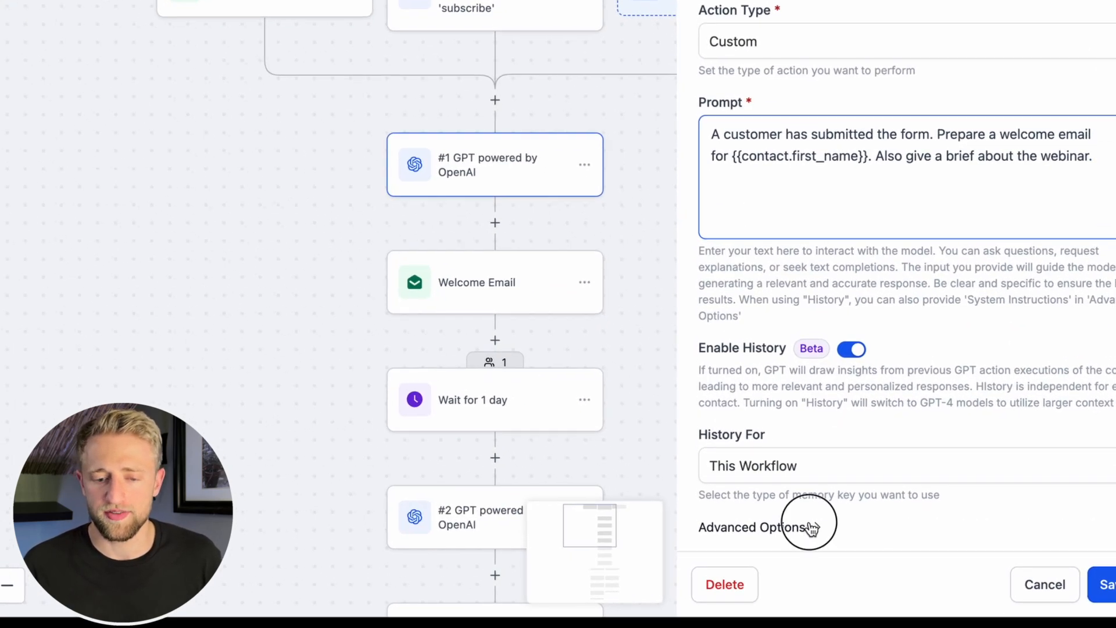
{"action": "left_click", "coordinate": [750, 527]}
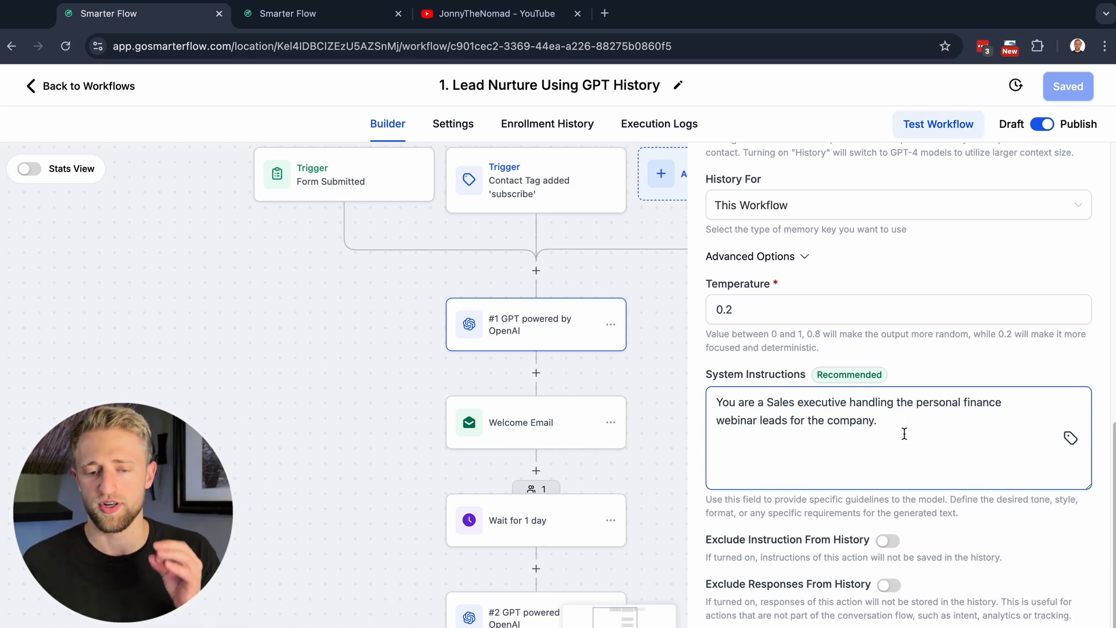
{"action": "scroll", "scroll_direction": "up", "scroll_amount": 3}
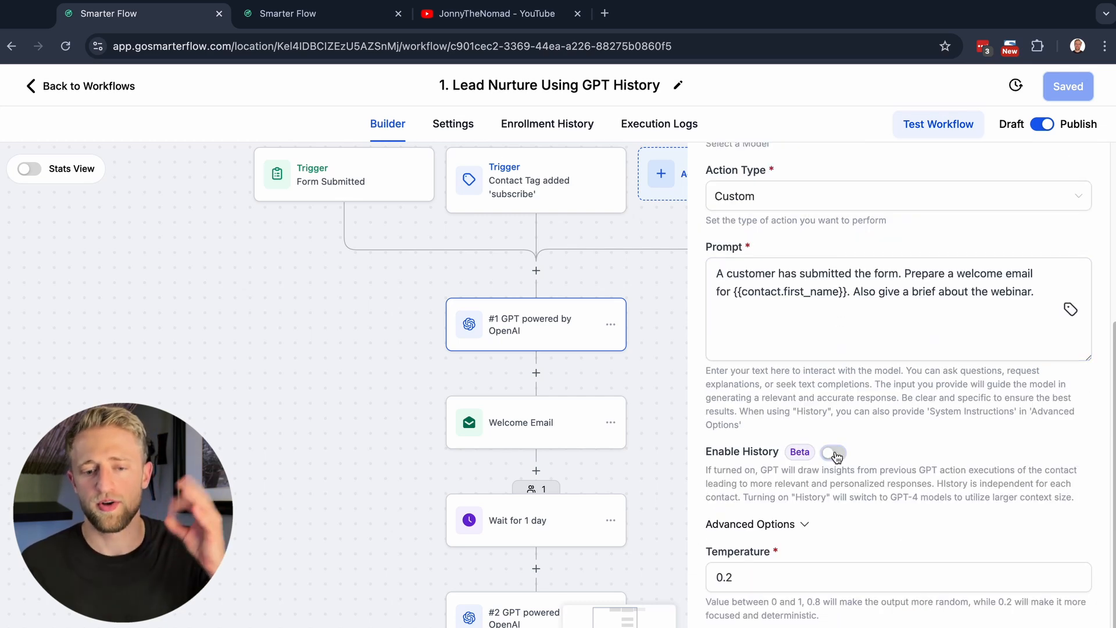
- Enable History on the GPT step with scope This Step, leaving system instructions empty and exclusions off
{"action": "left_click", "coordinate": [832, 452]}
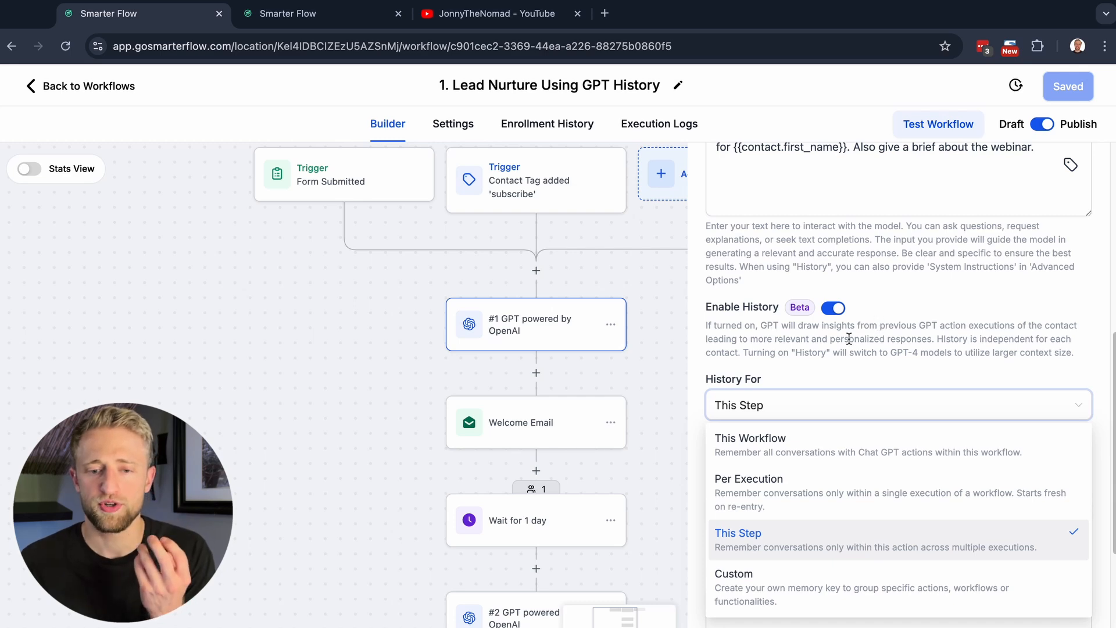
{"action": "mouse_move", "coordinate": [563, 194]}
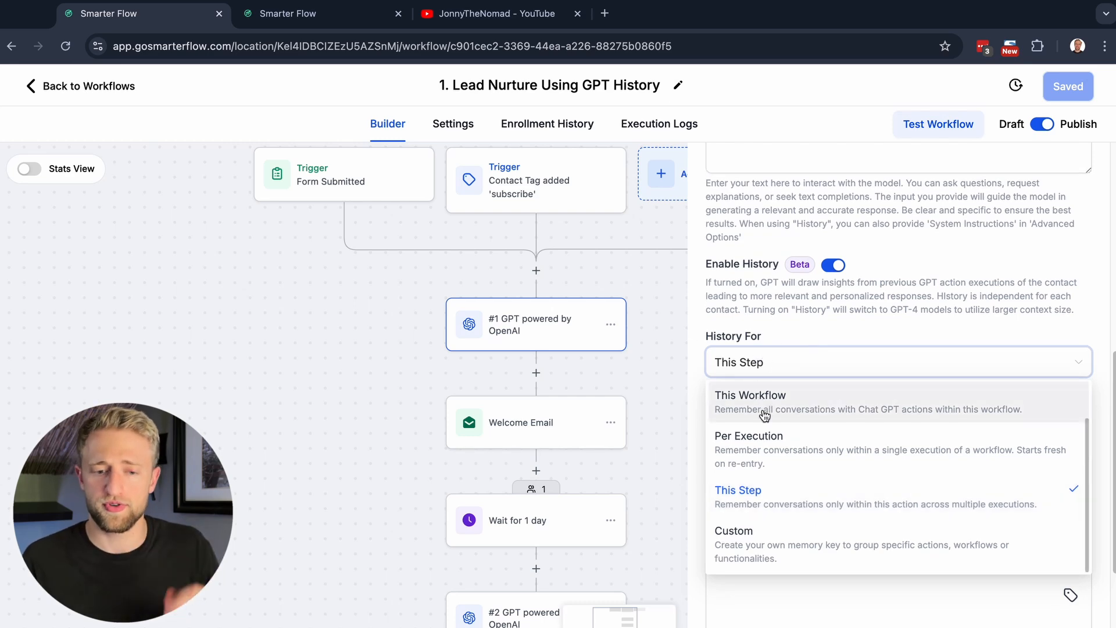
{"action": "mouse_move", "coordinate": [804, 456]}
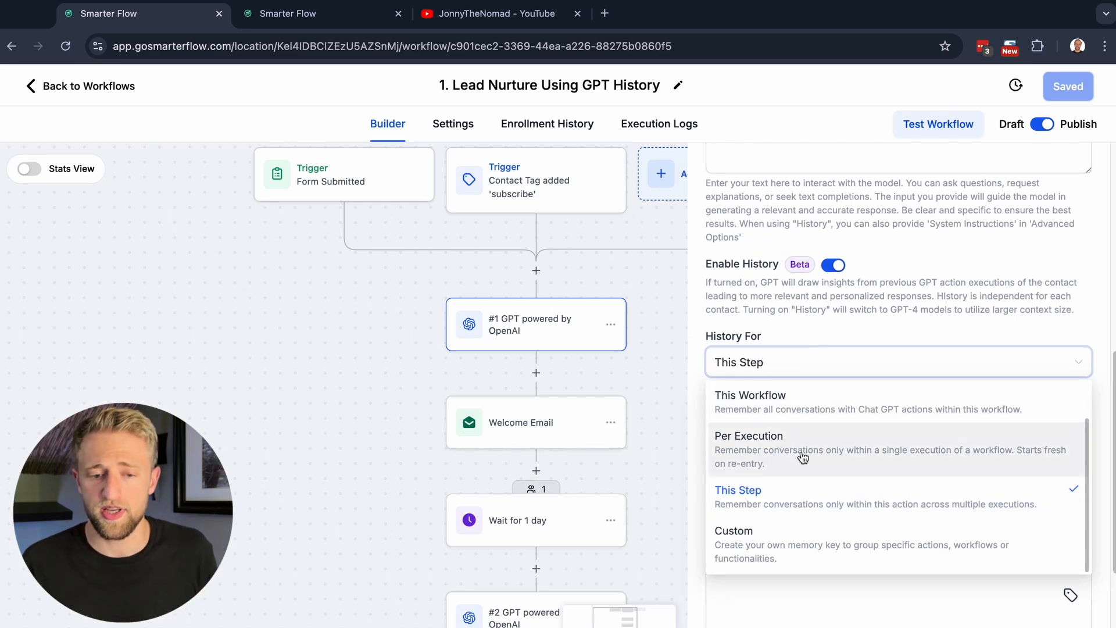
{"action": "mouse_move", "coordinate": [823, 468]}
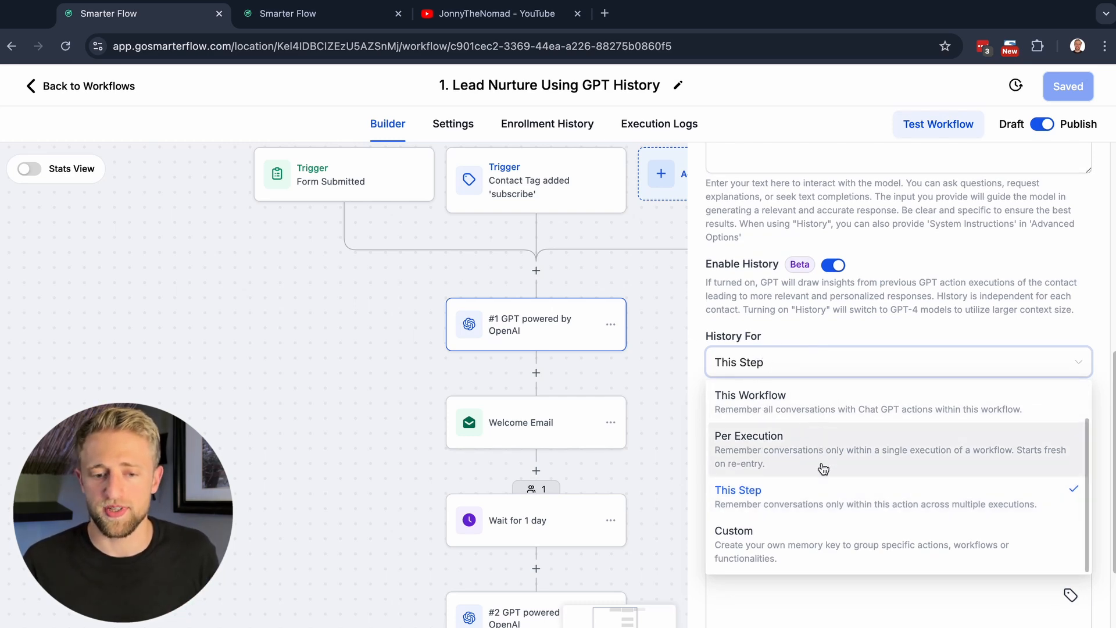
{"action": "mouse_move", "coordinate": [755, 544]}
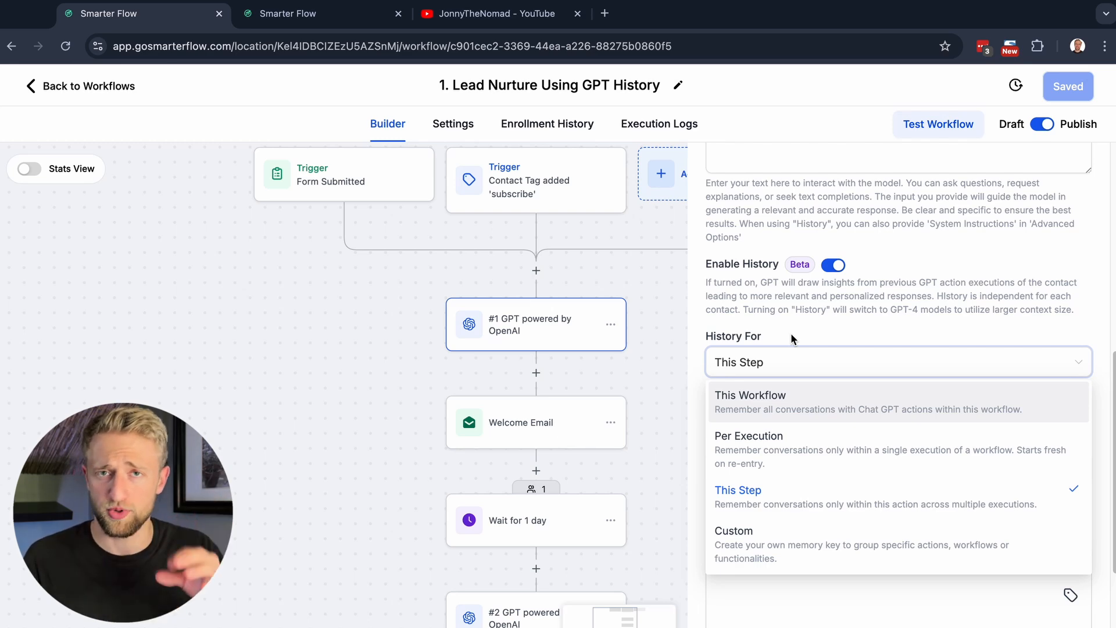
{"action": "left_click", "coordinate": [737, 489]}
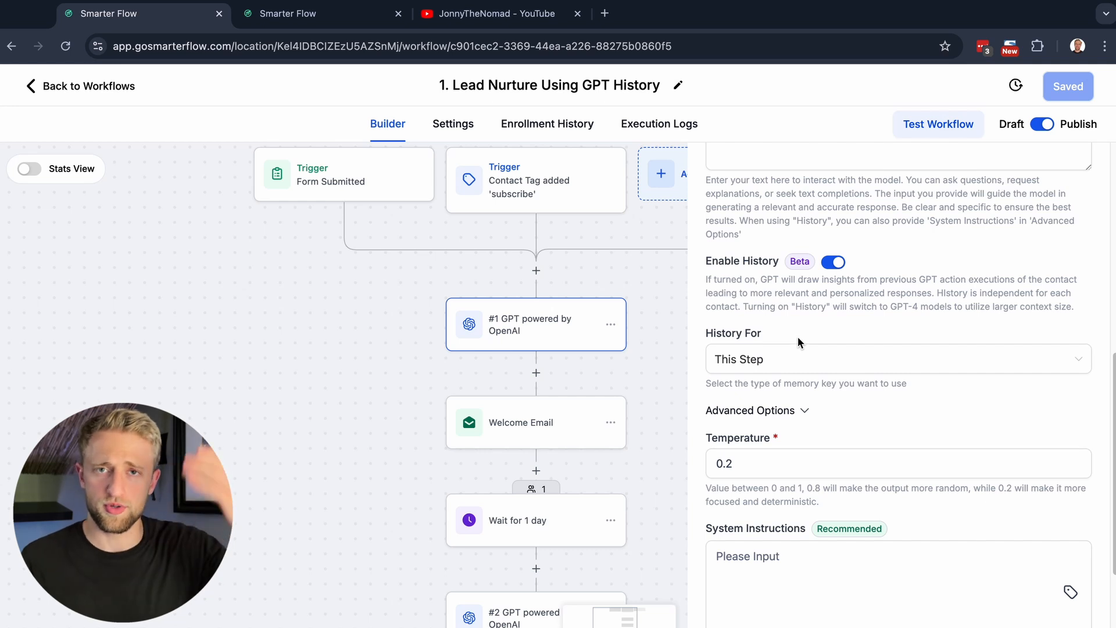
{"action": "scroll", "scroll_direction": "down", "scroll_amount": 3}
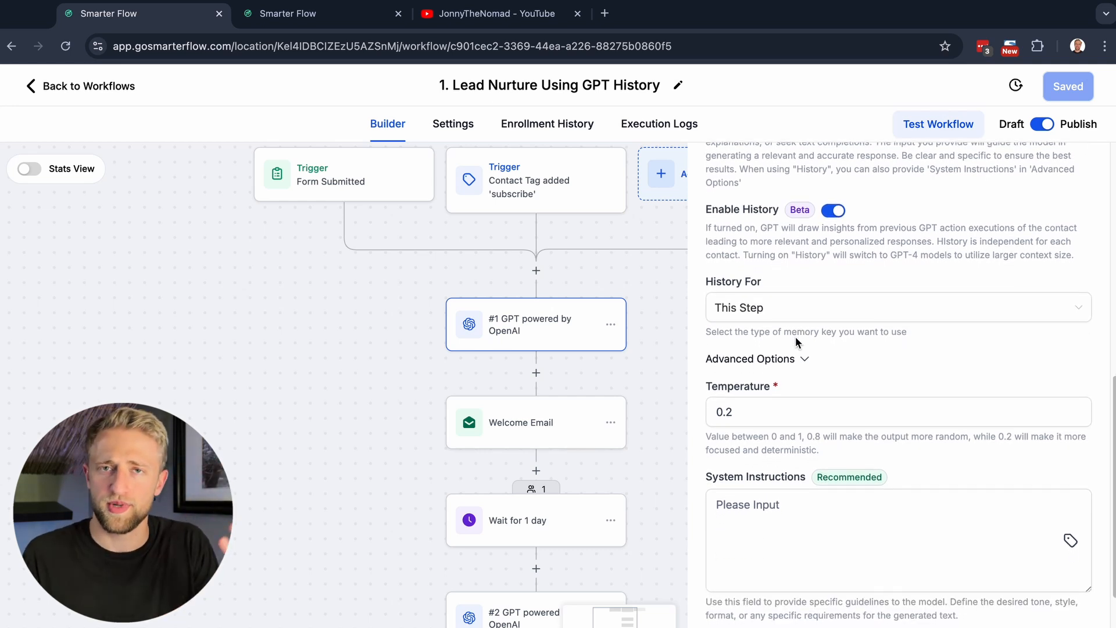
{"action": "scroll", "scroll_direction": "down", "scroll_amount": 3}
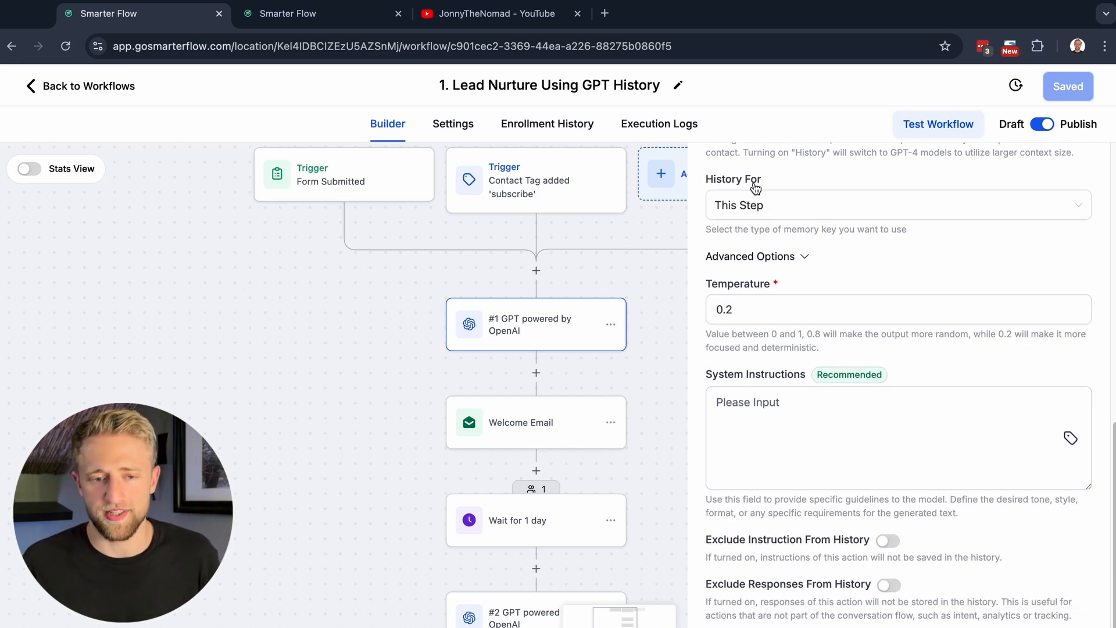
{"action": "mouse_move", "coordinate": [835, 587]}
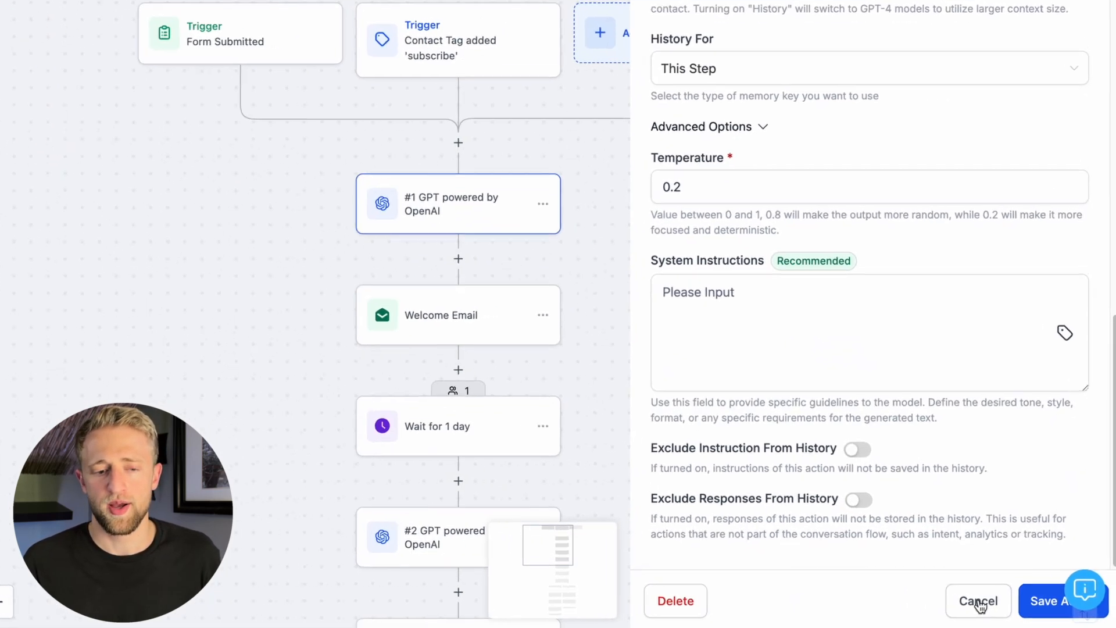
- Cancel the GPT step settings and inspect the Welcome Email step's Welcome subject and GPT-response message
{"action": "left_click", "coordinate": [978, 600]}
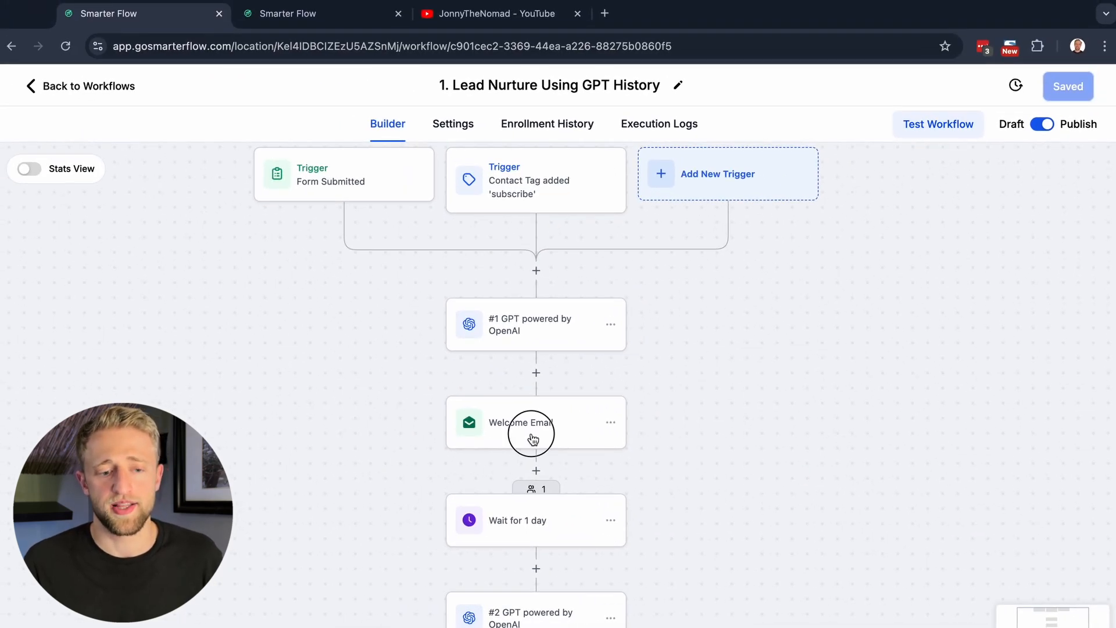
{"action": "left_click", "coordinate": [531, 422]}
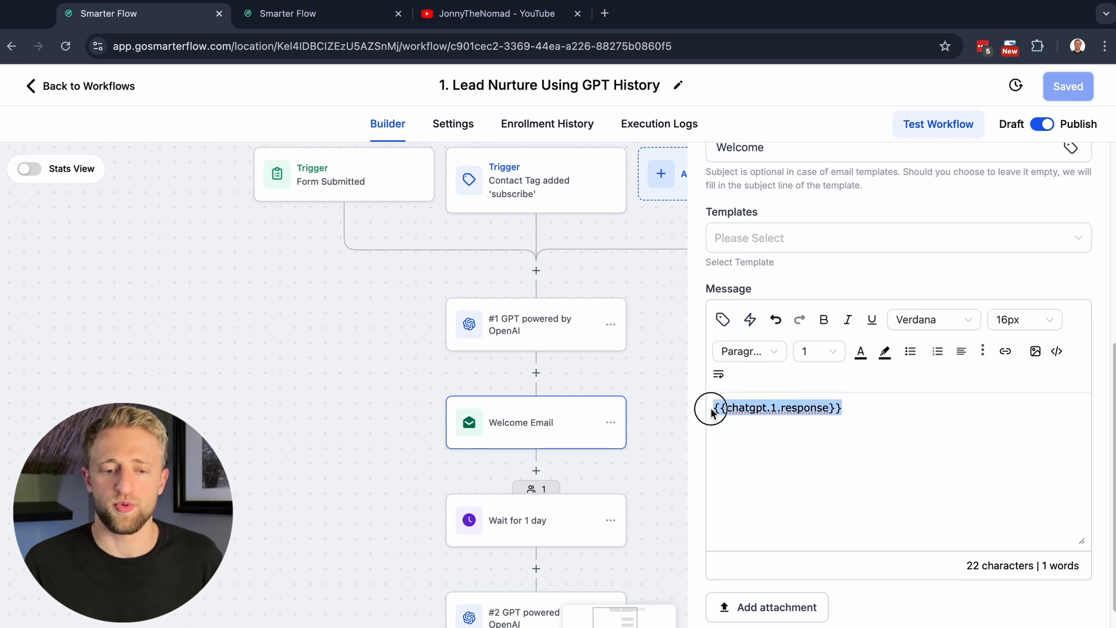
{"action": "left_click", "coordinate": [867, 418]}
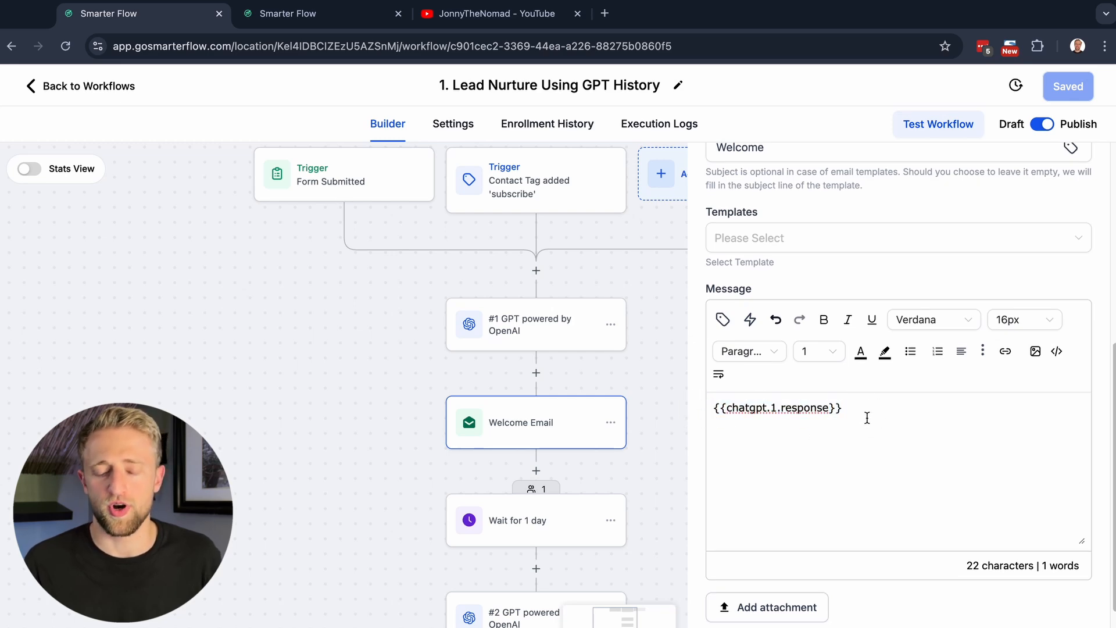
{"action": "scroll", "scroll_direction": "up", "scroll_amount": 3}
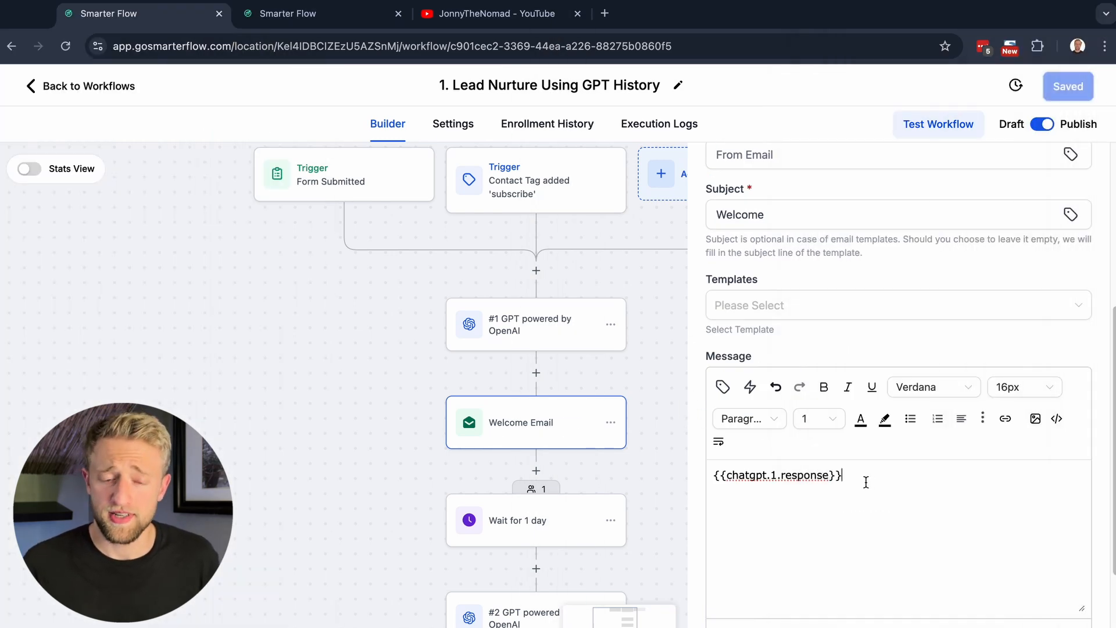
{"action": "mouse_move", "coordinate": [524, 322]}
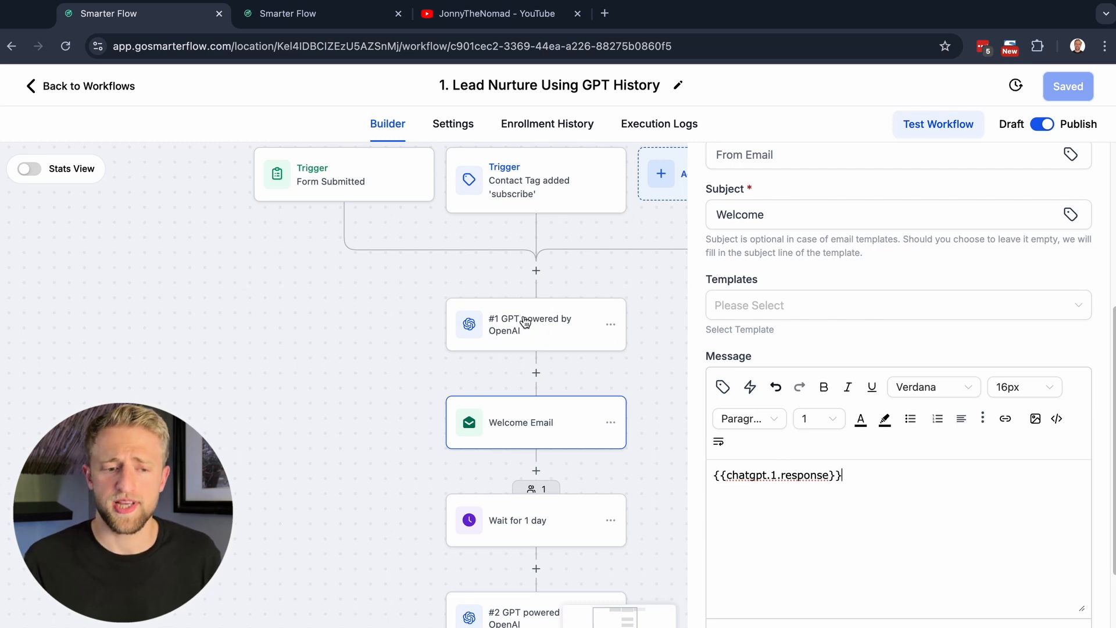
{"action": "mouse_move", "coordinate": [525, 412]}
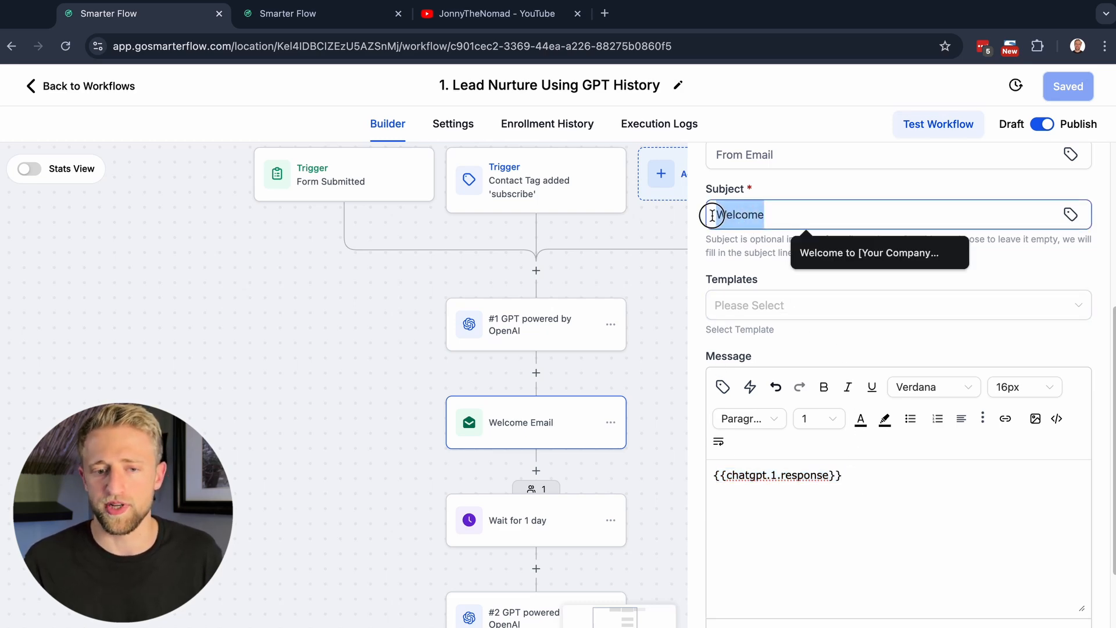
{"action": "mouse_move", "coordinate": [865, 458]}
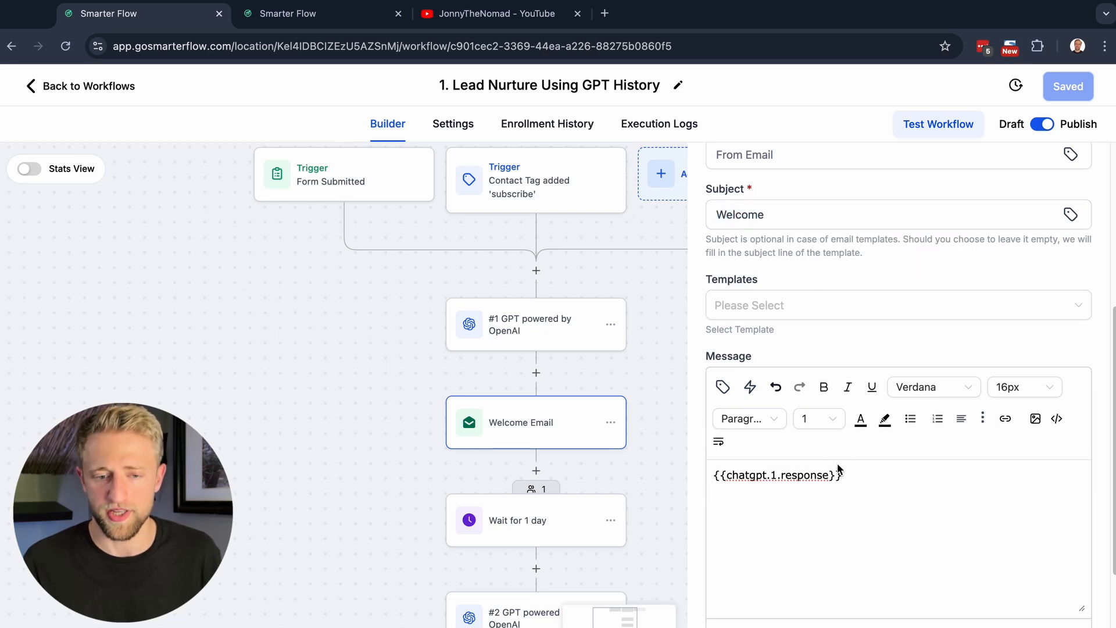
{"action": "mouse_move", "coordinate": [749, 417]}
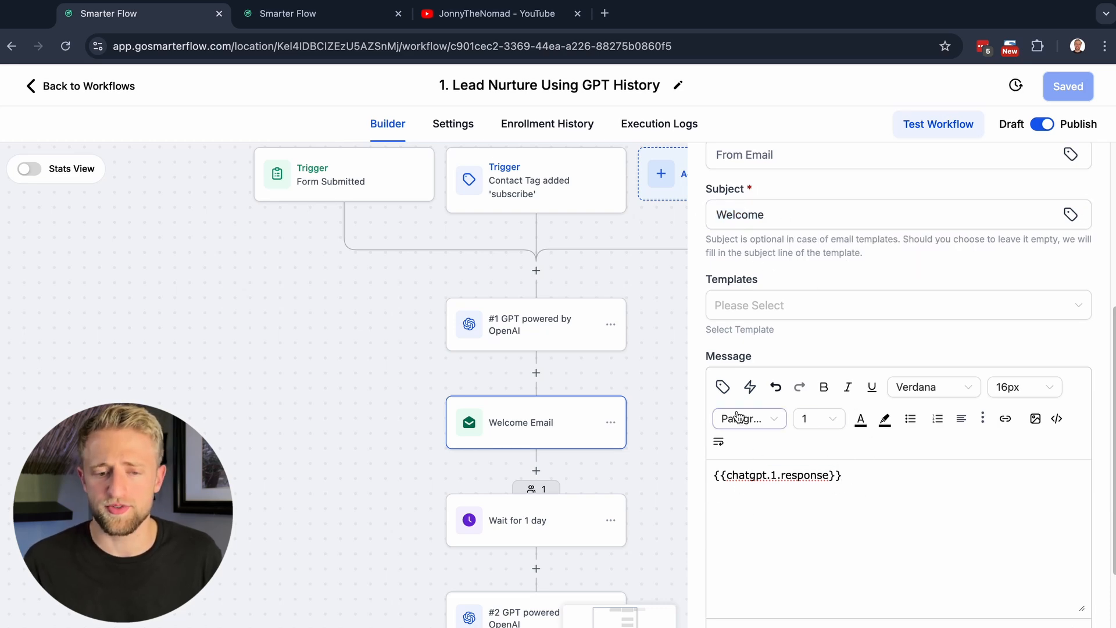
- Insert the #1 GPT powered by OpenAI Response value into the email message via the tag picker
{"action": "left_click", "coordinate": [722, 387]}
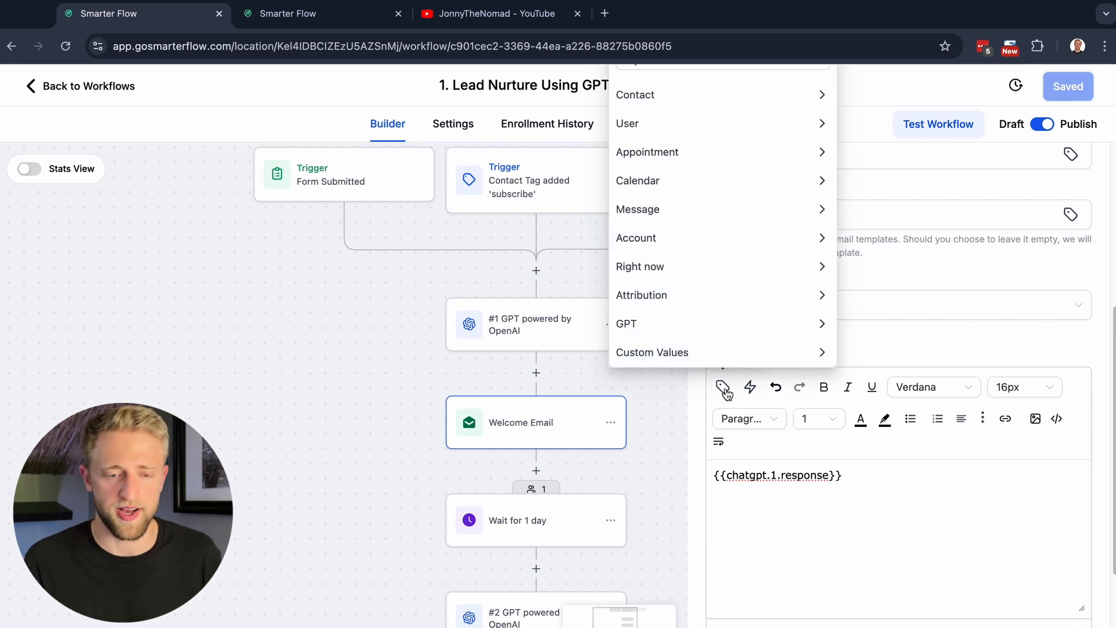
{"action": "left_click", "coordinate": [626, 323]}
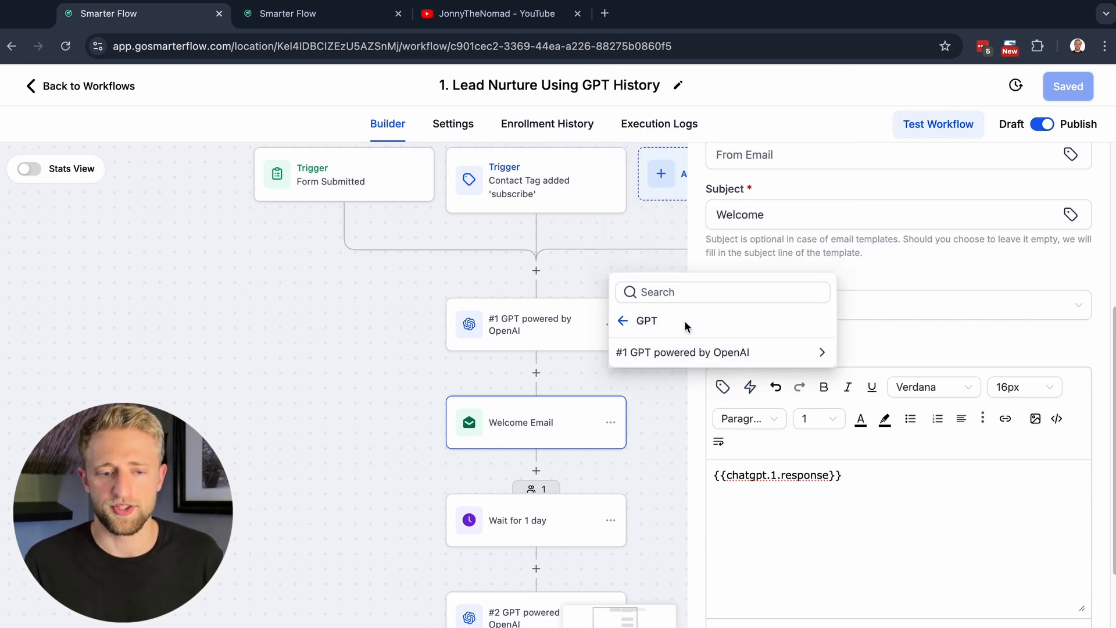
{"action": "mouse_move", "coordinate": [721, 353]}
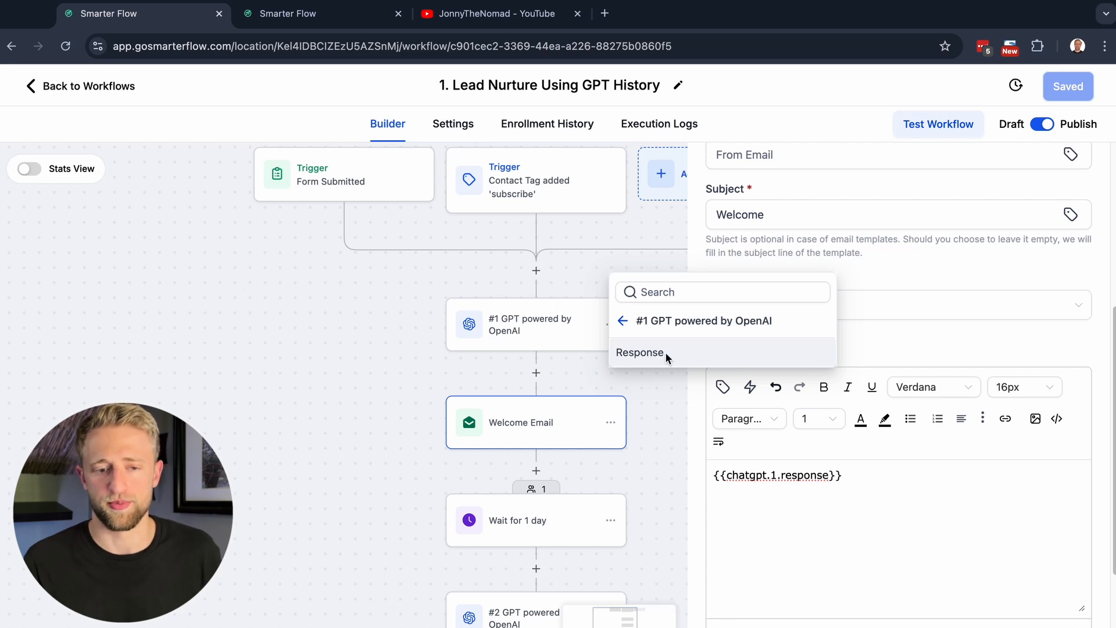
{"action": "left_click", "coordinate": [640, 352]}
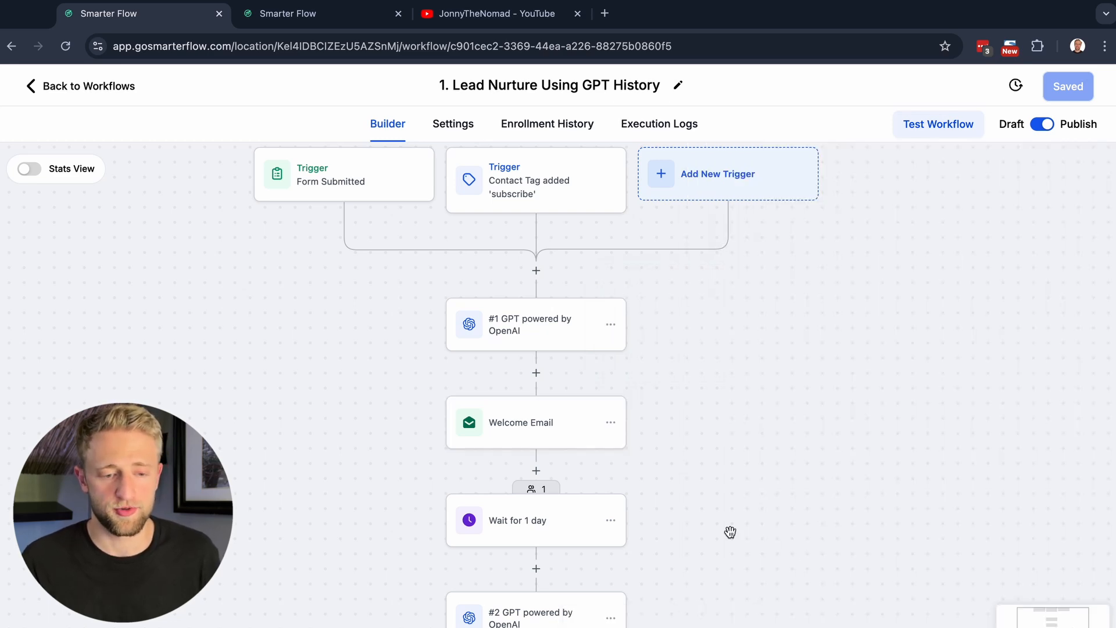
{"action": "scroll", "scroll_direction": "down", "scroll_amount": 3}
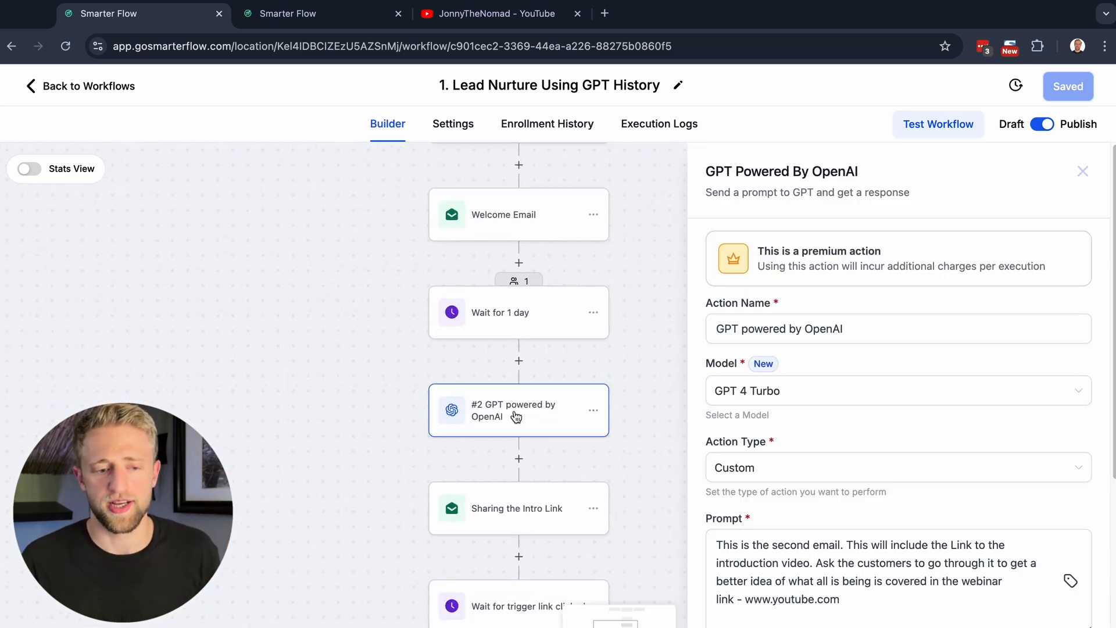
{"action": "mouse_move", "coordinate": [597, 396]}
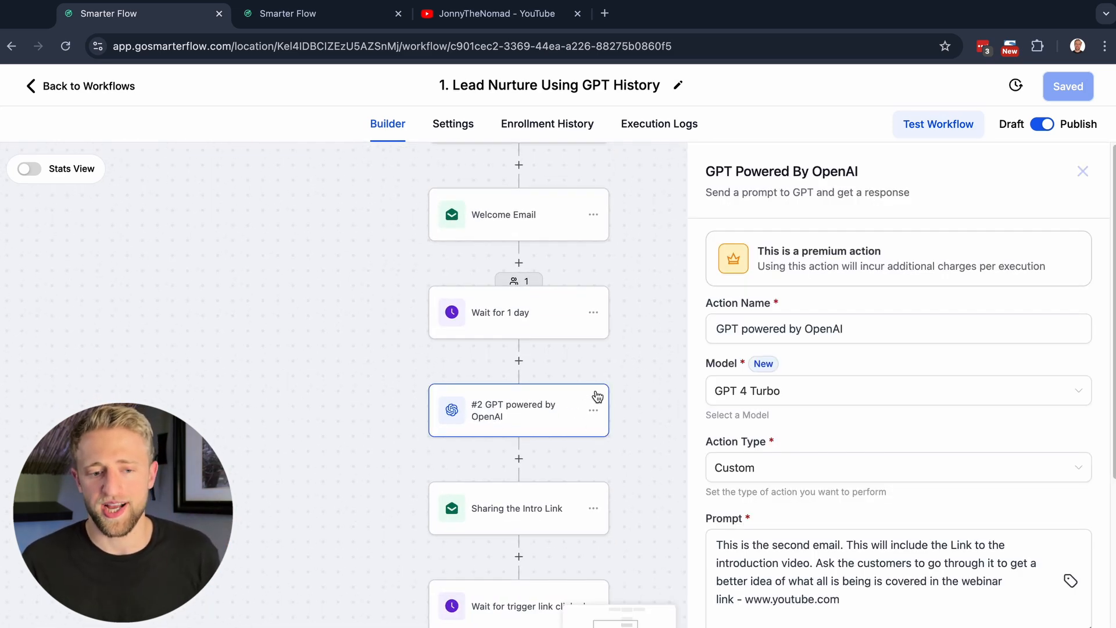
{"action": "mouse_move", "coordinate": [594, 366]}
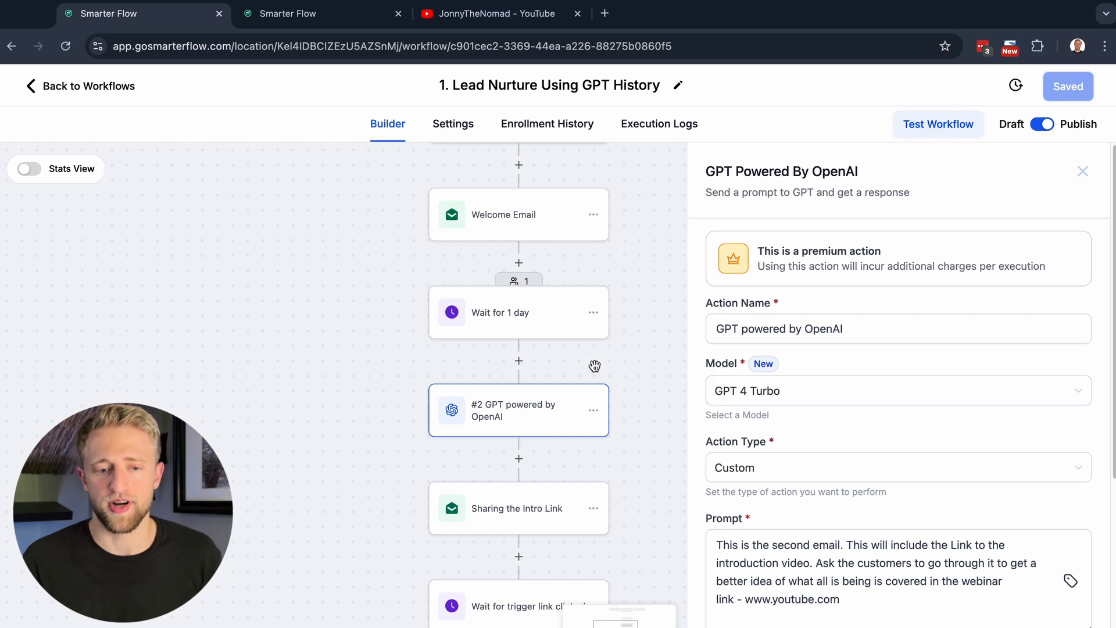
- Choose the GPT Powered By OpenAI action (searched 'ch') and review its prompt down to the intro-link email
{"action": "left_click", "coordinate": [519, 361]}
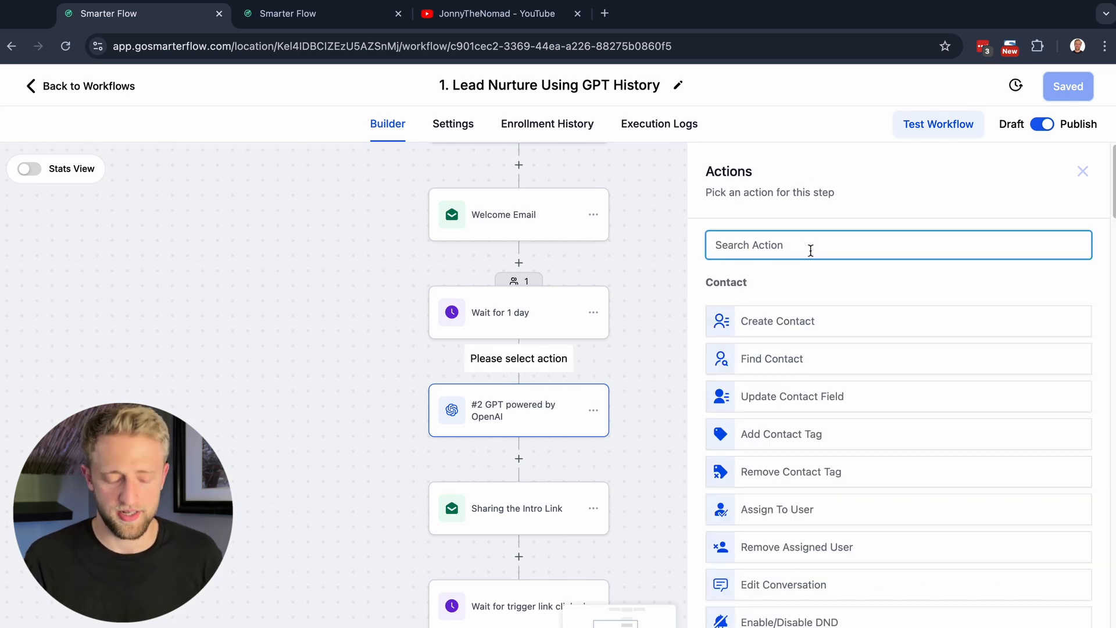
{"action": "type", "text": "ch"}
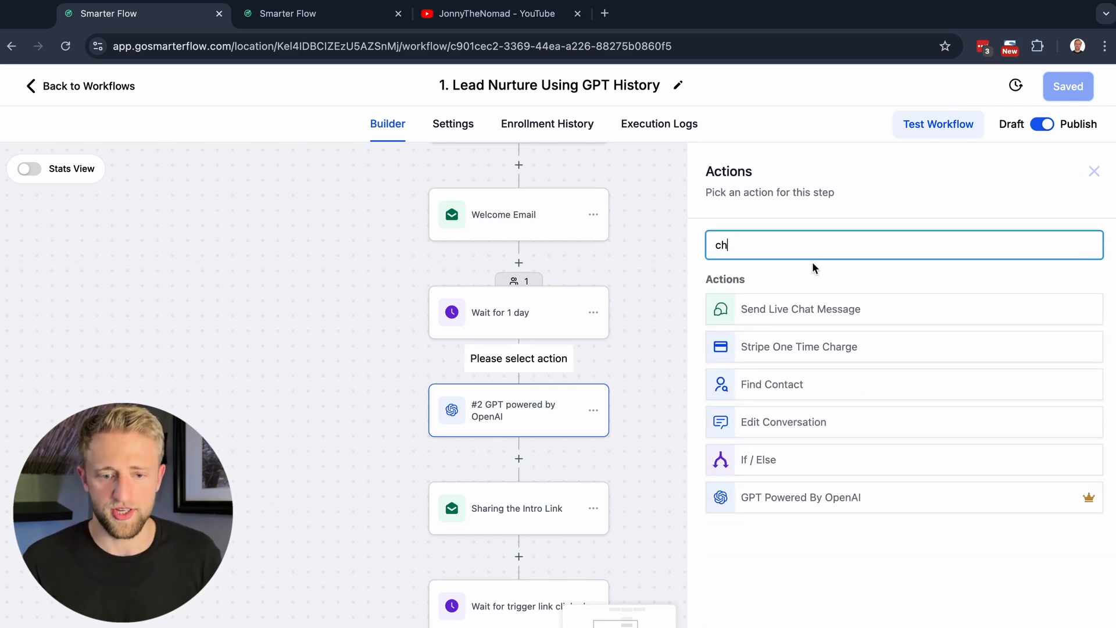
{"action": "mouse_move", "coordinate": [820, 515]}
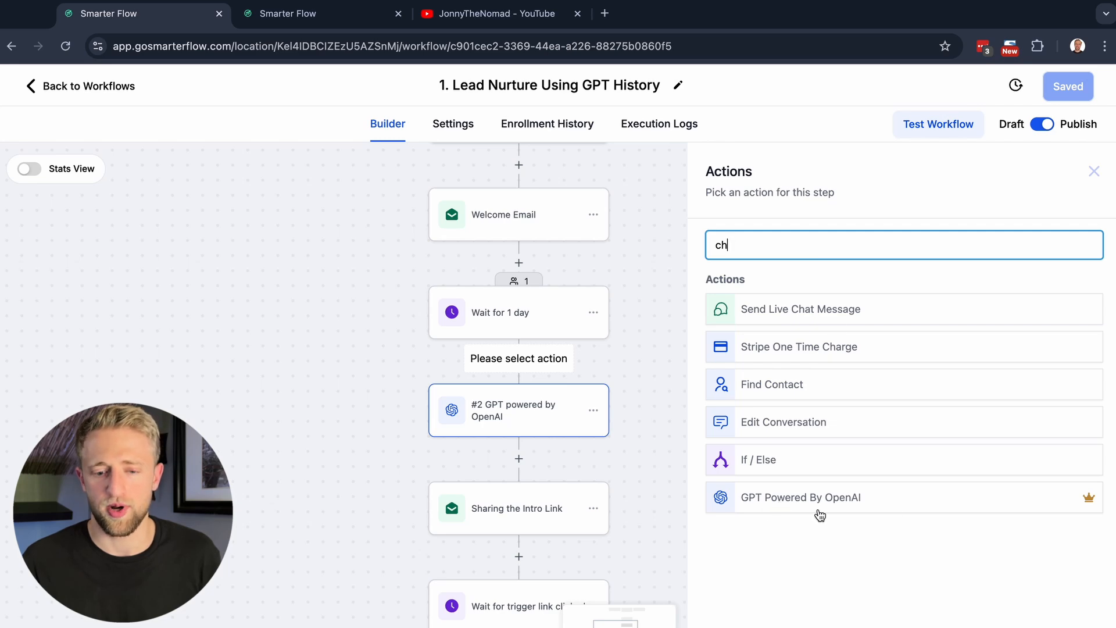
{"action": "left_click", "coordinate": [800, 497]}
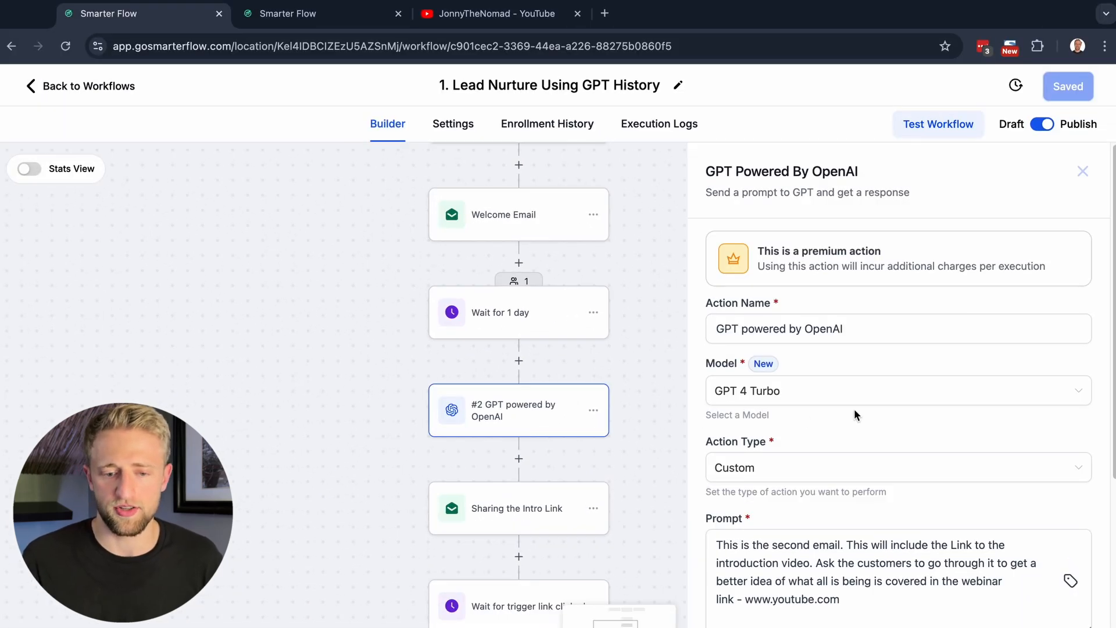
{"action": "scroll", "scroll_direction": "down", "scroll_amount": 3}
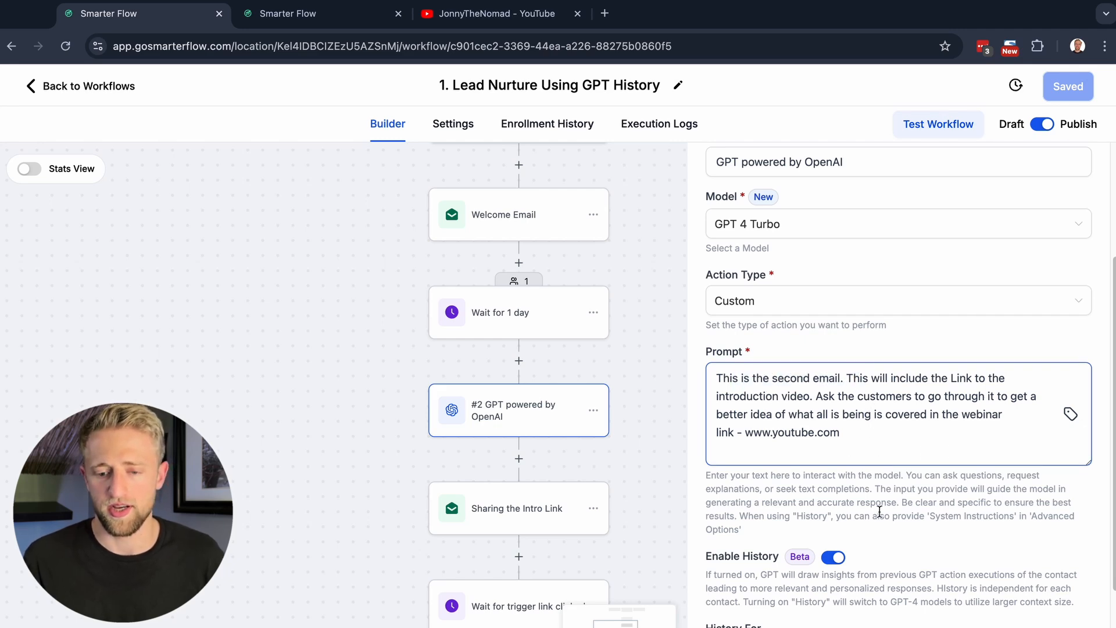
{"action": "scroll", "scroll_direction": "down", "scroll_amount": 3}
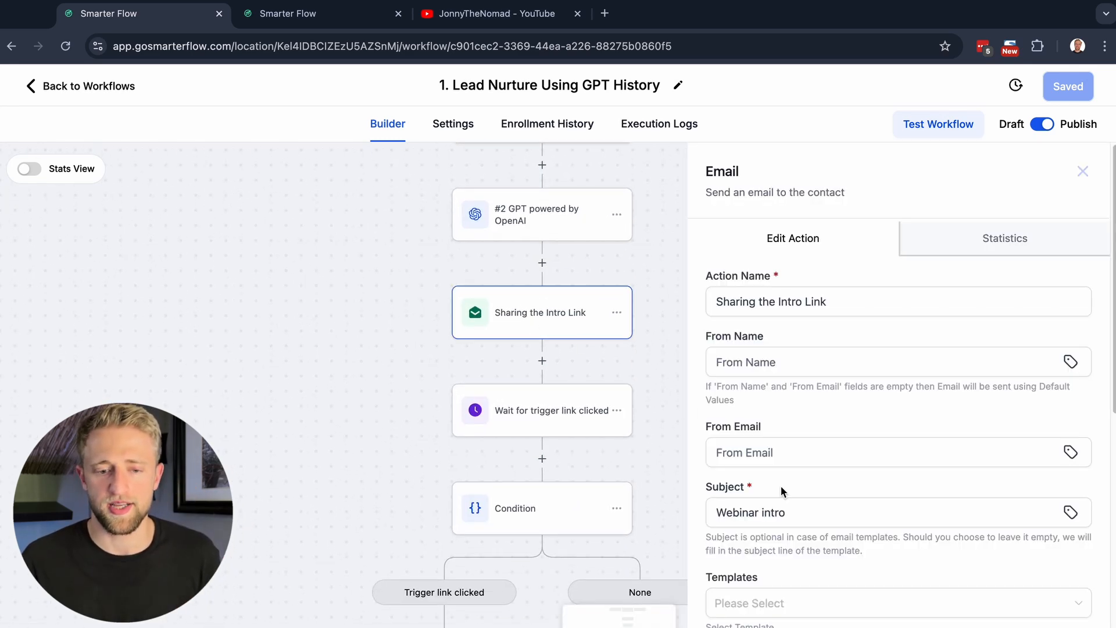
{"action": "scroll", "scroll_direction": "down", "scroll_amount": 3}
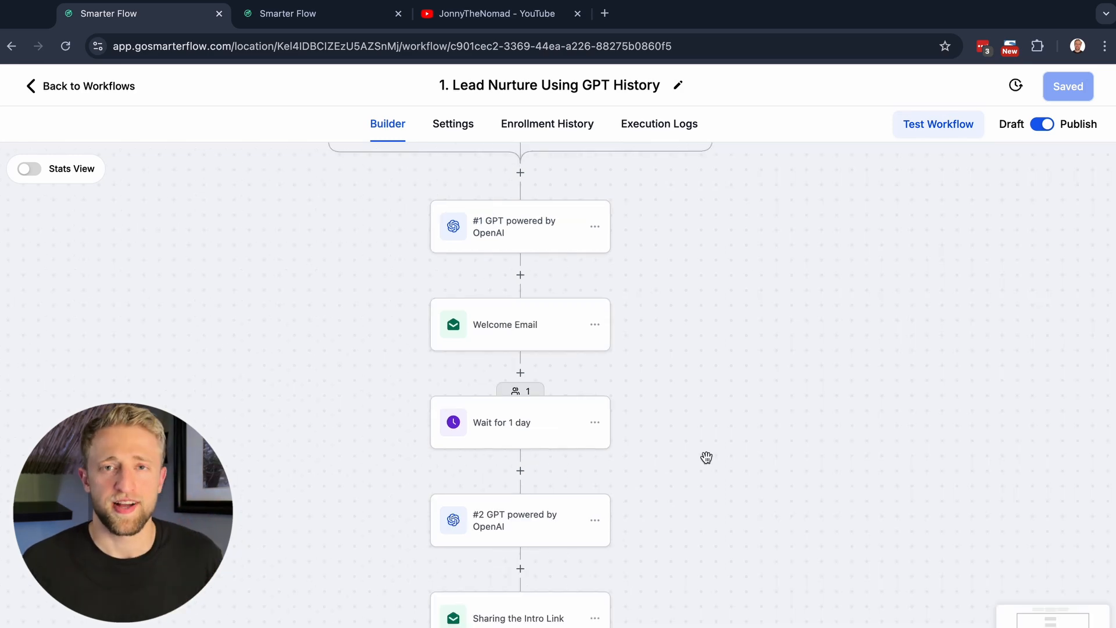
{"action": "mouse_move", "coordinate": [517, 329]}
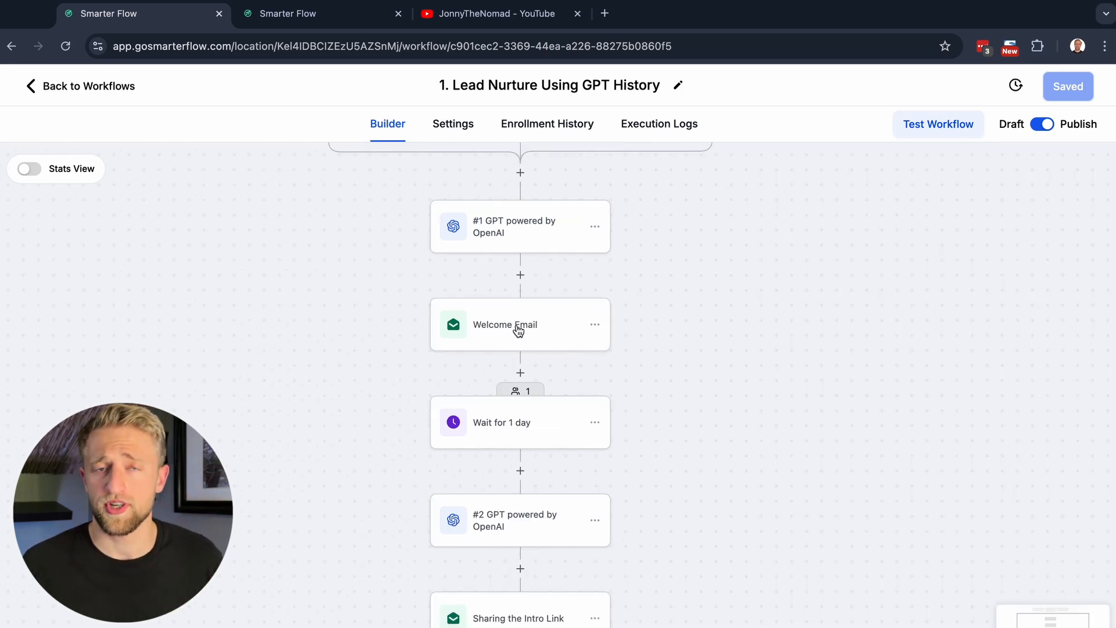
{"action": "left_click", "coordinate": [520, 324]}
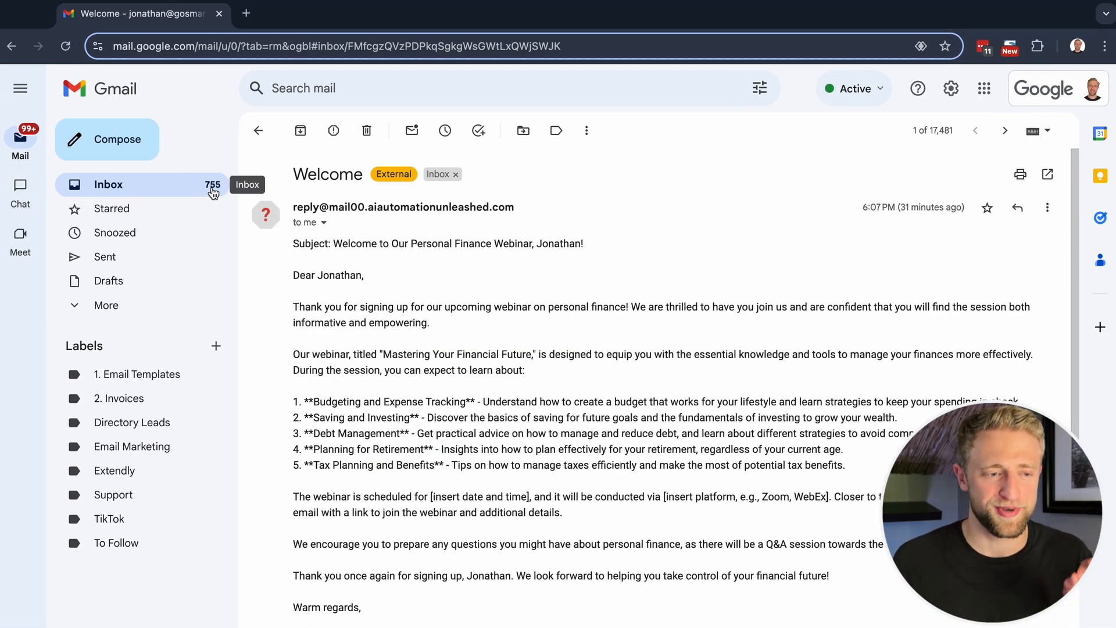
{"action": "mouse_move", "coordinate": [259, 198]}
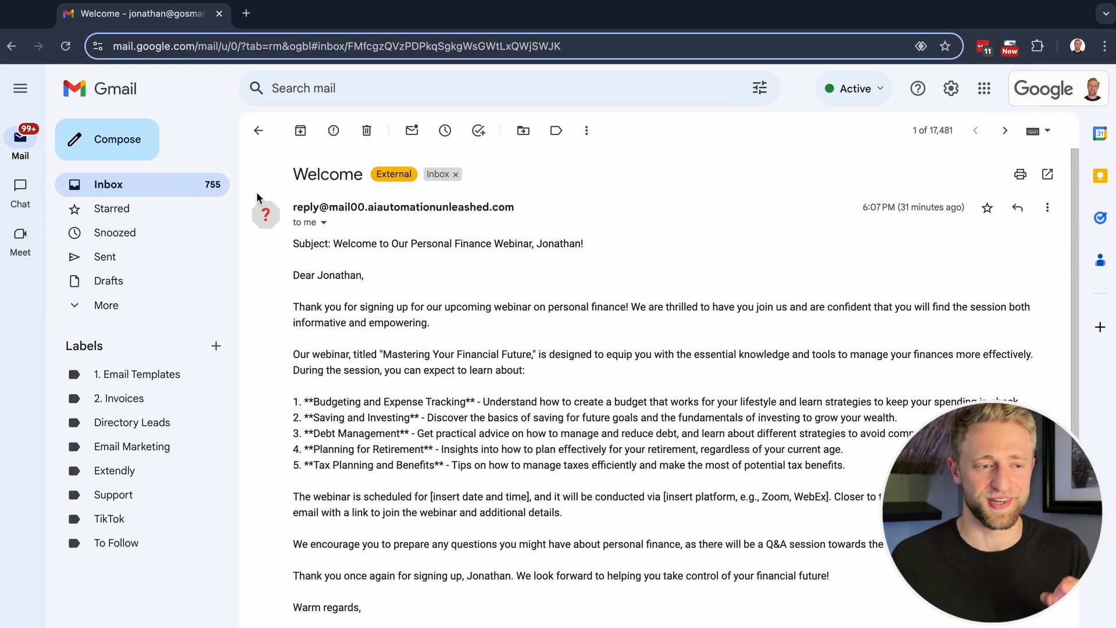
{"action": "mouse_move", "coordinate": [340, 241]}
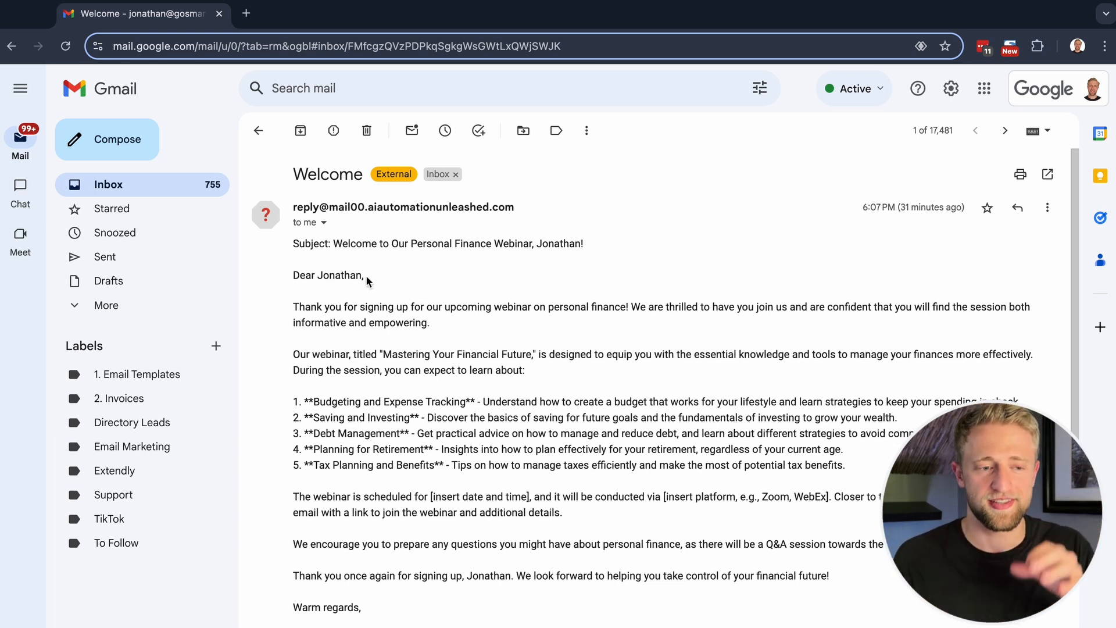
{"action": "mouse_move", "coordinate": [373, 259]}
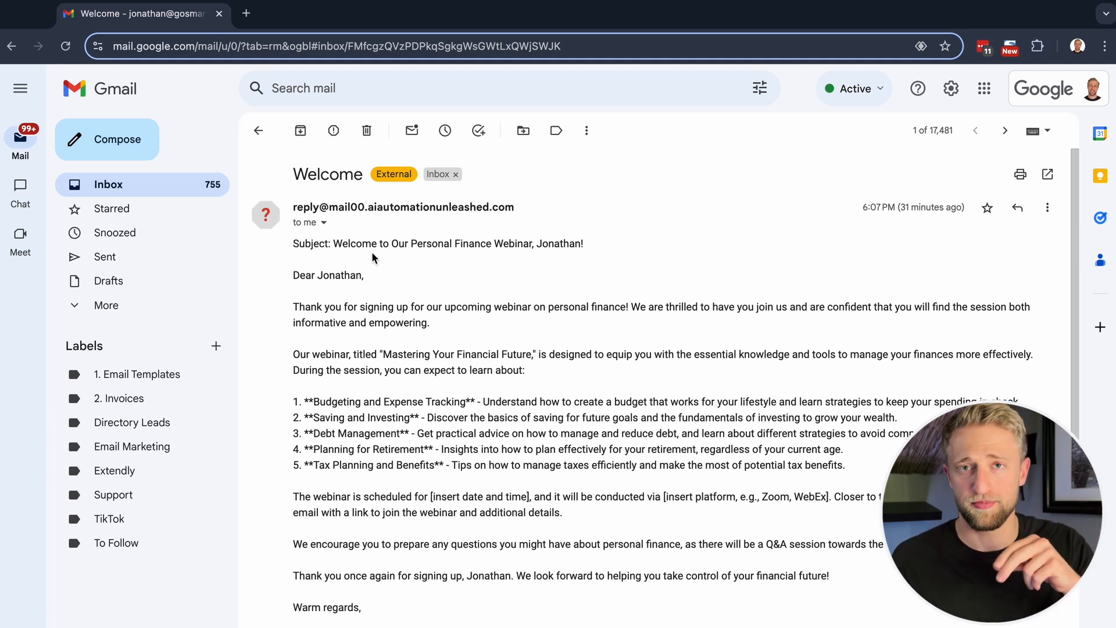
{"action": "mouse_move", "coordinate": [322, 265]}
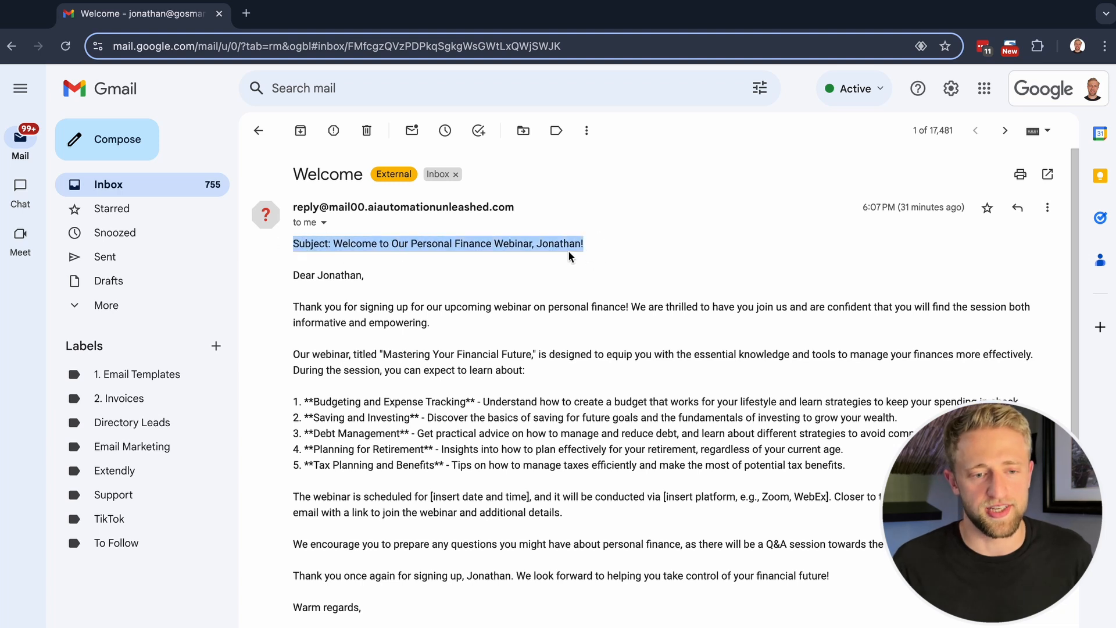
{"action": "left_click", "coordinate": [549, 272]}
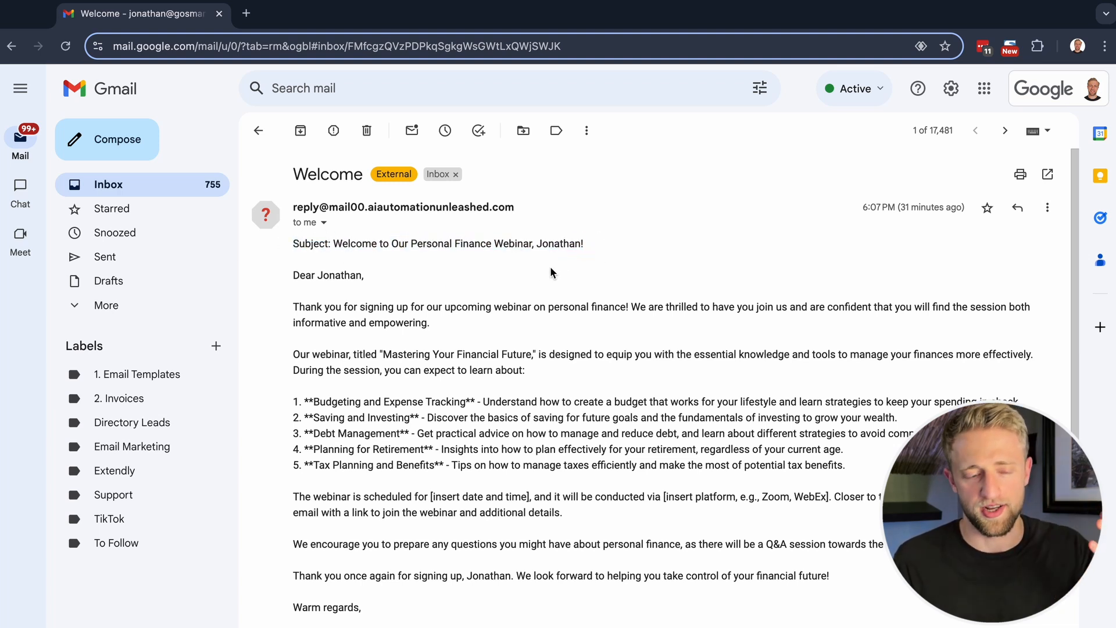
{"action": "double_click", "coordinate": [327, 173]}
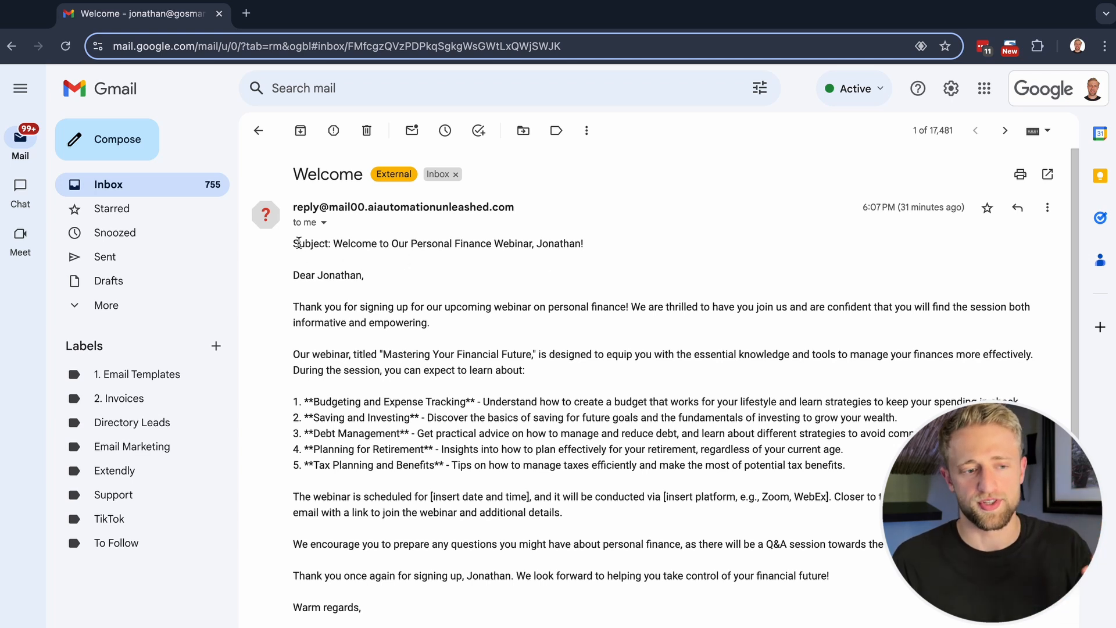
{"action": "mouse_move", "coordinate": [309, 261]}
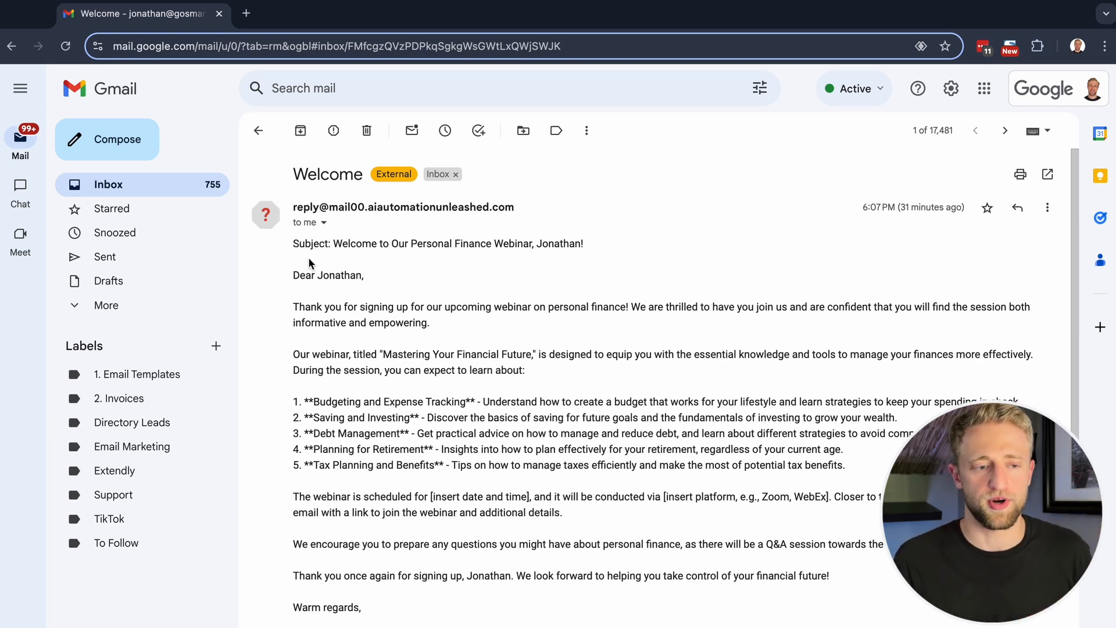
{"action": "mouse_move", "coordinate": [339, 328]}
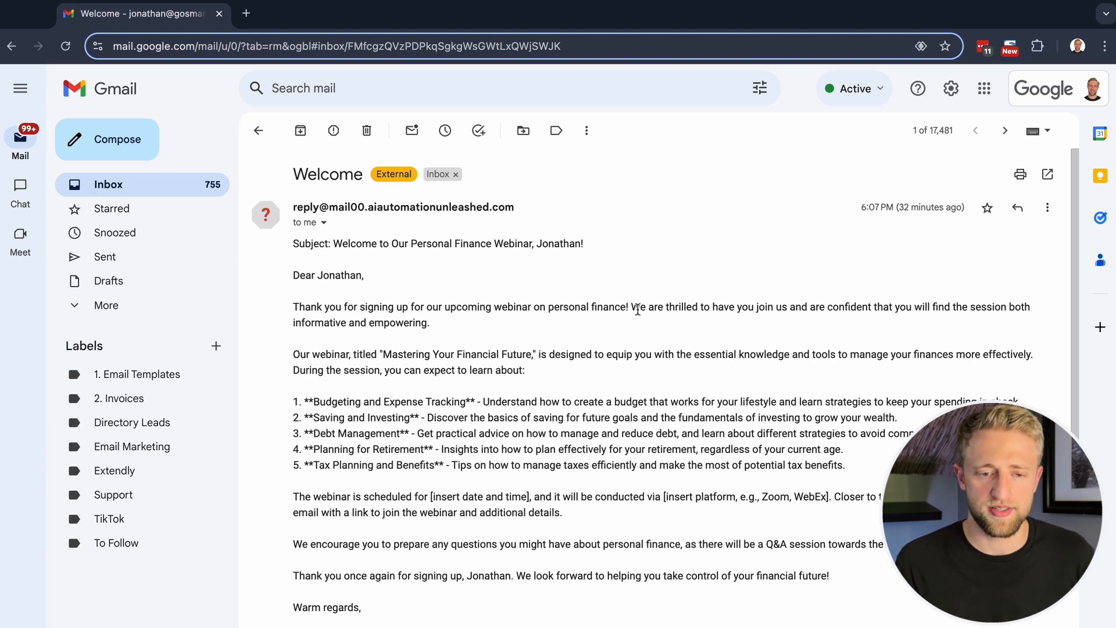
{"action": "mouse_move", "coordinate": [805, 307]}
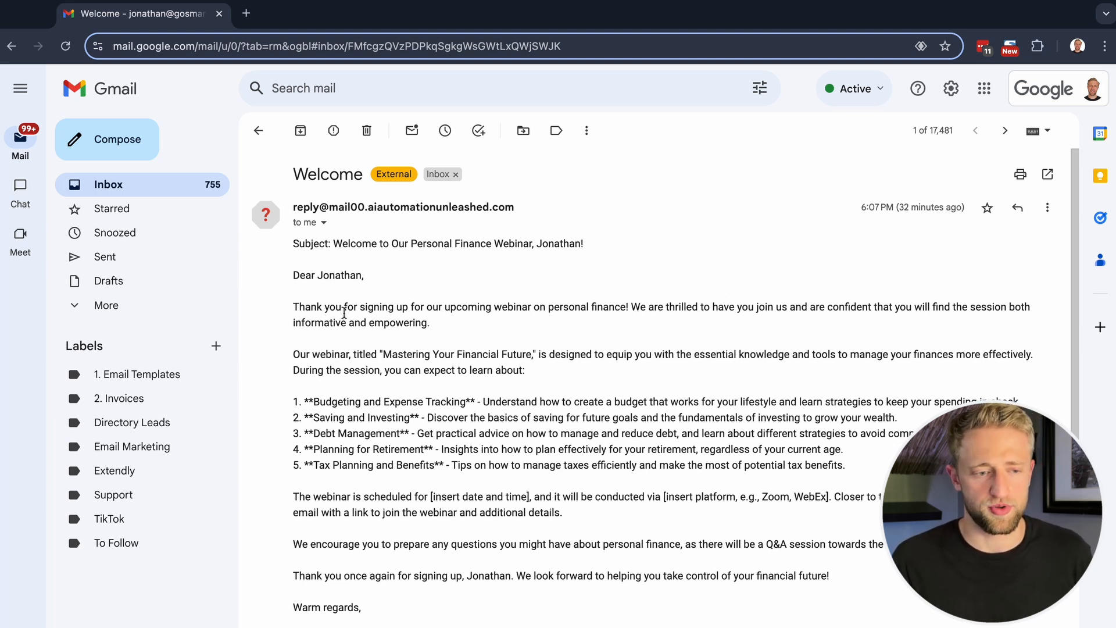
{"action": "scroll", "scroll_direction": "down", "scroll_amount": 3}
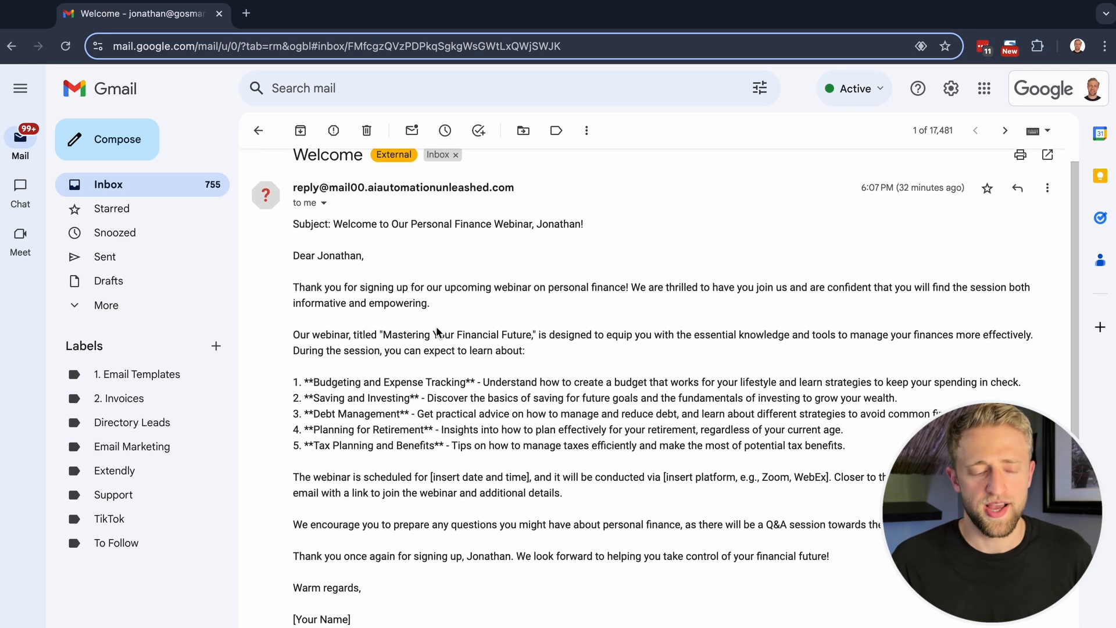
{"action": "scroll", "scroll_direction": "down", "scroll_amount": 3}
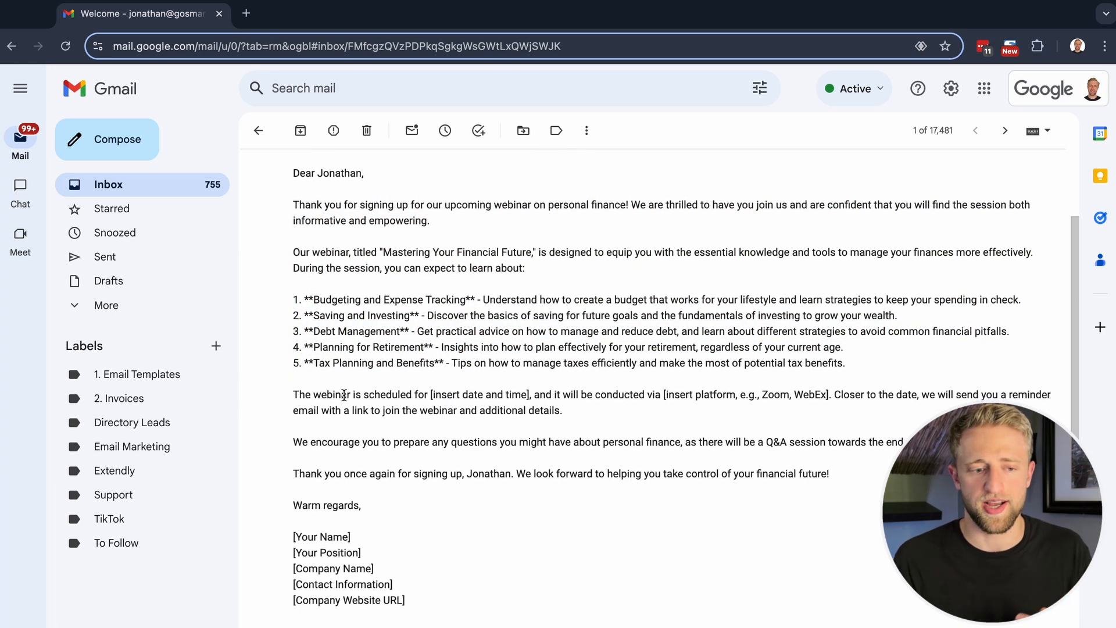
{"action": "scroll", "scroll_direction": "down", "scroll_amount": 3}
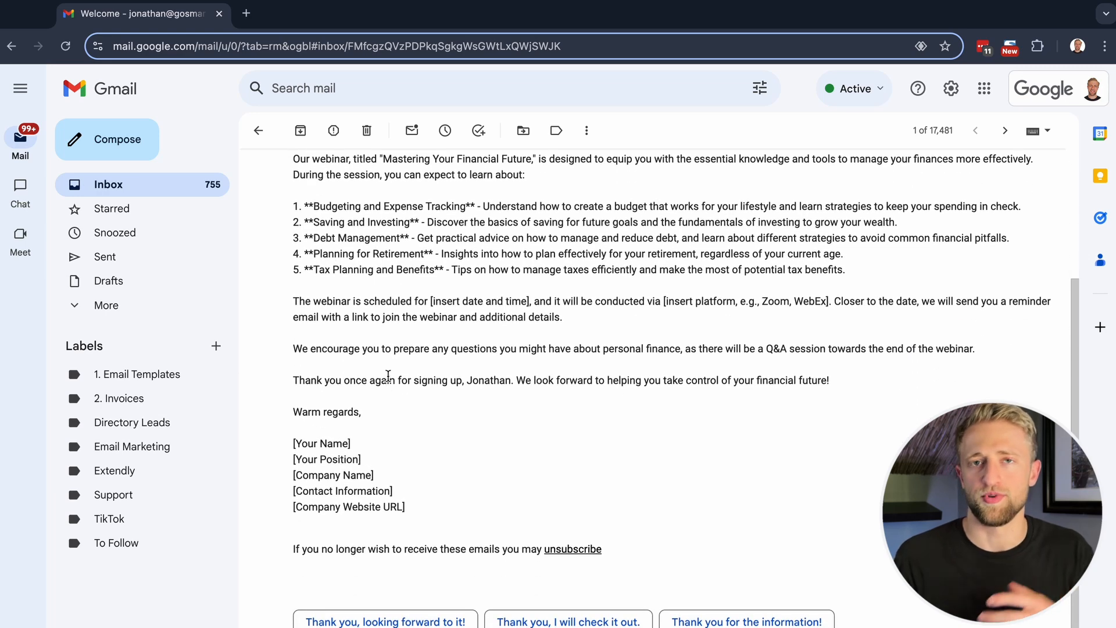
{"action": "scroll", "scroll_direction": "up", "scroll_amount": 3}
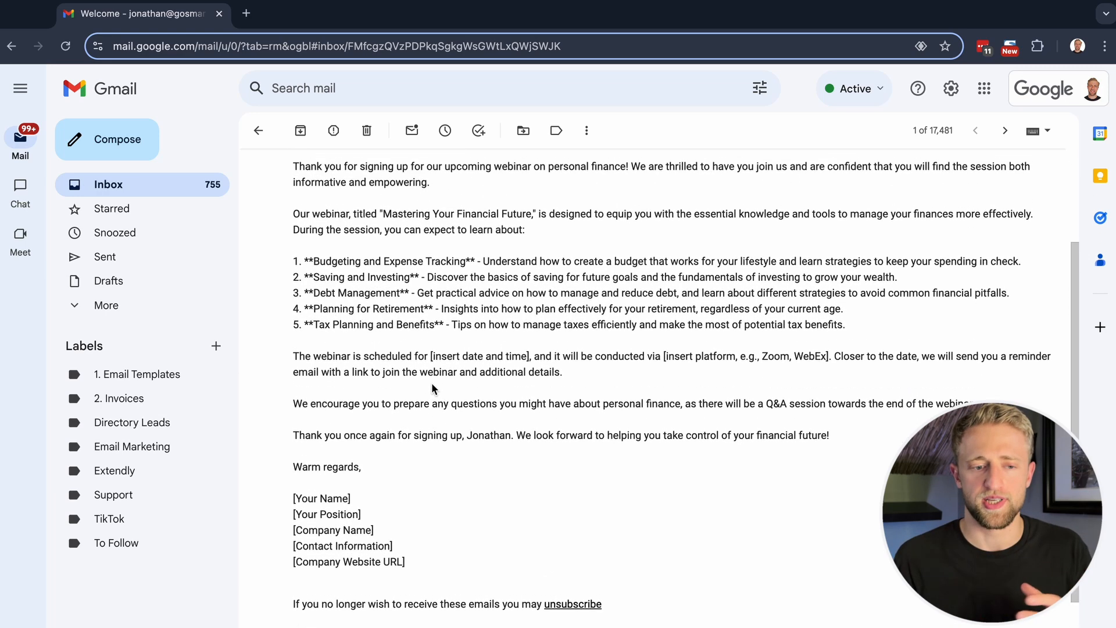
{"action": "scroll", "scroll_direction": "up", "scroll_amount": 3}
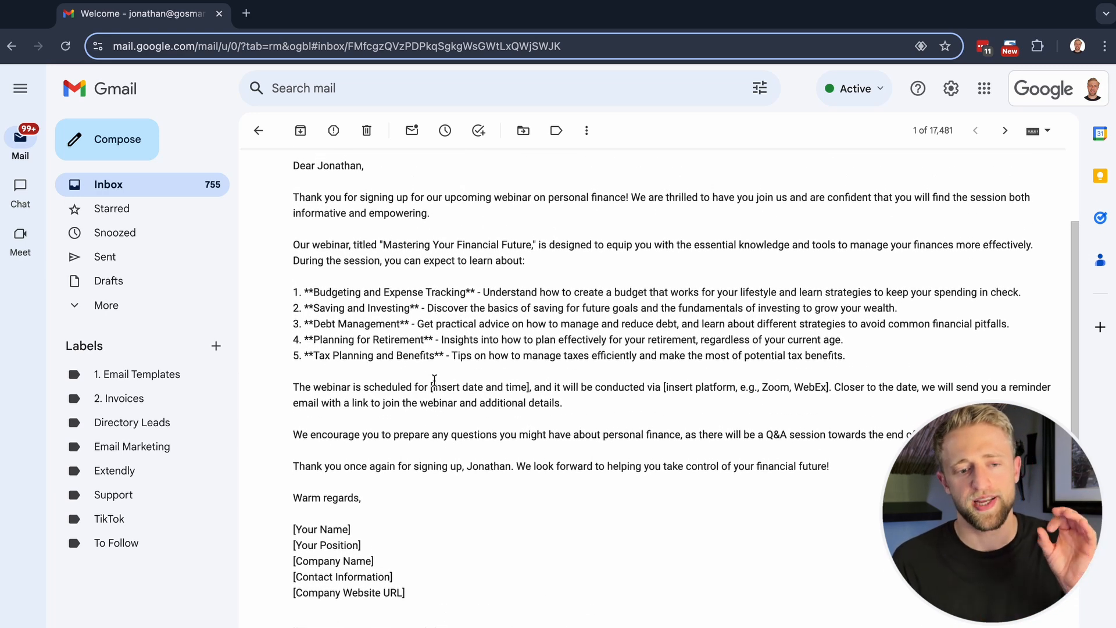
{"action": "scroll", "scroll_direction": "up", "scroll_amount": 3}
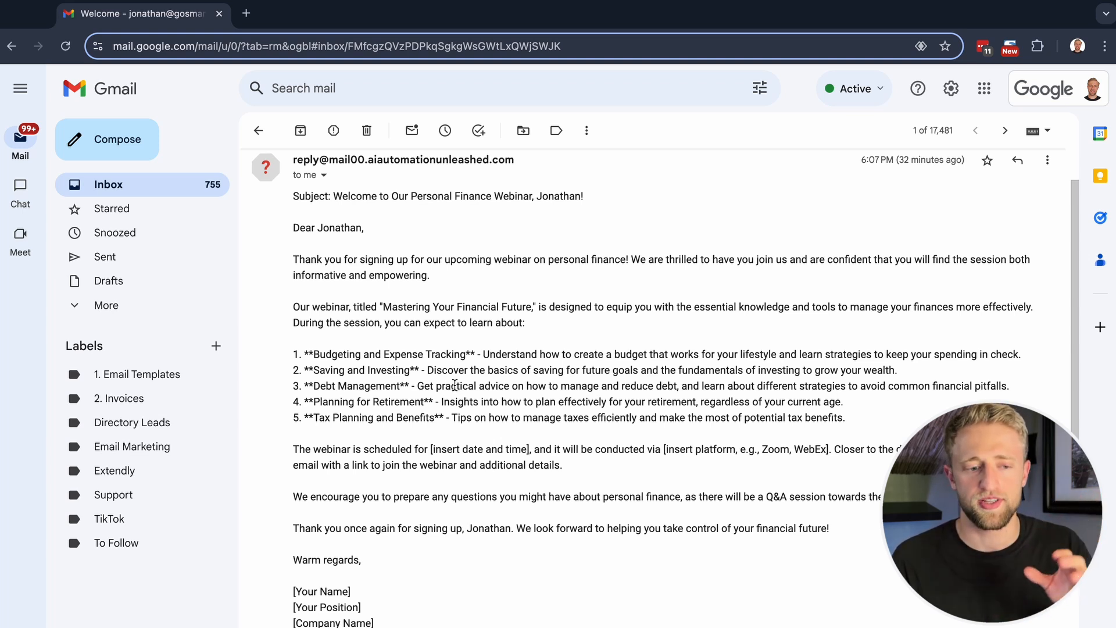
{"action": "scroll", "scroll_direction": "down", "scroll_amount": 3}
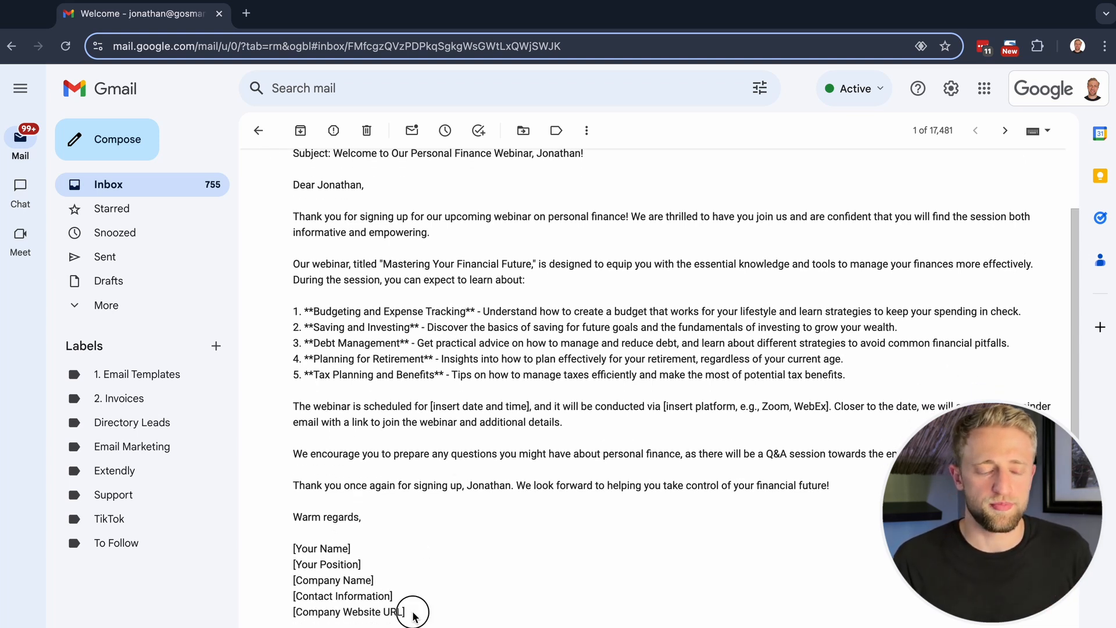
{"action": "mouse_move", "coordinate": [439, 555]}
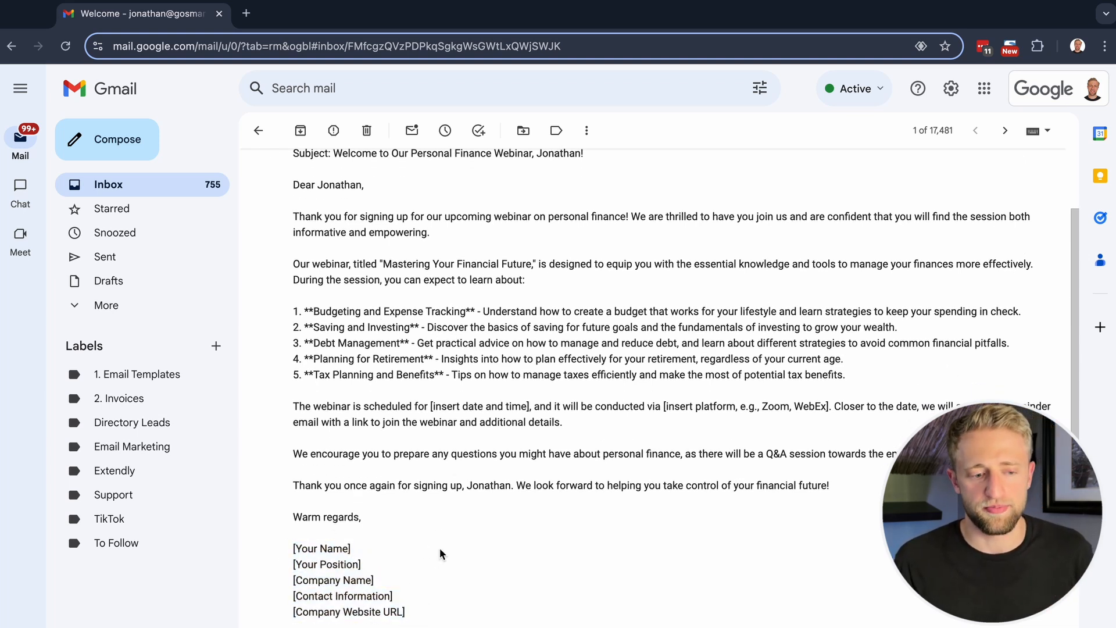
{"action": "scroll", "scroll_direction": "up", "scroll_amount": 3}
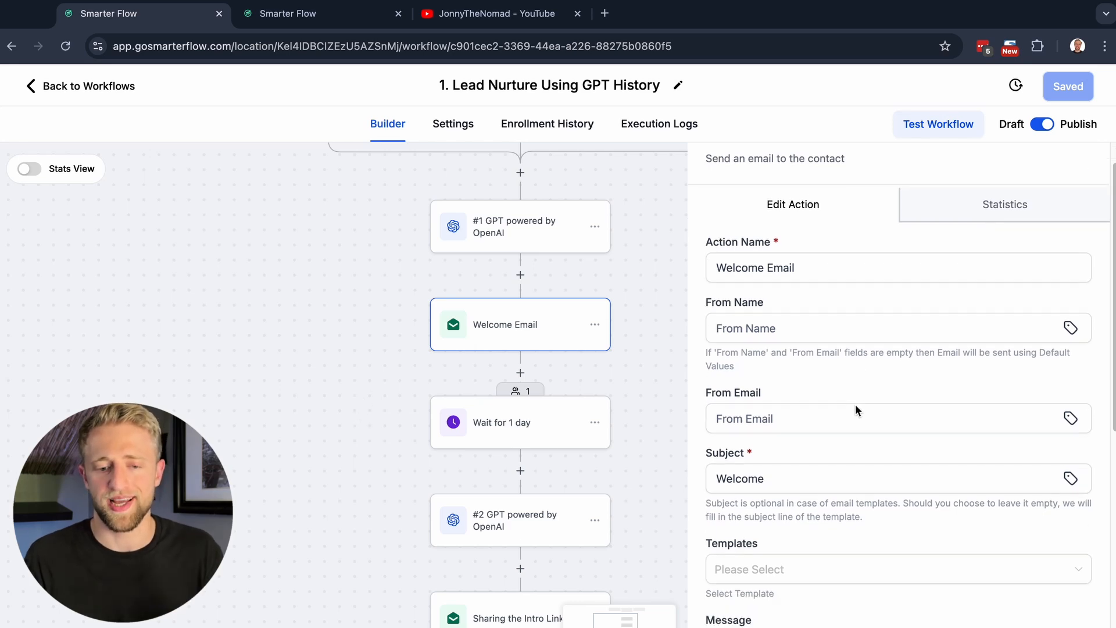
- Close the Welcome Email panel to return to the Lead Nurture workflow canvas
{"action": "scroll", "scroll_direction": "down", "scroll_amount": 3}
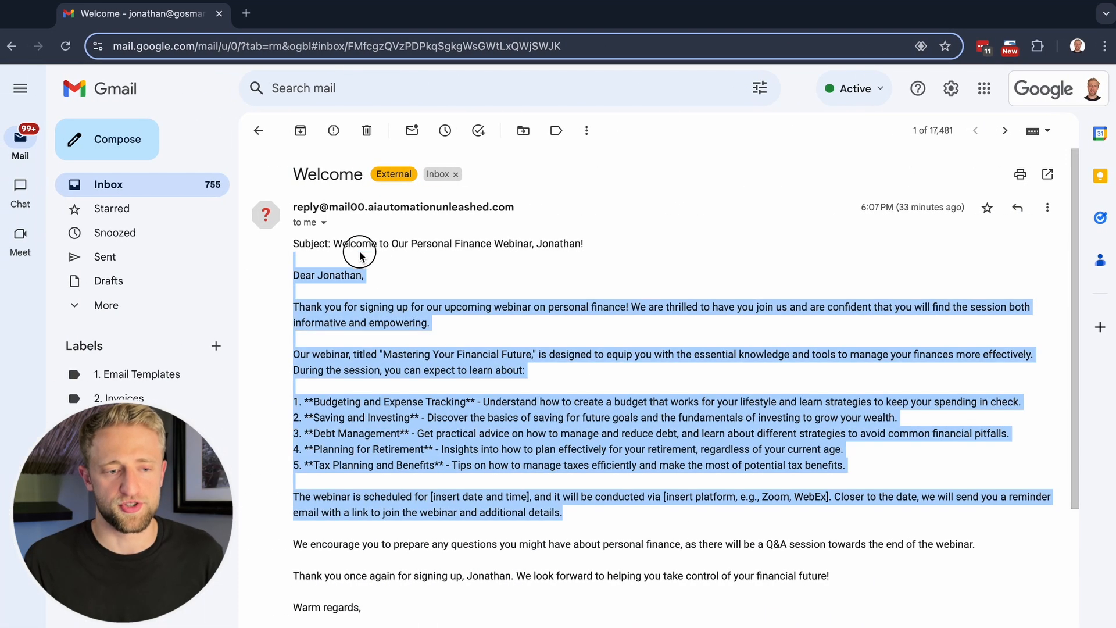
{"action": "left_click", "coordinate": [518, 334]}
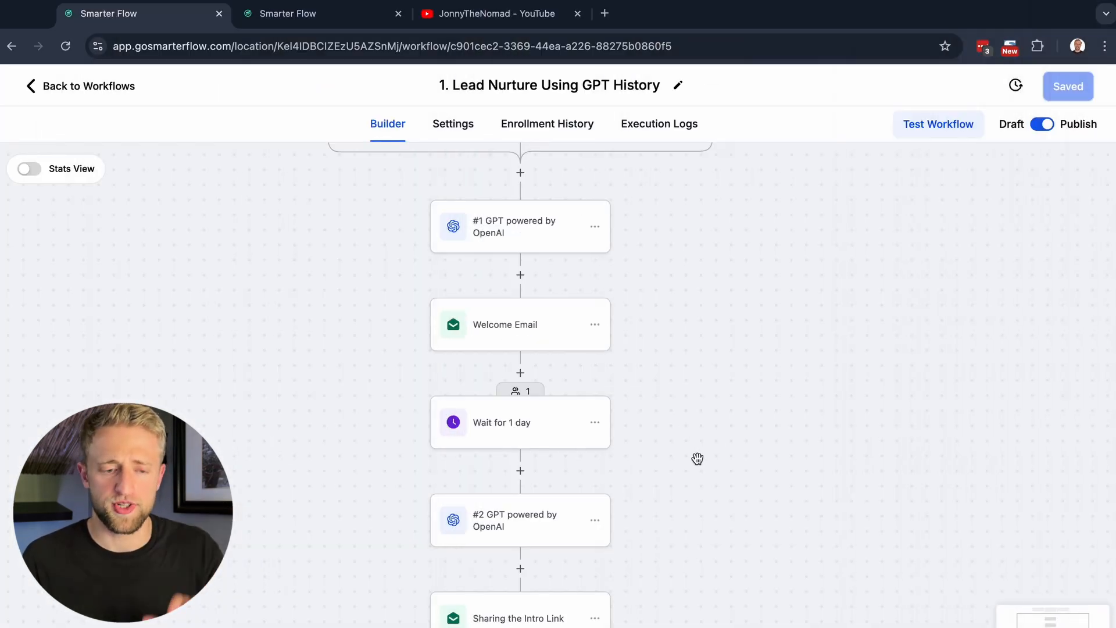
{"action": "scroll", "scroll_direction": "down", "scroll_amount": 3}
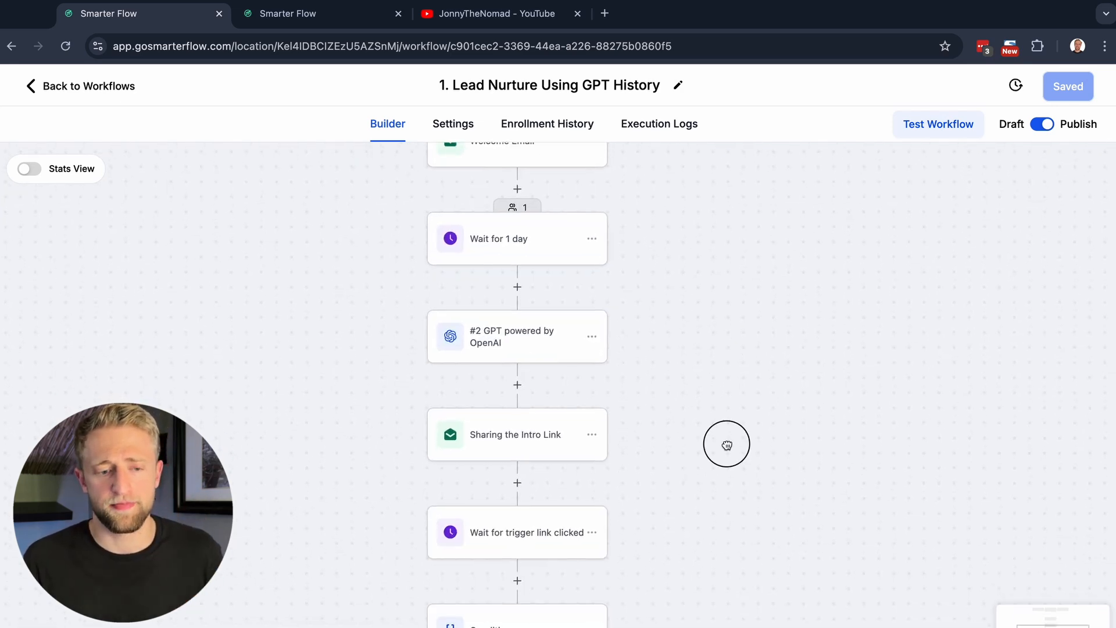
{"action": "left_click", "coordinate": [516, 336]}
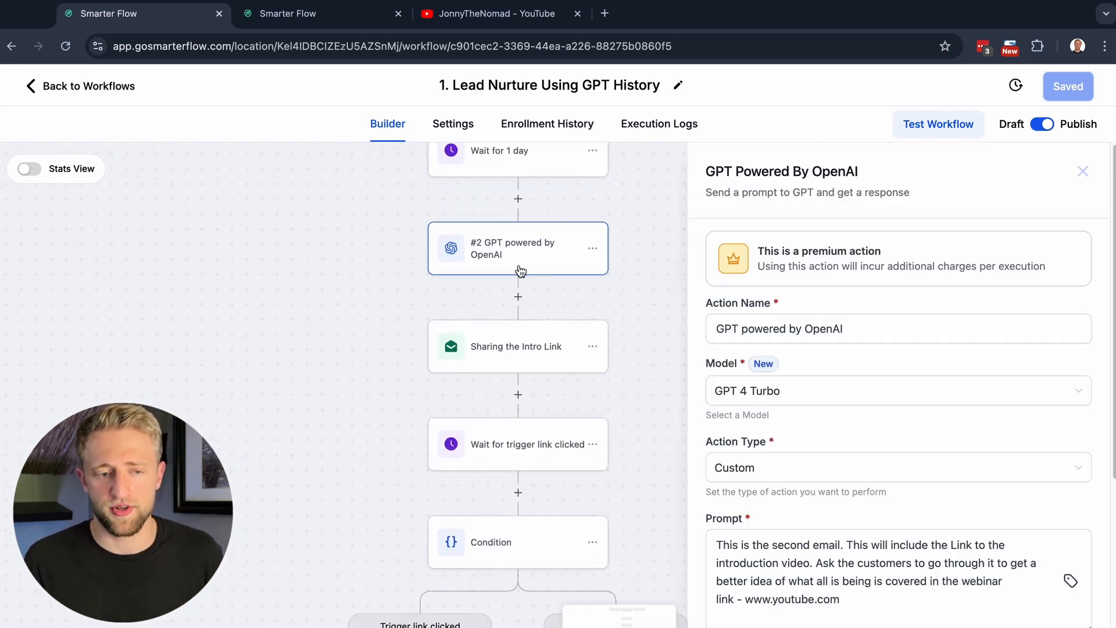
{"action": "mouse_move", "coordinate": [500, 373]}
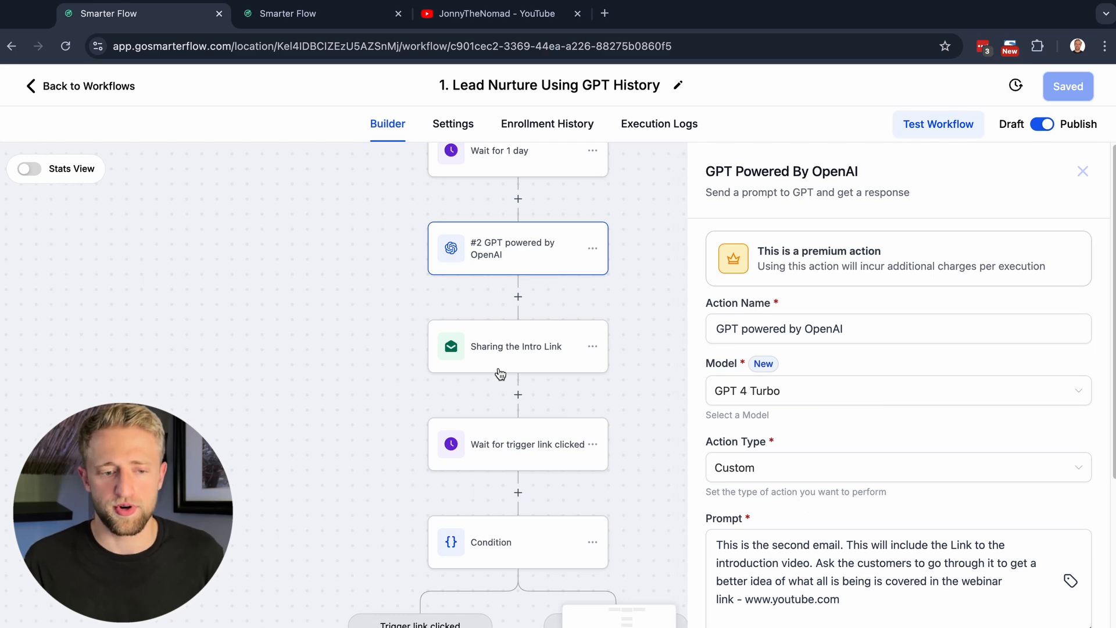
{"action": "left_click", "coordinate": [516, 346]}
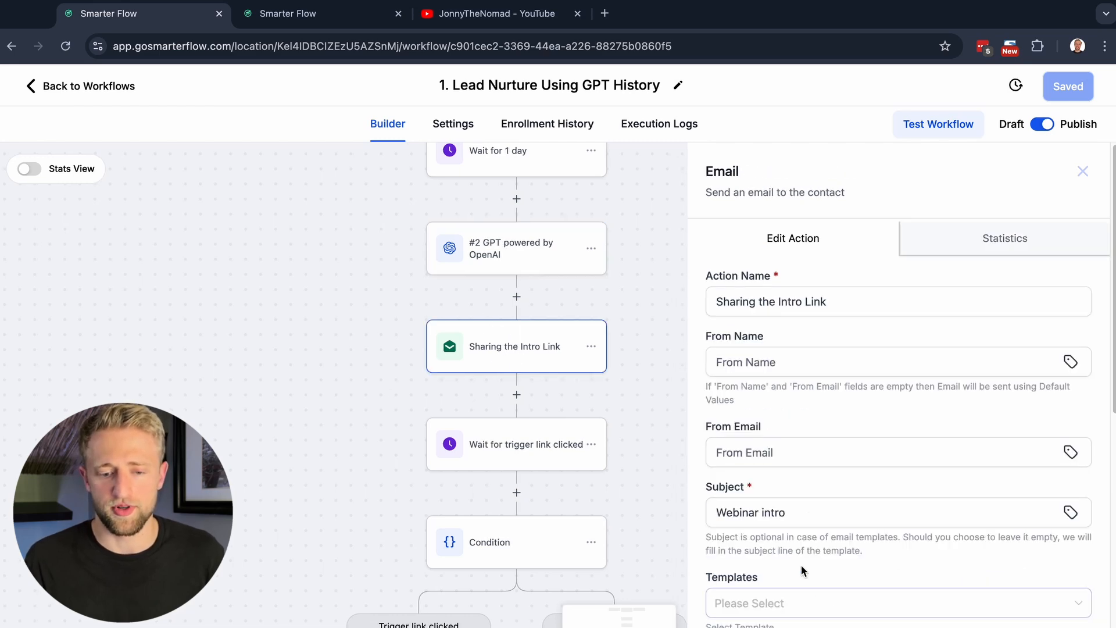
{"action": "left_click", "coordinate": [1082, 171]}
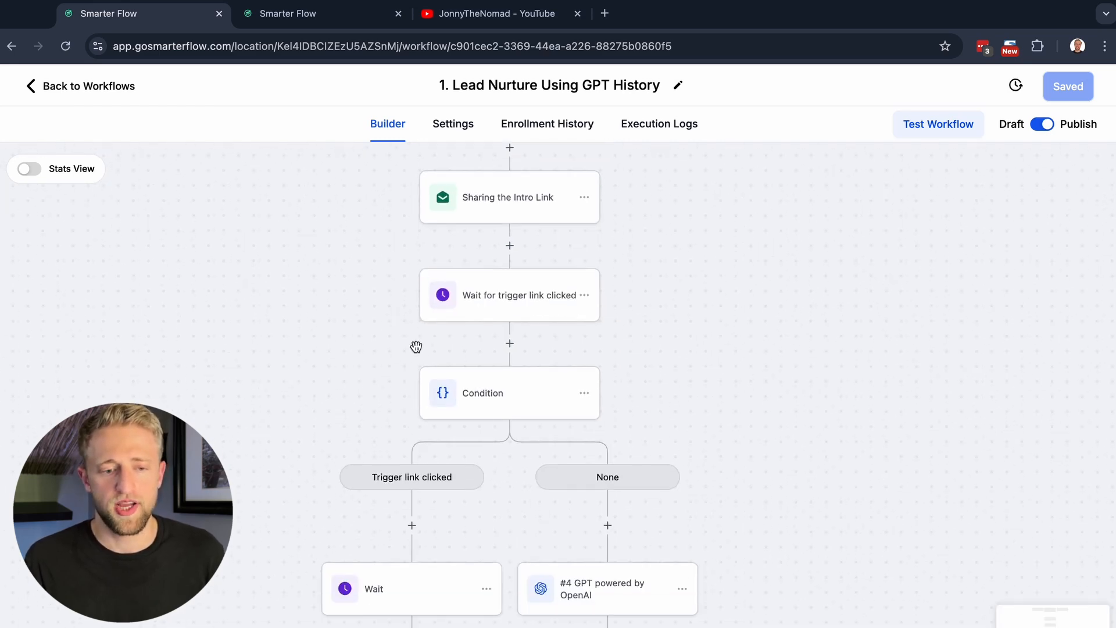
{"action": "left_click", "coordinate": [508, 294]}
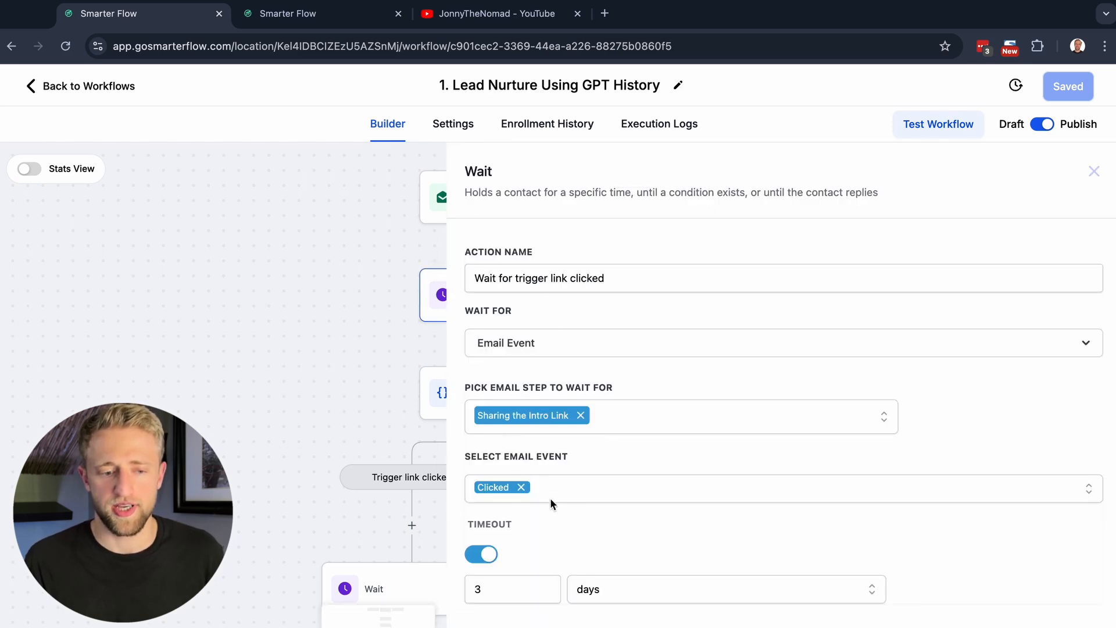
{"action": "scroll", "scroll_direction": "down", "scroll_amount": 3}
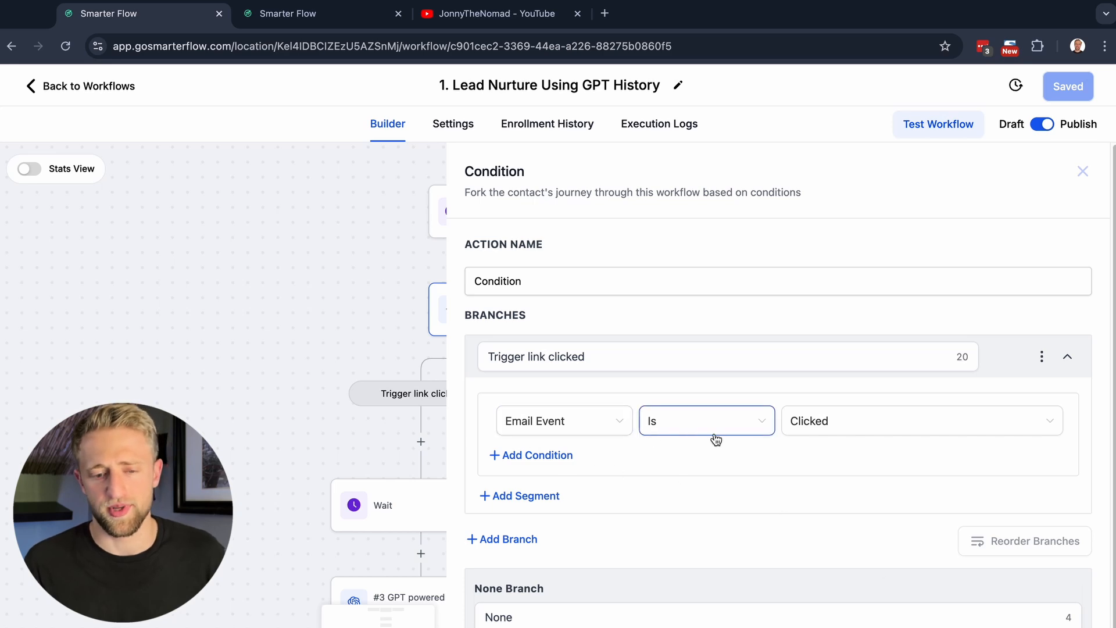
{"action": "scroll", "scroll_direction": "down", "scroll_amount": 3}
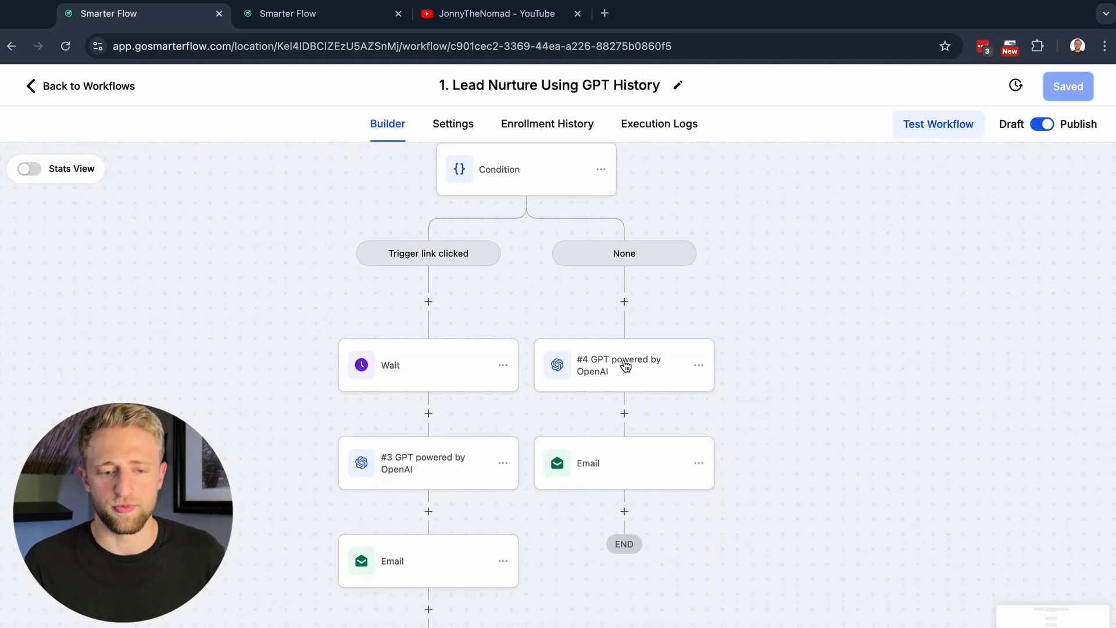
{"action": "left_click", "coordinate": [619, 364]}
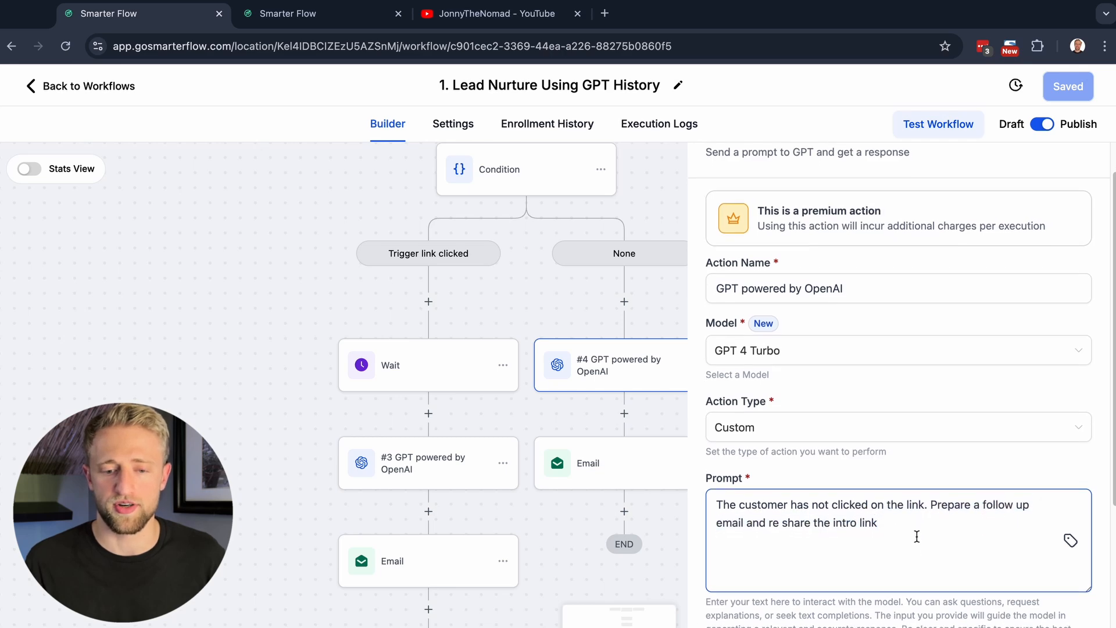
{"action": "scroll", "scroll_direction": "down", "scroll_amount": 3}
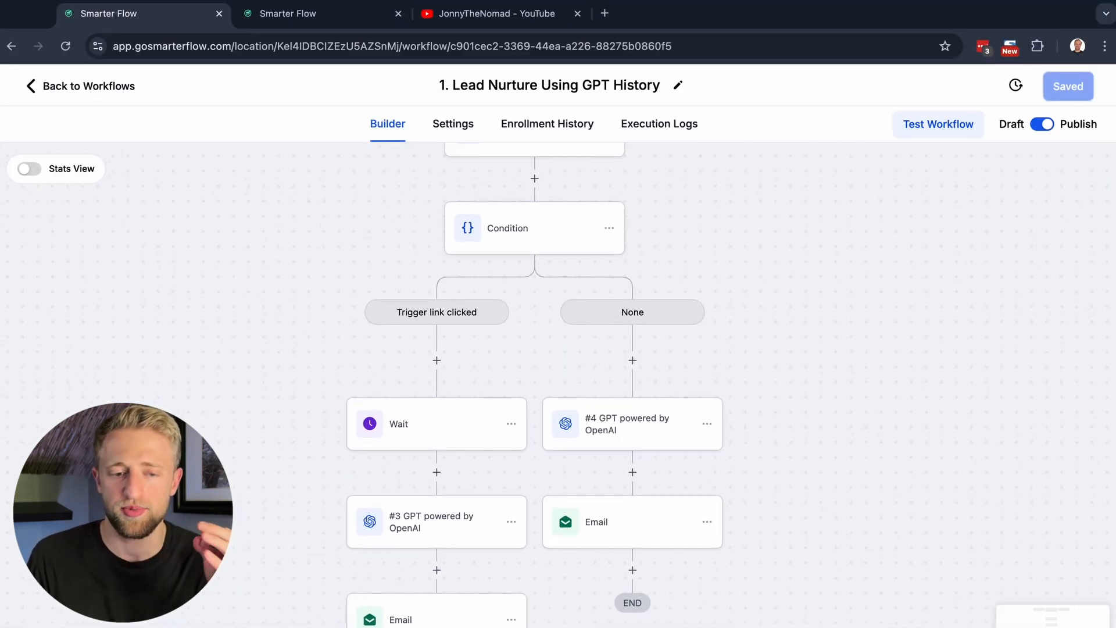
{"action": "mouse_move", "coordinate": [768, 395]}
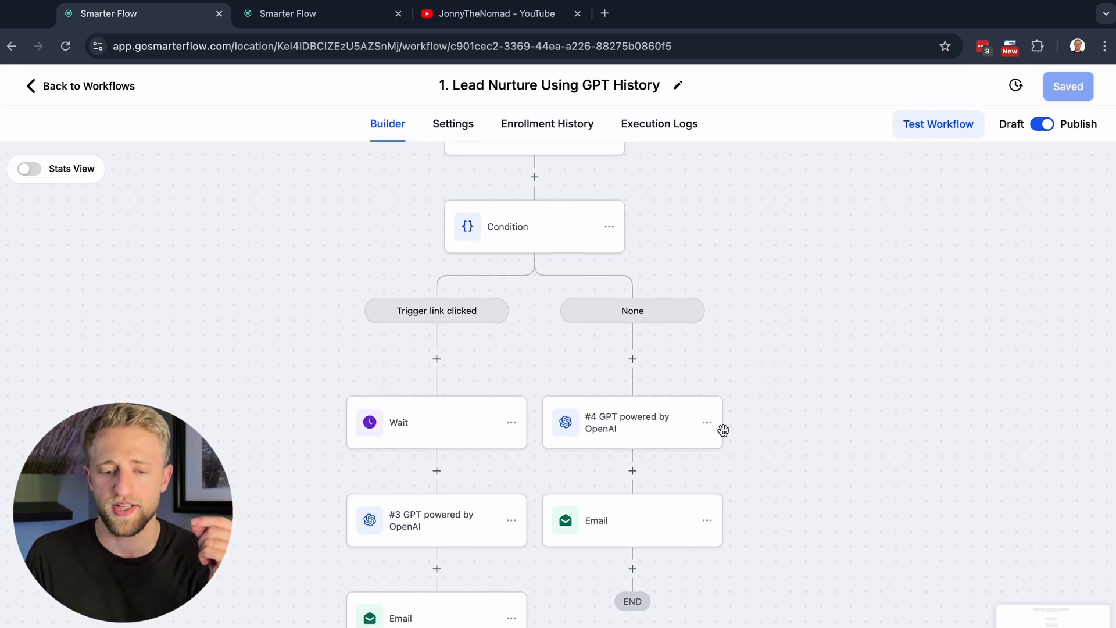
{"action": "left_click", "coordinate": [628, 422]}
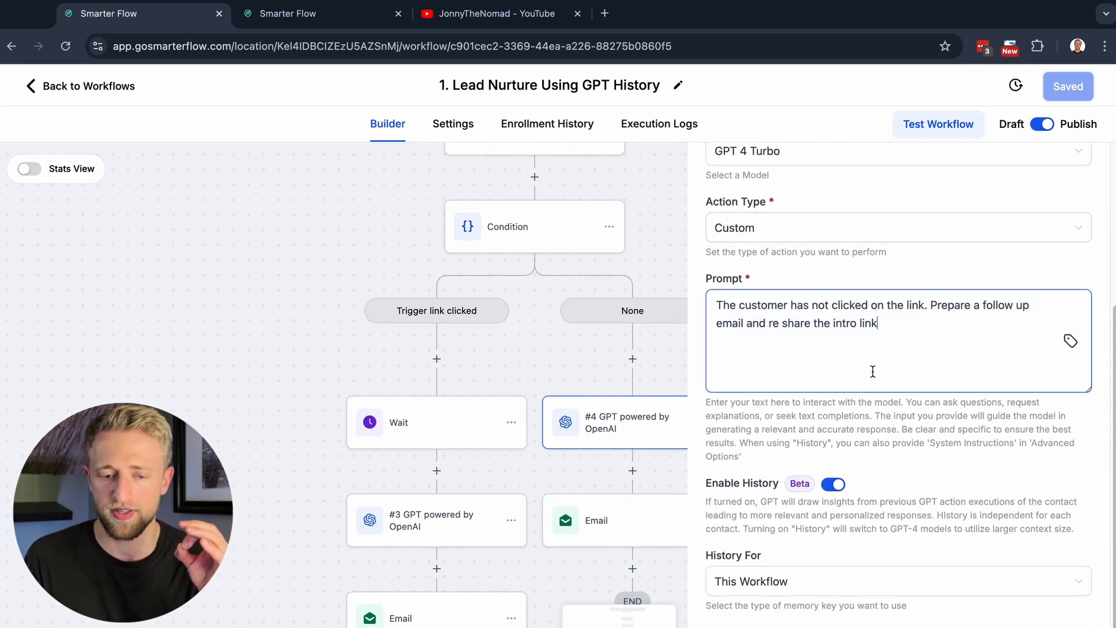
{"action": "scroll", "scroll_direction": "down", "scroll_amount": 3}
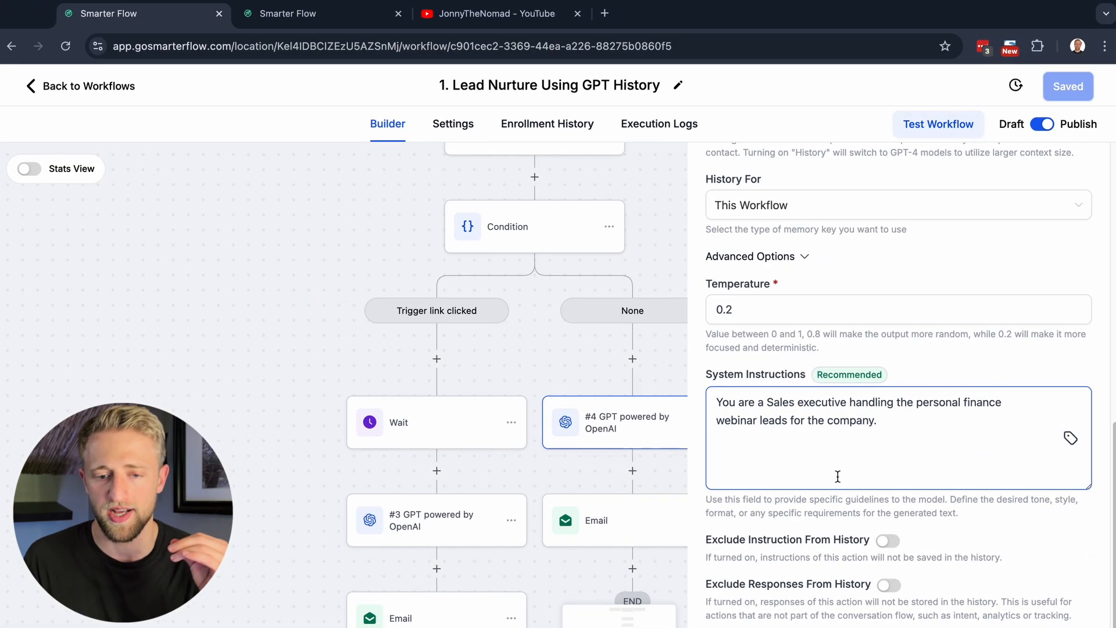
{"action": "triple_click", "coordinate": [836, 420]}
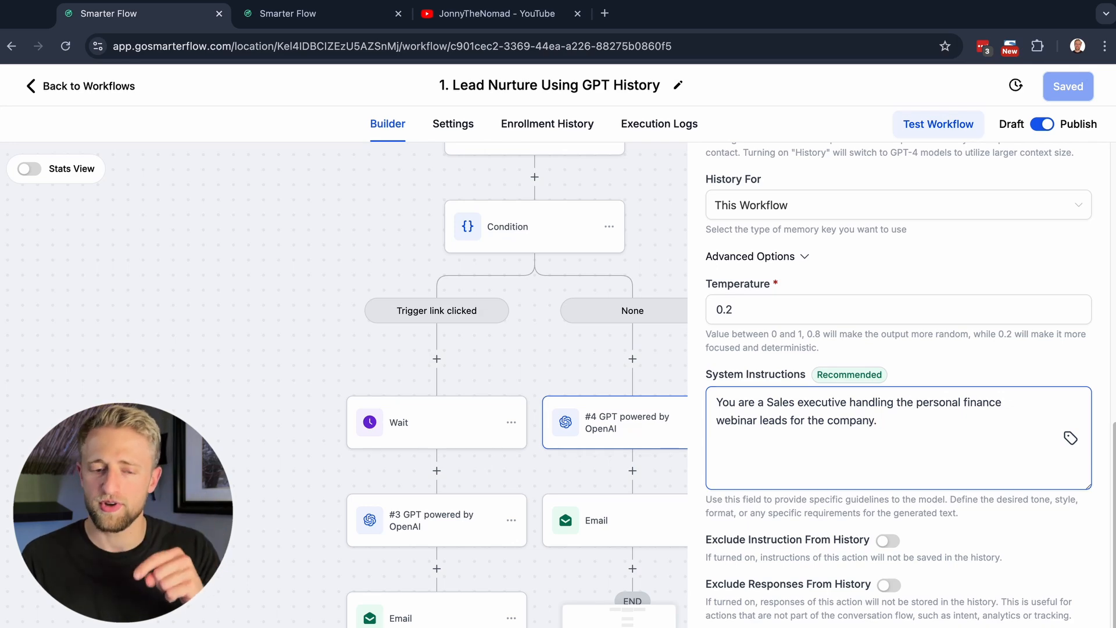
{"action": "left_click", "coordinate": [395, 332]}
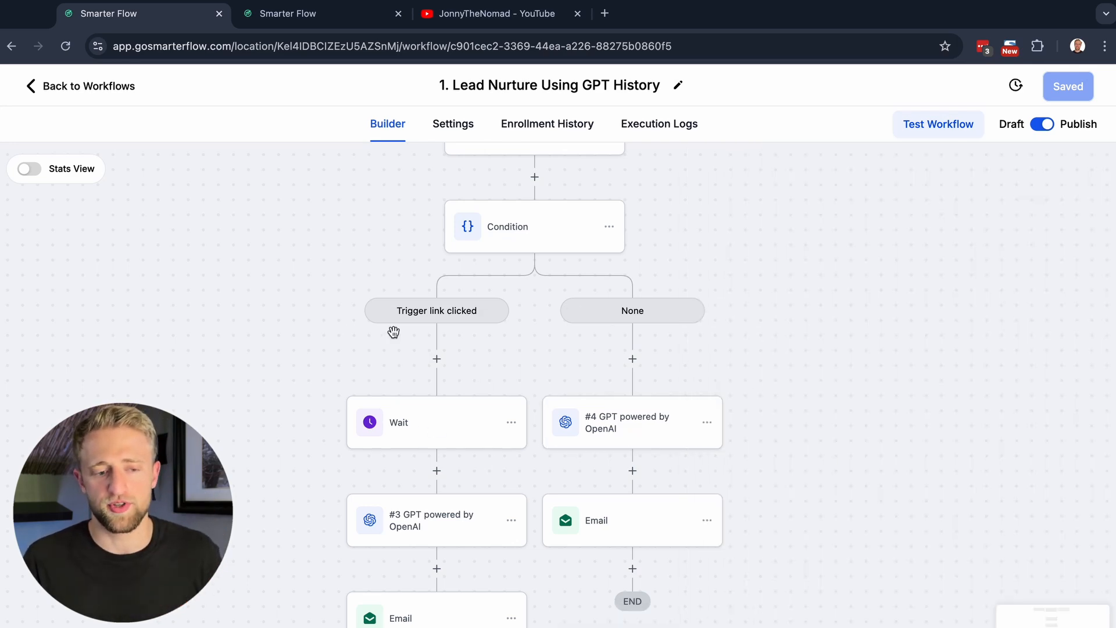
{"action": "mouse_move", "coordinate": [432, 536]}
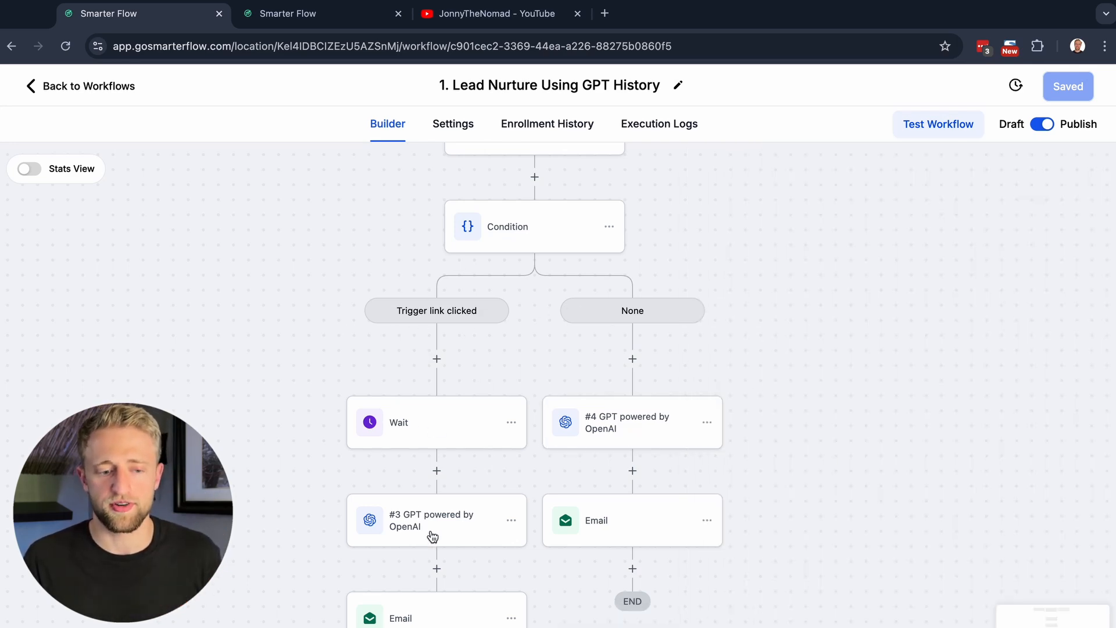
{"action": "left_click", "coordinate": [436, 520]}
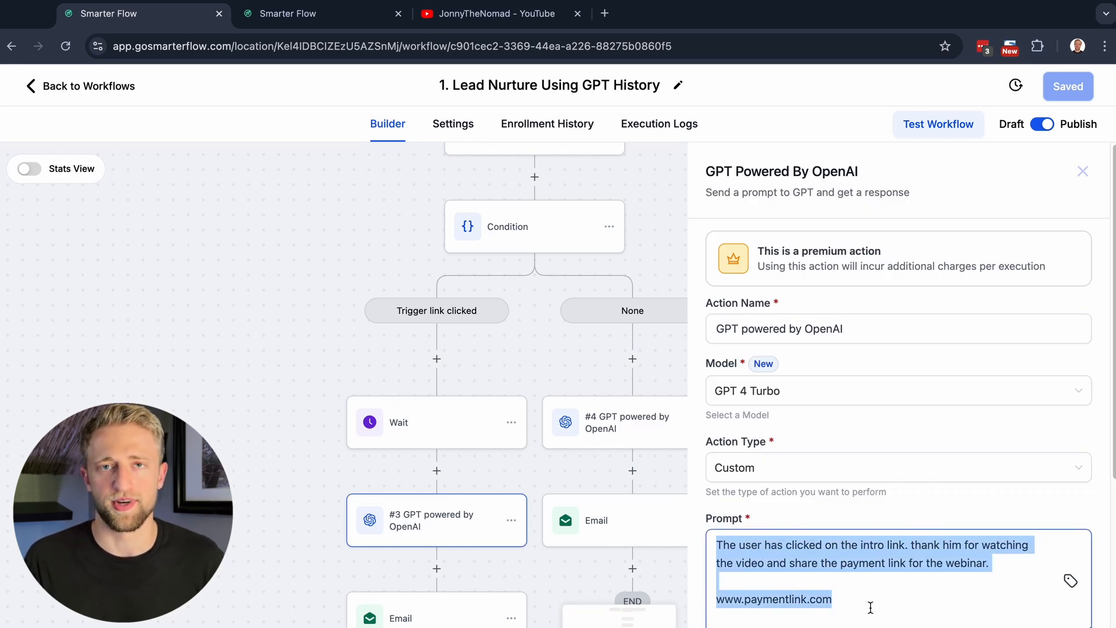
{"action": "left_click", "coordinate": [1083, 171]}
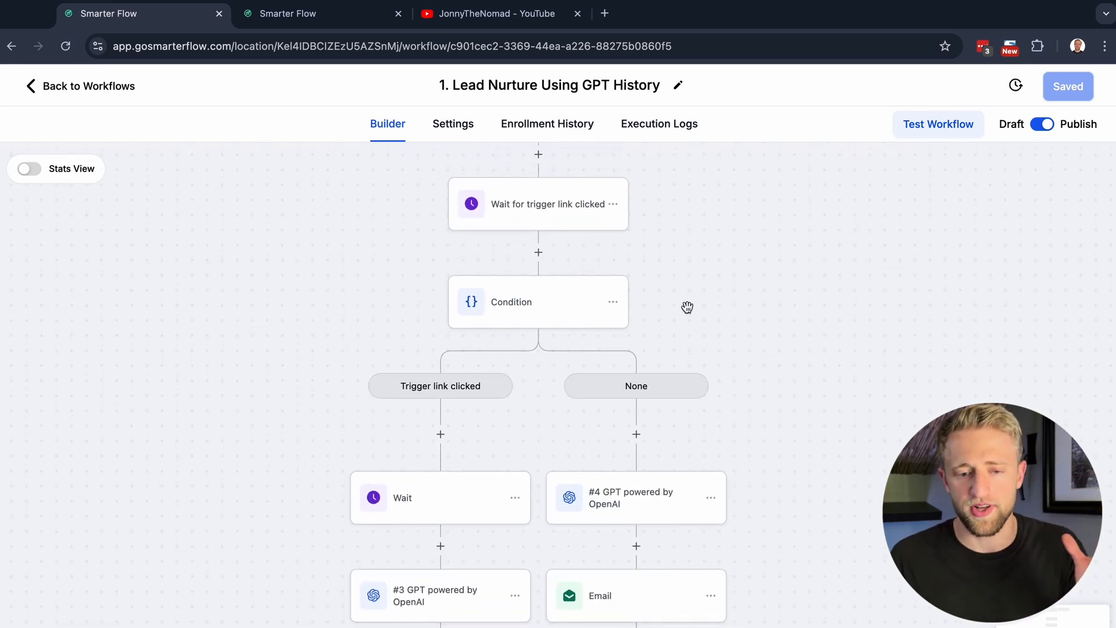
{"action": "left_click", "coordinate": [512, 301]}
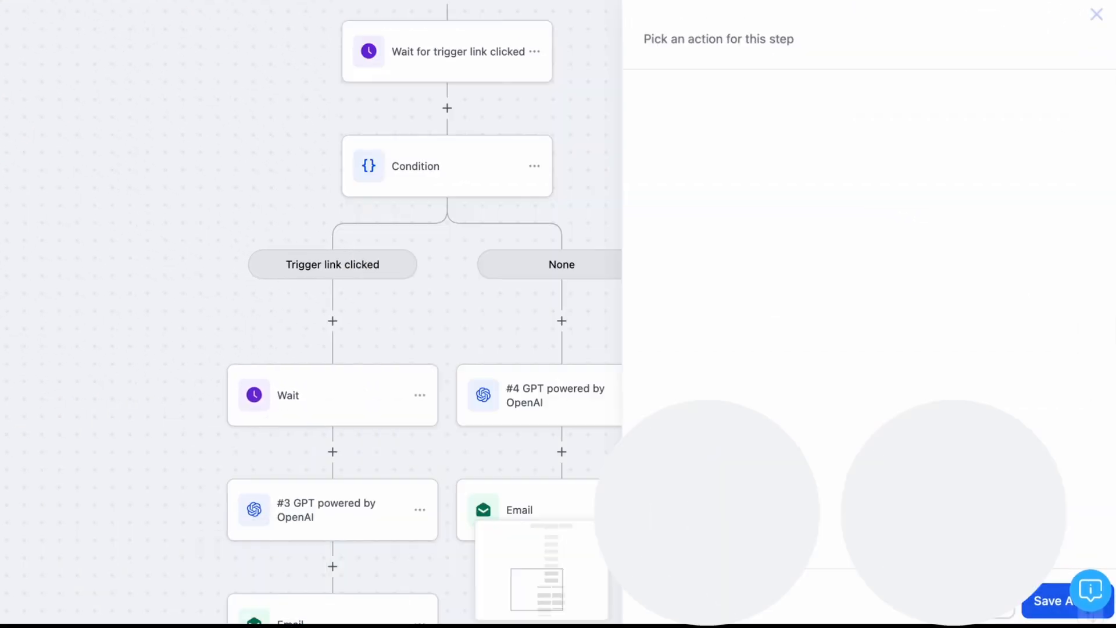
{"action": "left_click", "coordinate": [1095, 14]}
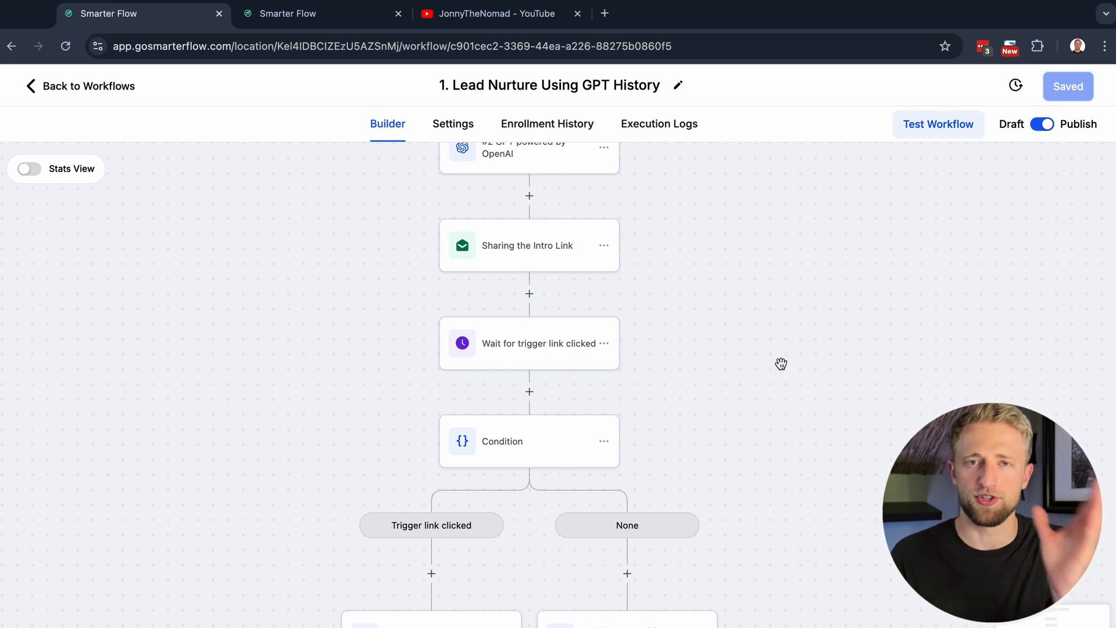
{"action": "scroll", "scroll_direction": "down", "scroll_amount": 3}
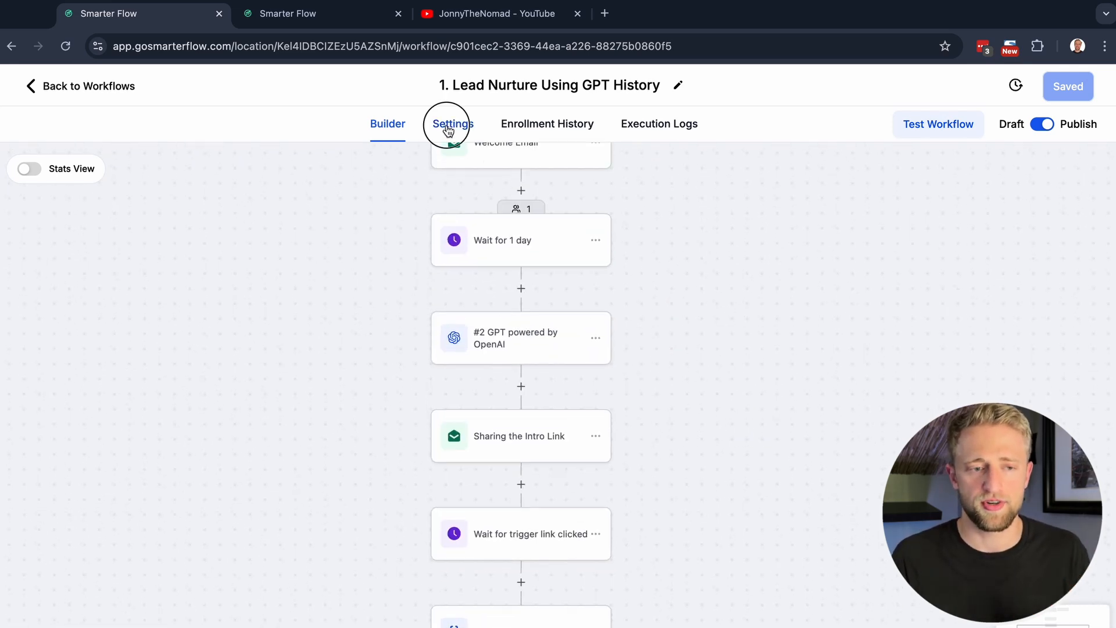
- Switch on Stop on response in the workflow settings and return to the Workflow List
{"action": "left_click", "coordinate": [451, 123]}
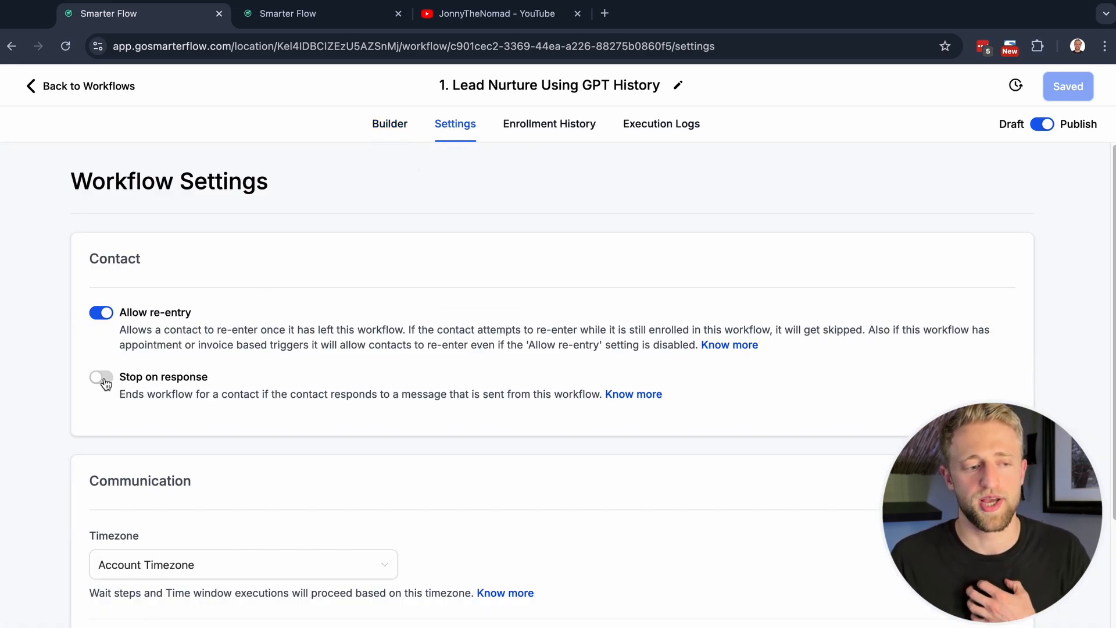
{"action": "left_click", "coordinate": [100, 377]}
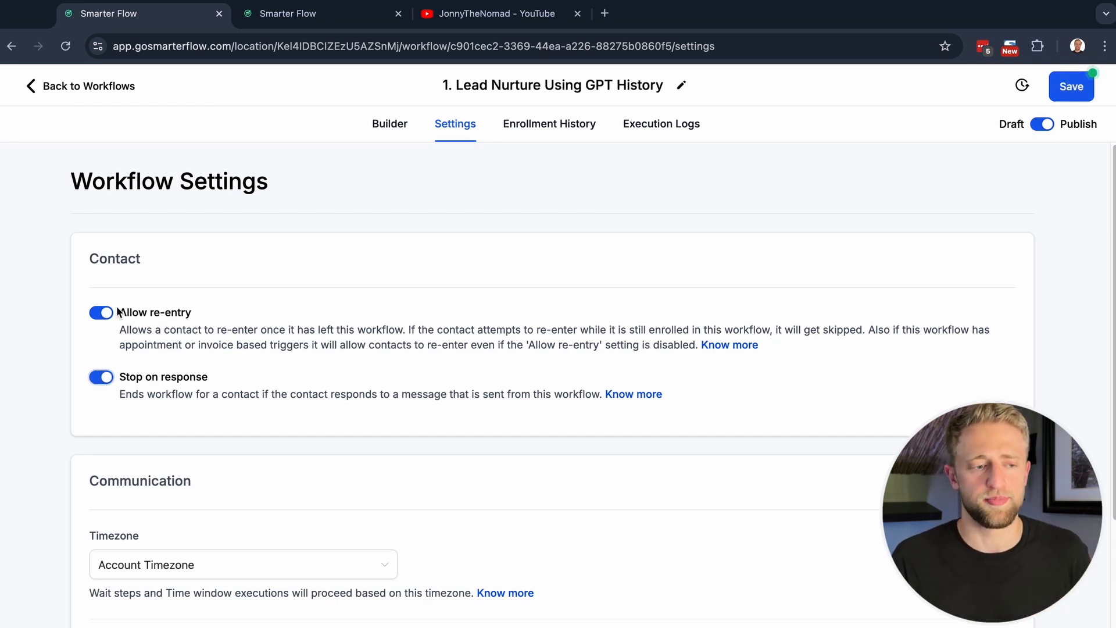
{"action": "mouse_move", "coordinate": [217, 320]}
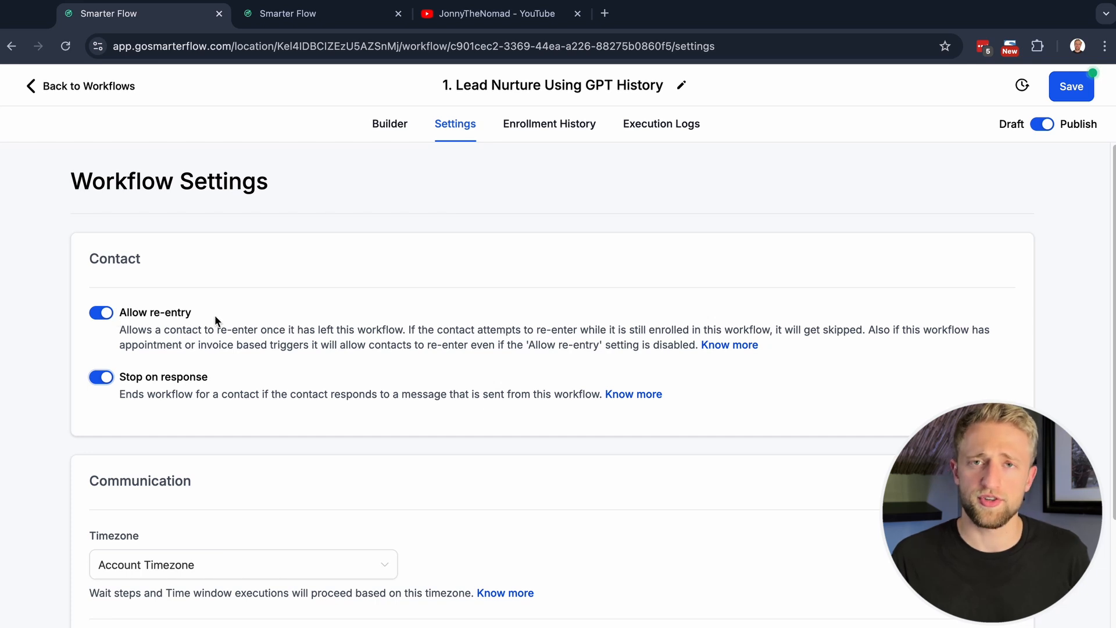
{"action": "mouse_move", "coordinate": [107, 91]}
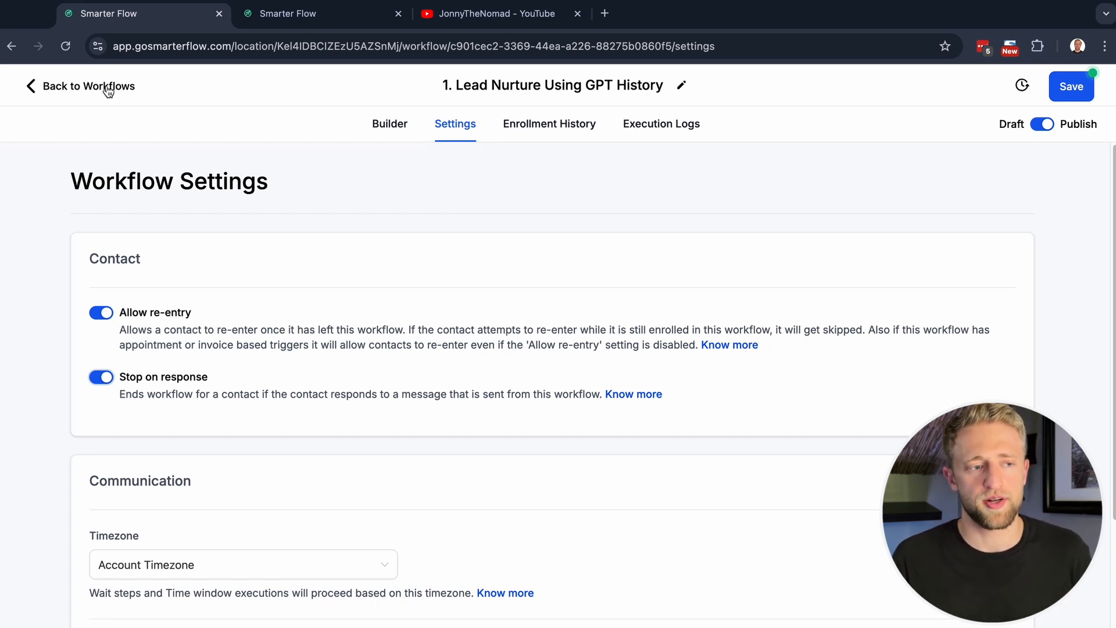
{"action": "left_click", "coordinate": [88, 85]}
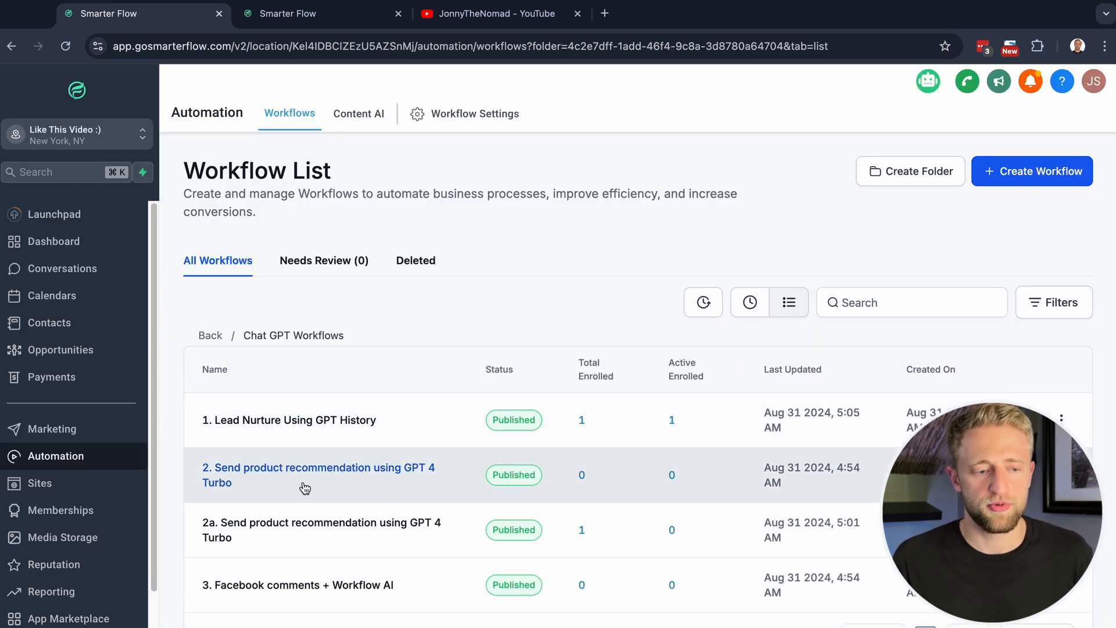
{"action": "left_click", "coordinate": [317, 474]}
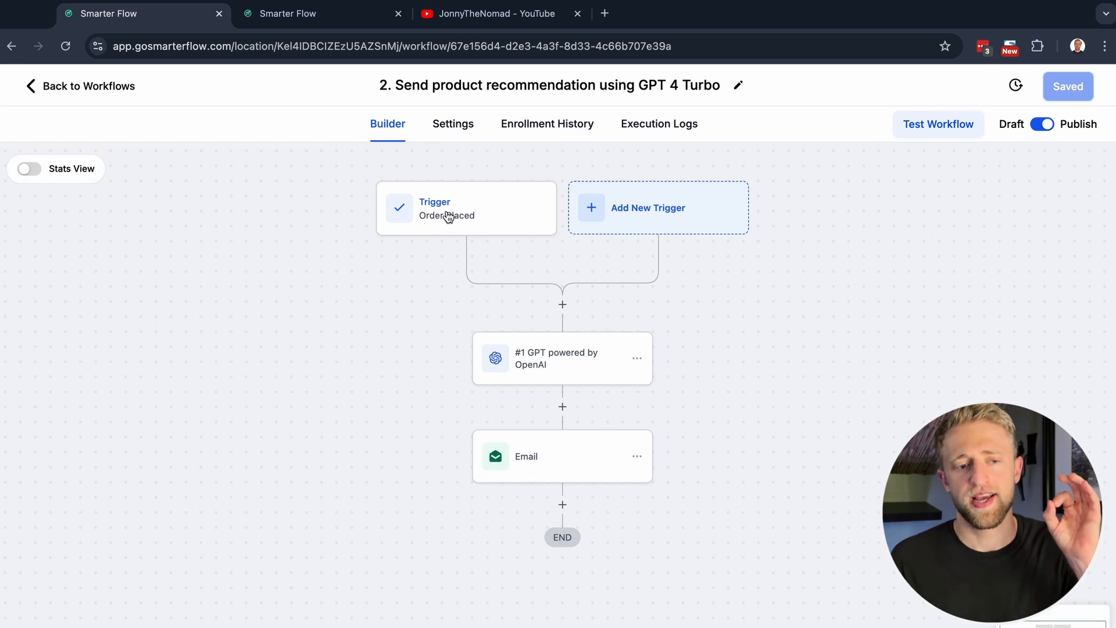
{"action": "mouse_move", "coordinate": [623, 208]}
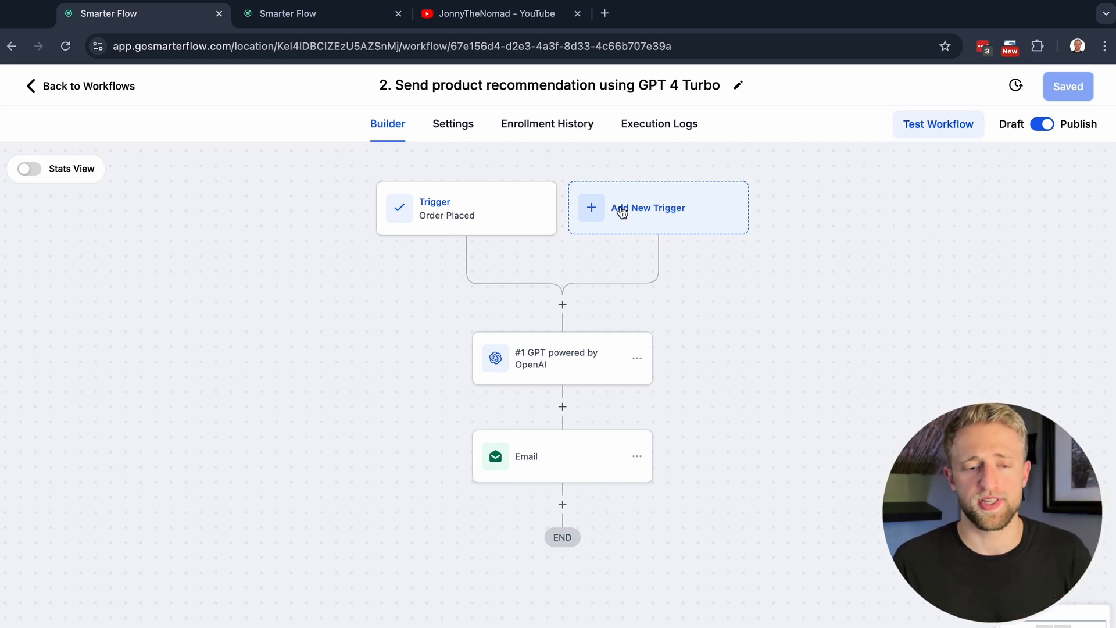
{"action": "mouse_move", "coordinate": [547, 364]}
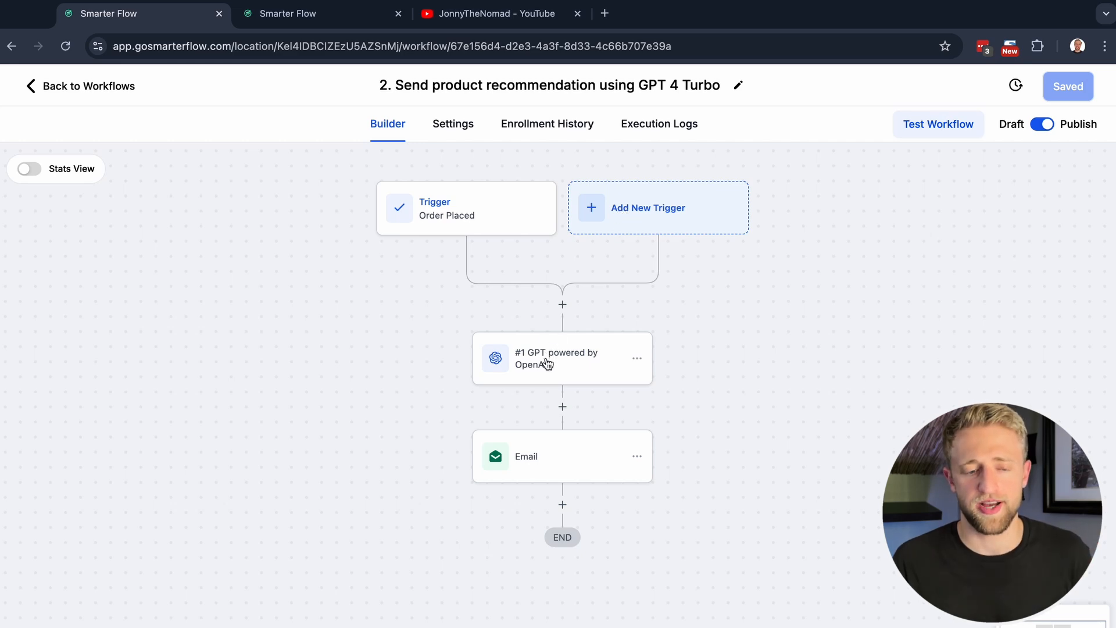
{"action": "left_click", "coordinate": [563, 358]}
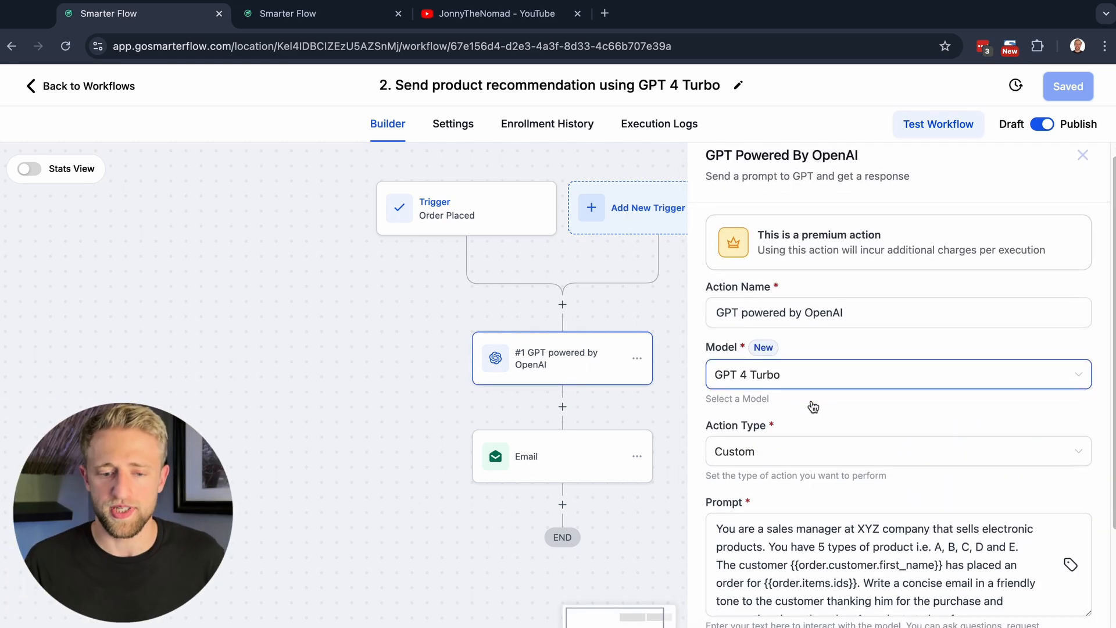
{"action": "scroll", "scroll_direction": "down", "scroll_amount": 3}
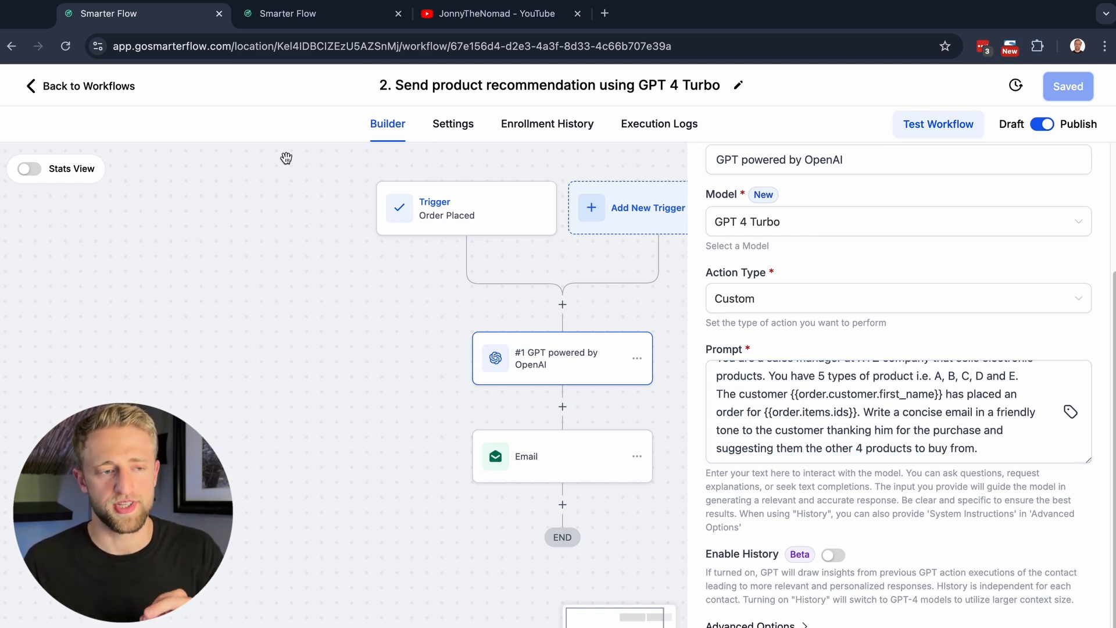
{"action": "left_click", "coordinate": [80, 86]}
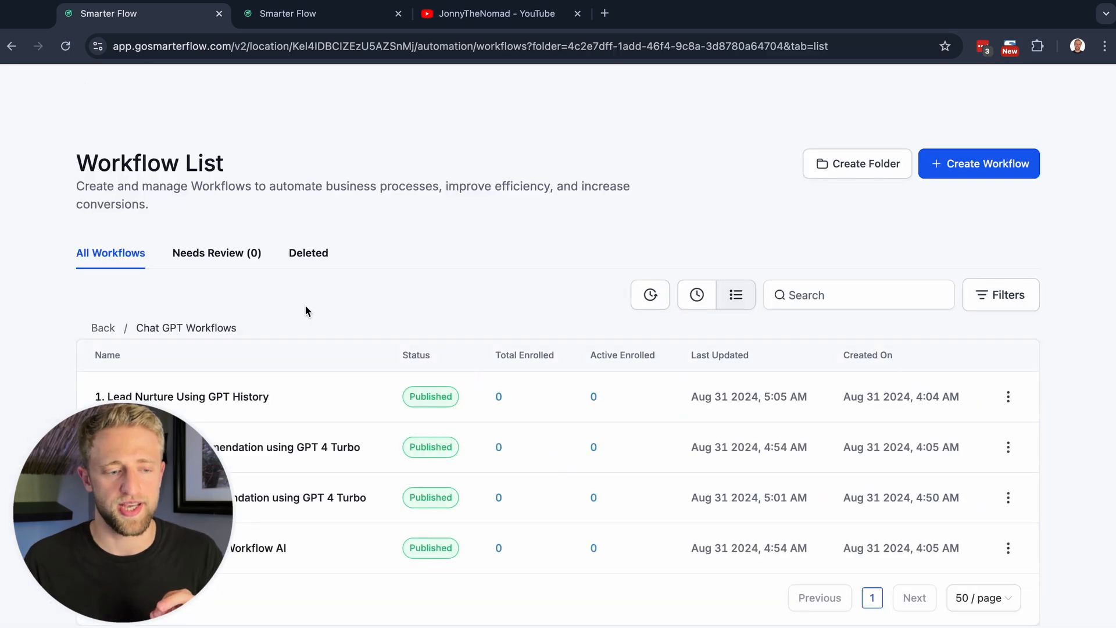
- Review the 2a product recommendation workflow's GPT action model and free-trial upsell prompt
{"action": "left_click", "coordinate": [182, 396]}
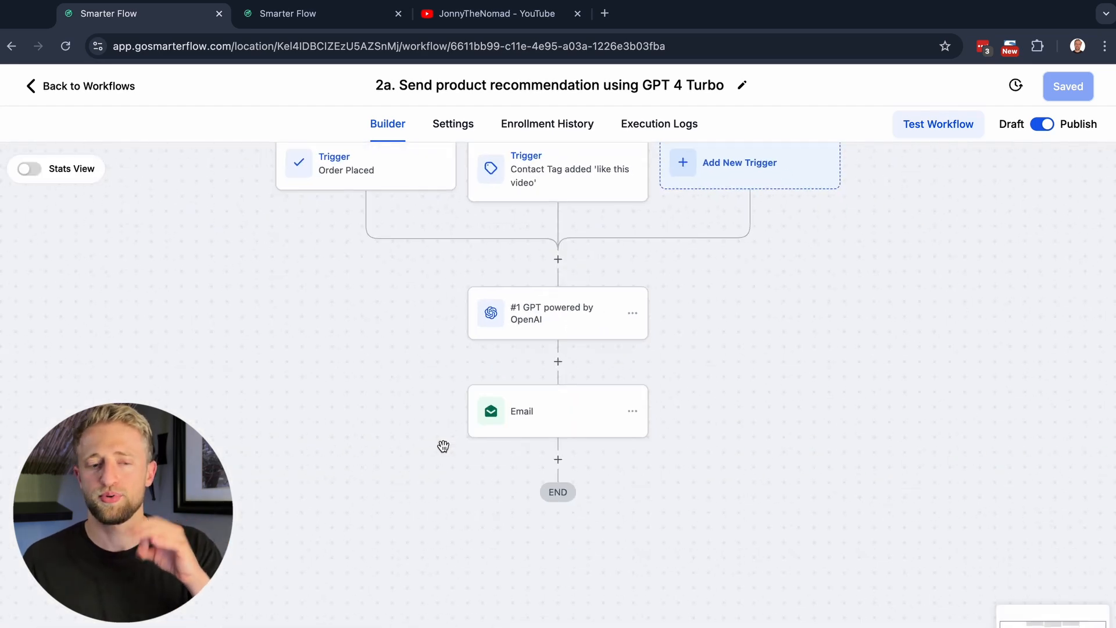
{"action": "left_click", "coordinate": [557, 313]}
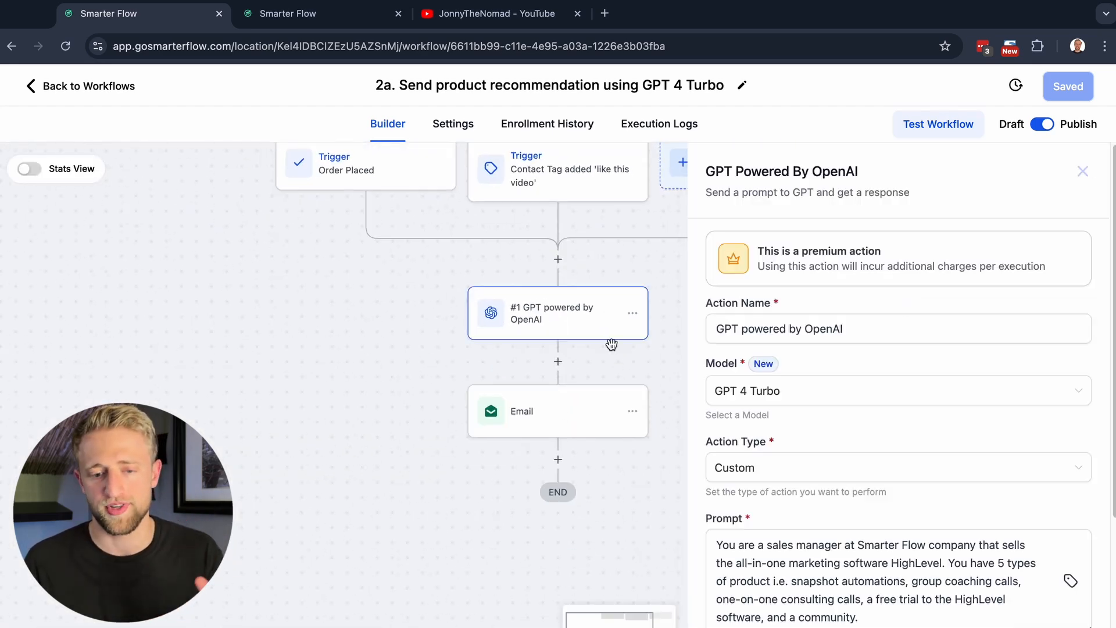
{"action": "scroll", "scroll_direction": "down", "scroll_amount": 3}
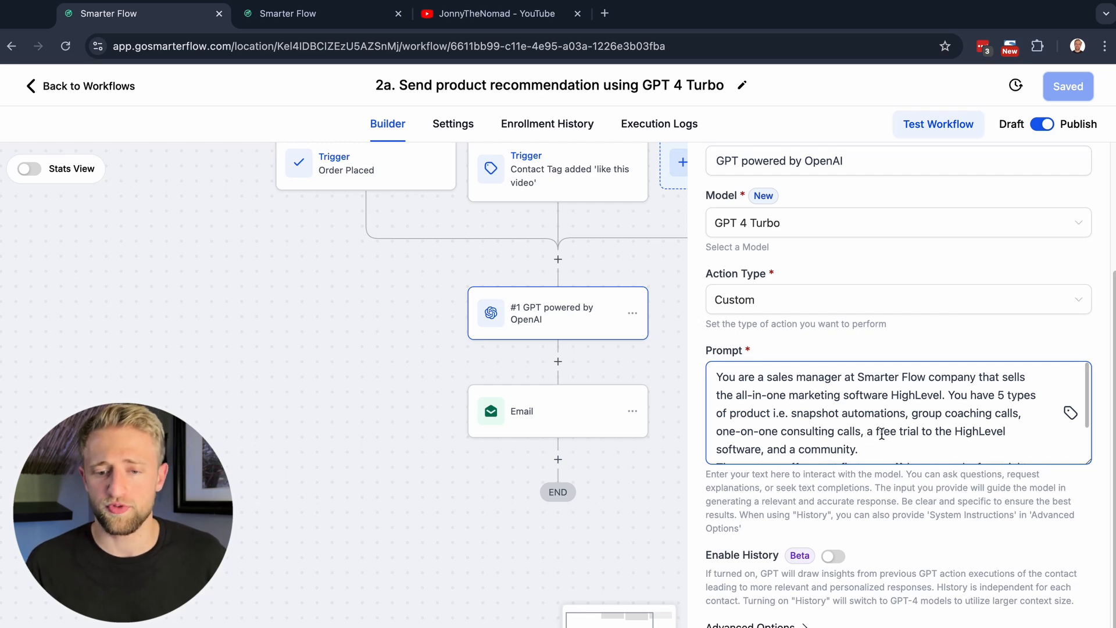
{"action": "scroll", "scroll_direction": "down", "scroll_amount": 3}
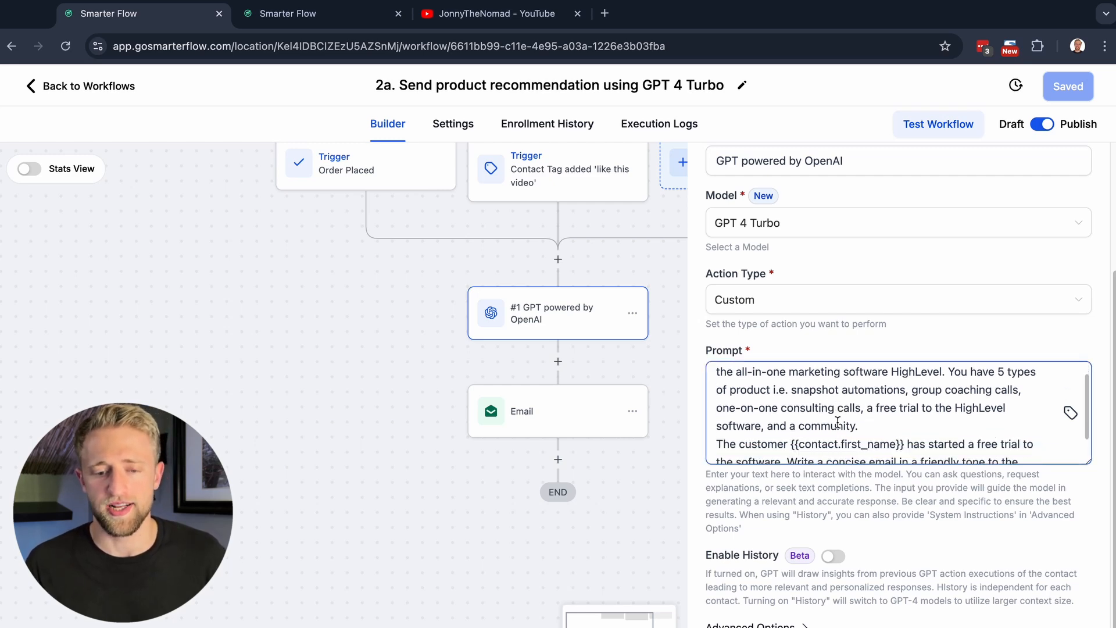
{"action": "scroll", "scroll_direction": "down", "scroll_amount": 3}
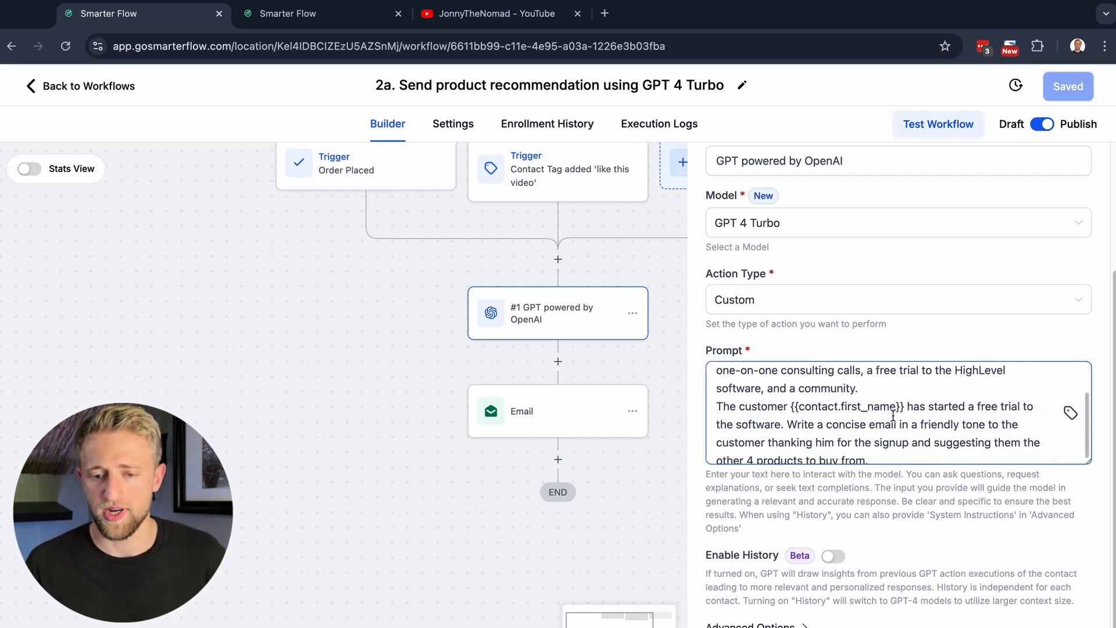
{"action": "scroll", "scroll_direction": "down", "scroll_amount": 3}
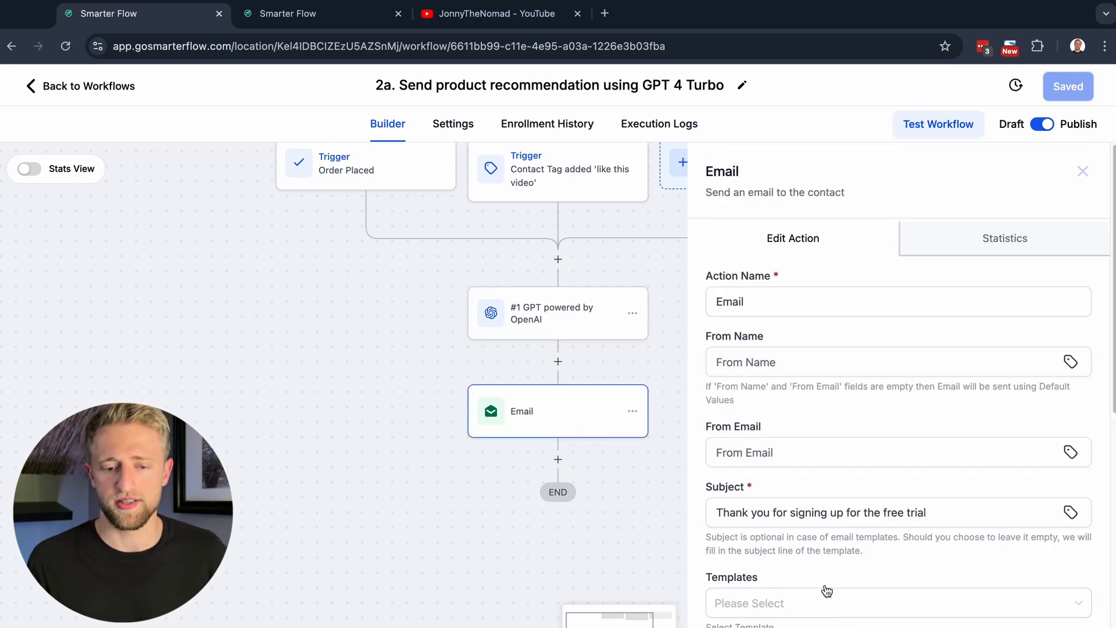
{"action": "scroll", "scroll_direction": "down", "scroll_amount": 3}
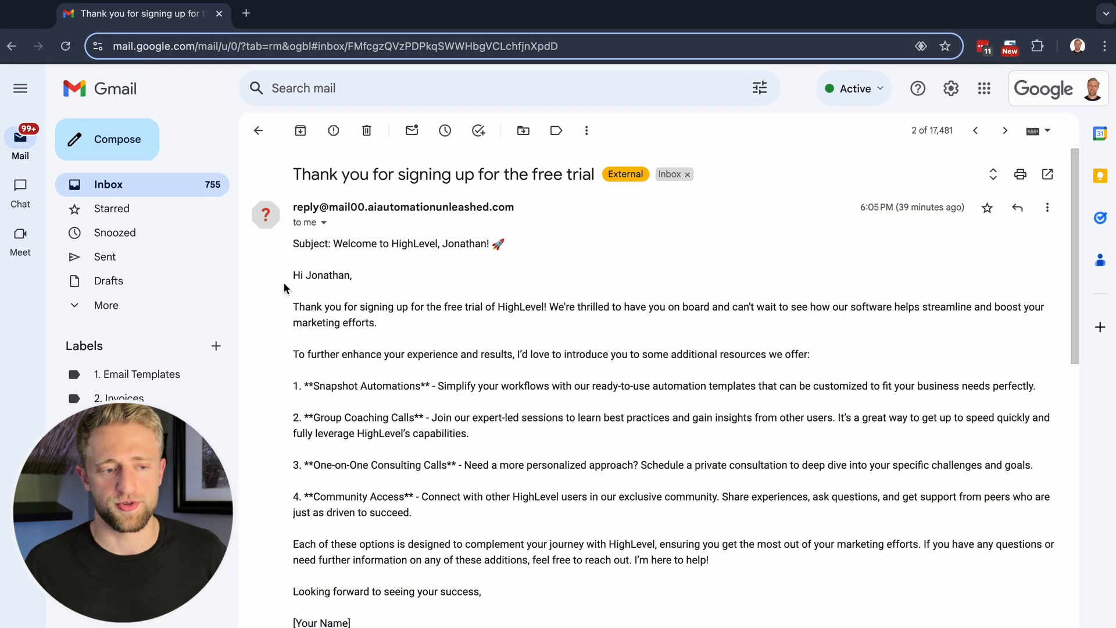
{"action": "mouse_move", "coordinate": [444, 281]}
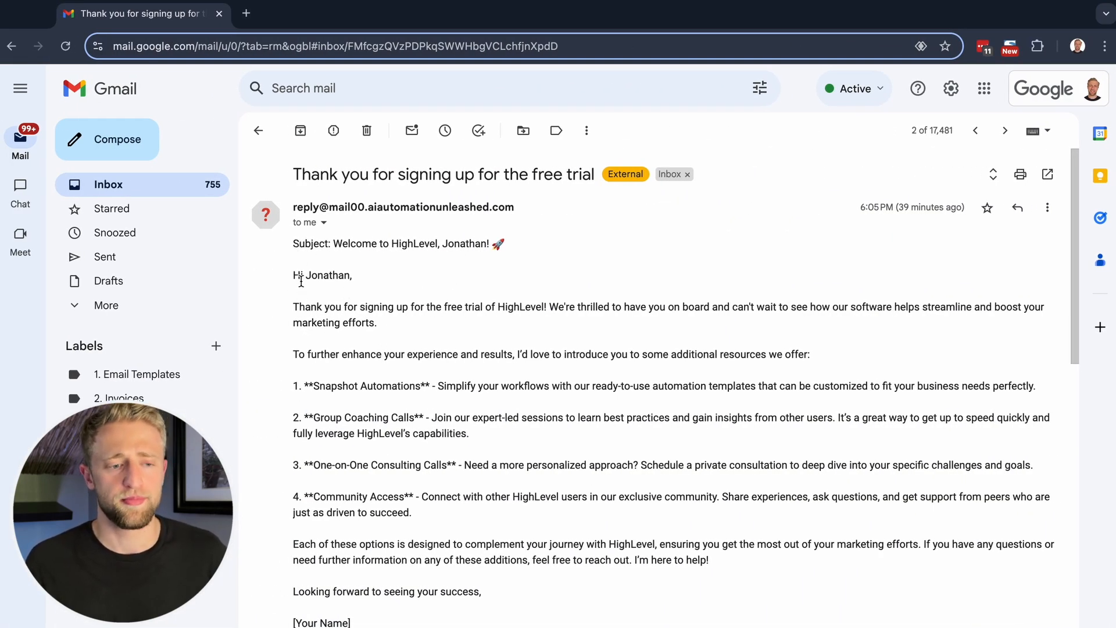
{"action": "mouse_move", "coordinate": [473, 335]}
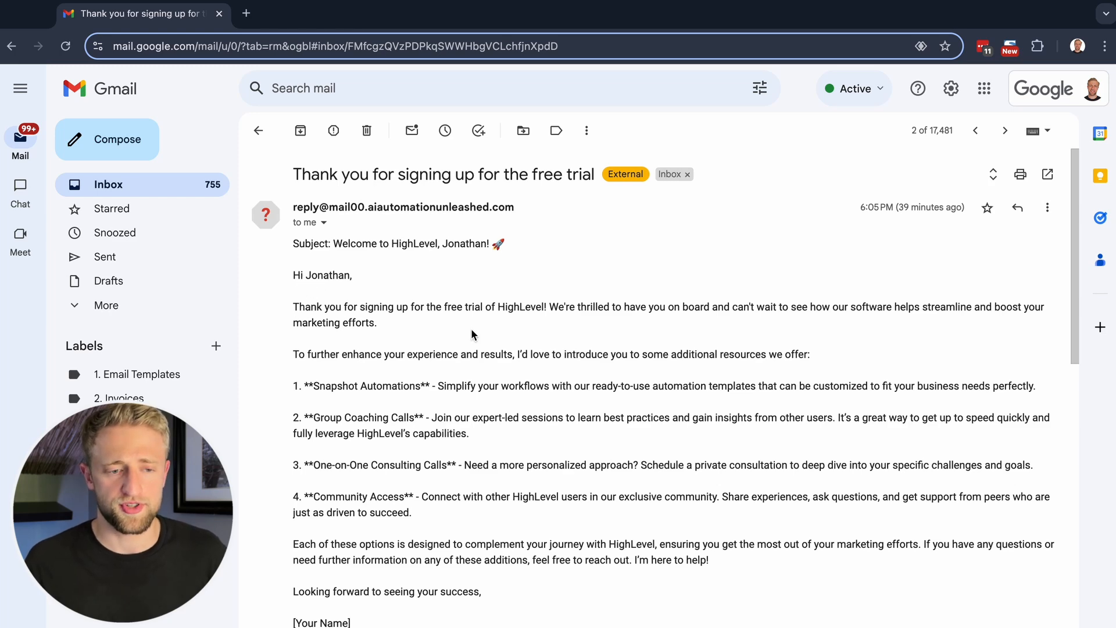
- Read through the received free-trial thank-you email in Gmail
{"action": "scroll", "scroll_direction": "down", "scroll_amount": 3}
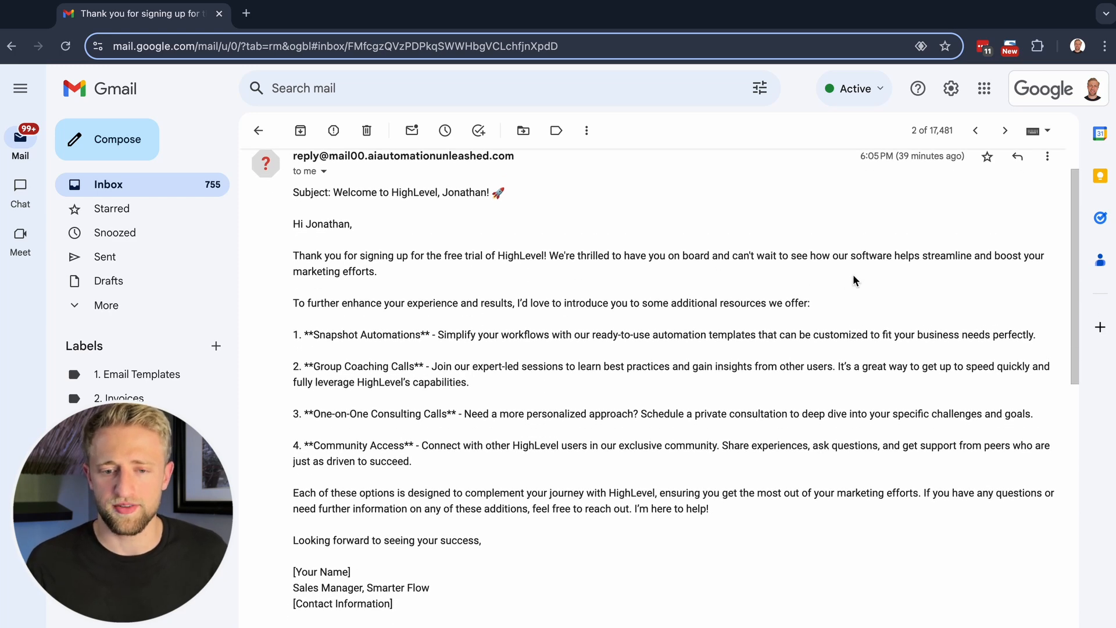
{"action": "mouse_move", "coordinate": [924, 268]}
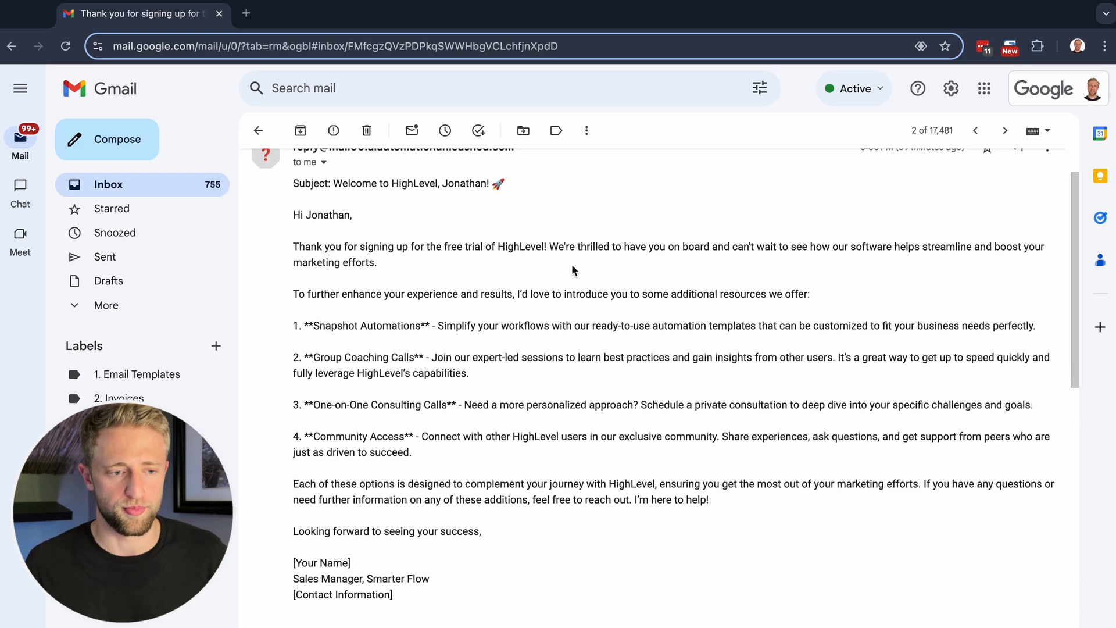
{"action": "scroll", "scroll_direction": "up", "scroll_amount": 3}
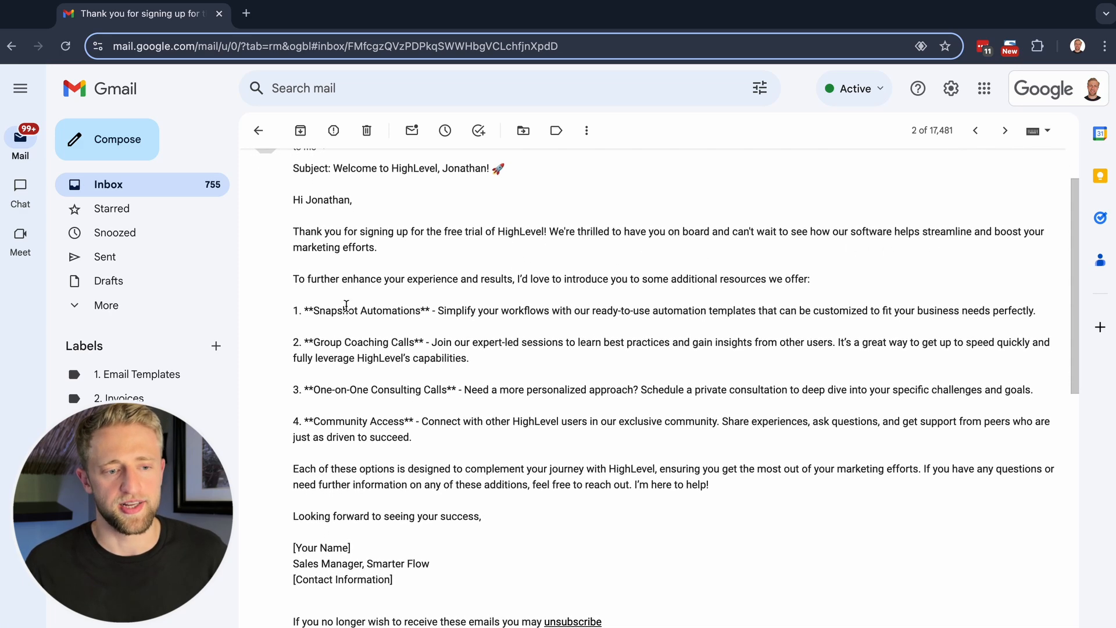
{"action": "mouse_move", "coordinate": [390, 292]}
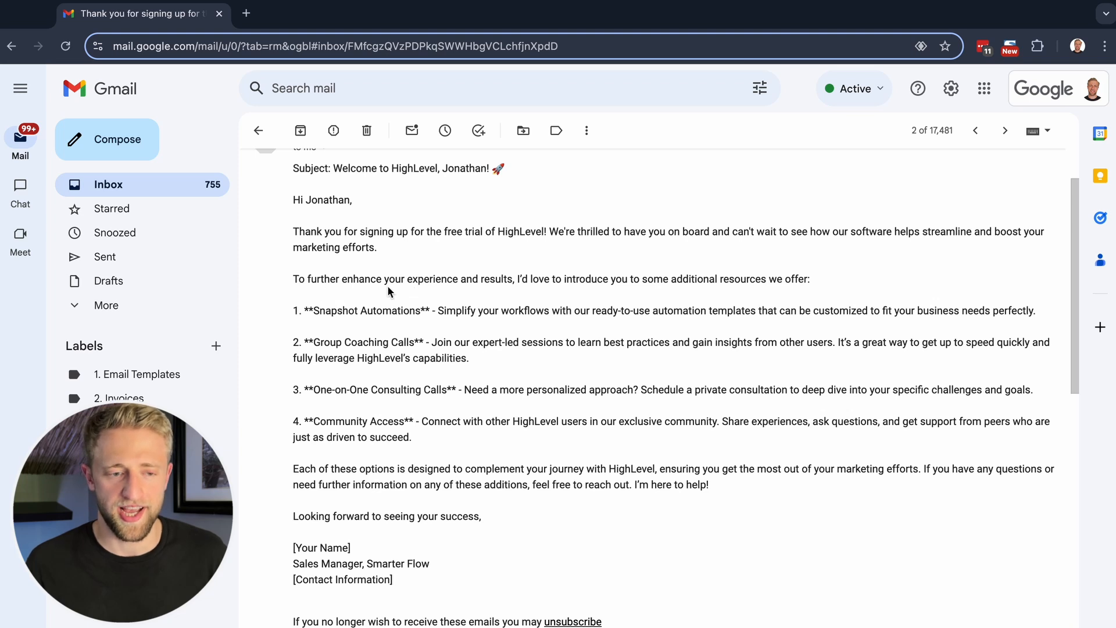
{"action": "mouse_move", "coordinate": [598, 285]}
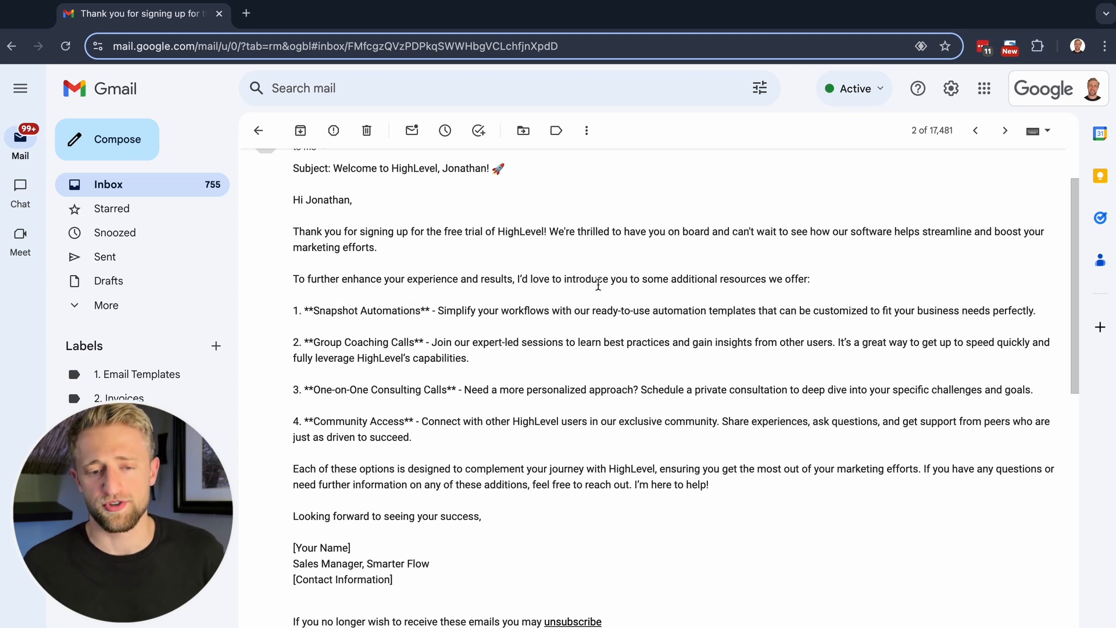
{"action": "mouse_move", "coordinate": [753, 297]}
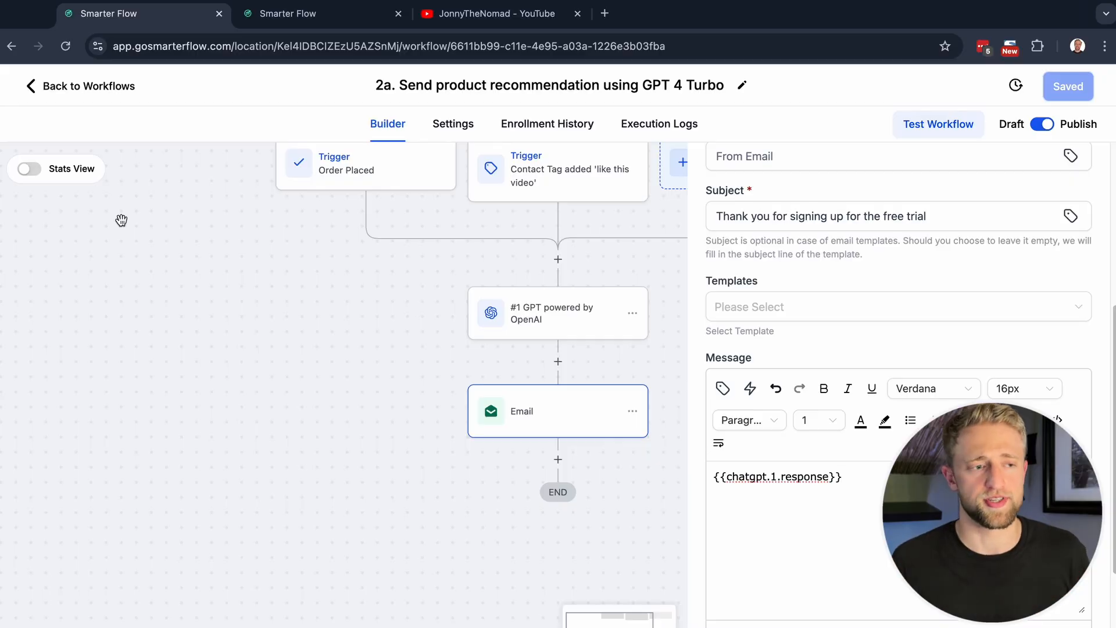
{"action": "left_click", "coordinate": [87, 86]}
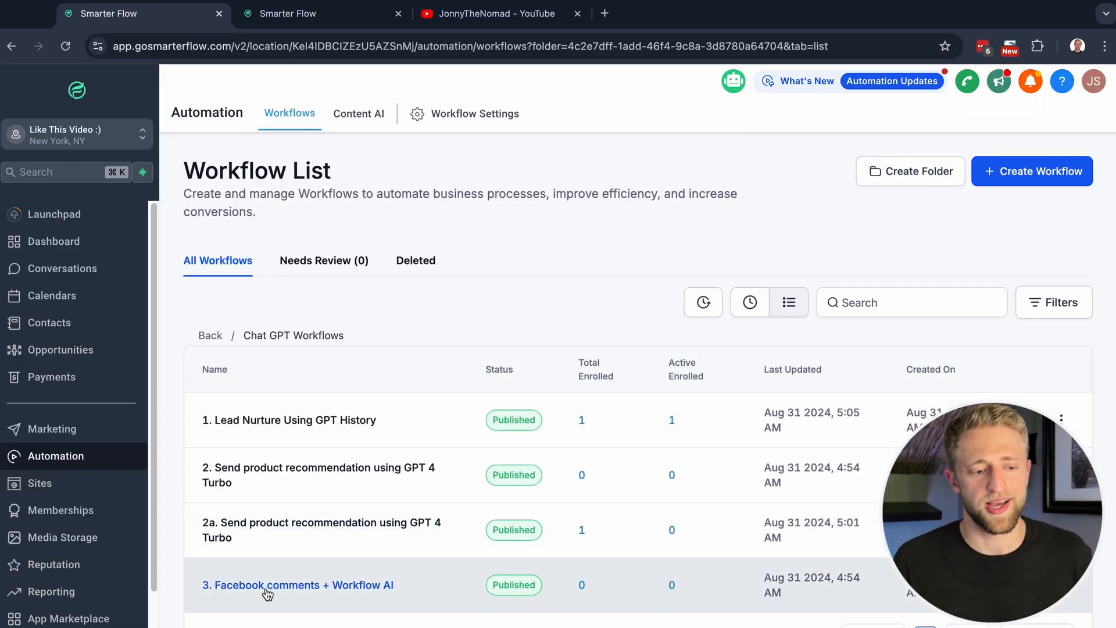
{"action": "left_click", "coordinate": [298, 585]}
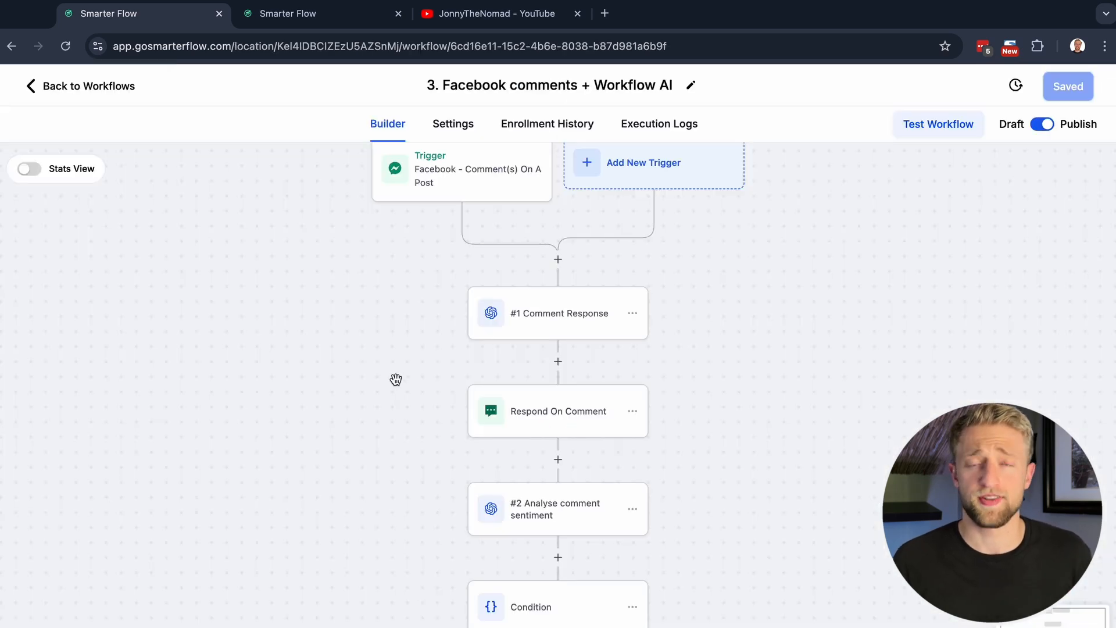
{"action": "scroll", "scroll_direction": "up", "scroll_amount": 3}
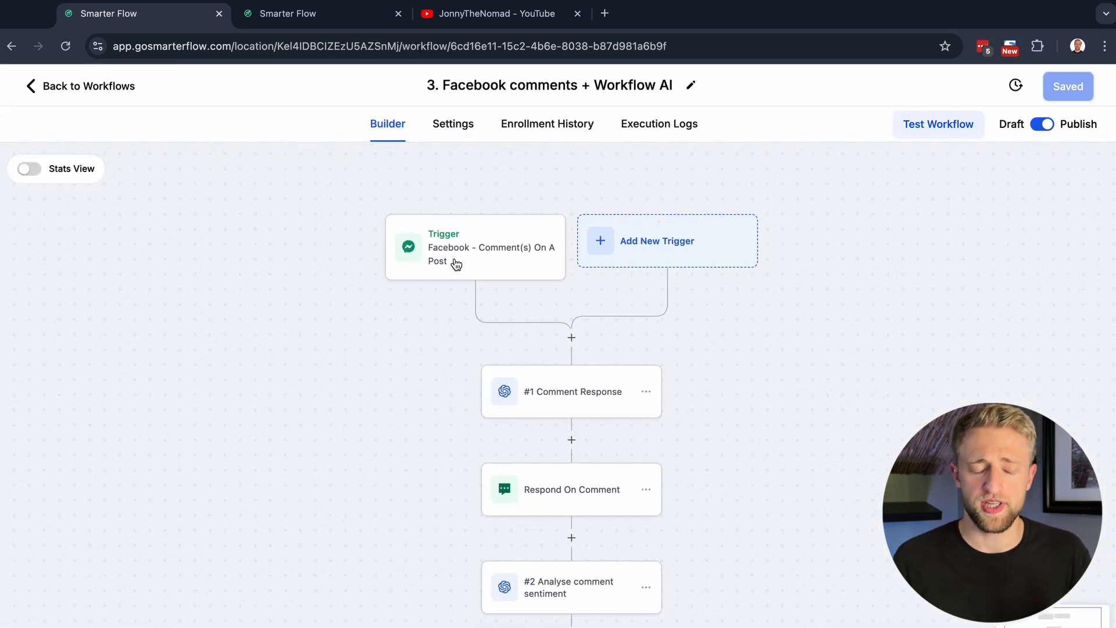
{"action": "left_click", "coordinate": [476, 247]}
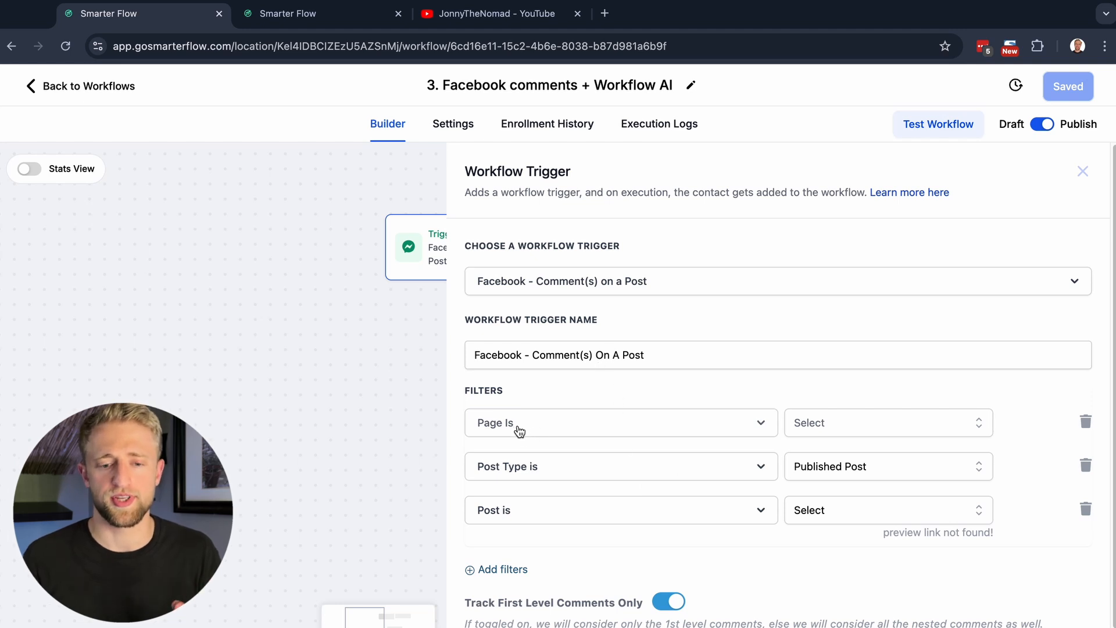
{"action": "mouse_move", "coordinate": [803, 473]}
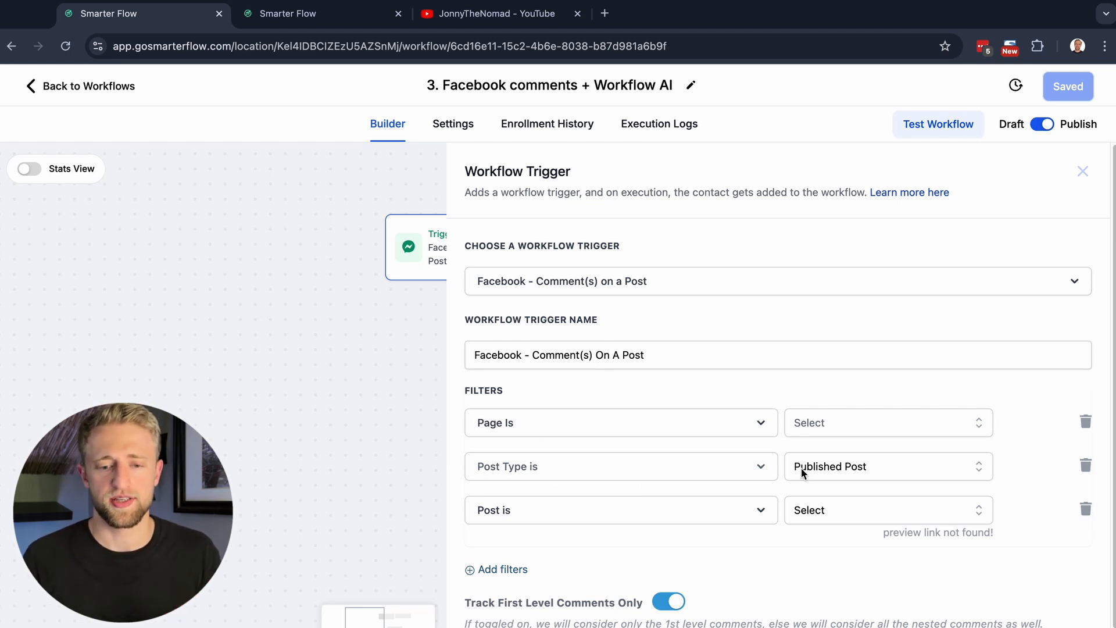
{"action": "mouse_move", "coordinate": [915, 570]}
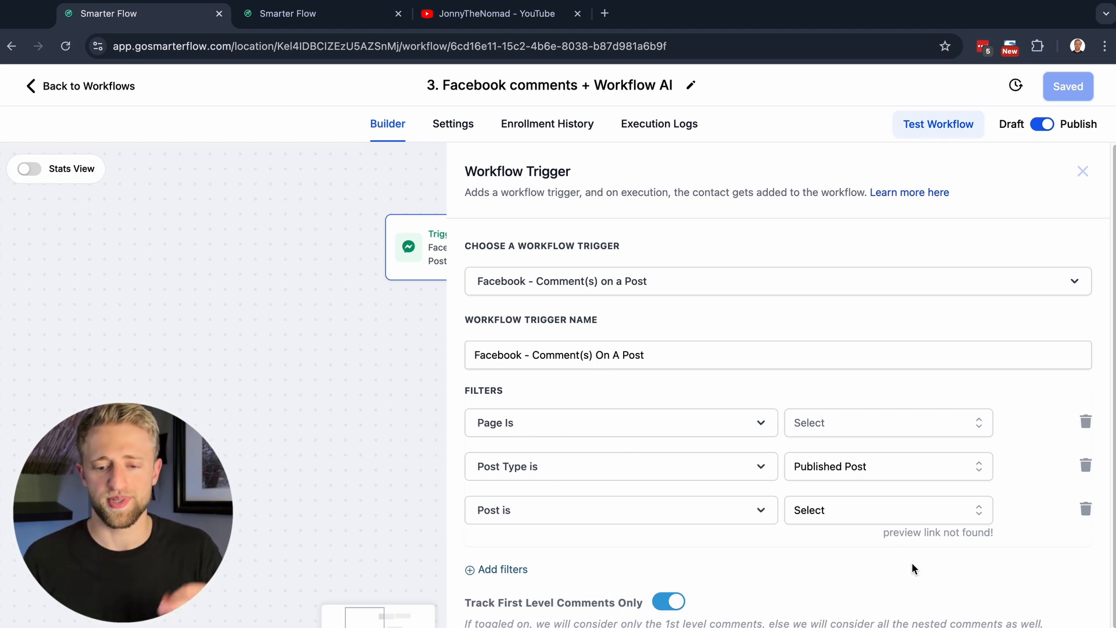
{"action": "scroll", "scroll_direction": "down", "scroll_amount": 3}
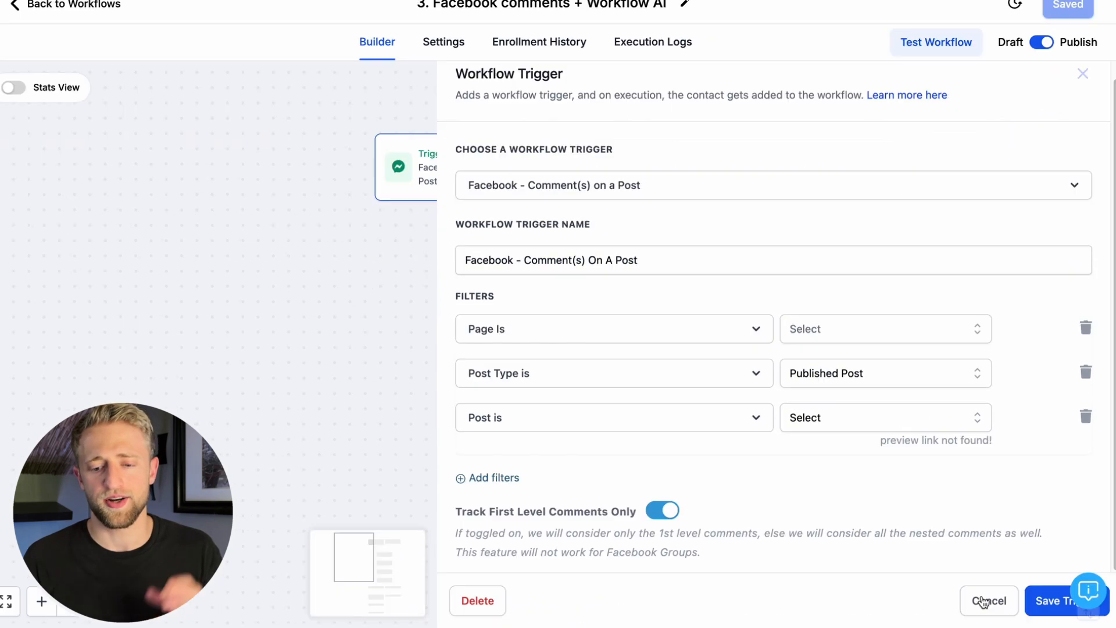
{"action": "left_click", "coordinate": [988, 600]}
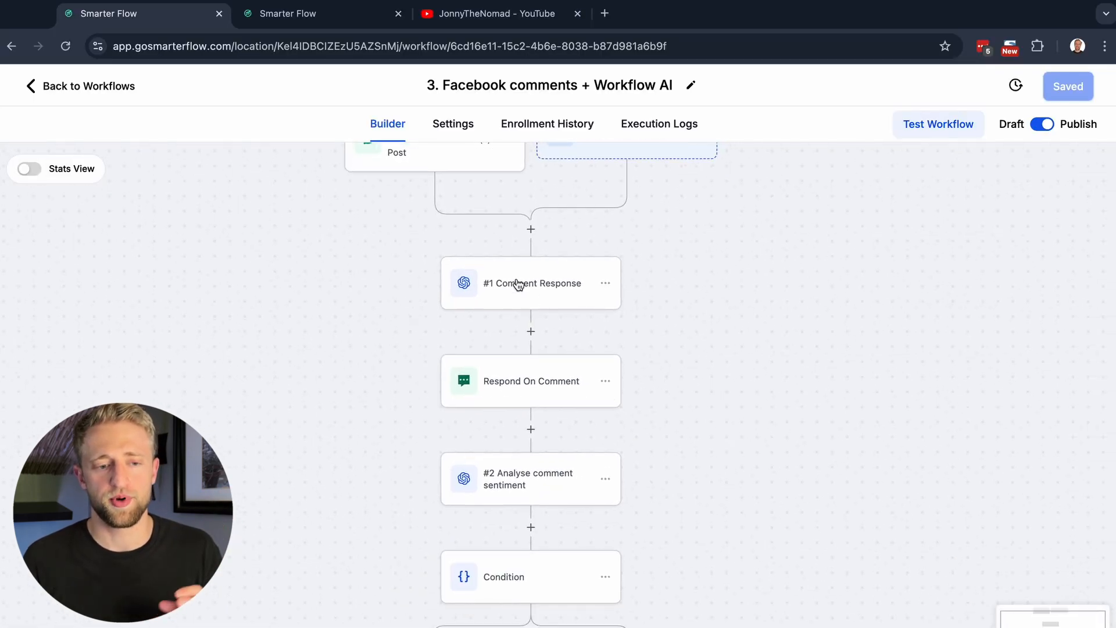
{"action": "left_click", "coordinate": [530, 283]}
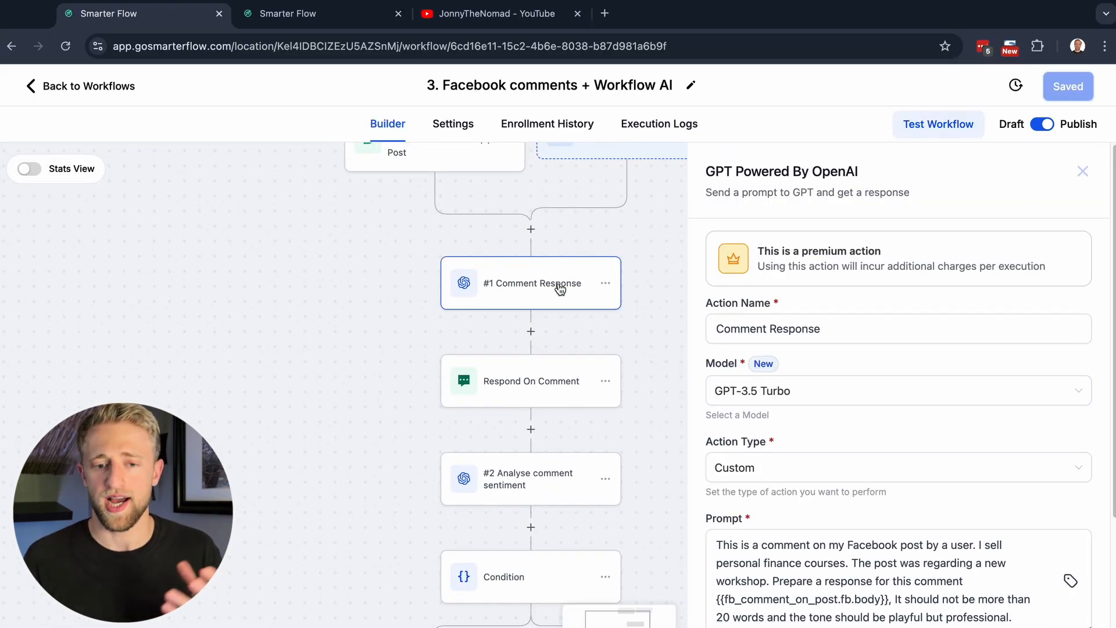
{"action": "scroll", "scroll_direction": "down", "scroll_amount": 3}
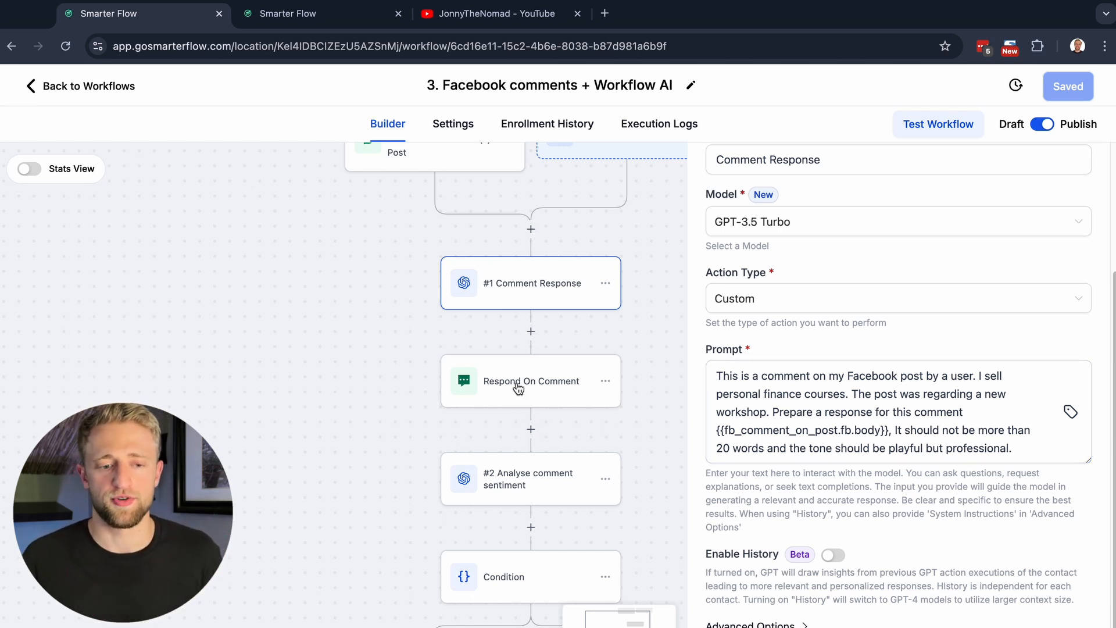
{"action": "mouse_move", "coordinate": [516, 385]}
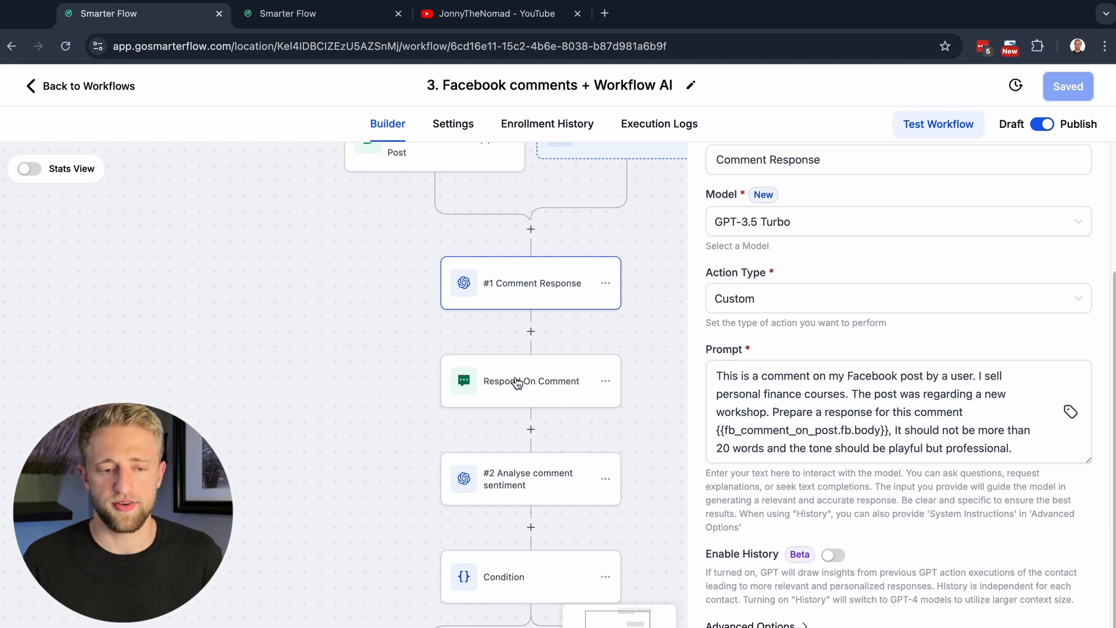
{"action": "left_click", "coordinate": [530, 381]}
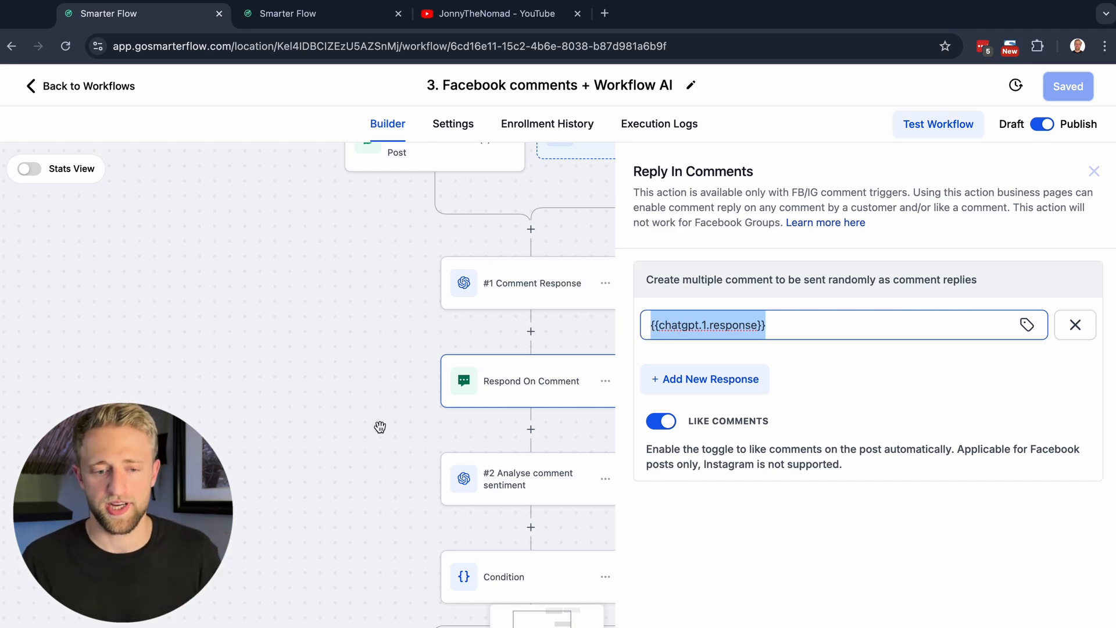
{"action": "left_click", "coordinate": [1092, 171]}
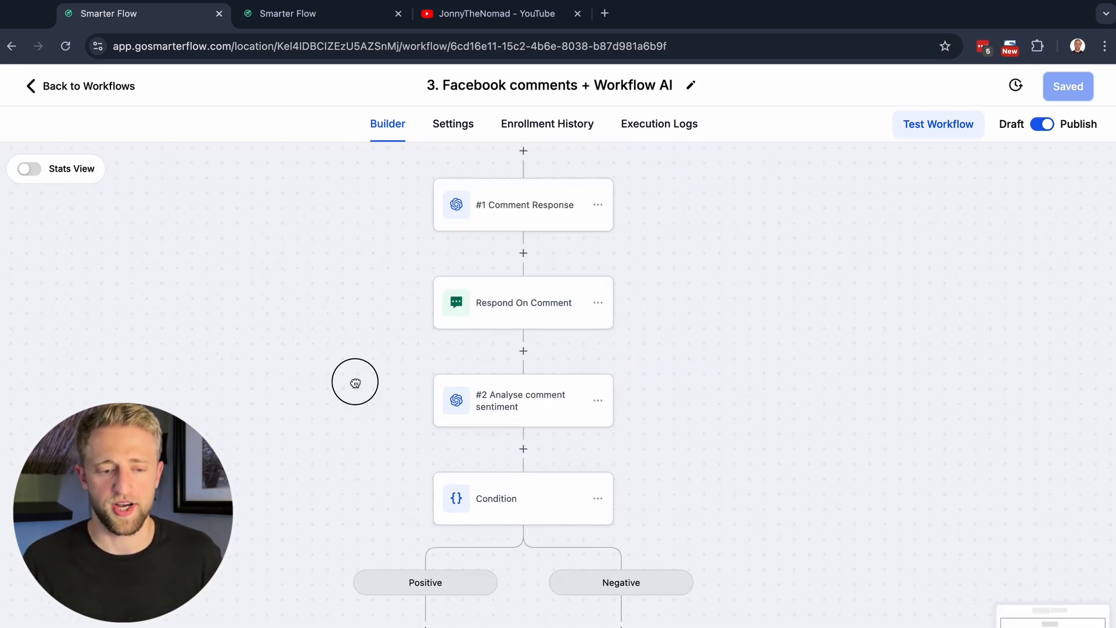
- Review the Analyse comment sentiment step's action type options, keeping Analyze Text Sentiment
{"action": "left_click", "coordinate": [522, 400]}
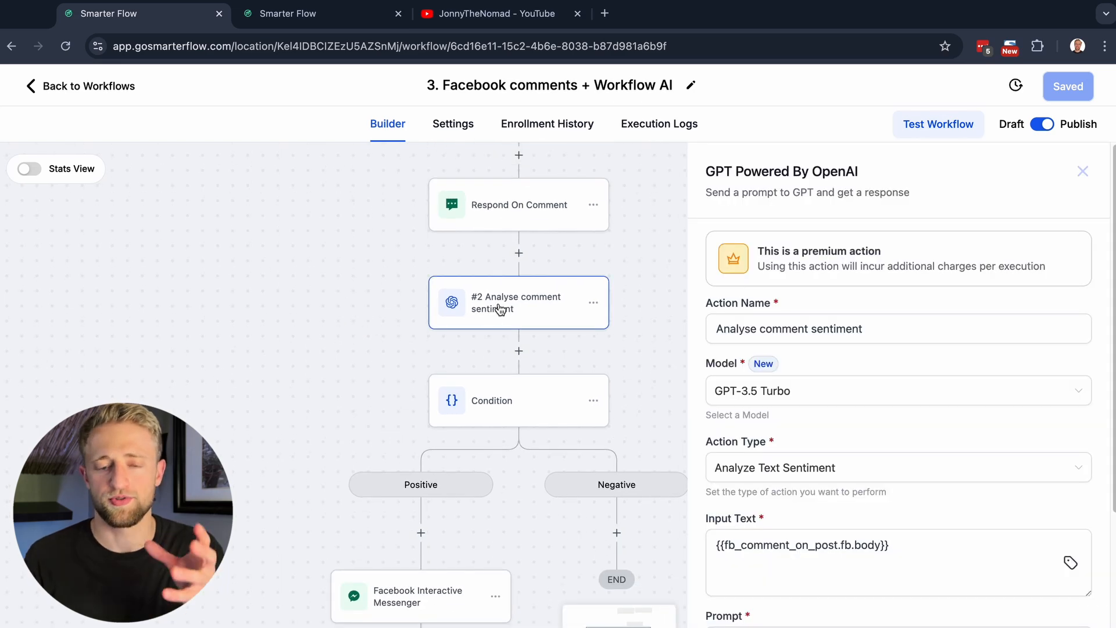
{"action": "mouse_move", "coordinate": [805, 352]}
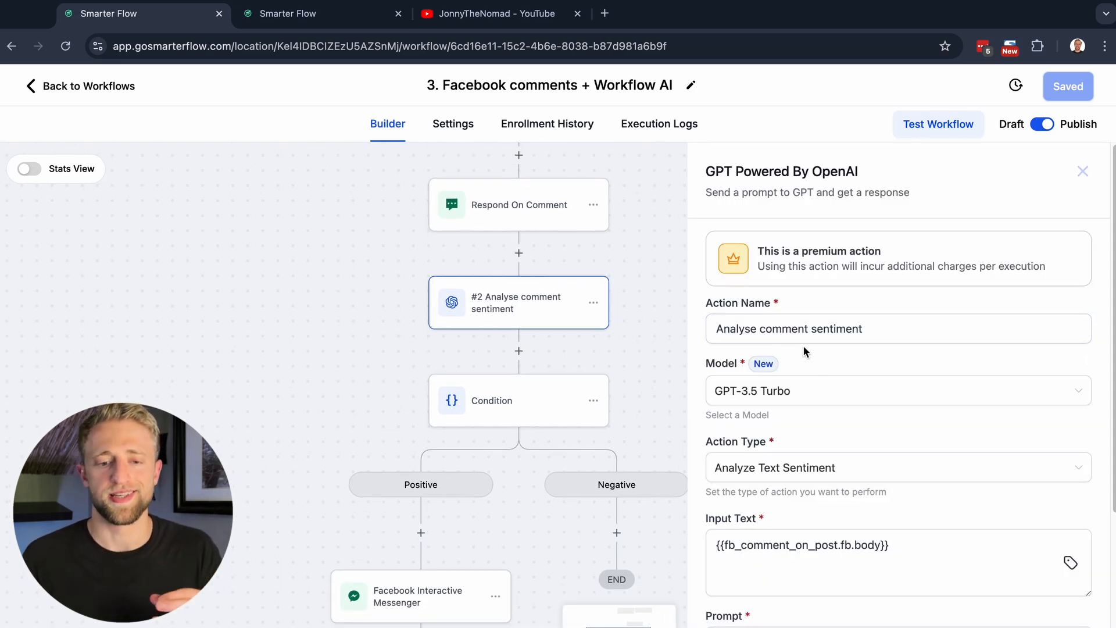
{"action": "left_click", "coordinate": [818, 328]}
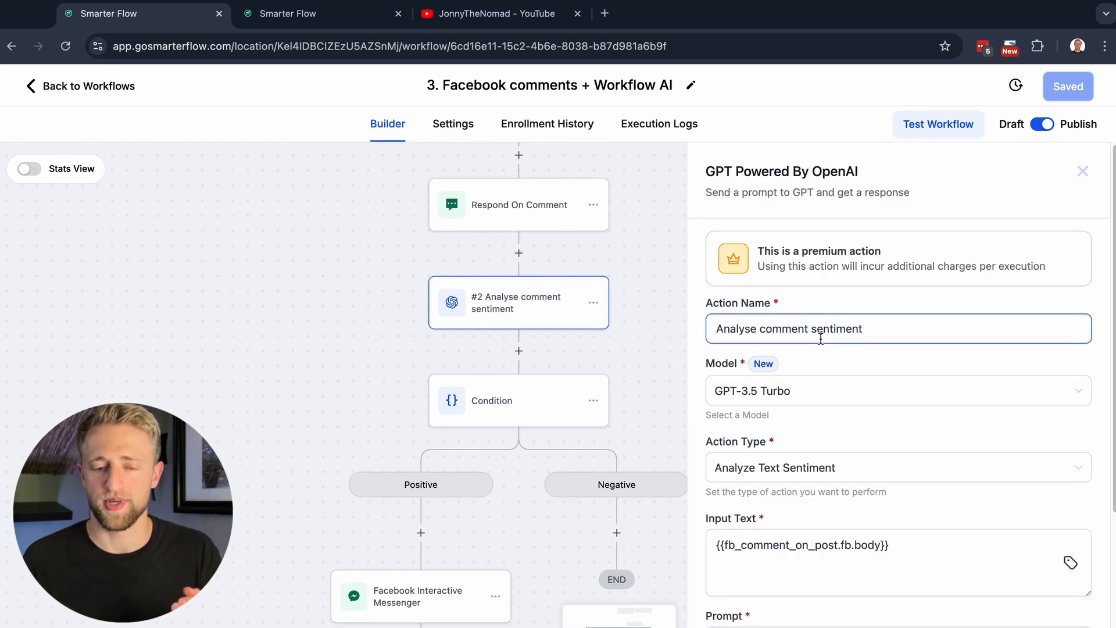
{"action": "left_click", "coordinate": [894, 467]}
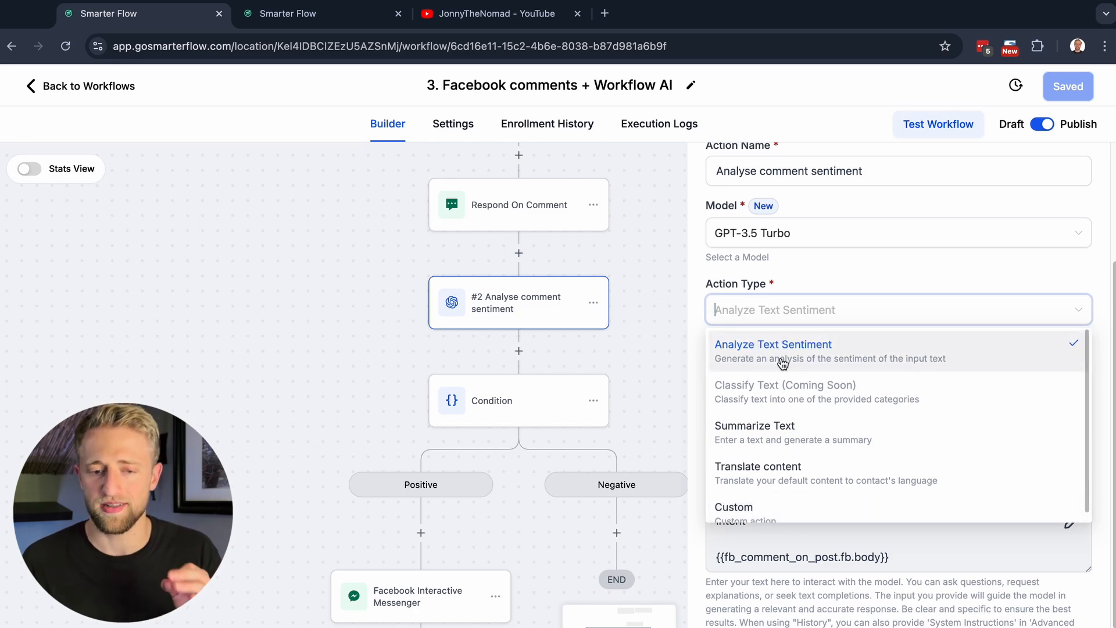
{"action": "mouse_move", "coordinate": [788, 425]}
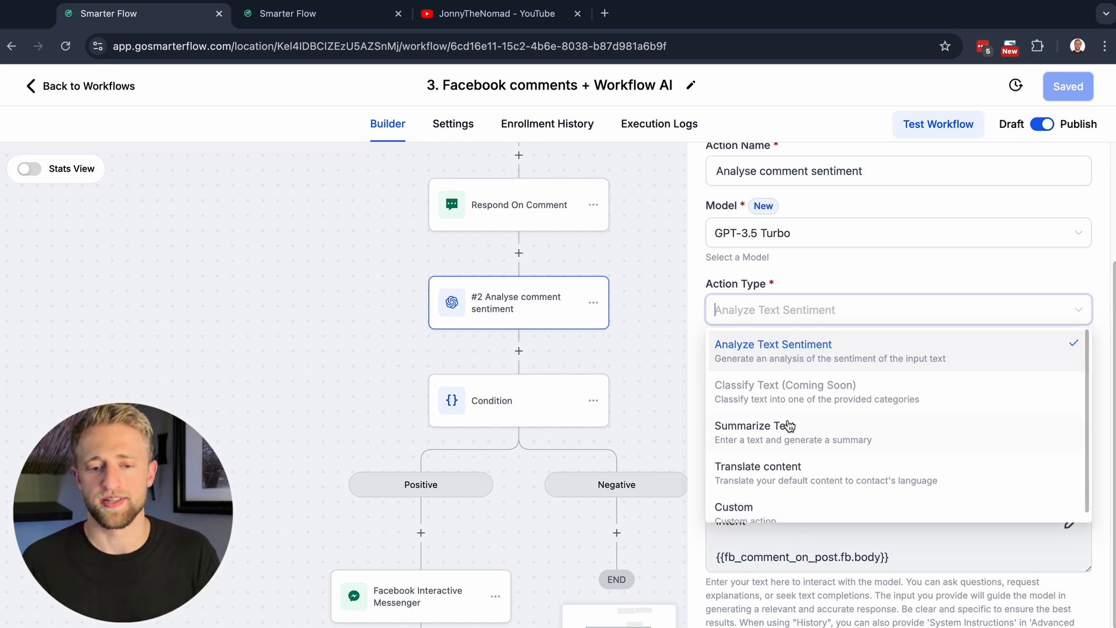
{"action": "mouse_move", "coordinate": [817, 477]}
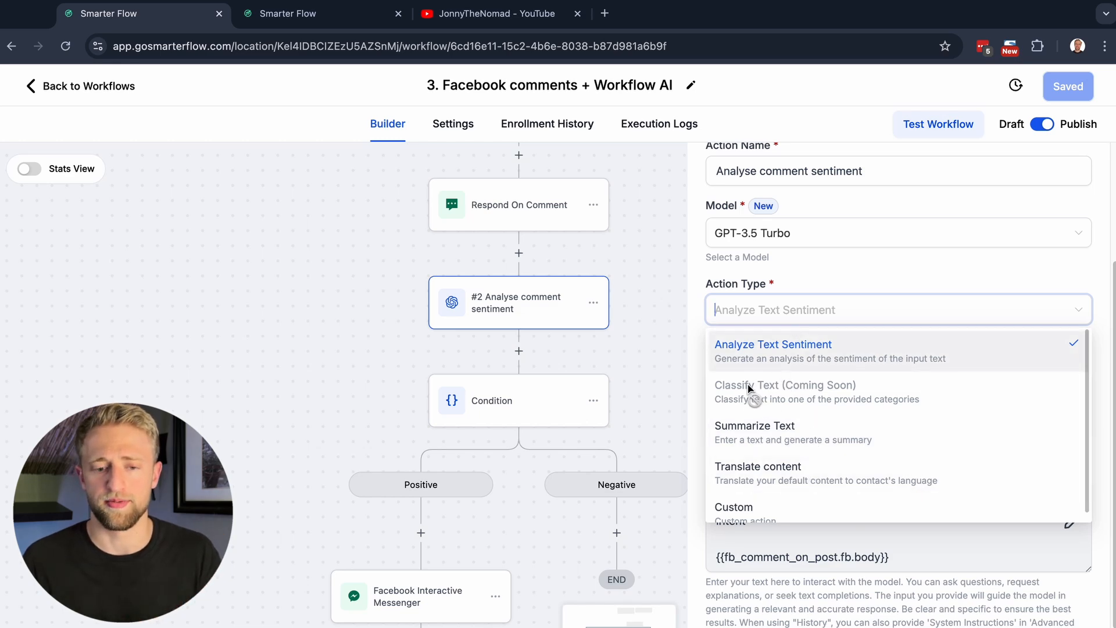
{"action": "mouse_move", "coordinate": [799, 299]}
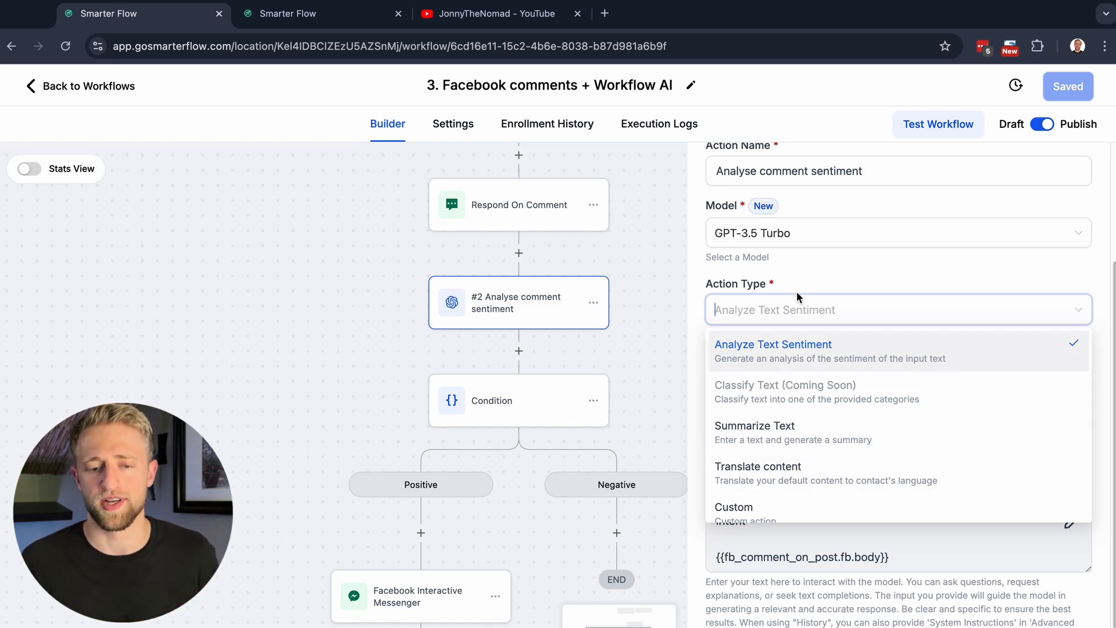
{"action": "mouse_move", "coordinate": [751, 410]}
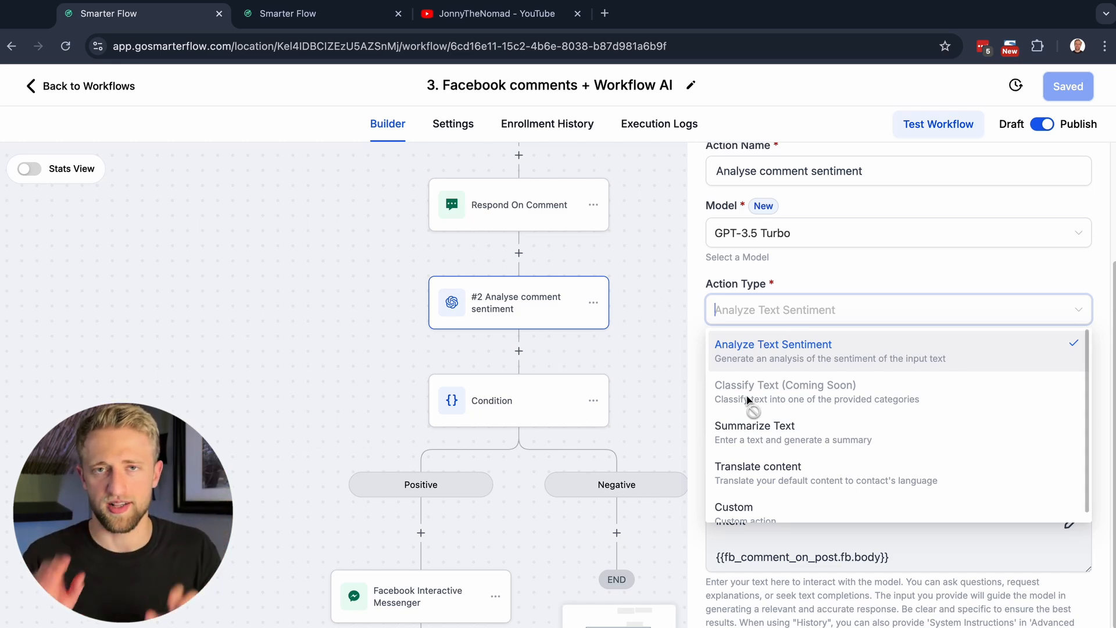
{"action": "left_click", "coordinate": [773, 344]}
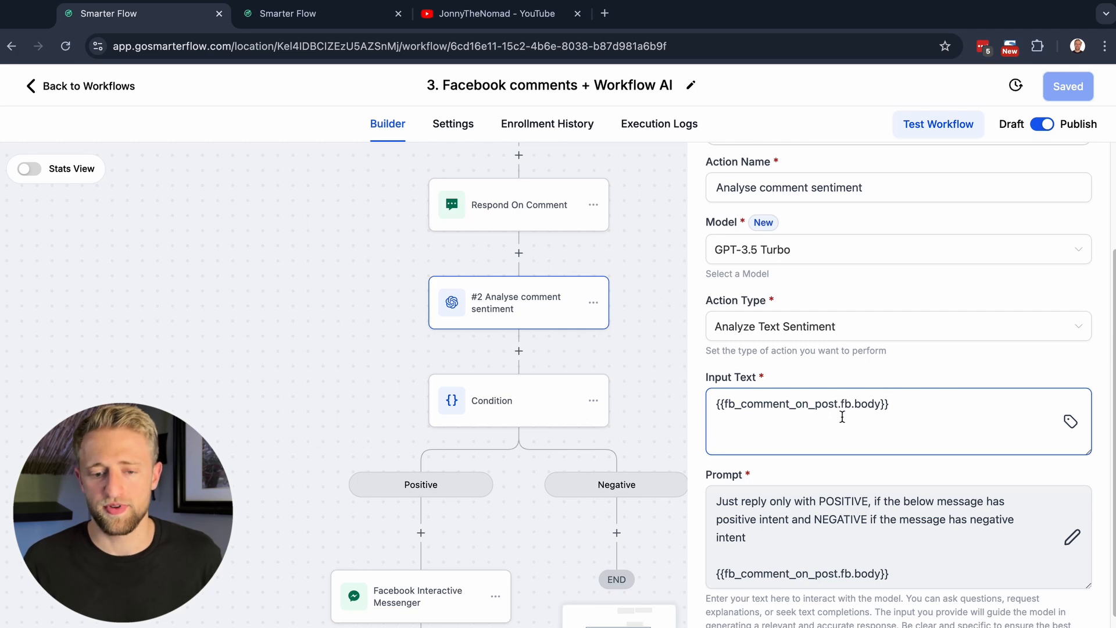
- Scroll to the step's POSITIVE/NEGATIVE sentiment prompt
{"action": "scroll", "scroll_direction": "down", "scroll_amount": 3}
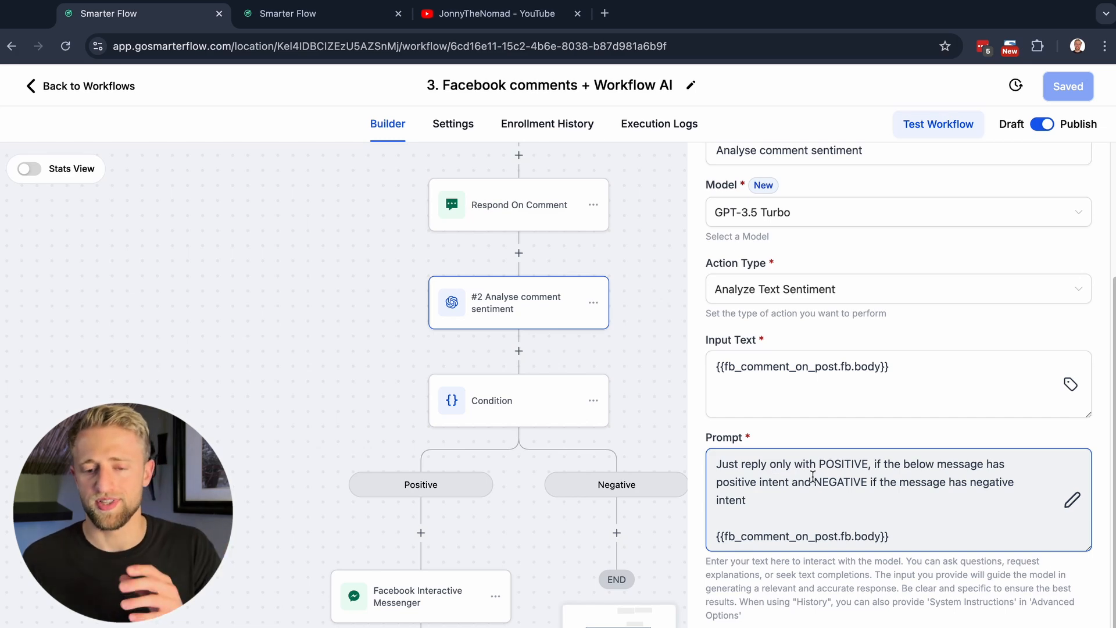
{"action": "scroll", "scroll_direction": "down", "scroll_amount": 3}
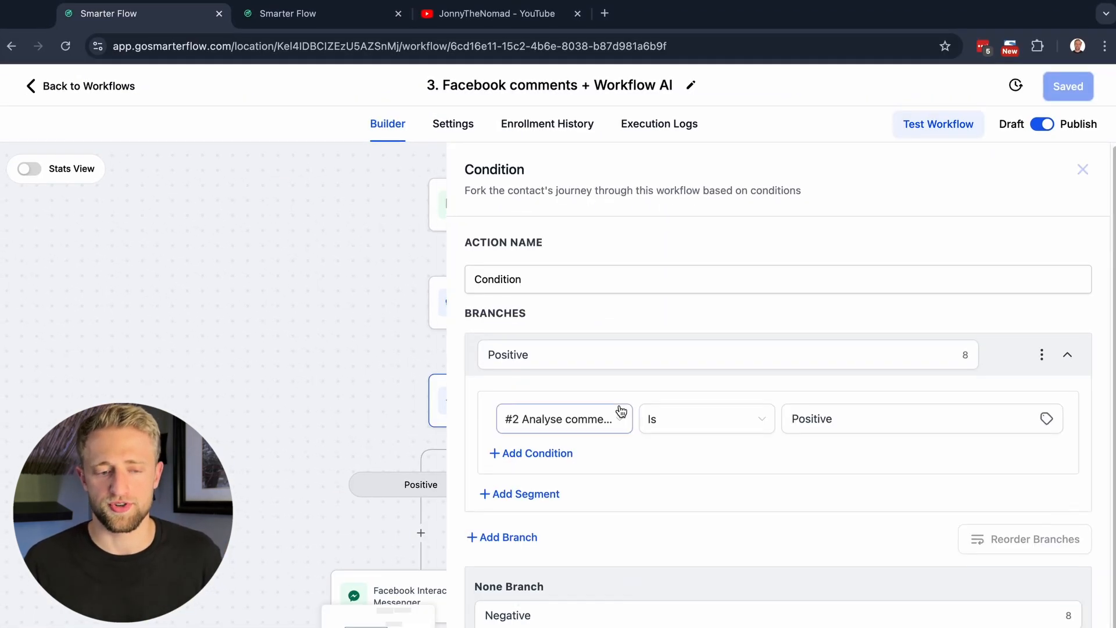
- Preview adding an If / Else step, discard it, and open the existing Condition step
{"action": "left_click", "coordinate": [1082, 170]}
{"action": "type", "text": "if"}
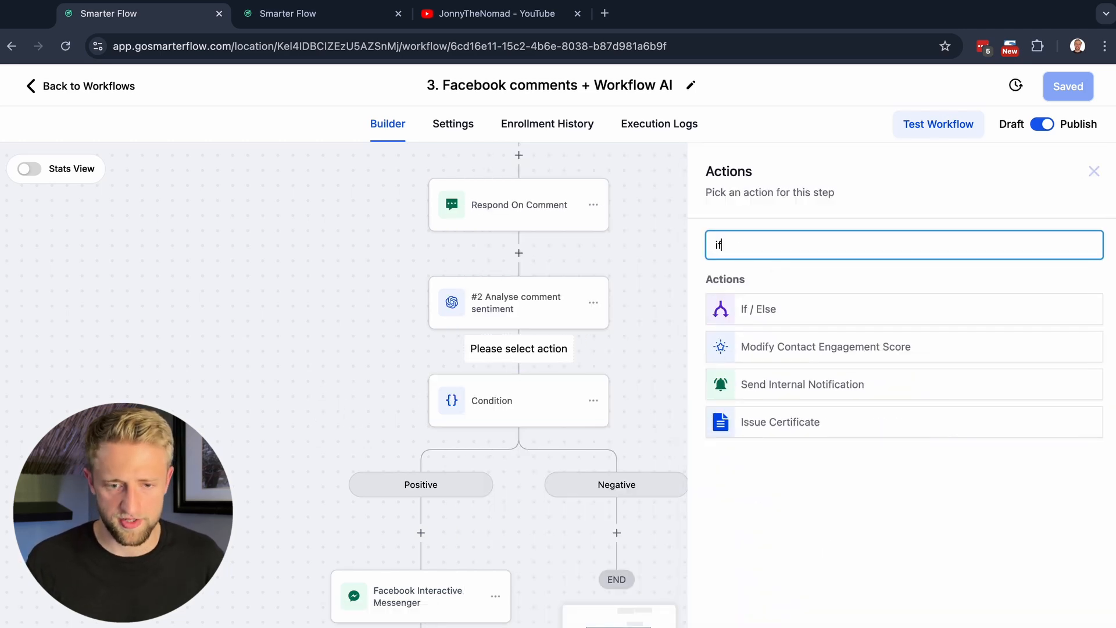
{"action": "left_click", "coordinate": [758, 309]}
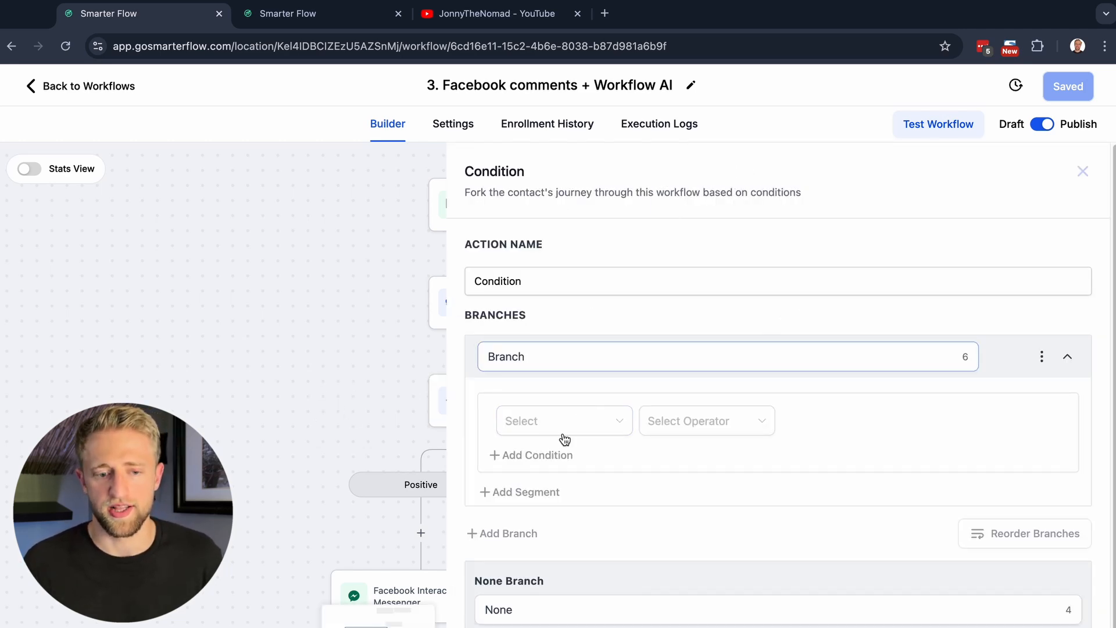
{"action": "left_click", "coordinate": [1082, 171]}
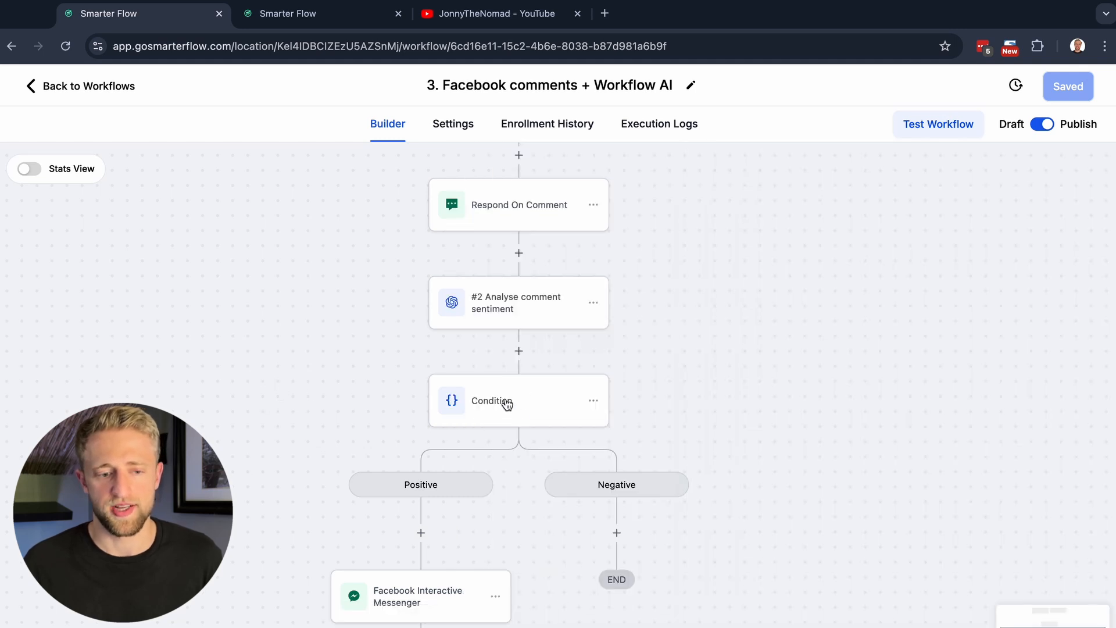
{"action": "left_click", "coordinate": [491, 400]}
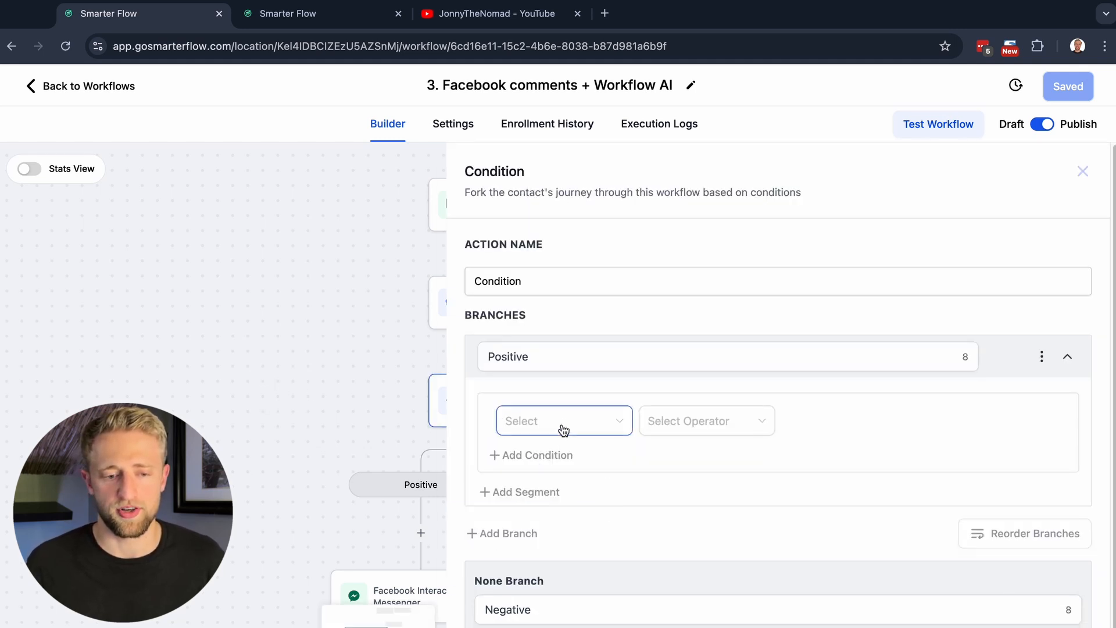
- Make the Positive branch check that Analyse comment sentiment Response Is 'Positive'
{"action": "left_click", "coordinate": [562, 420]}
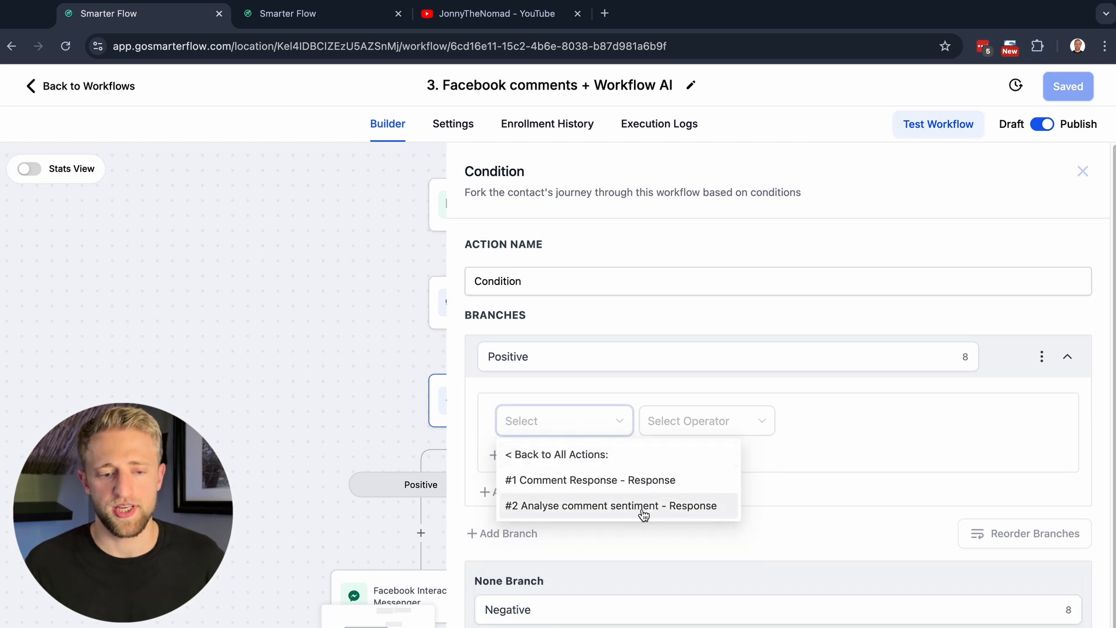
{"action": "mouse_move", "coordinate": [588, 519]}
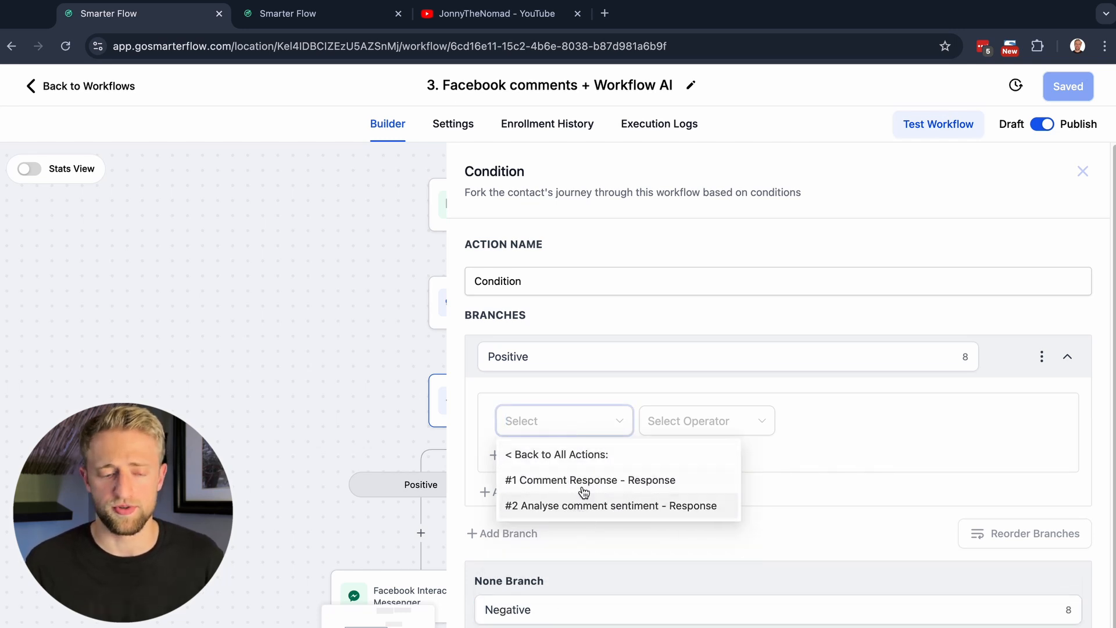
{"action": "mouse_move", "coordinate": [573, 511]}
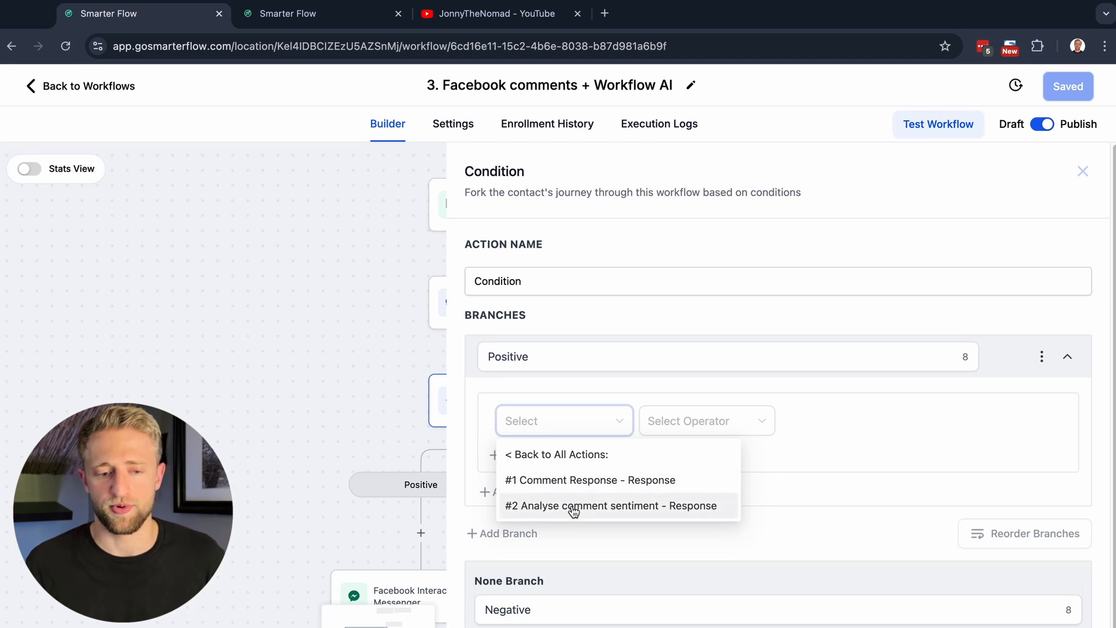
{"action": "left_click", "coordinate": [611, 506]}
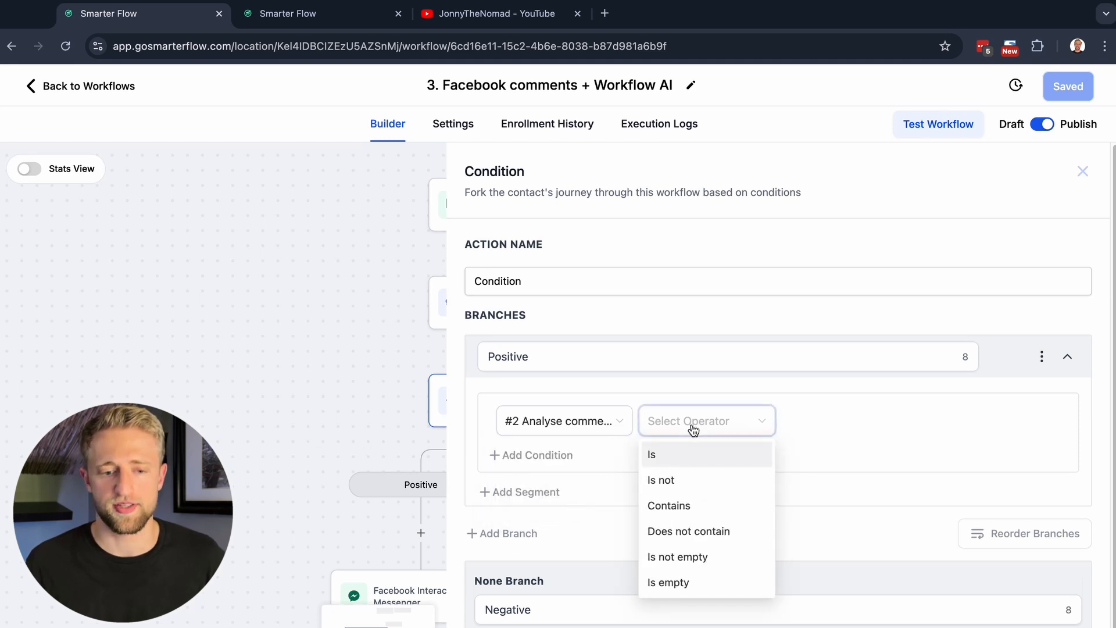
{"action": "left_click", "coordinate": [651, 455]}
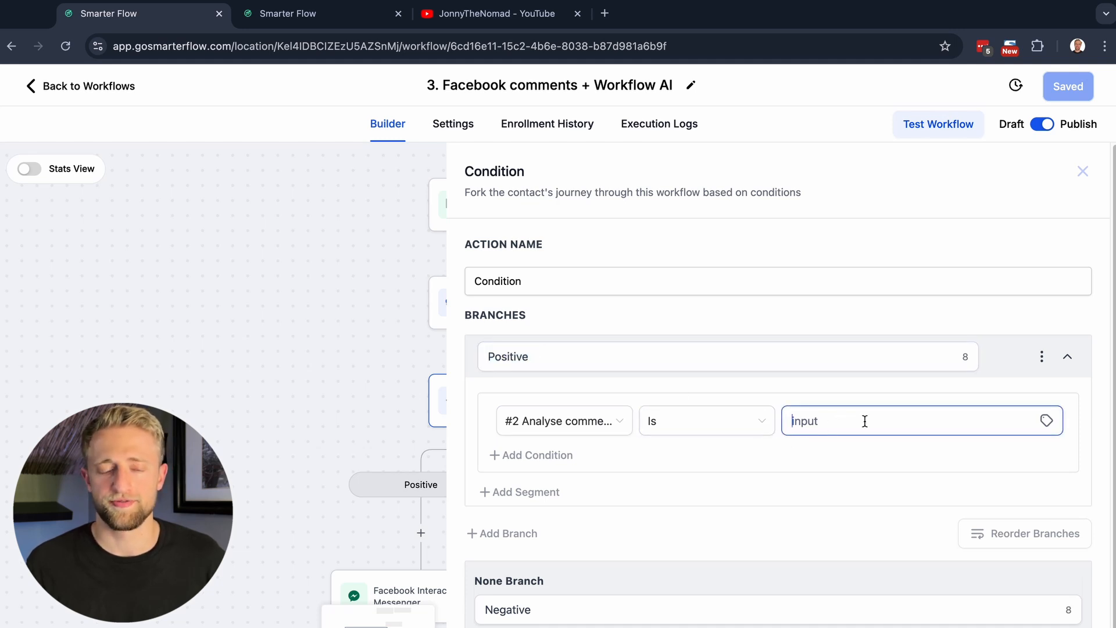
{"action": "type", "text": "Positive"}
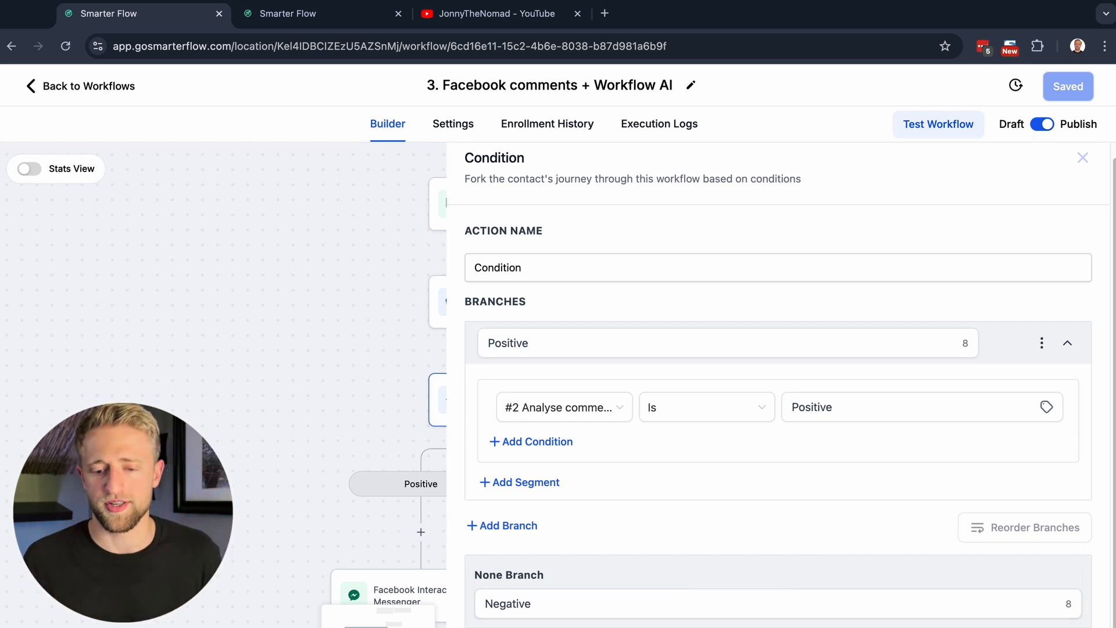
{"action": "left_click", "coordinate": [1082, 157]}
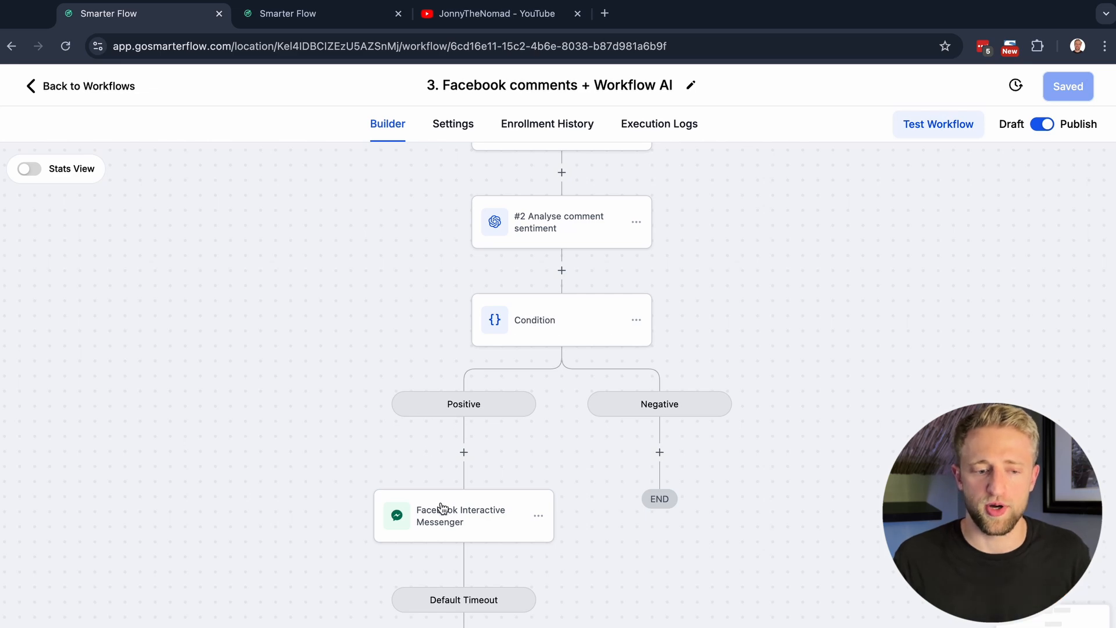
{"action": "left_click", "coordinate": [464, 515]}
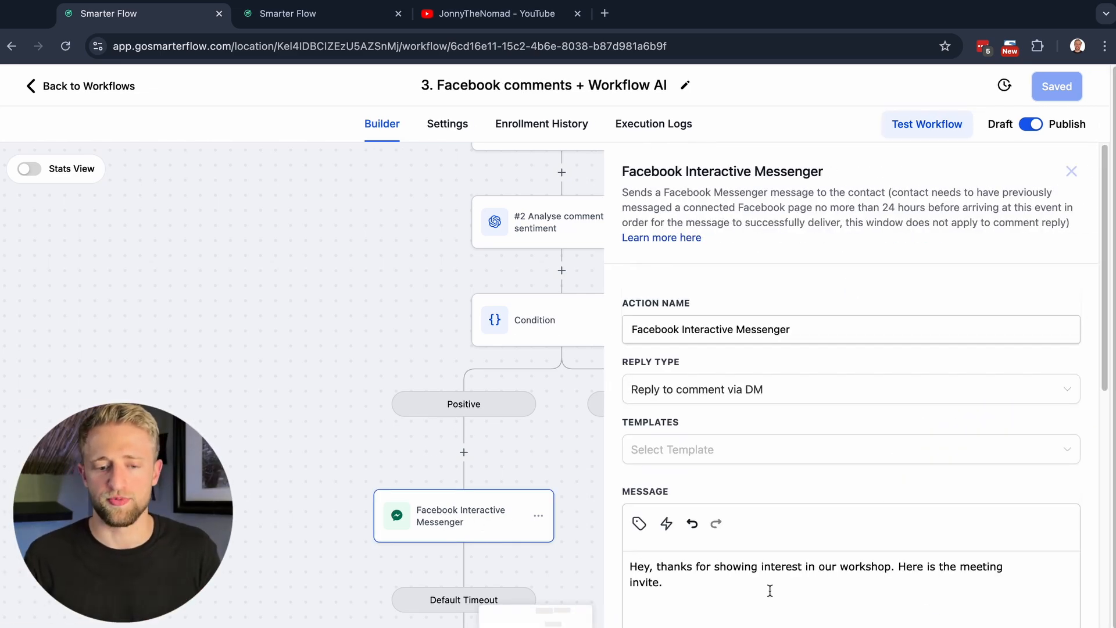
{"action": "left_click", "coordinate": [1071, 171]}
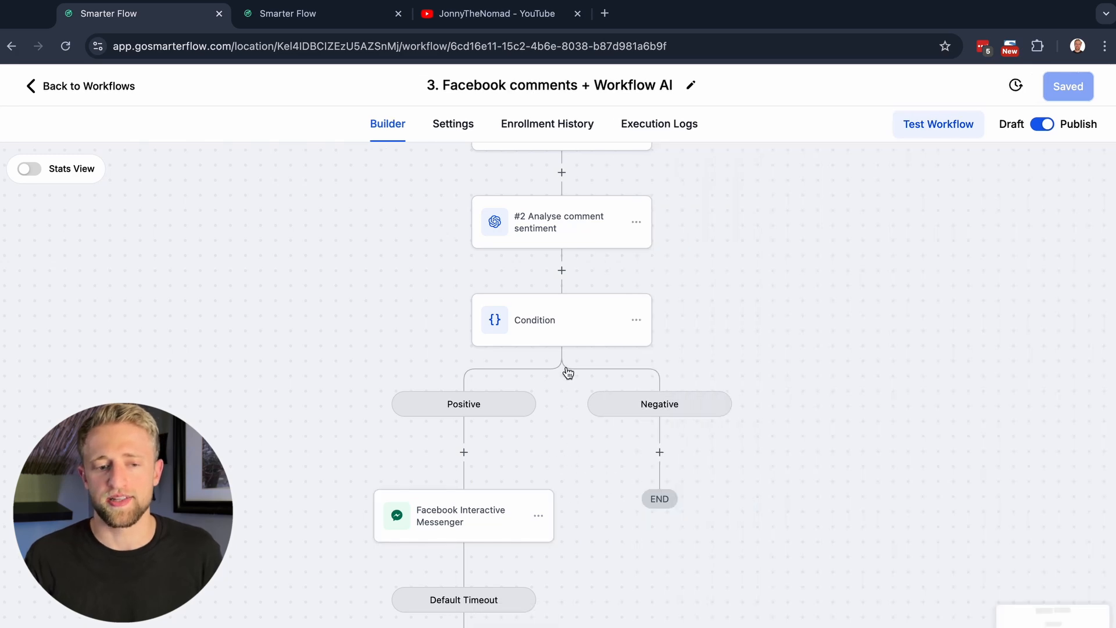
{"action": "mouse_move", "coordinate": [677, 449]}
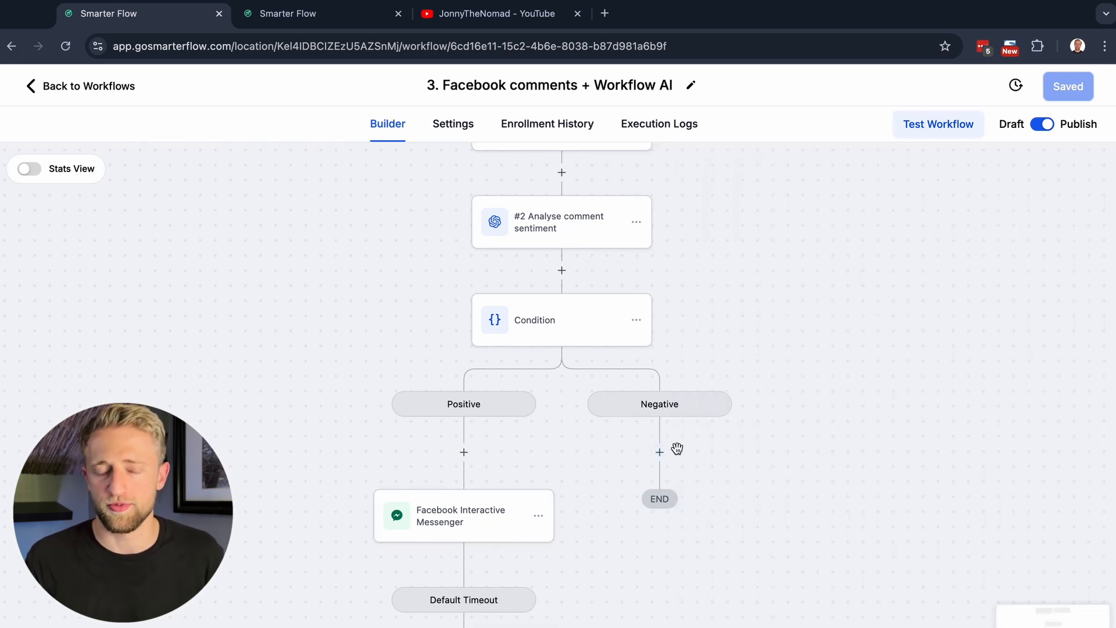
{"action": "left_click", "coordinate": [462, 515]}
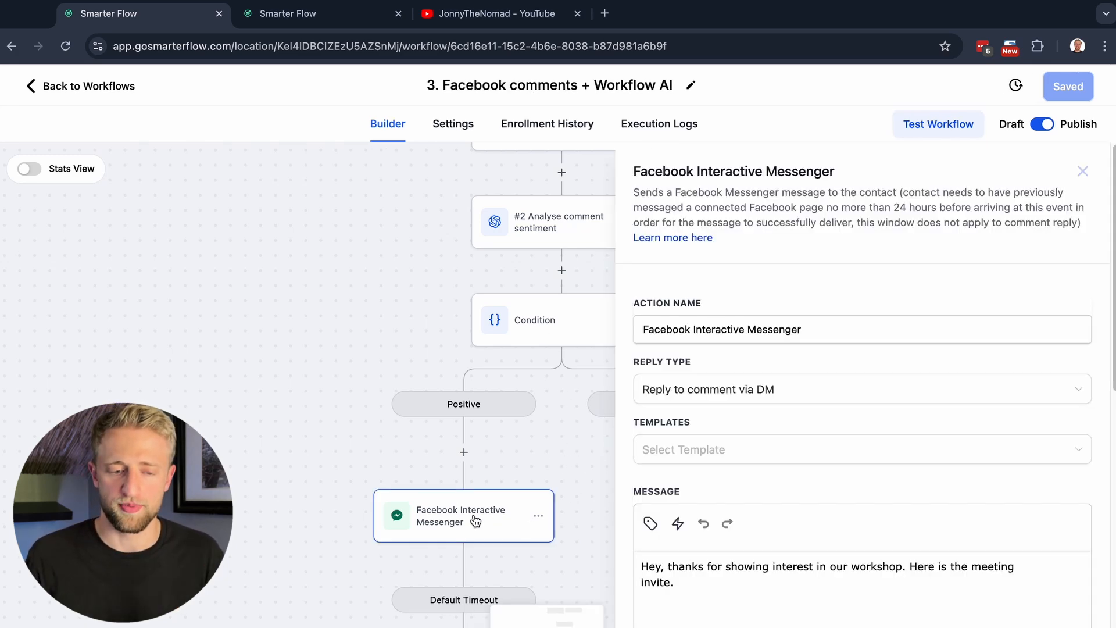
{"action": "scroll", "scroll_direction": "down", "scroll_amount": 3}
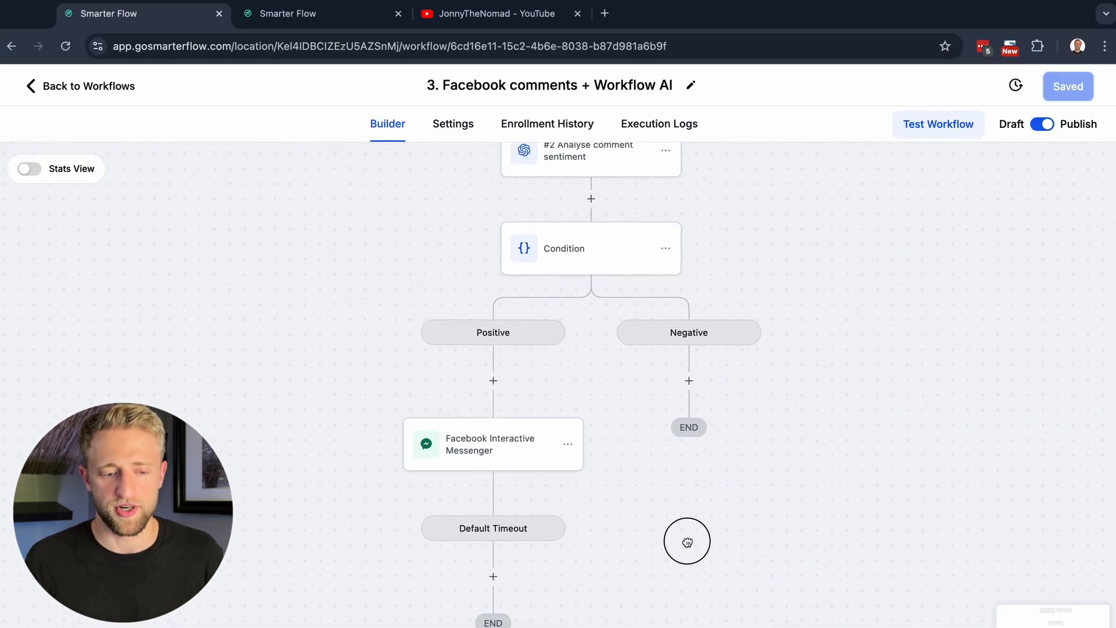
{"action": "mouse_move", "coordinate": [738, 468]}
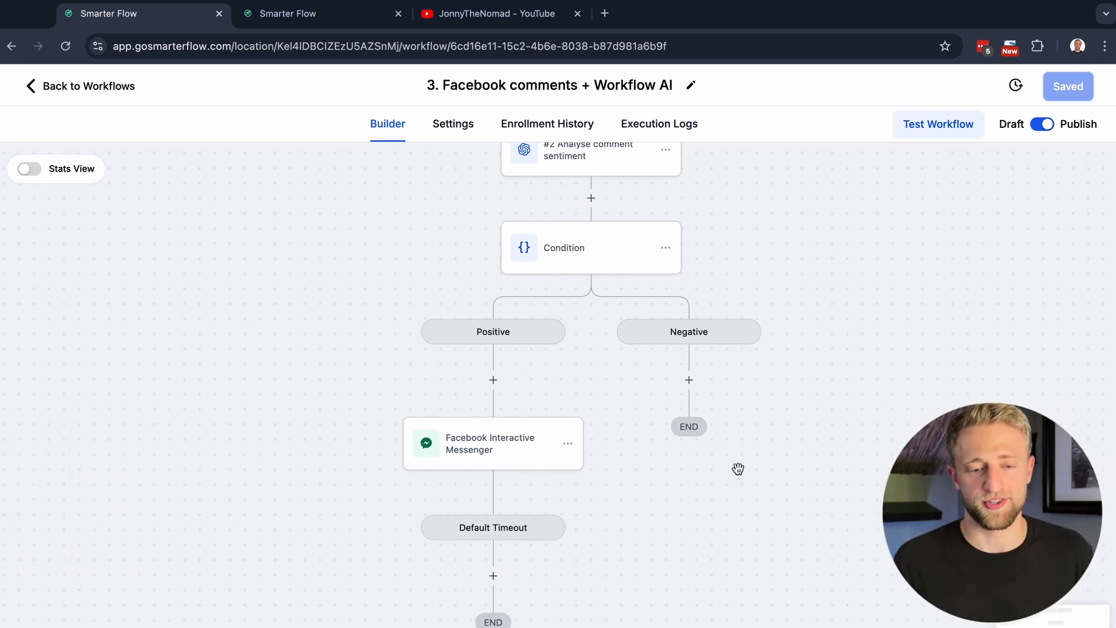
{"action": "mouse_move", "coordinate": [687, 460]}
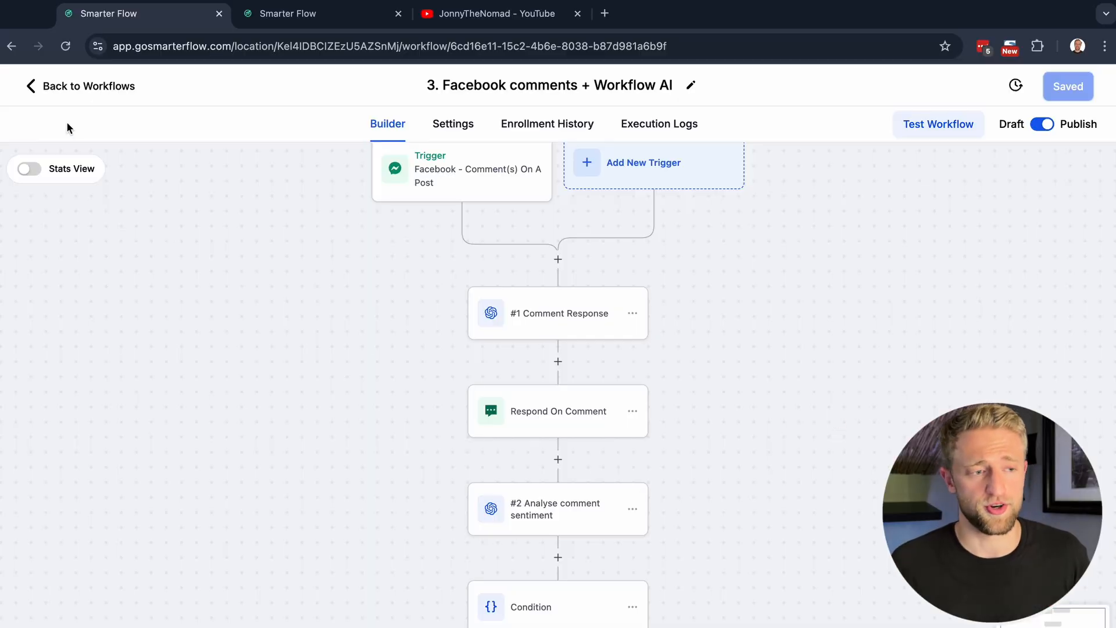
- Start a new workflow from a recipe and browse the template gallery
{"action": "left_click", "coordinate": [80, 86]}
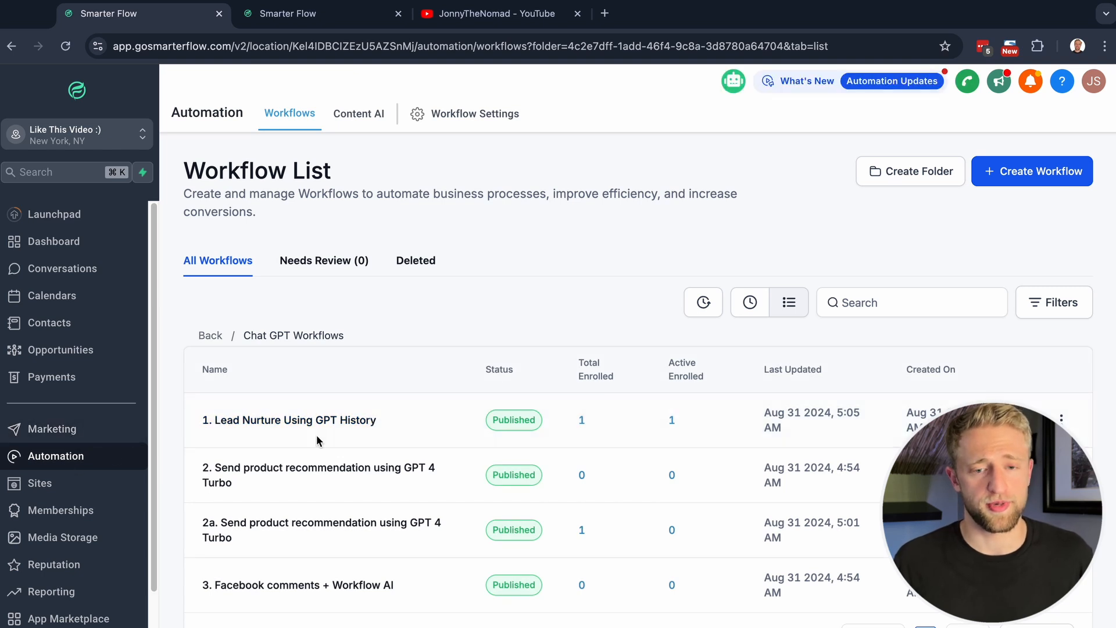
{"action": "left_click", "coordinate": [1032, 171]}
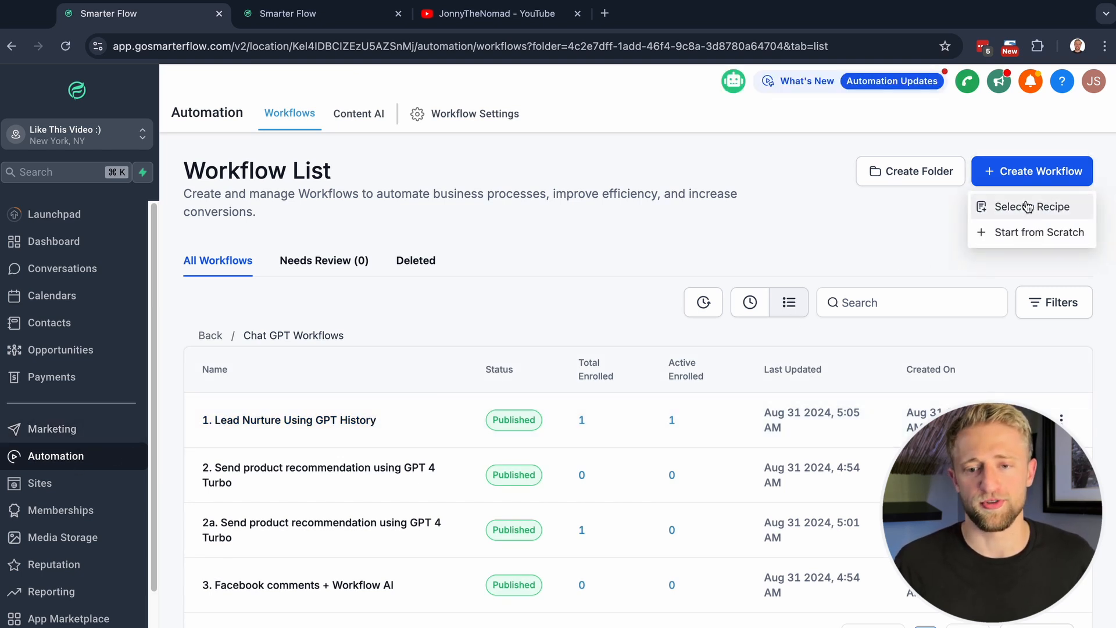
{"action": "left_click", "coordinate": [1033, 207]}
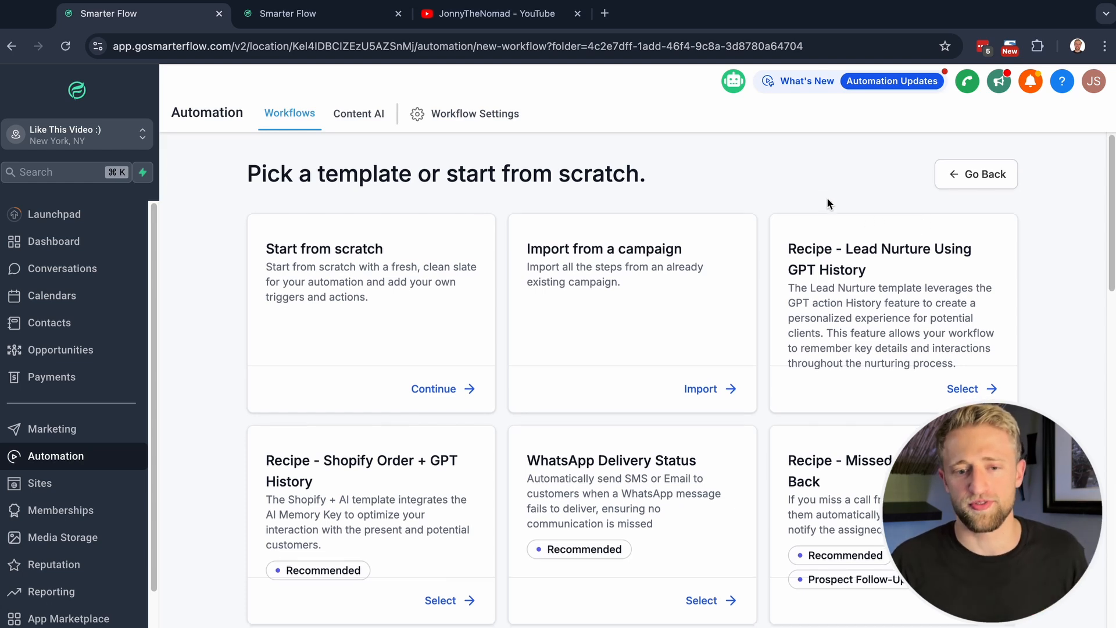
{"action": "mouse_move", "coordinate": [892, 317]}
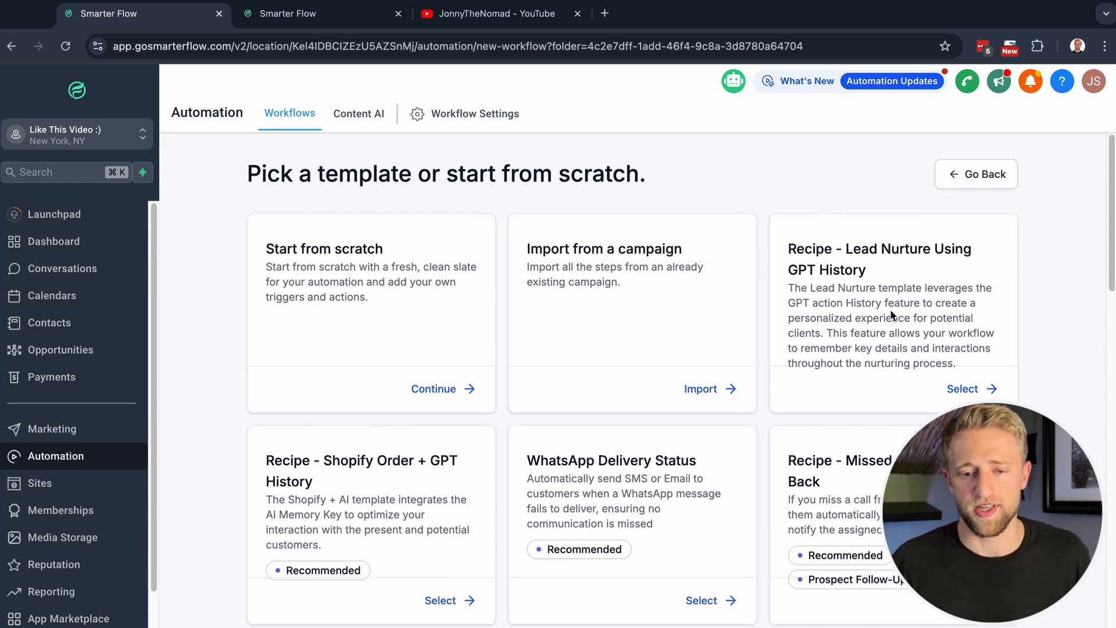
{"action": "scroll", "scroll_direction": "down", "scroll_amount": 3}
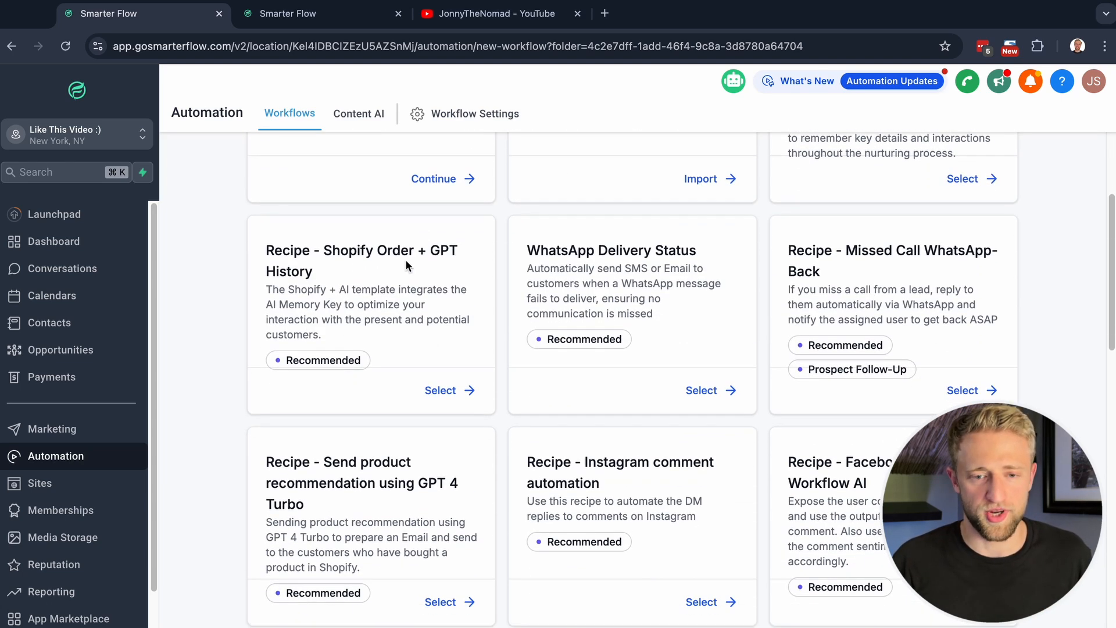
{"action": "scroll", "scroll_direction": "down", "scroll_amount": 3}
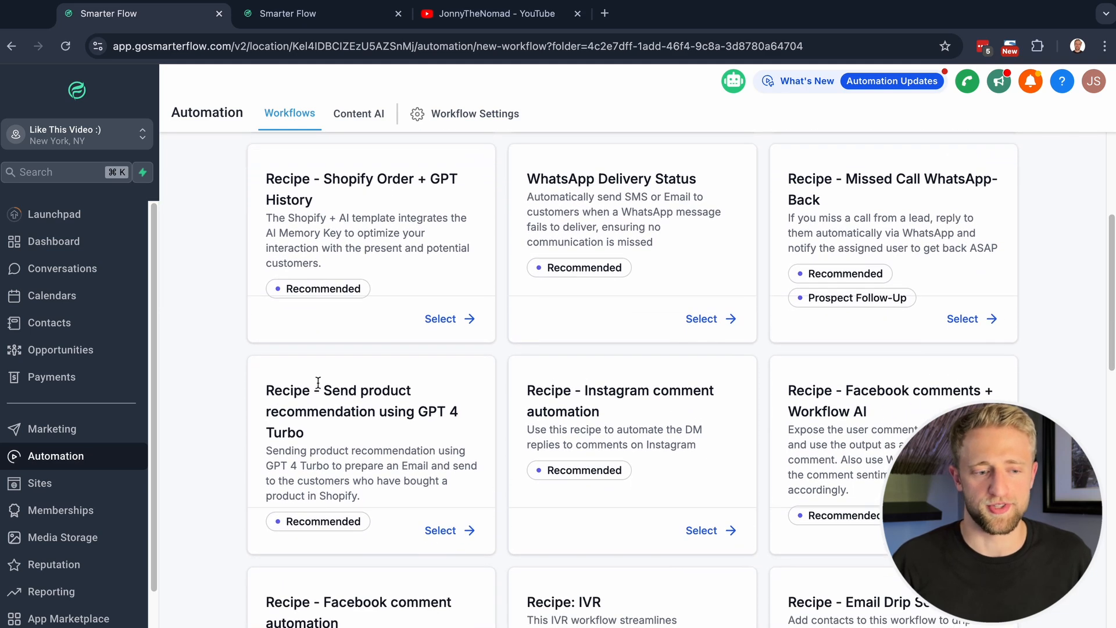
{"action": "mouse_move", "coordinate": [442, 328]}
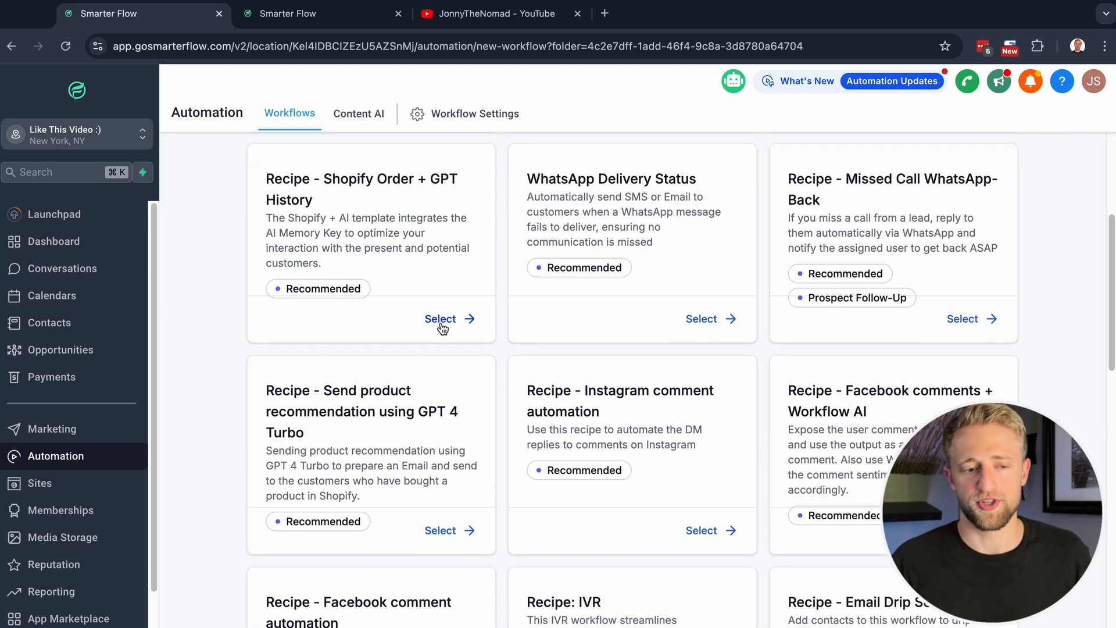
- Create a workflow from the Shopify Order + GPT History recipe and review its trigger, GPT steps and branches
{"action": "left_click", "coordinate": [439, 319]}
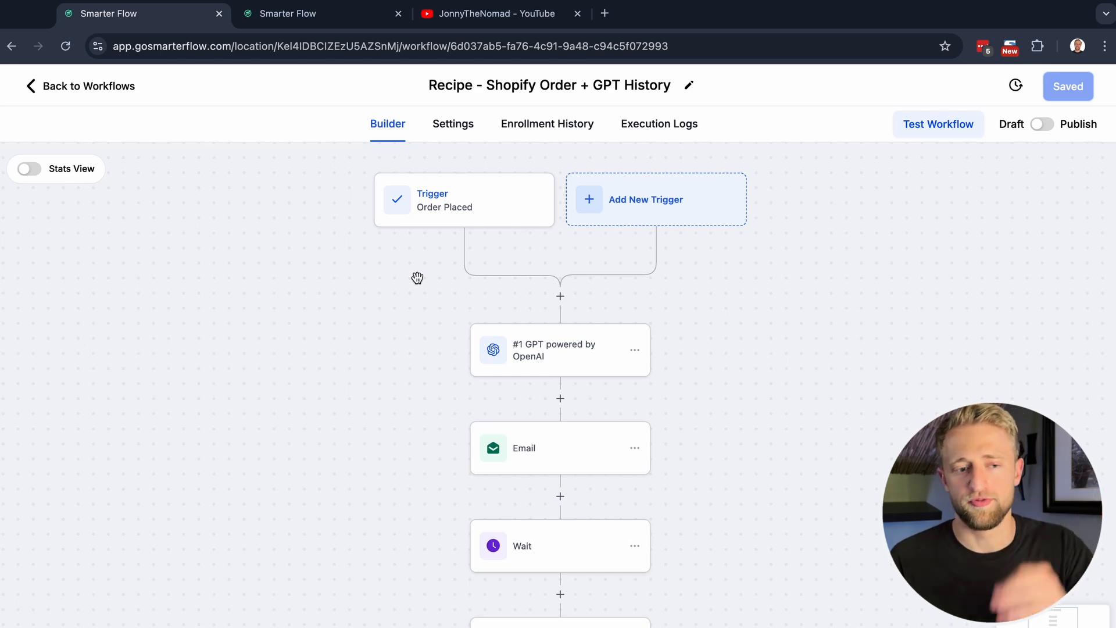
{"action": "scroll", "scroll_direction": "down", "scroll_amount": 3}
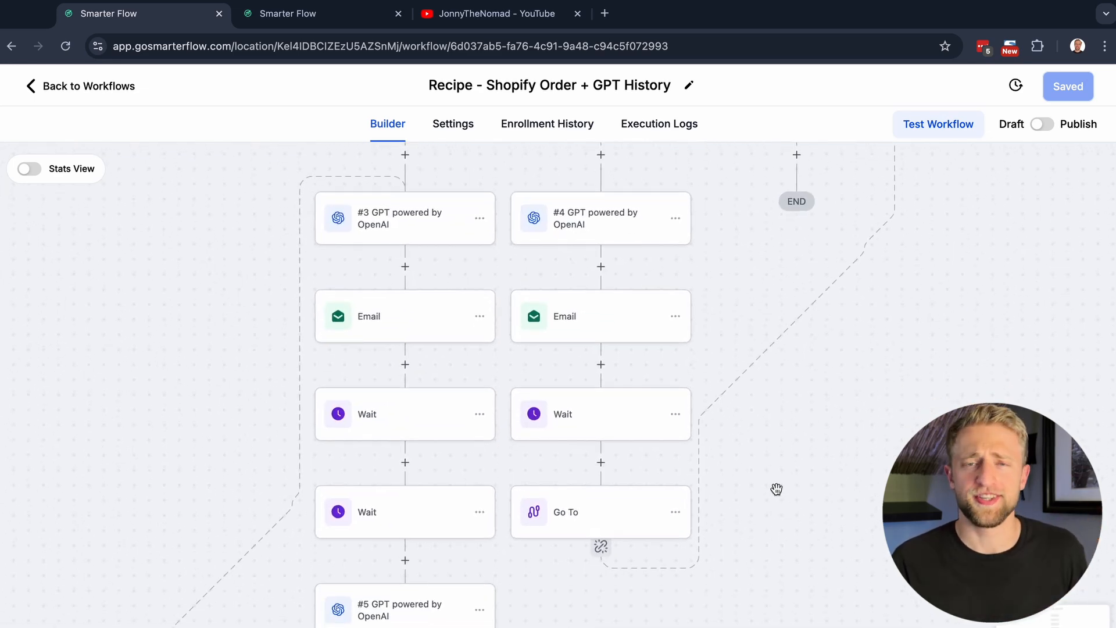
{"action": "scroll", "scroll_direction": "down", "scroll_amount": 3}
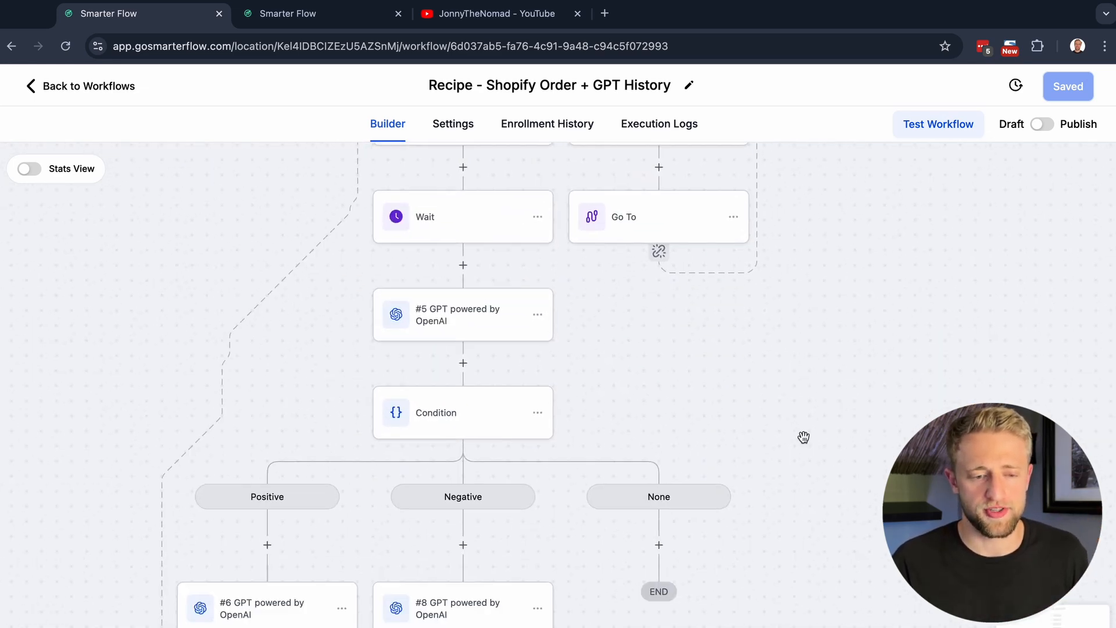
{"action": "scroll", "scroll_direction": "down", "scroll_amount": 3}
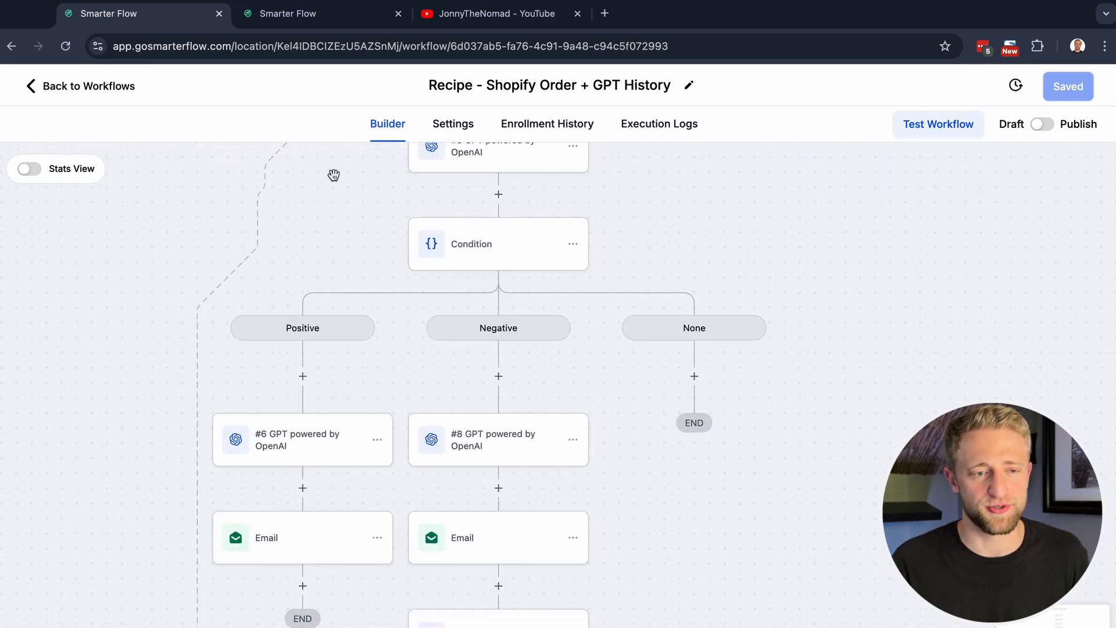
- Leave the Shopify workflow and reopen the recipe gallery, scrolling to Send Review Request and Appointment Booking
{"action": "left_click", "coordinate": [87, 86]}
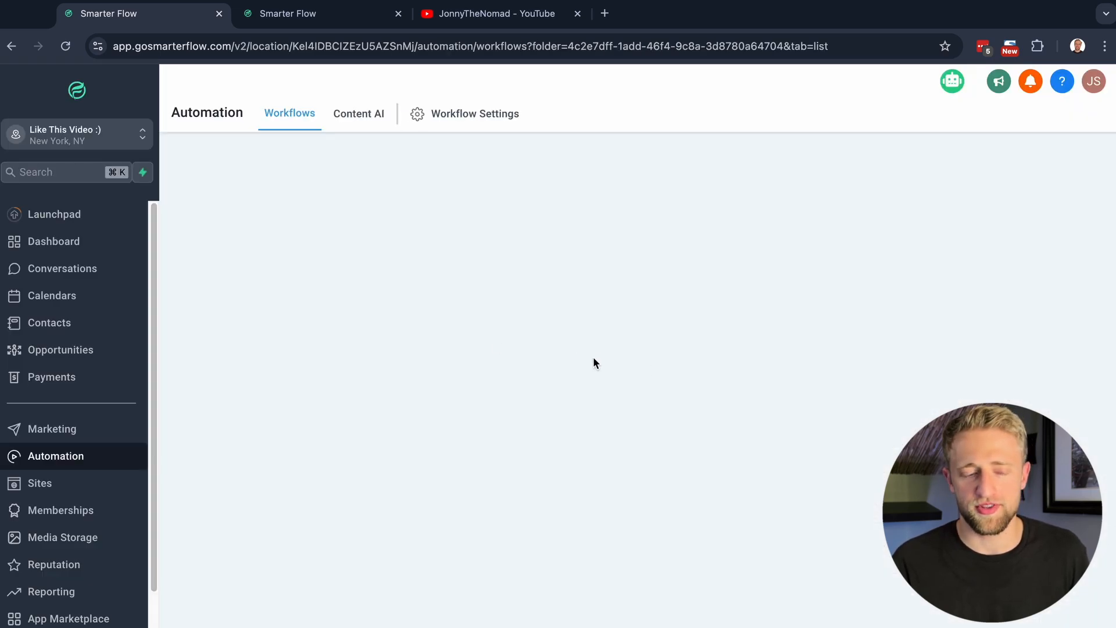
{"action": "left_click", "coordinate": [1019, 171]}
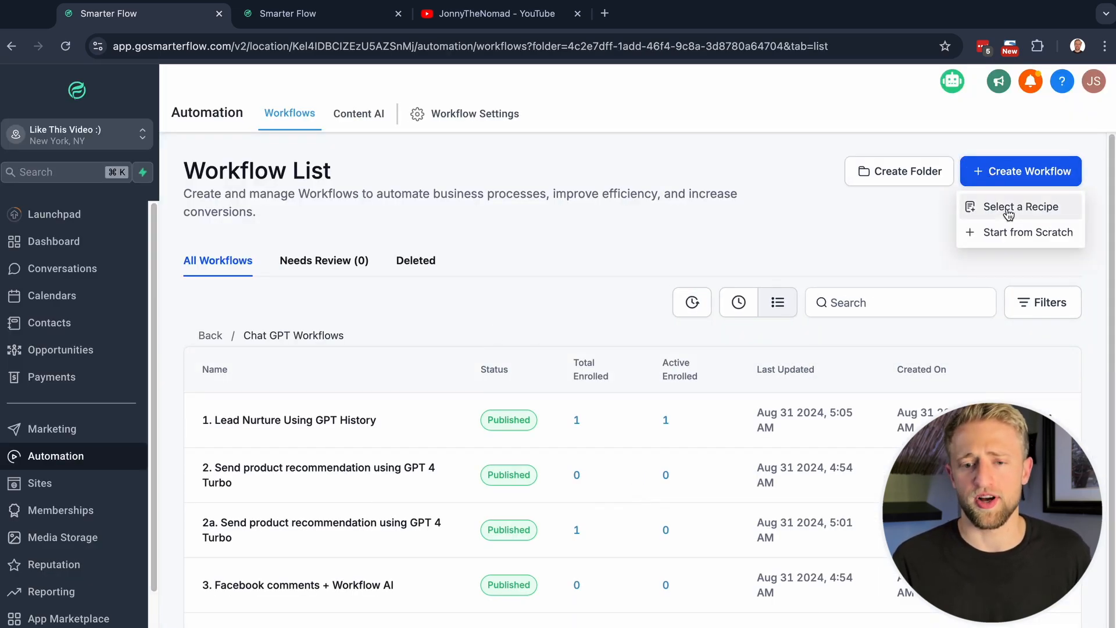
{"action": "left_click", "coordinate": [1019, 207]}
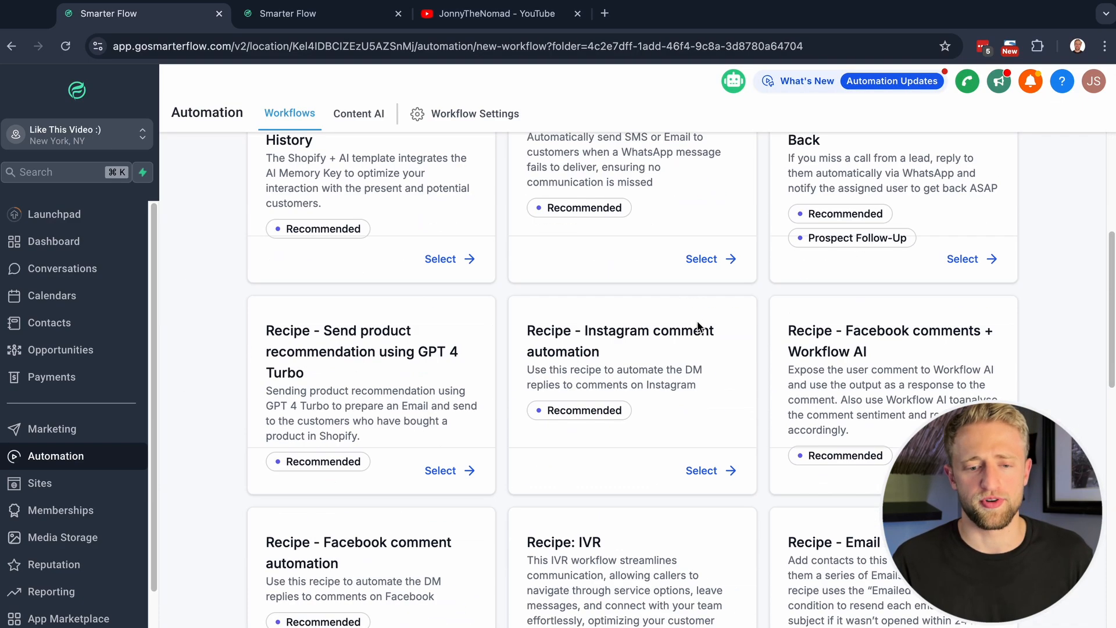
{"action": "scroll", "scroll_direction": "up", "scroll_amount": 3}
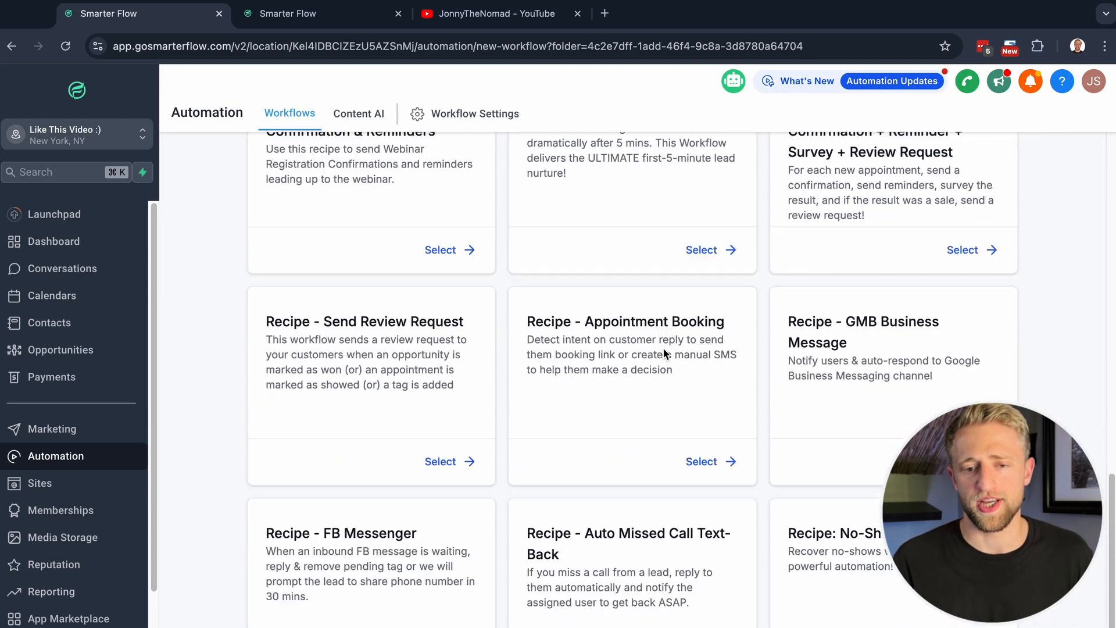